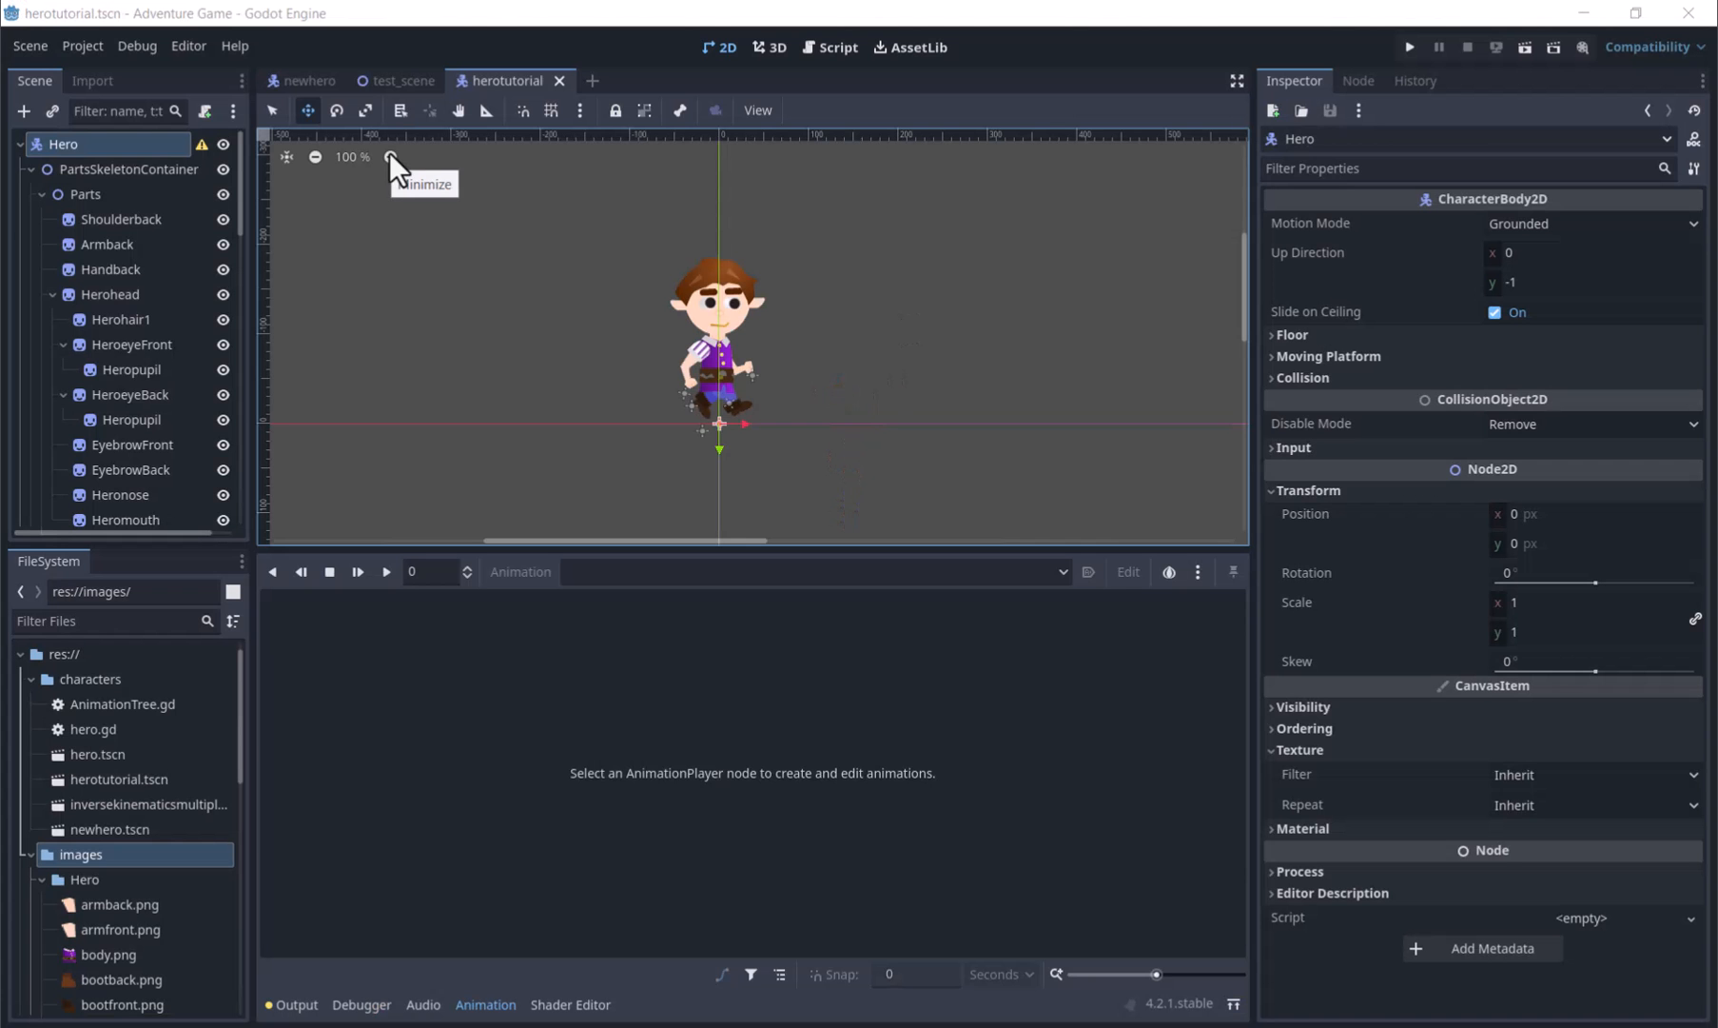
mouse_move(71, 173)
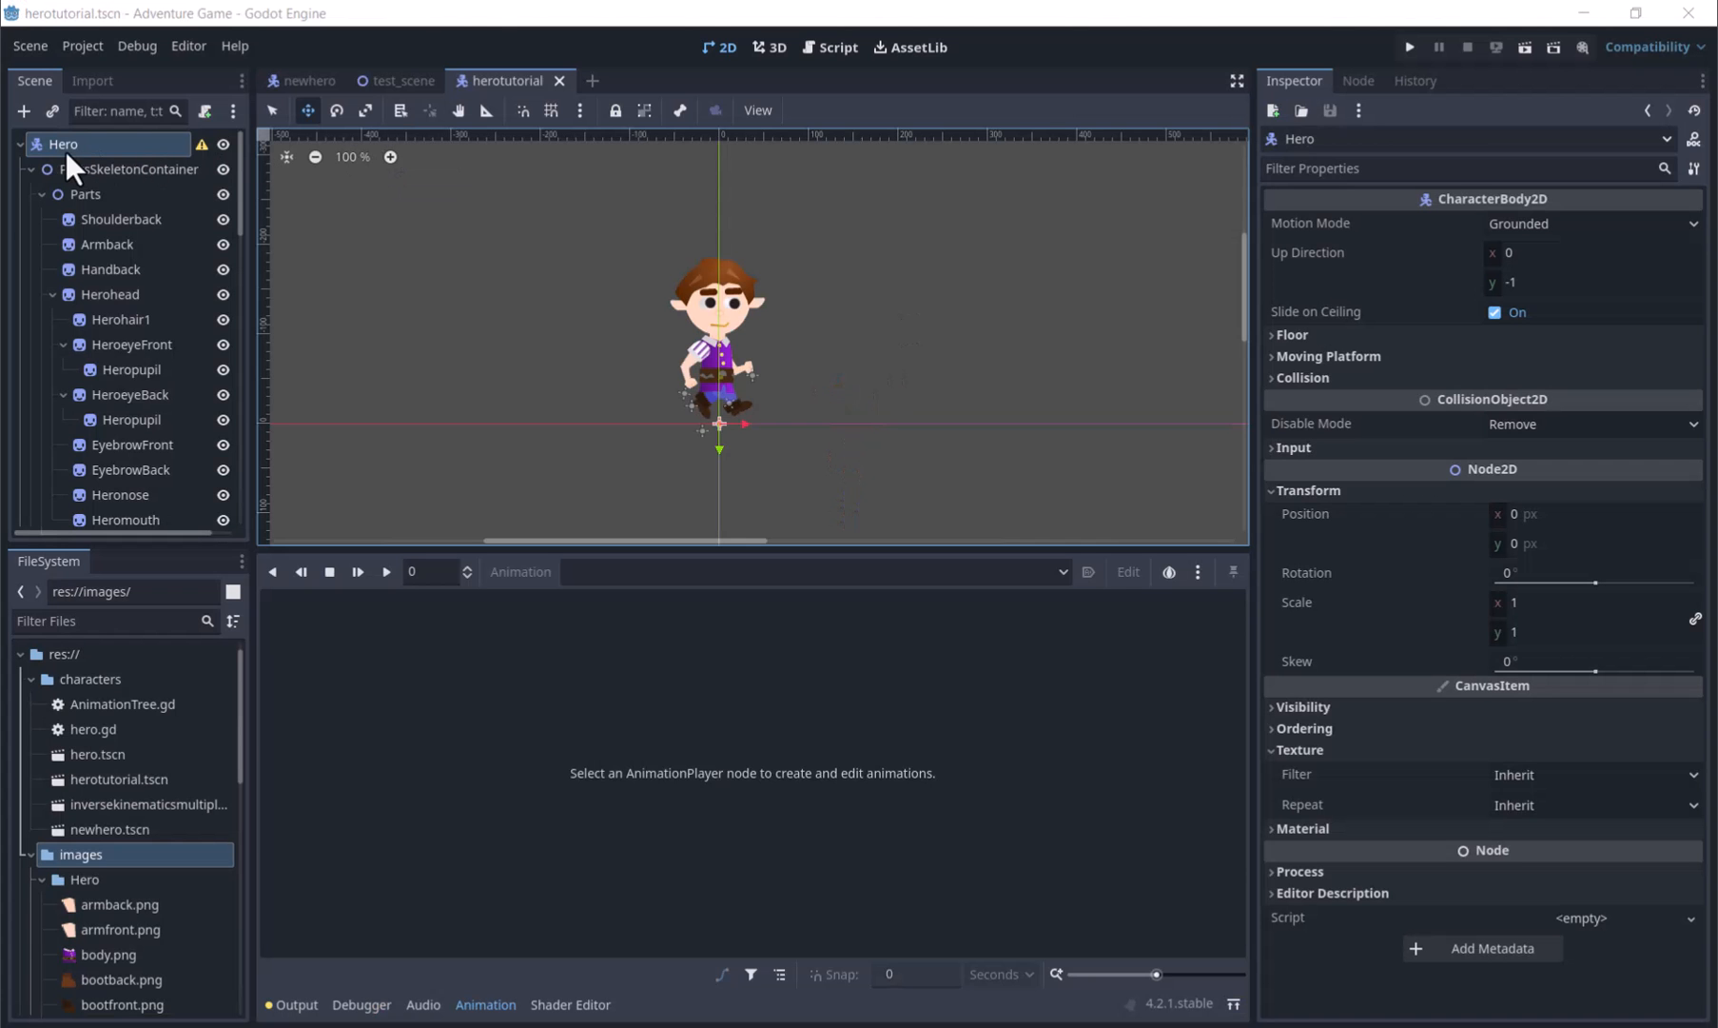
mouse_move(71, 173)
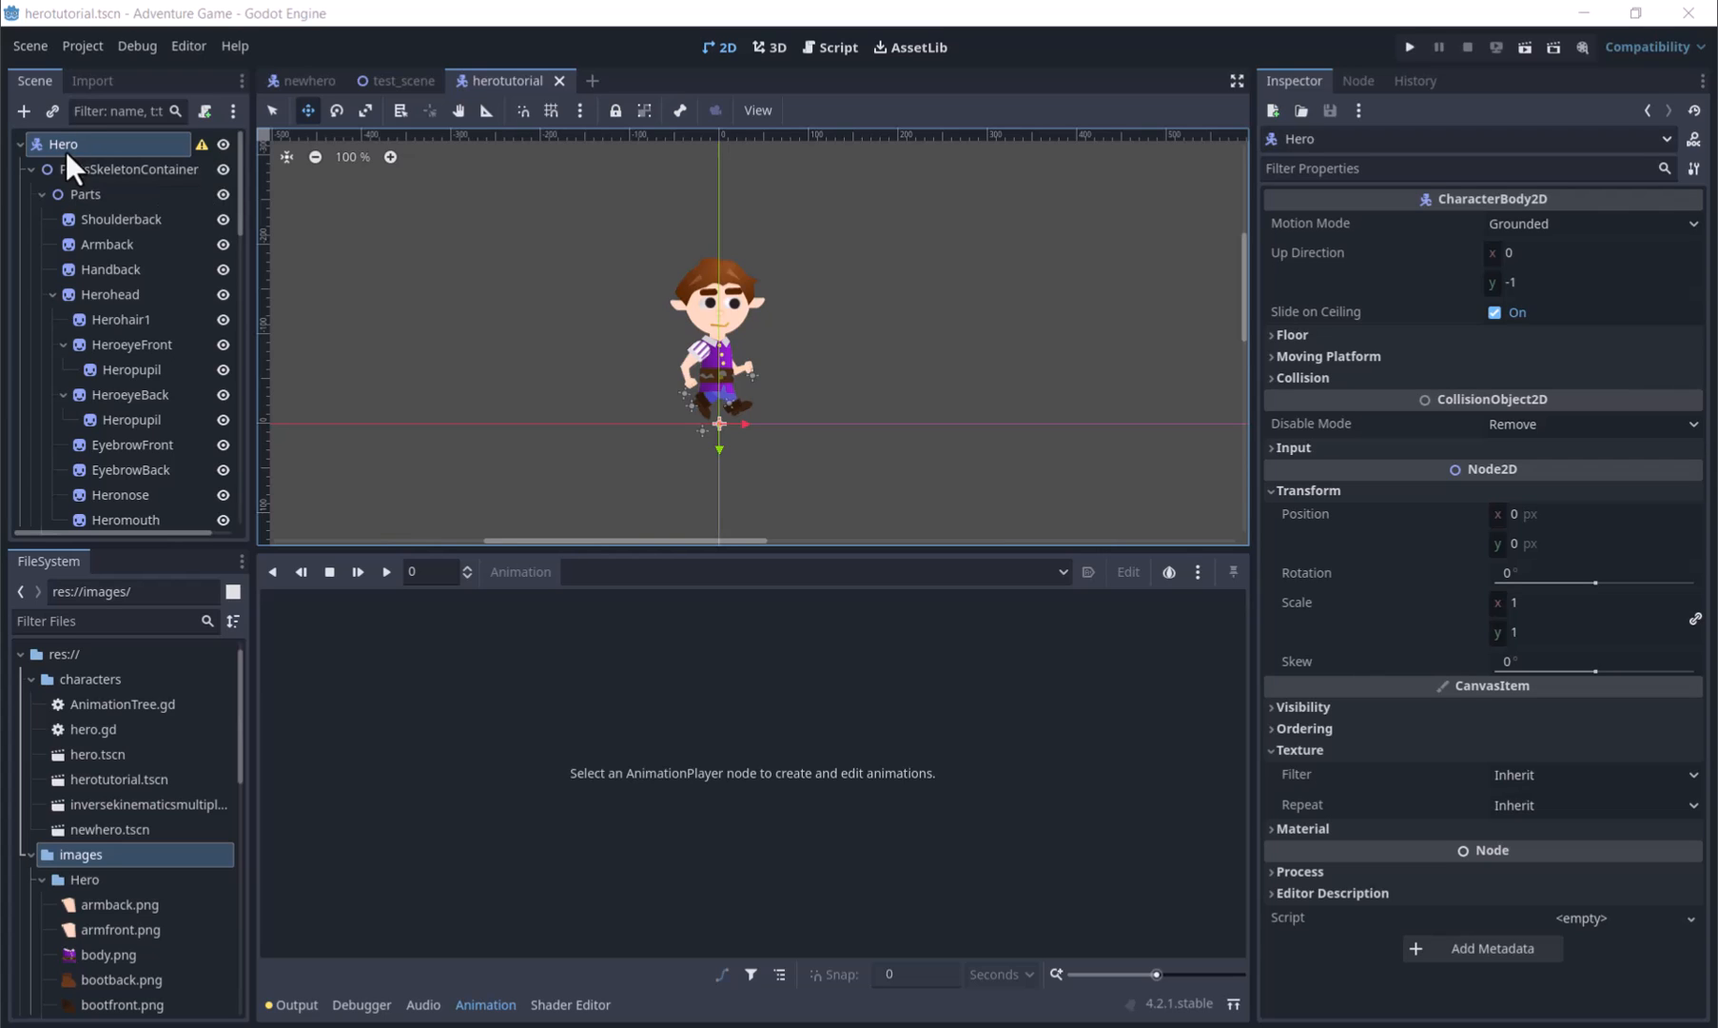
- Select the Hero's AnimationPlayer, then play and stop the walk animation preview
scroll("down", 3)
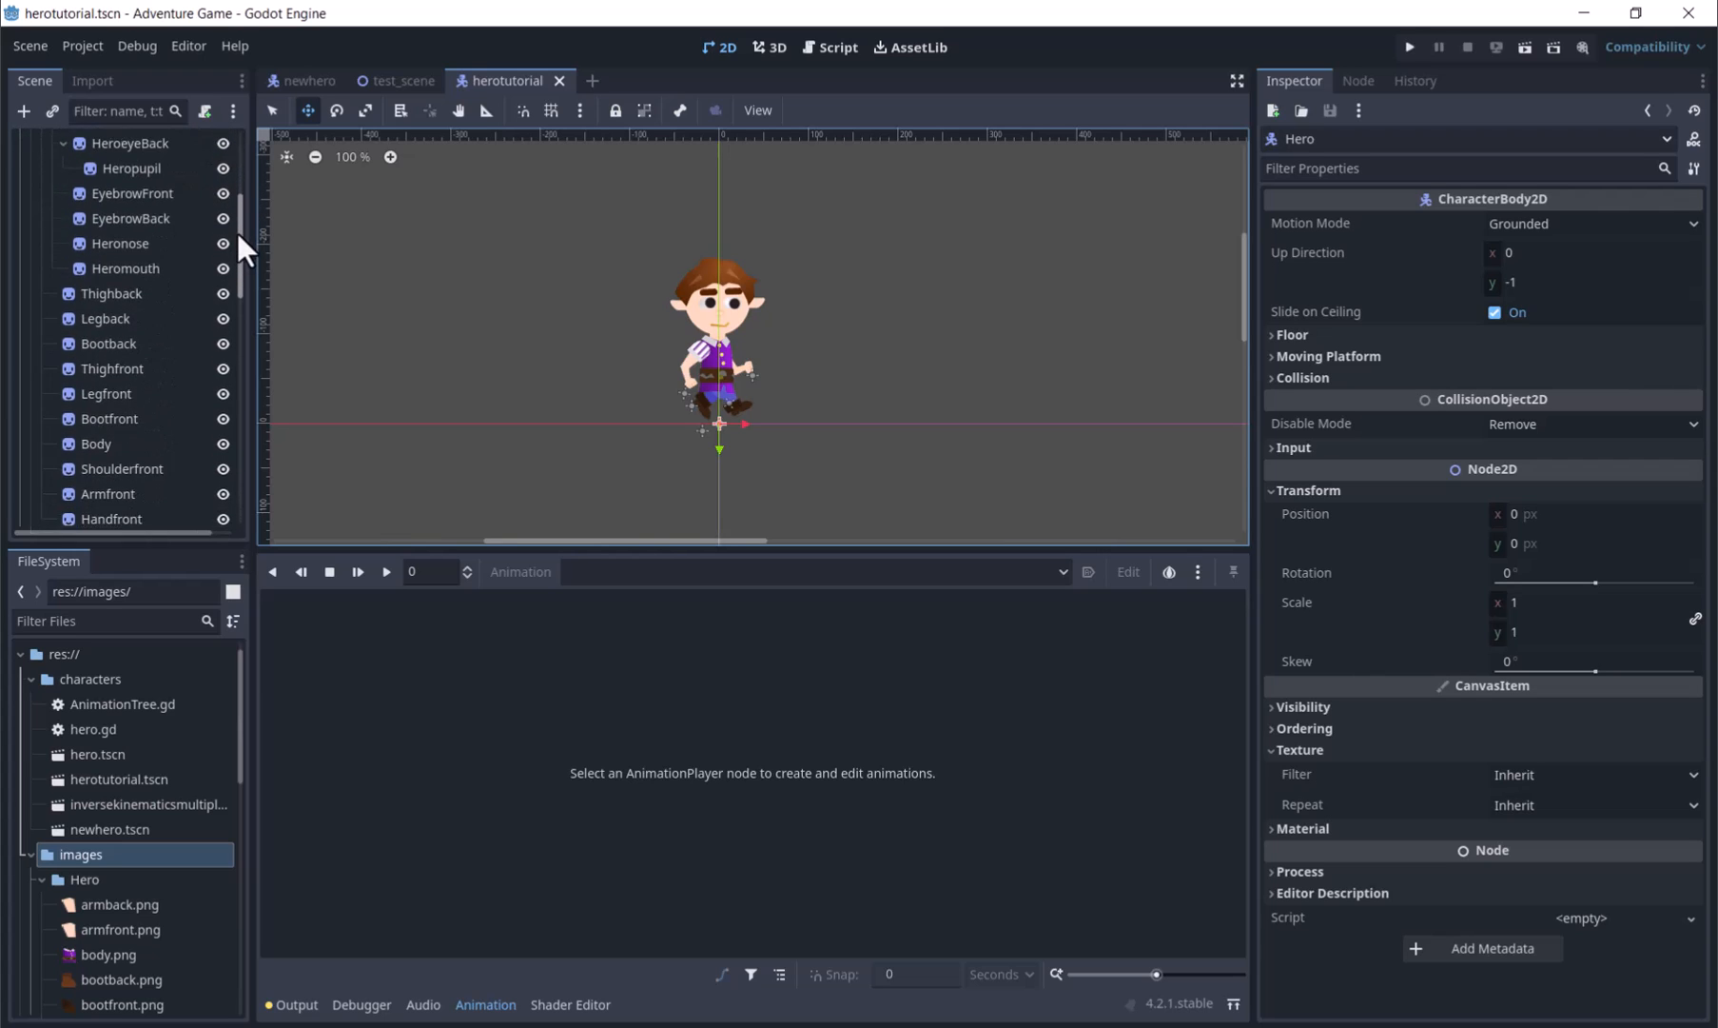
scroll("down", 3)
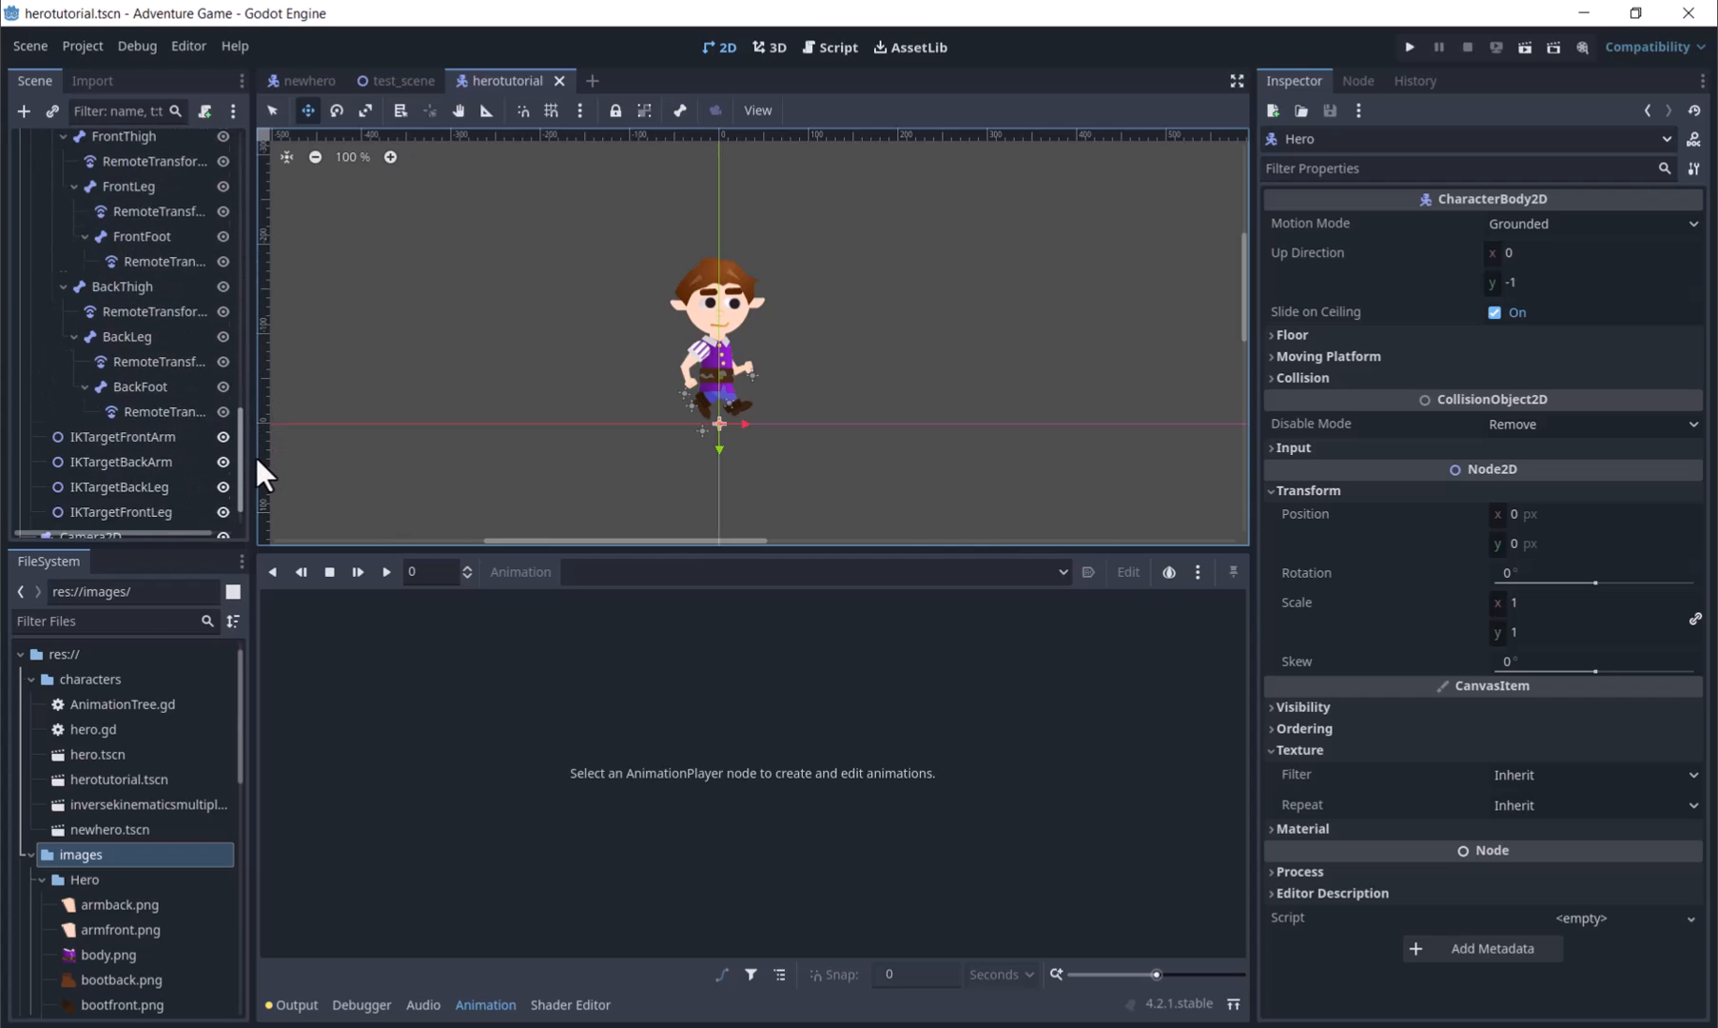
left_click(107, 511)
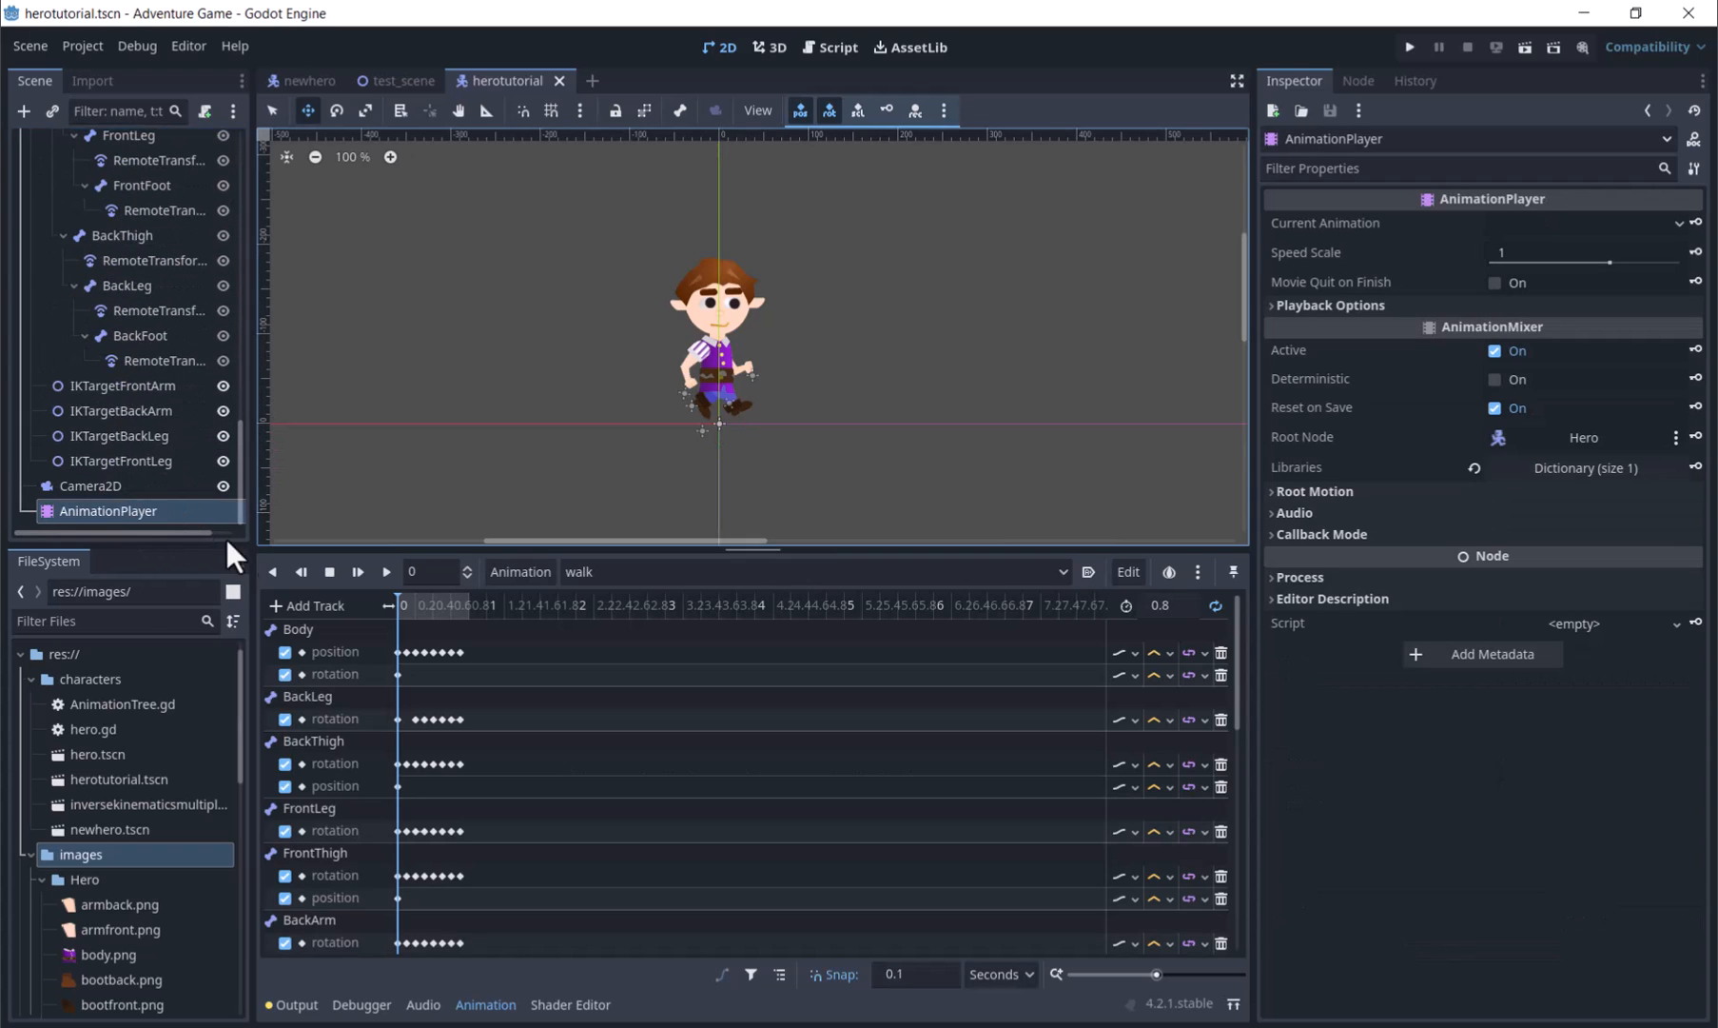
left_click(385, 571)
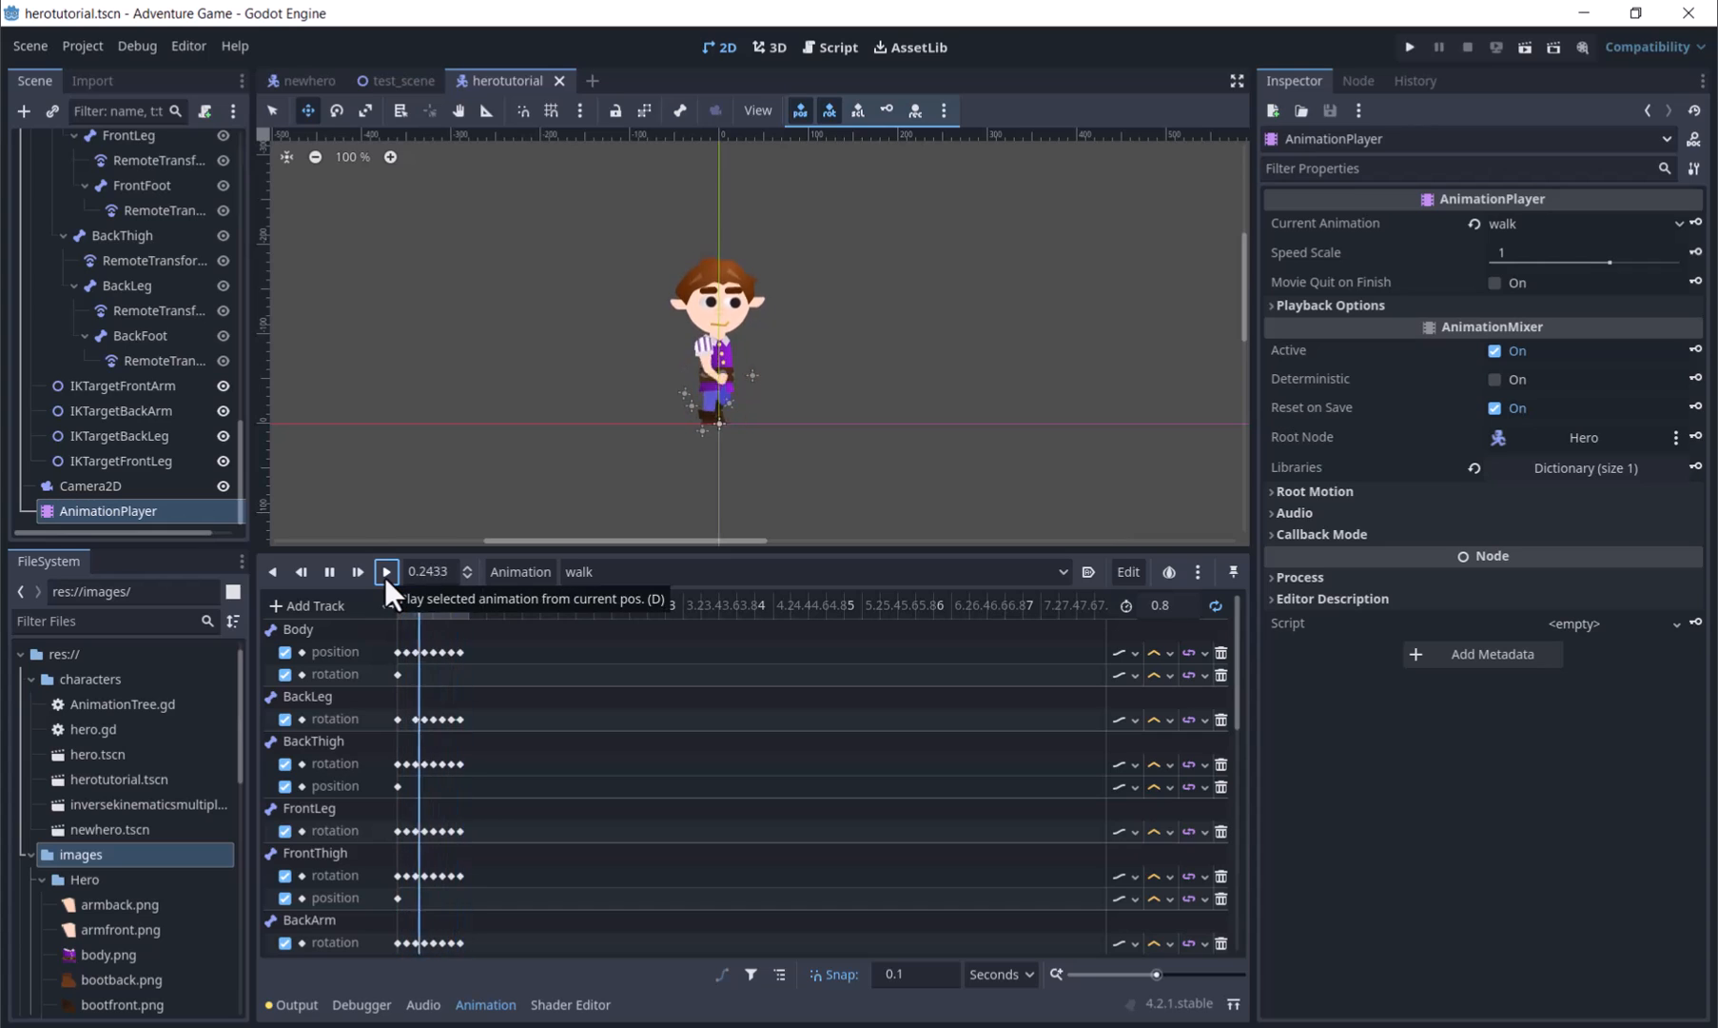
left_click(385, 571)
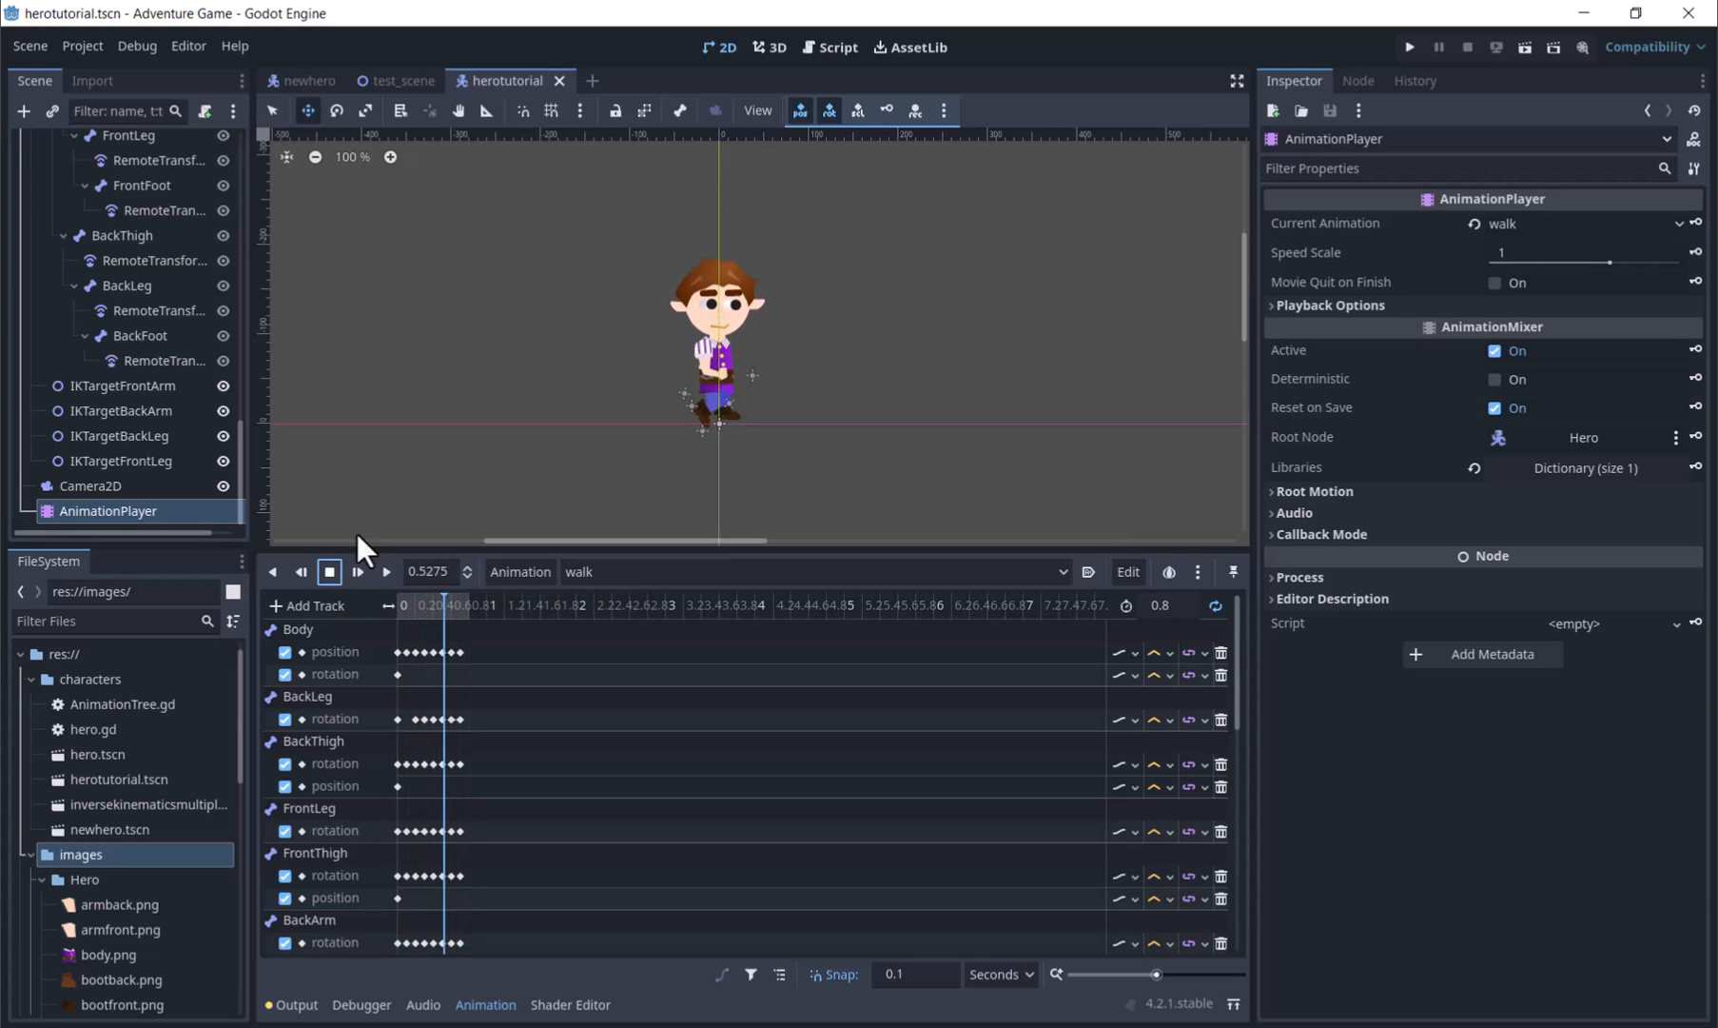
- Add a CollisionShape2D child under Hero by searching 'collision' in Add Child Node
right_click(60, 144)
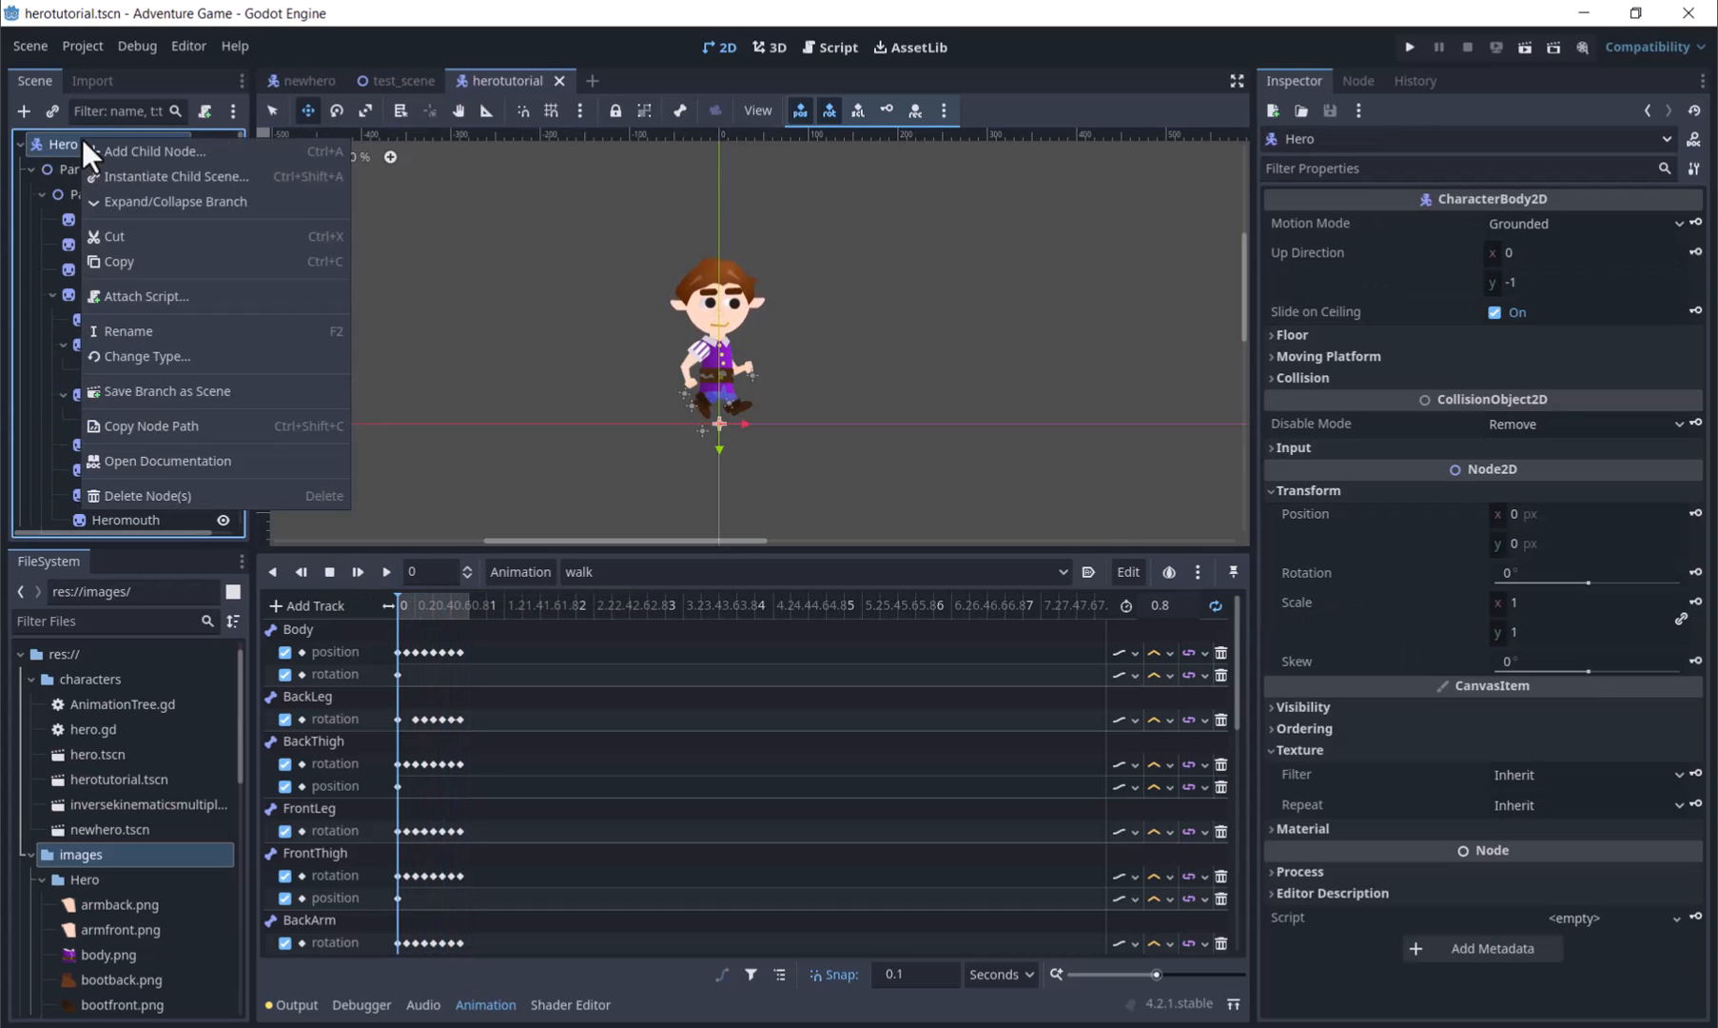
left_click(150, 151)
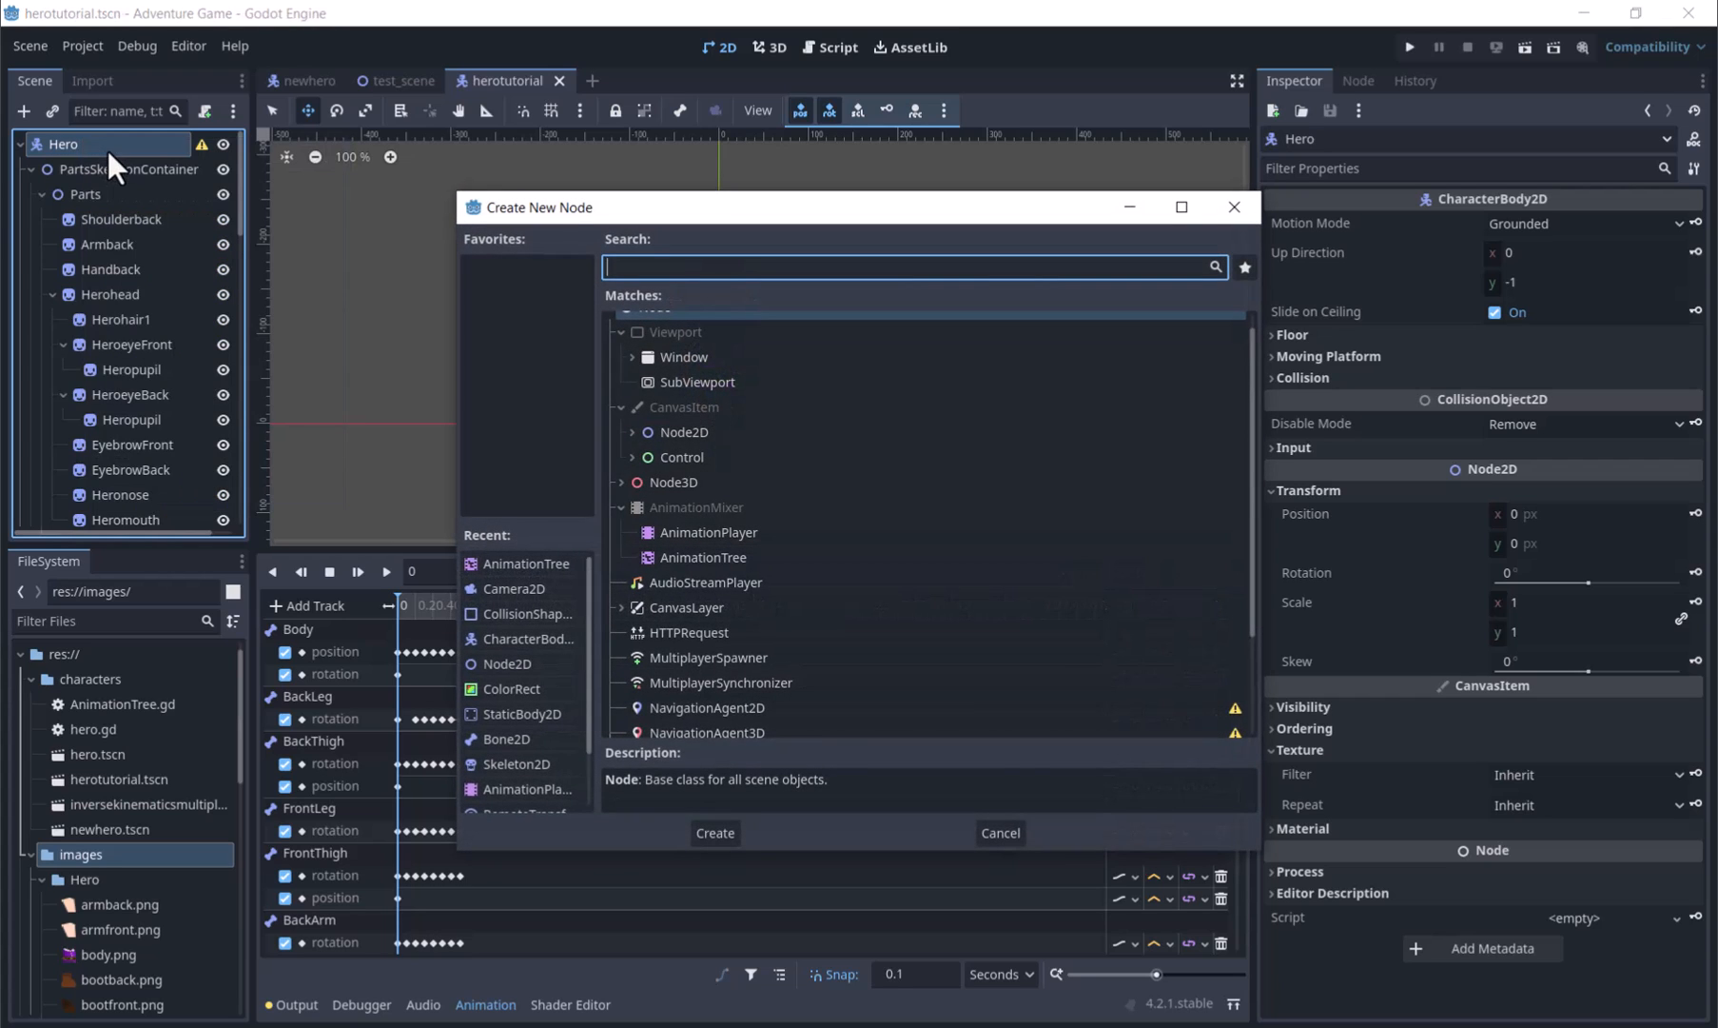
type("collision")
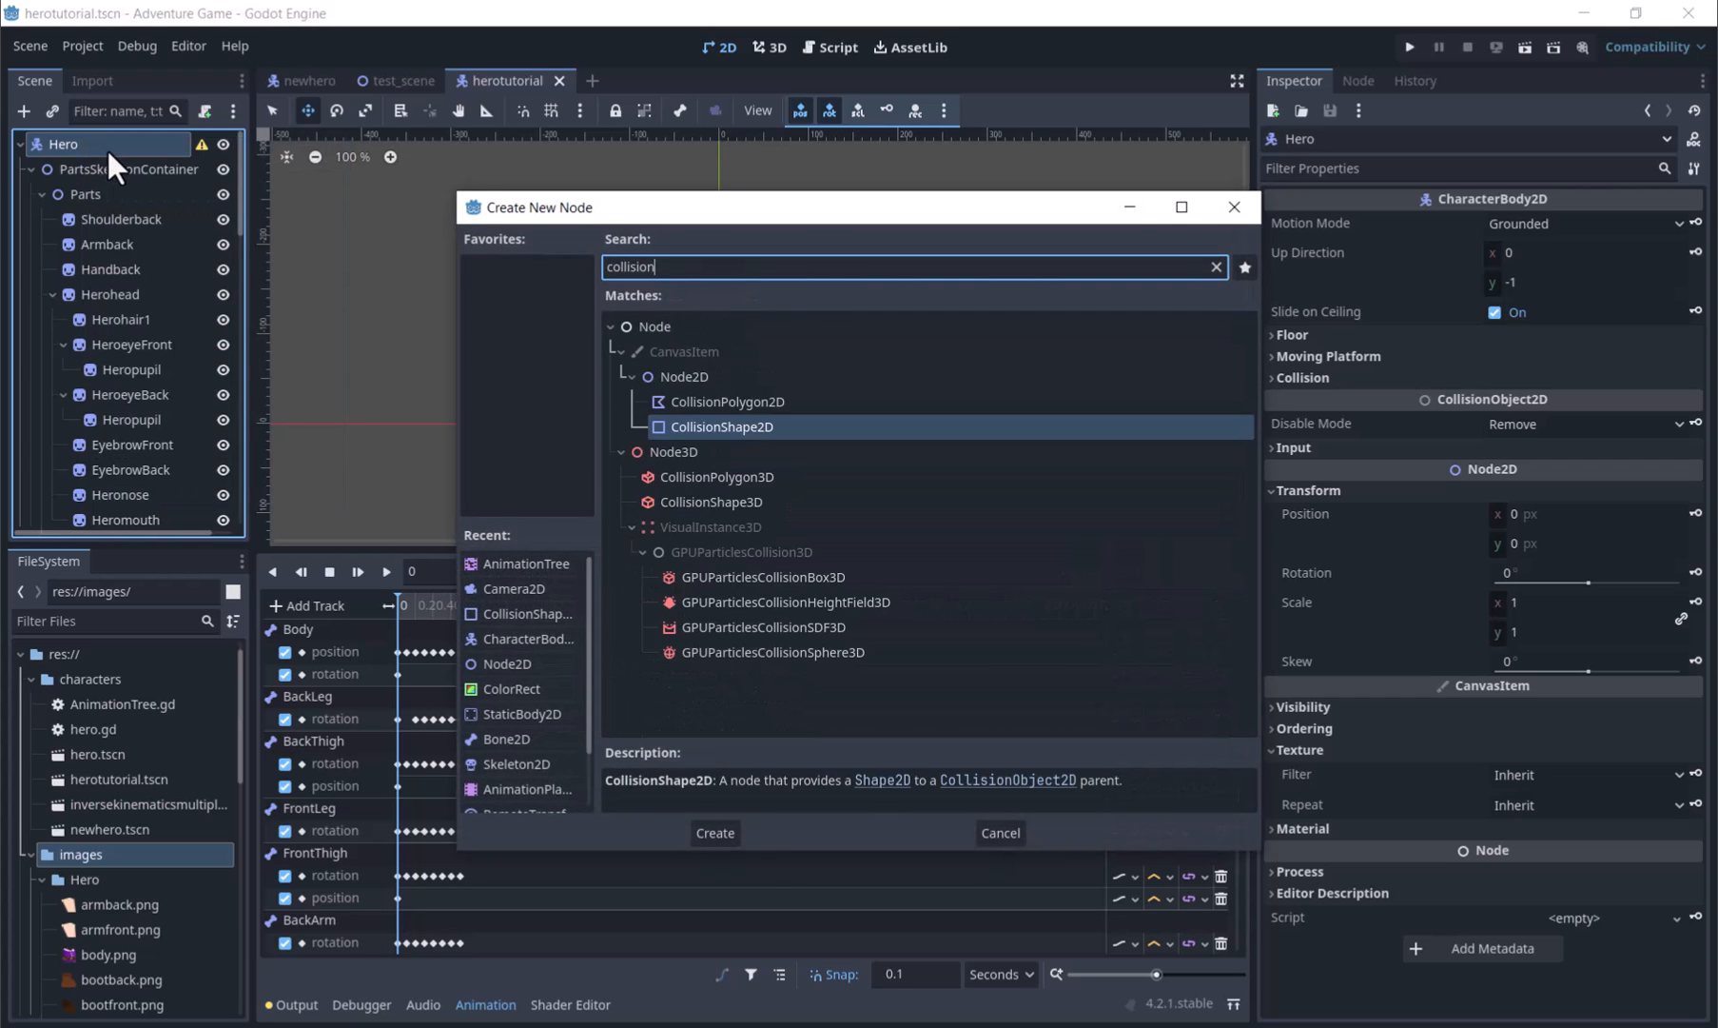
mouse_move(724, 435)
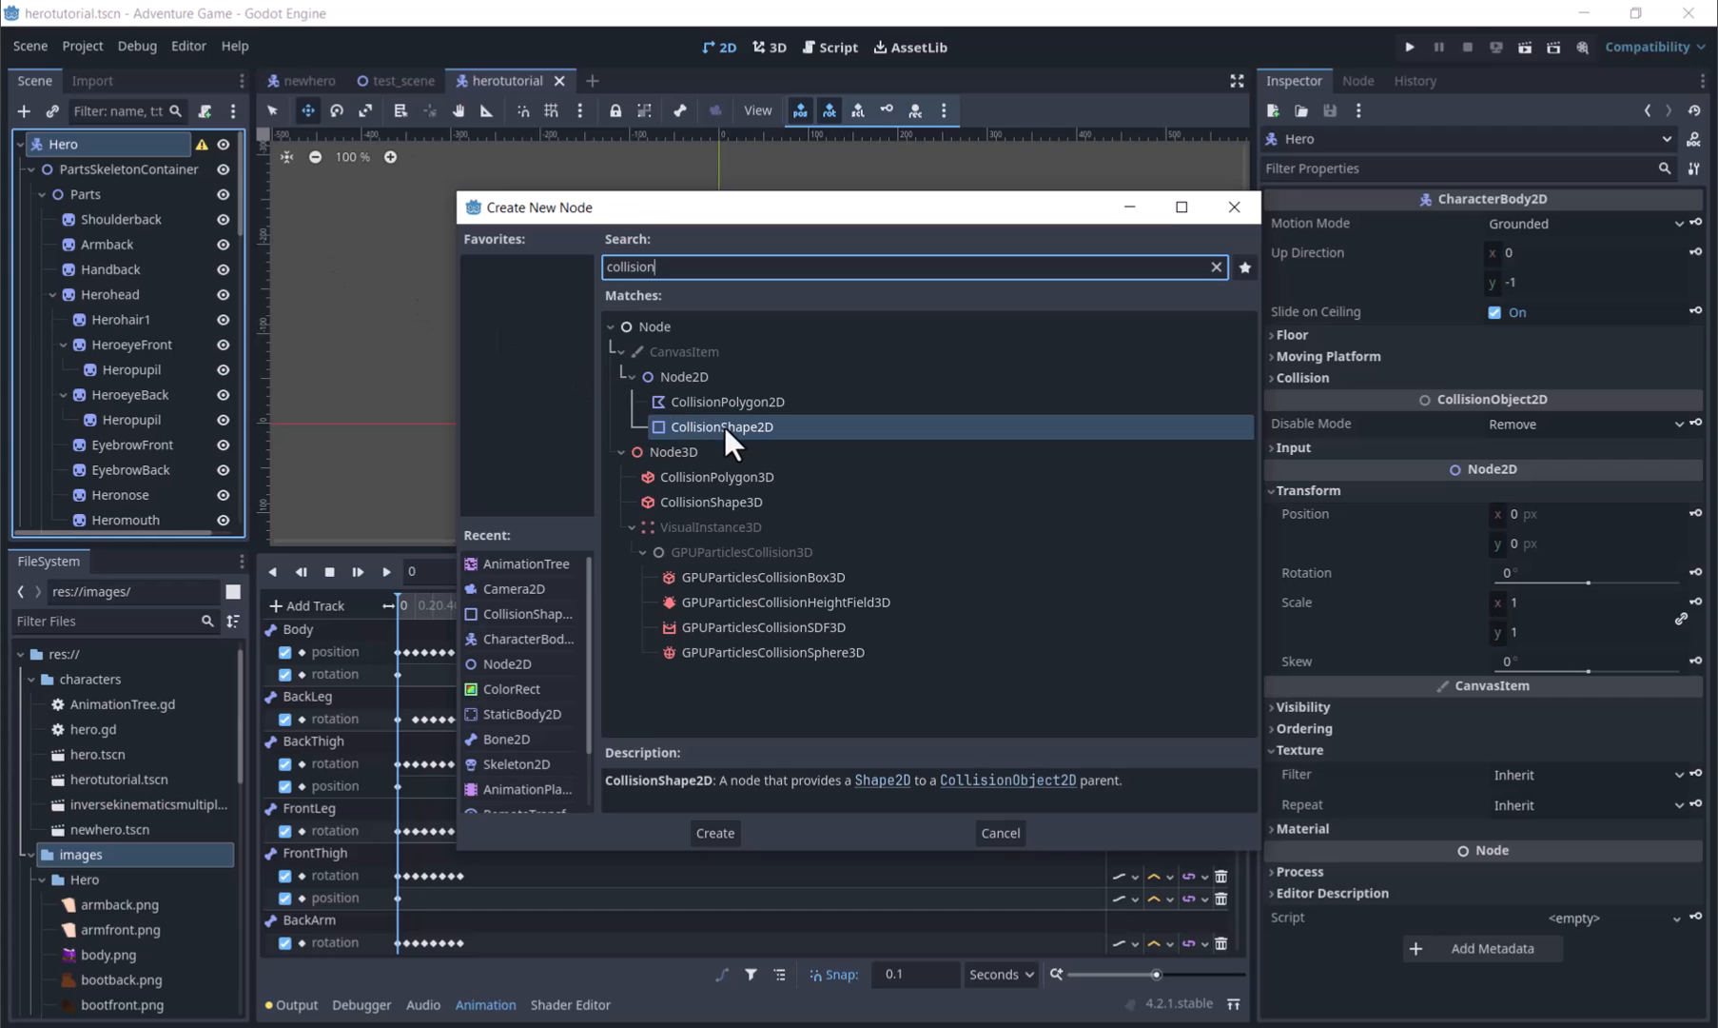
left_click(714, 832)
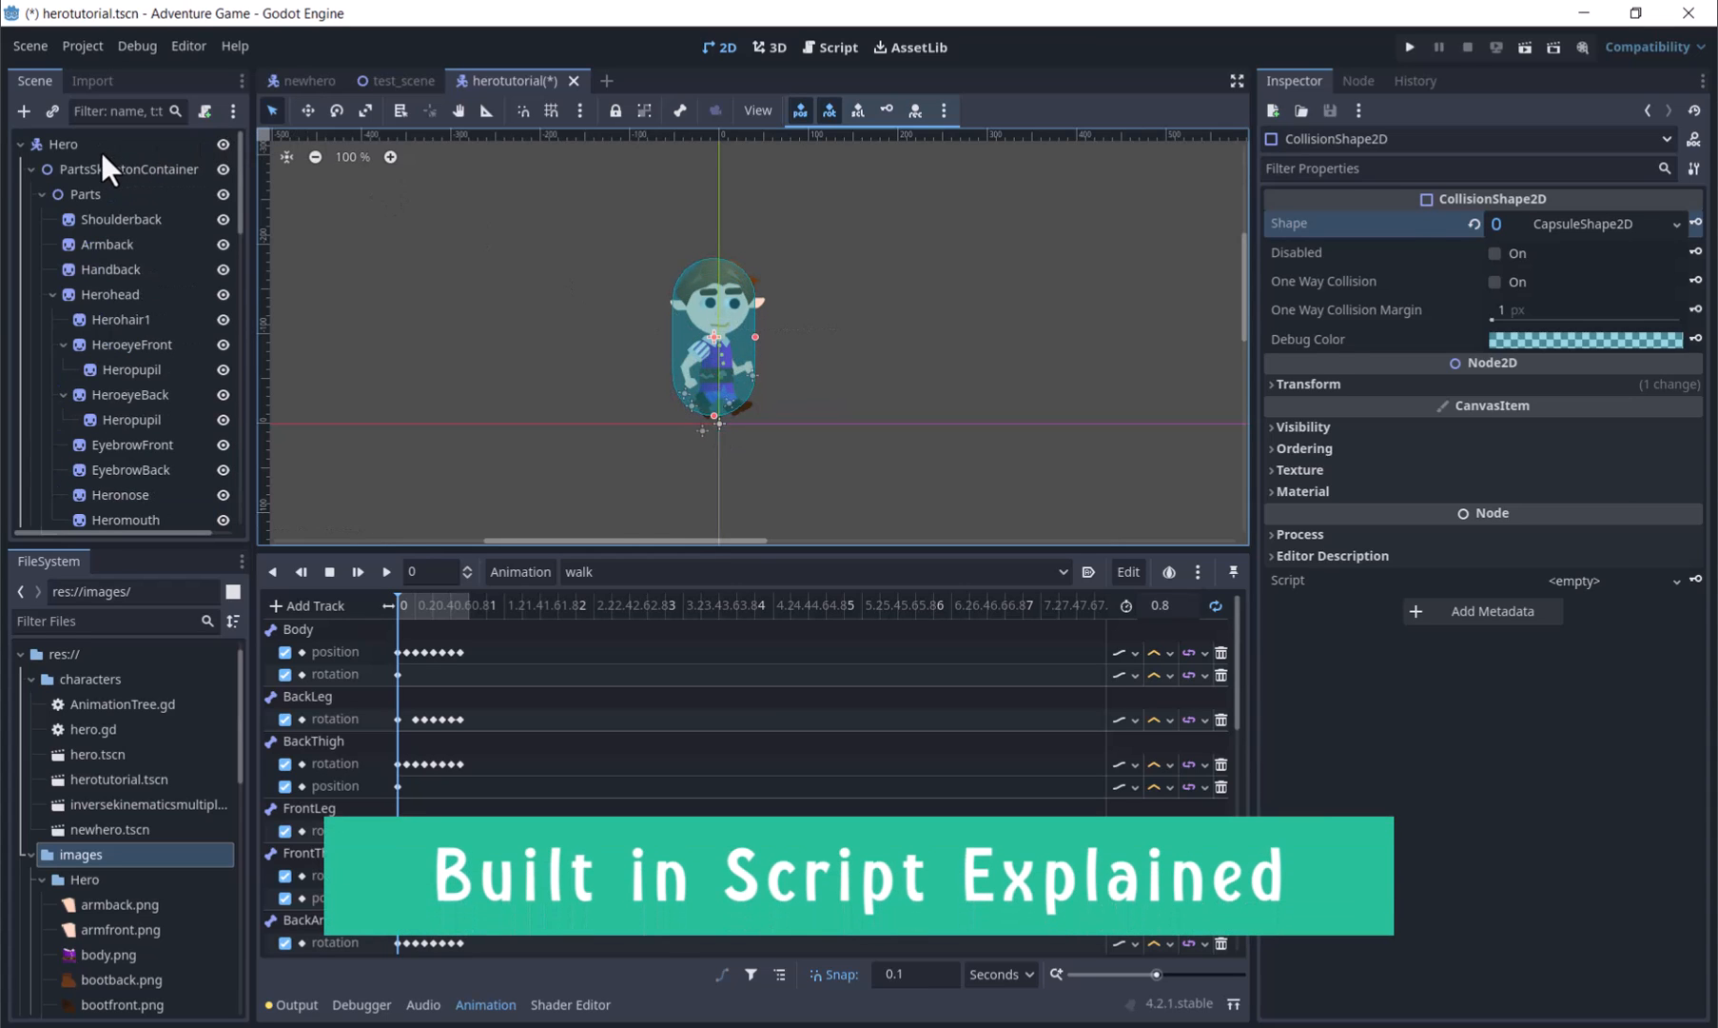
- Create herotutorial.gd on Hero using the CharacterBody2D Basic Movement template
left_click(204, 110)
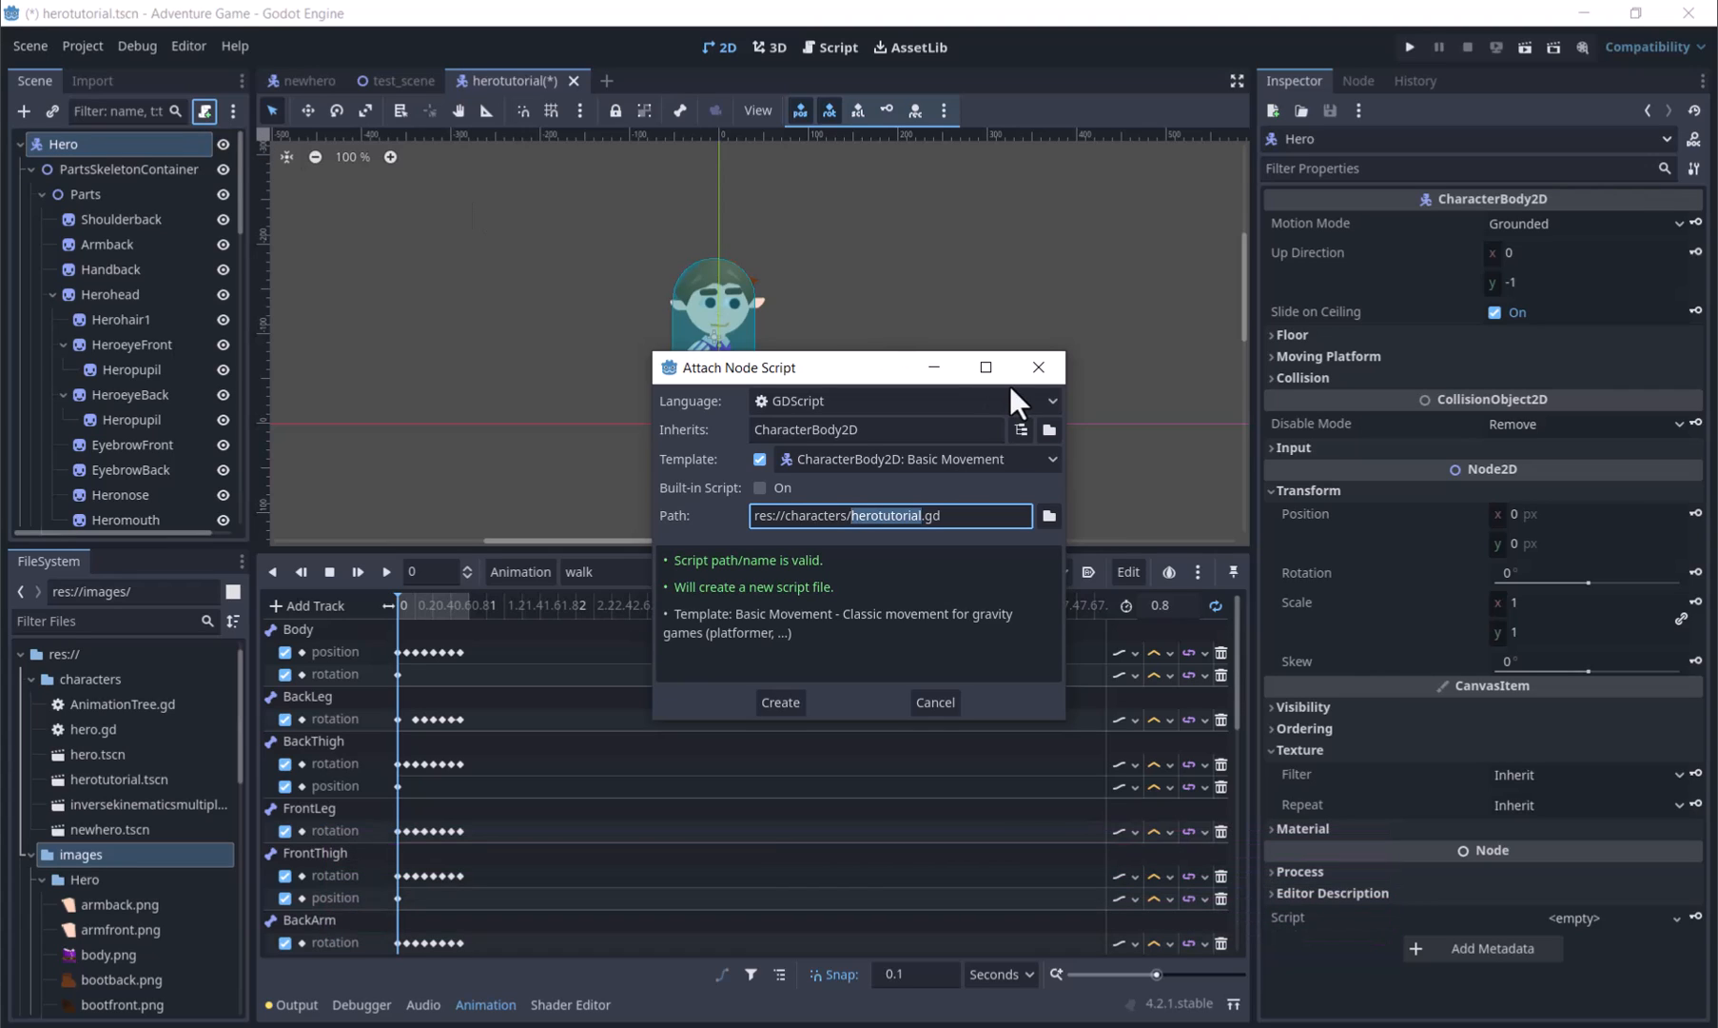
mouse_move(853, 644)
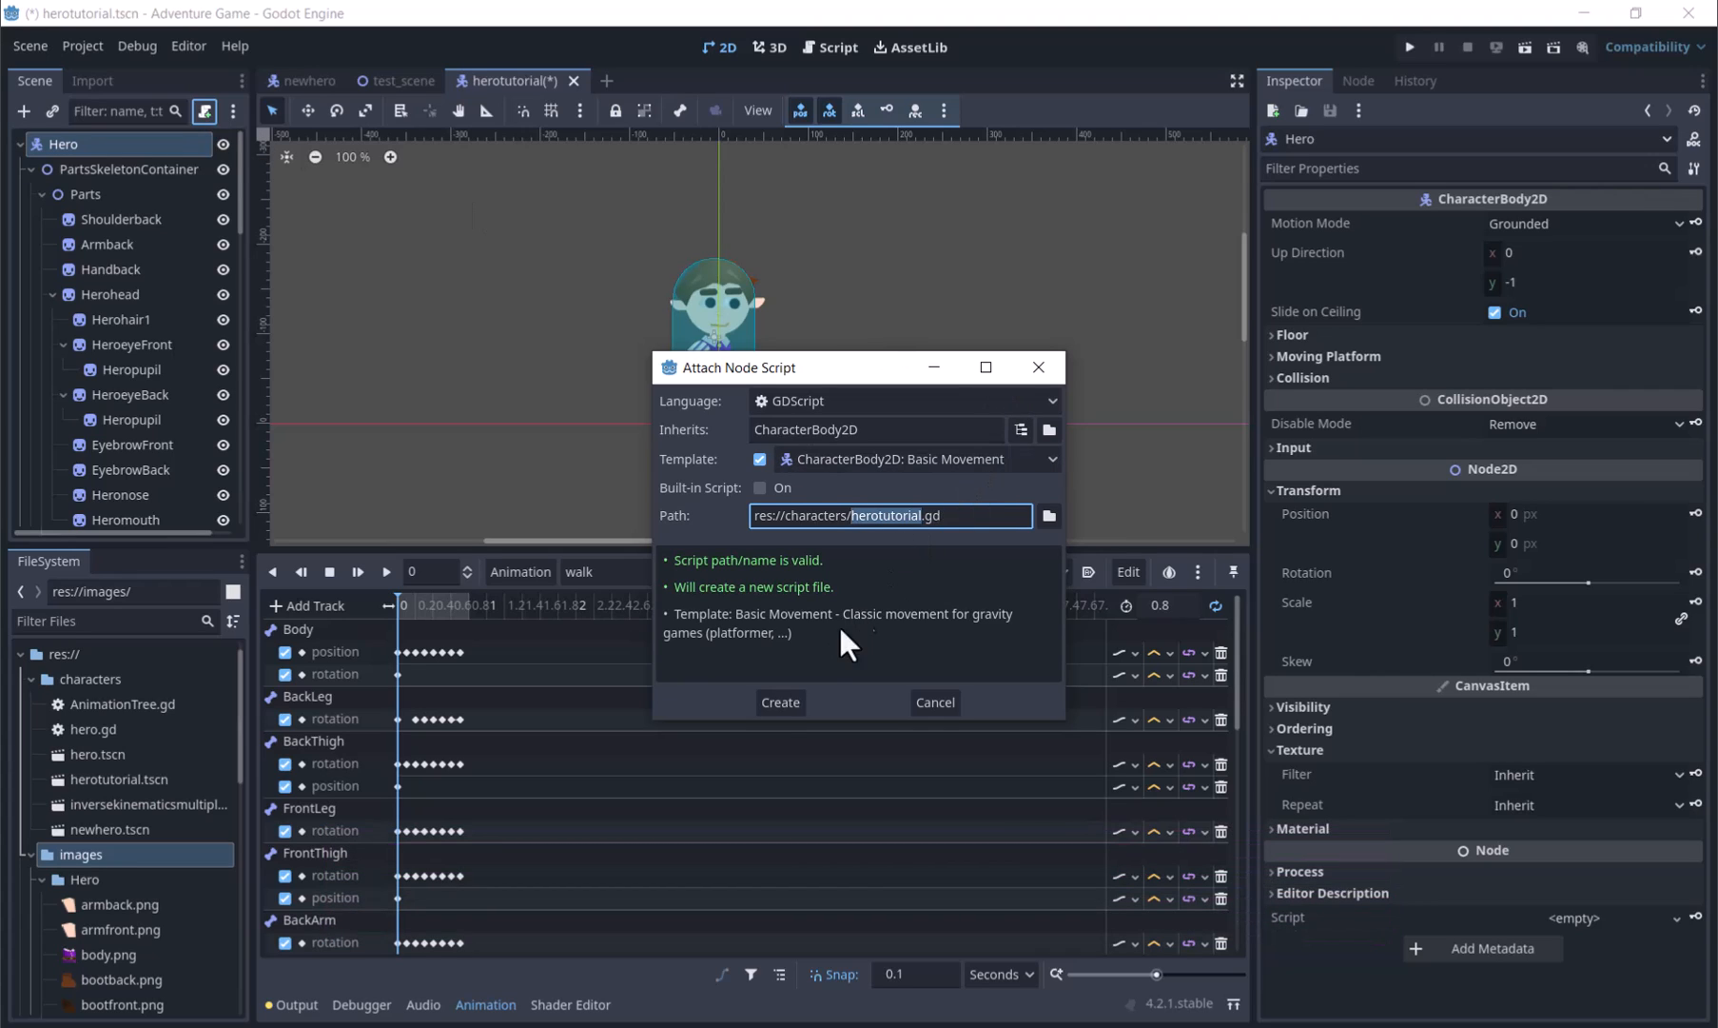
left_click(780, 701)
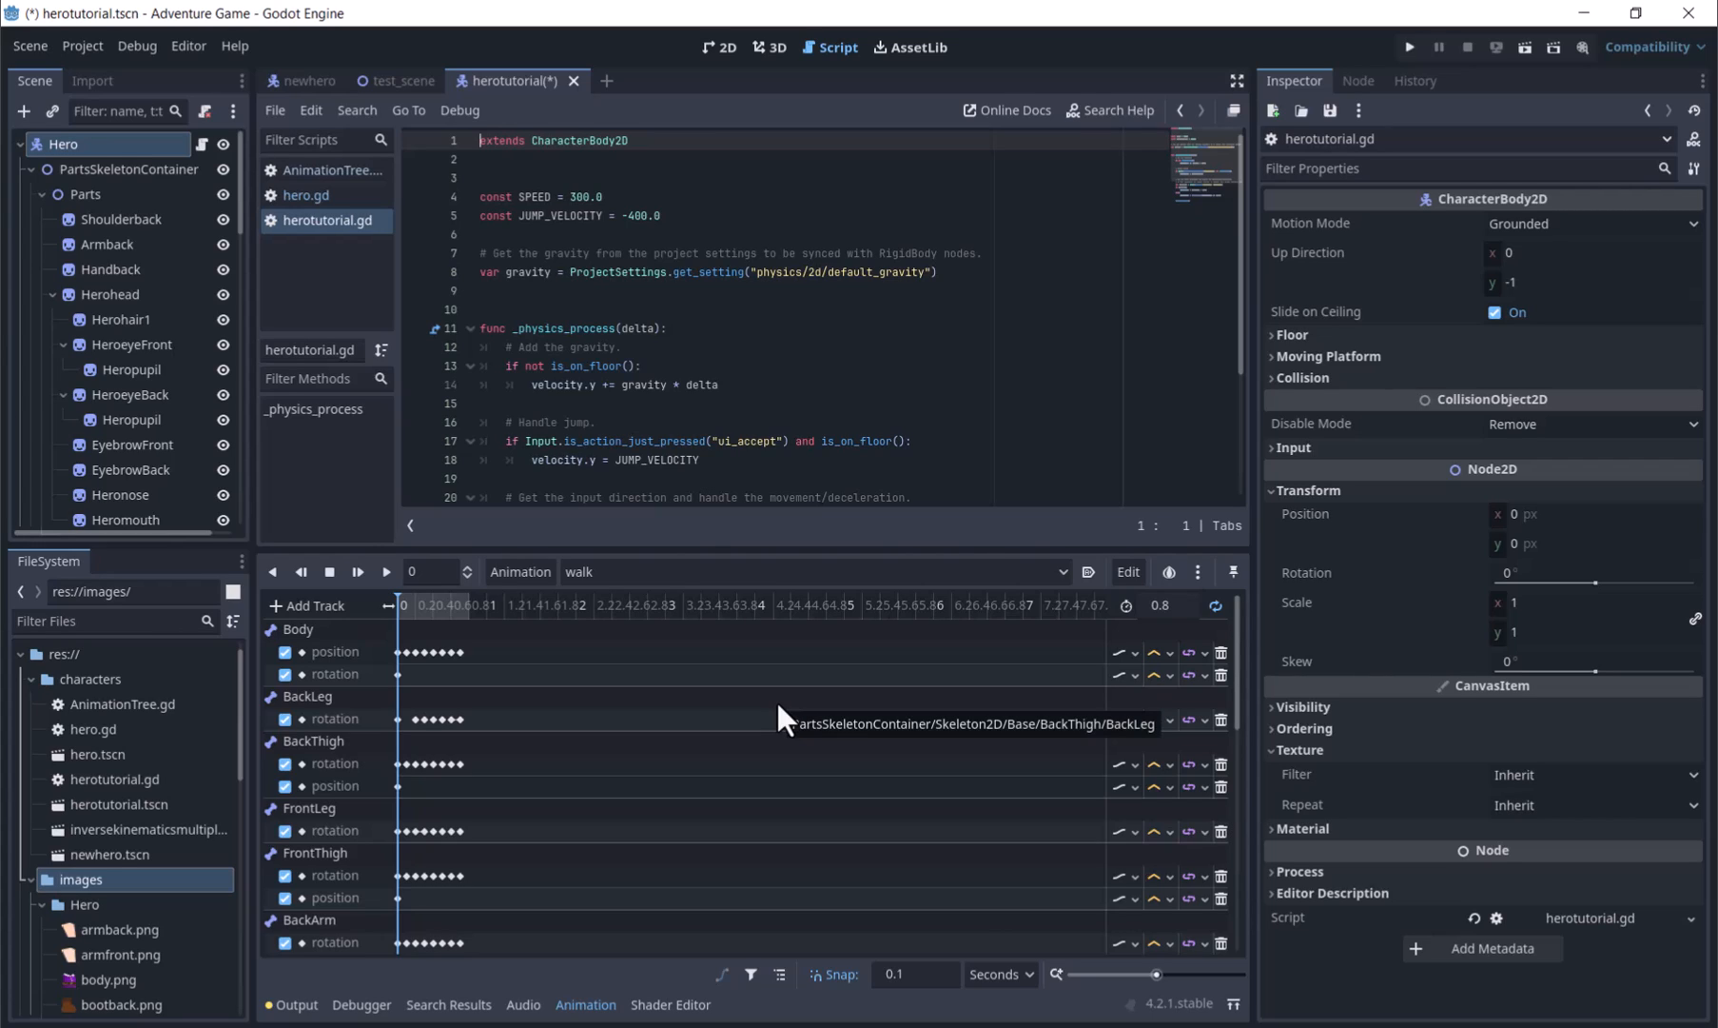
mouse_move(737, 639)
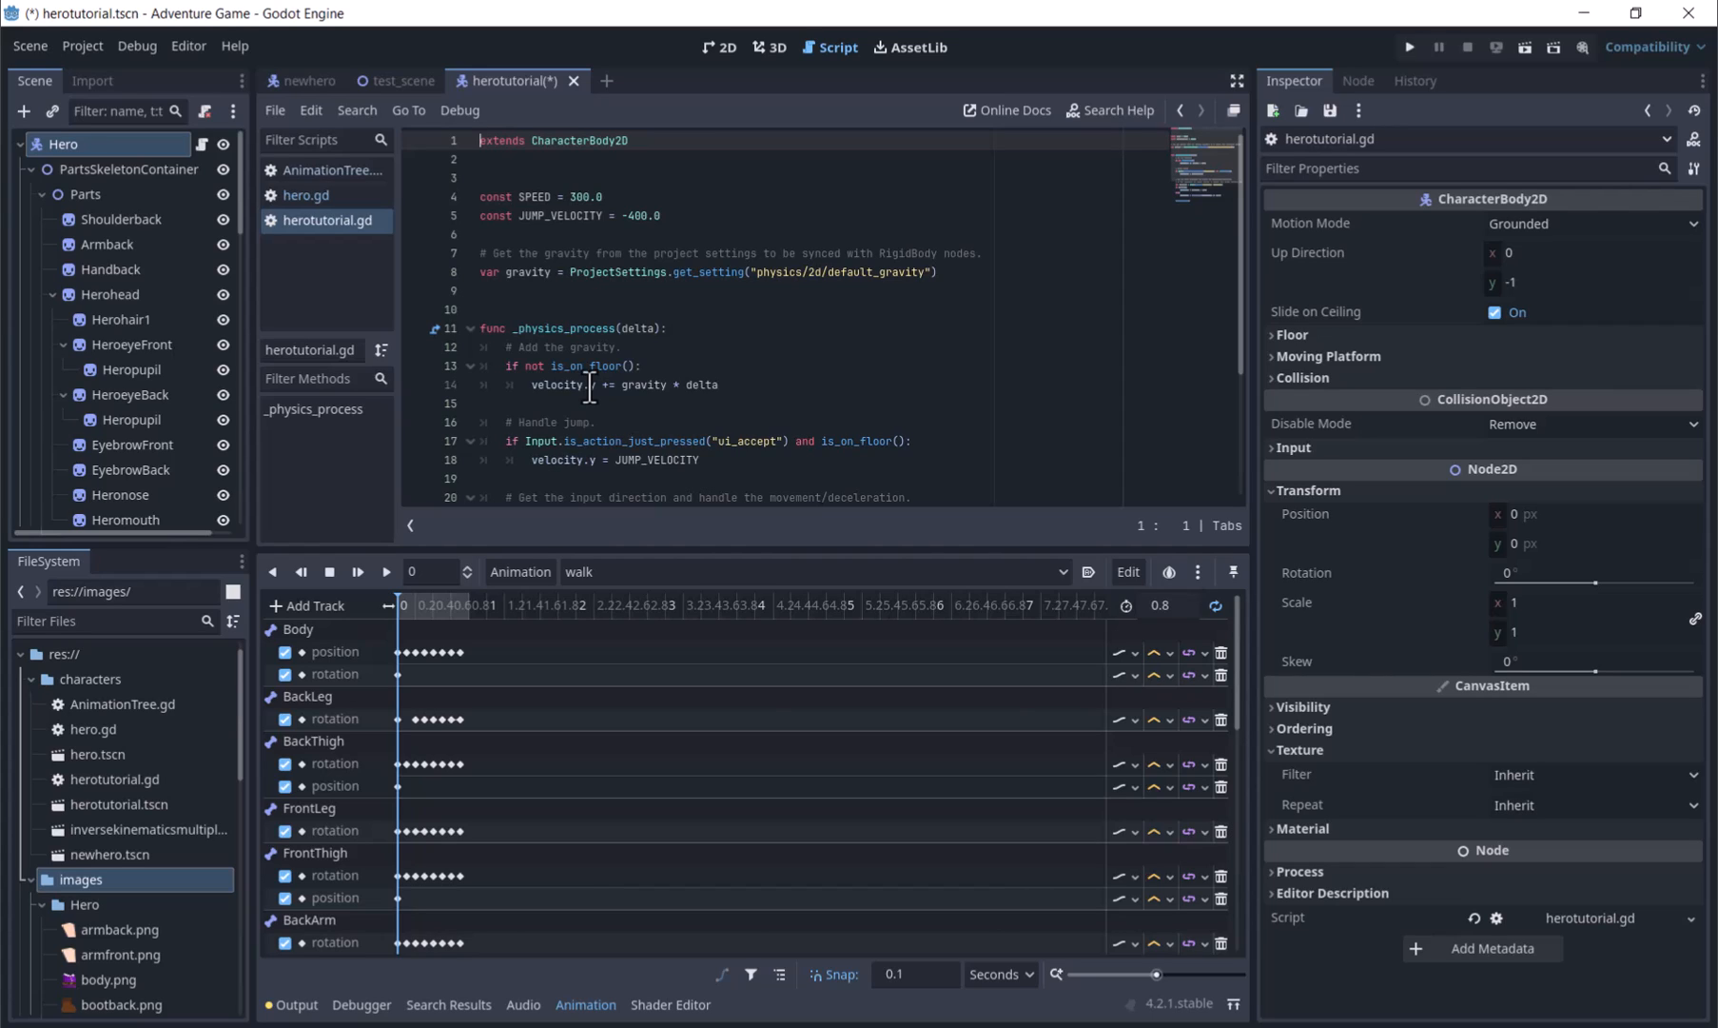
scroll("down", 3)
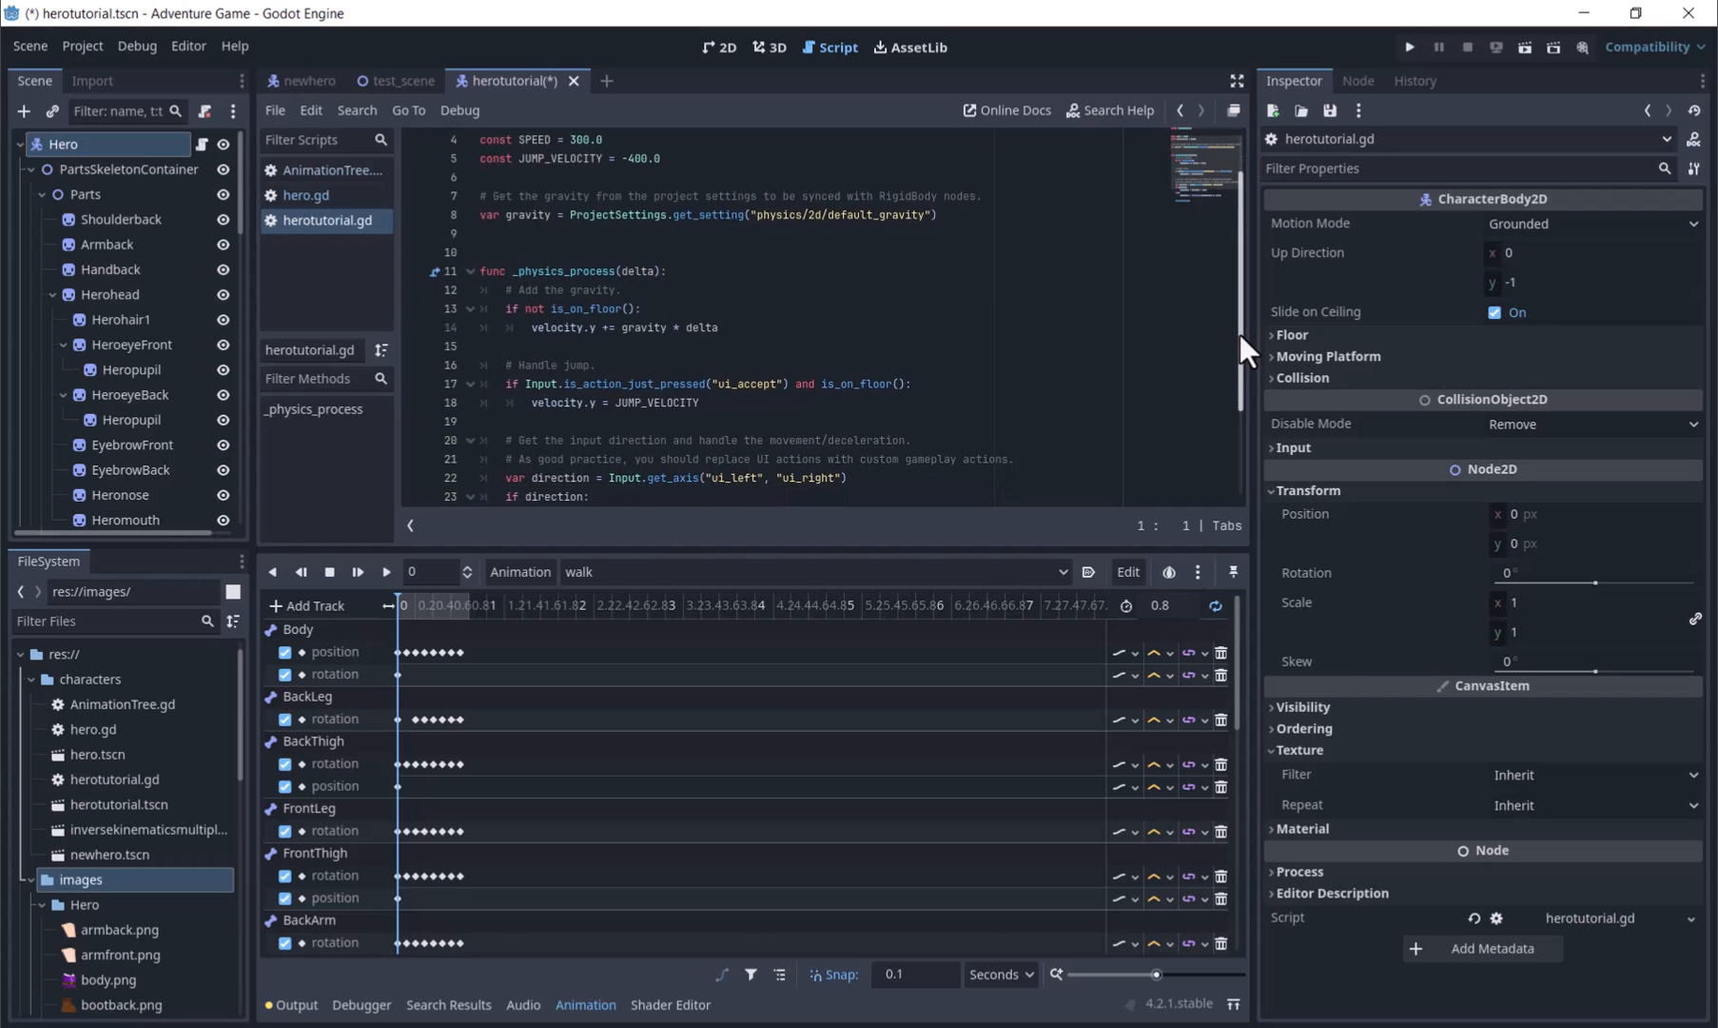
scroll("down", 3)
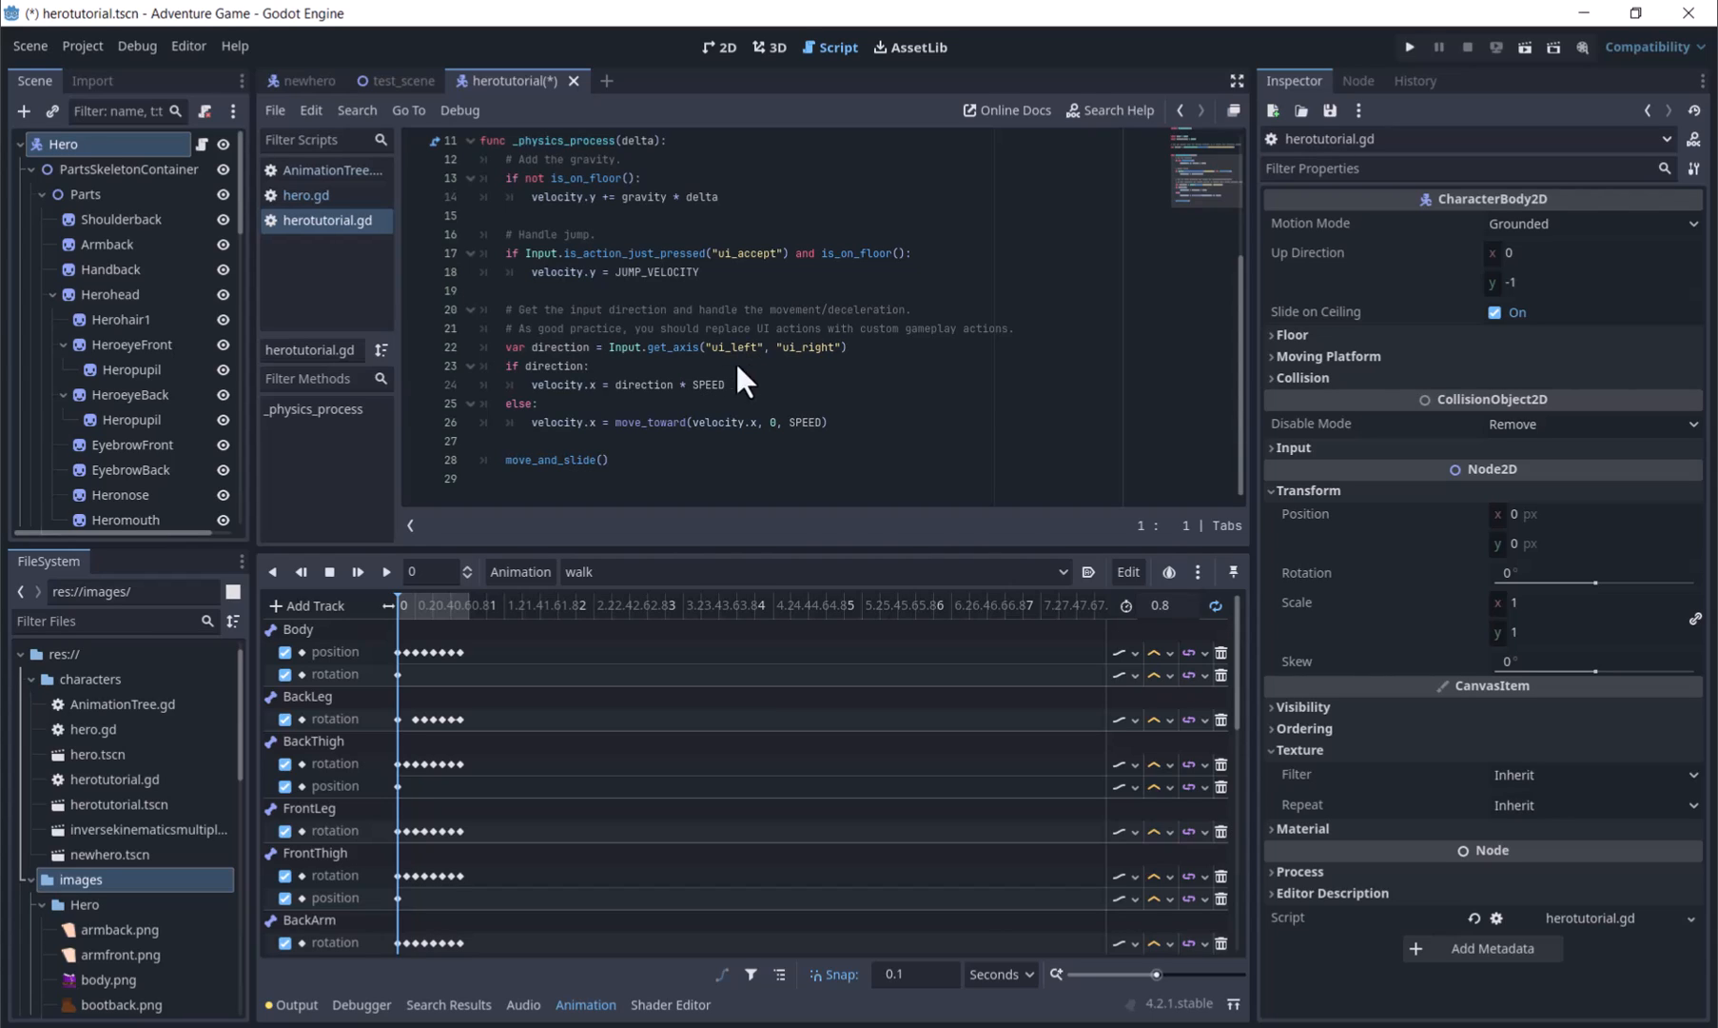
mouse_move(547, 371)
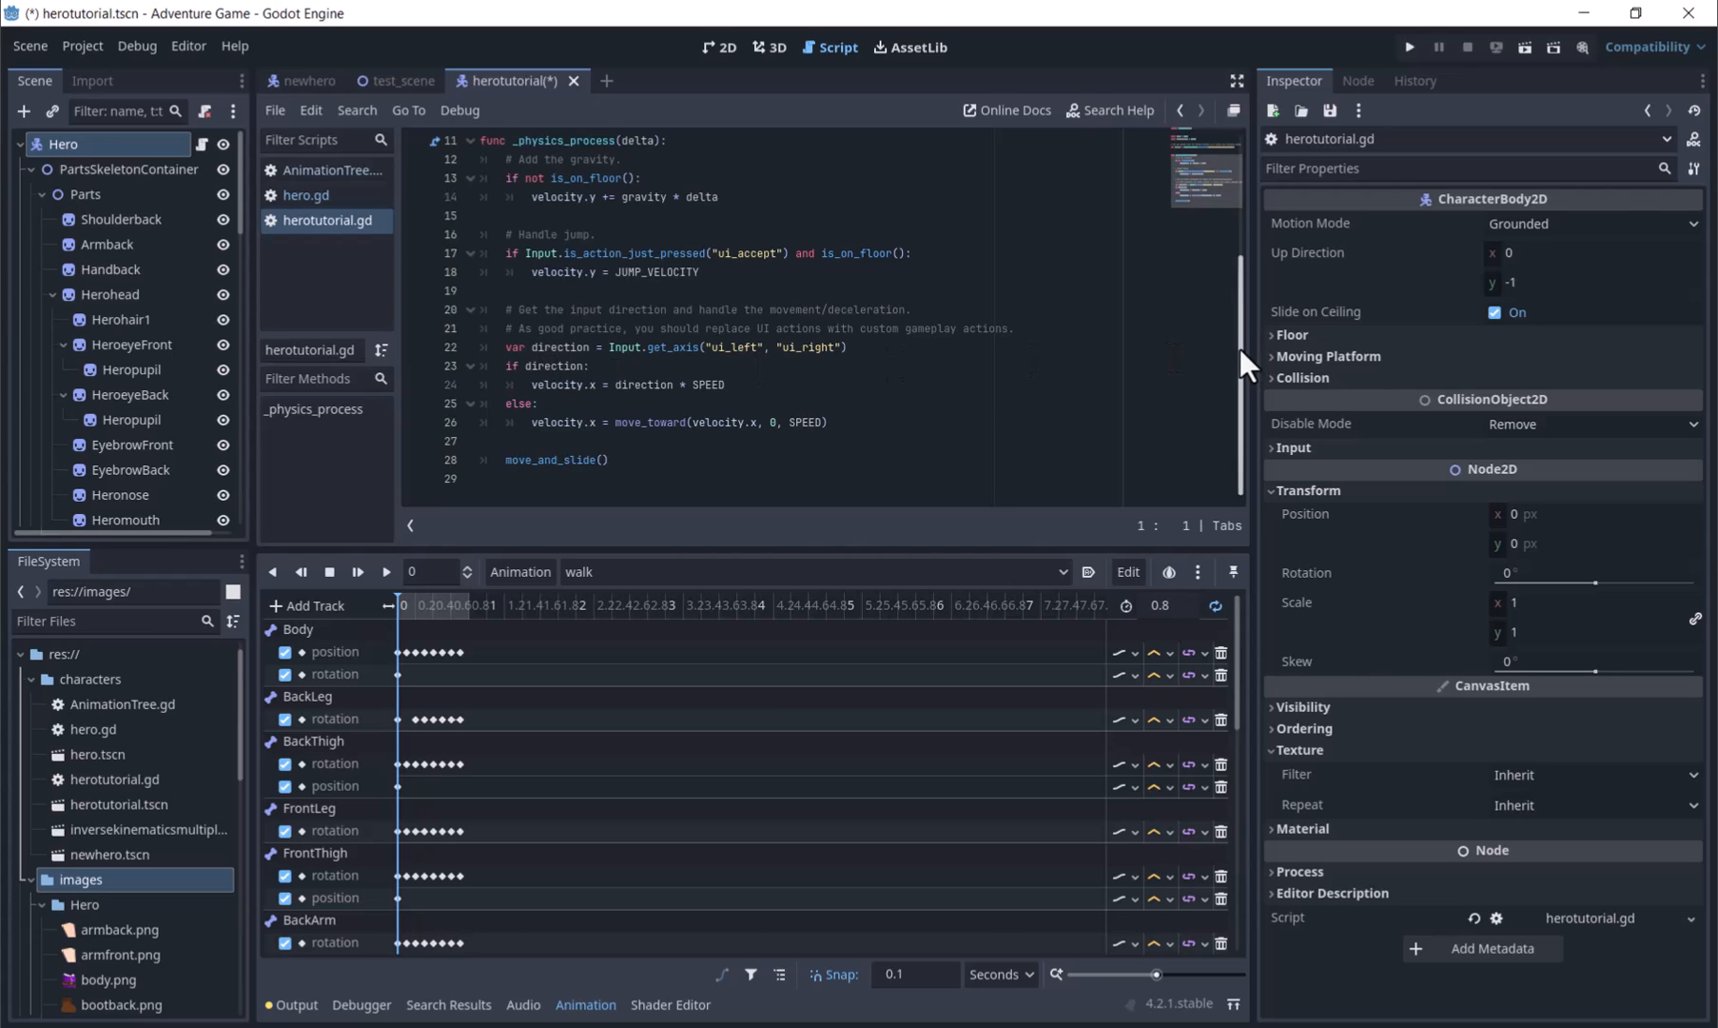
scroll("up", 3)
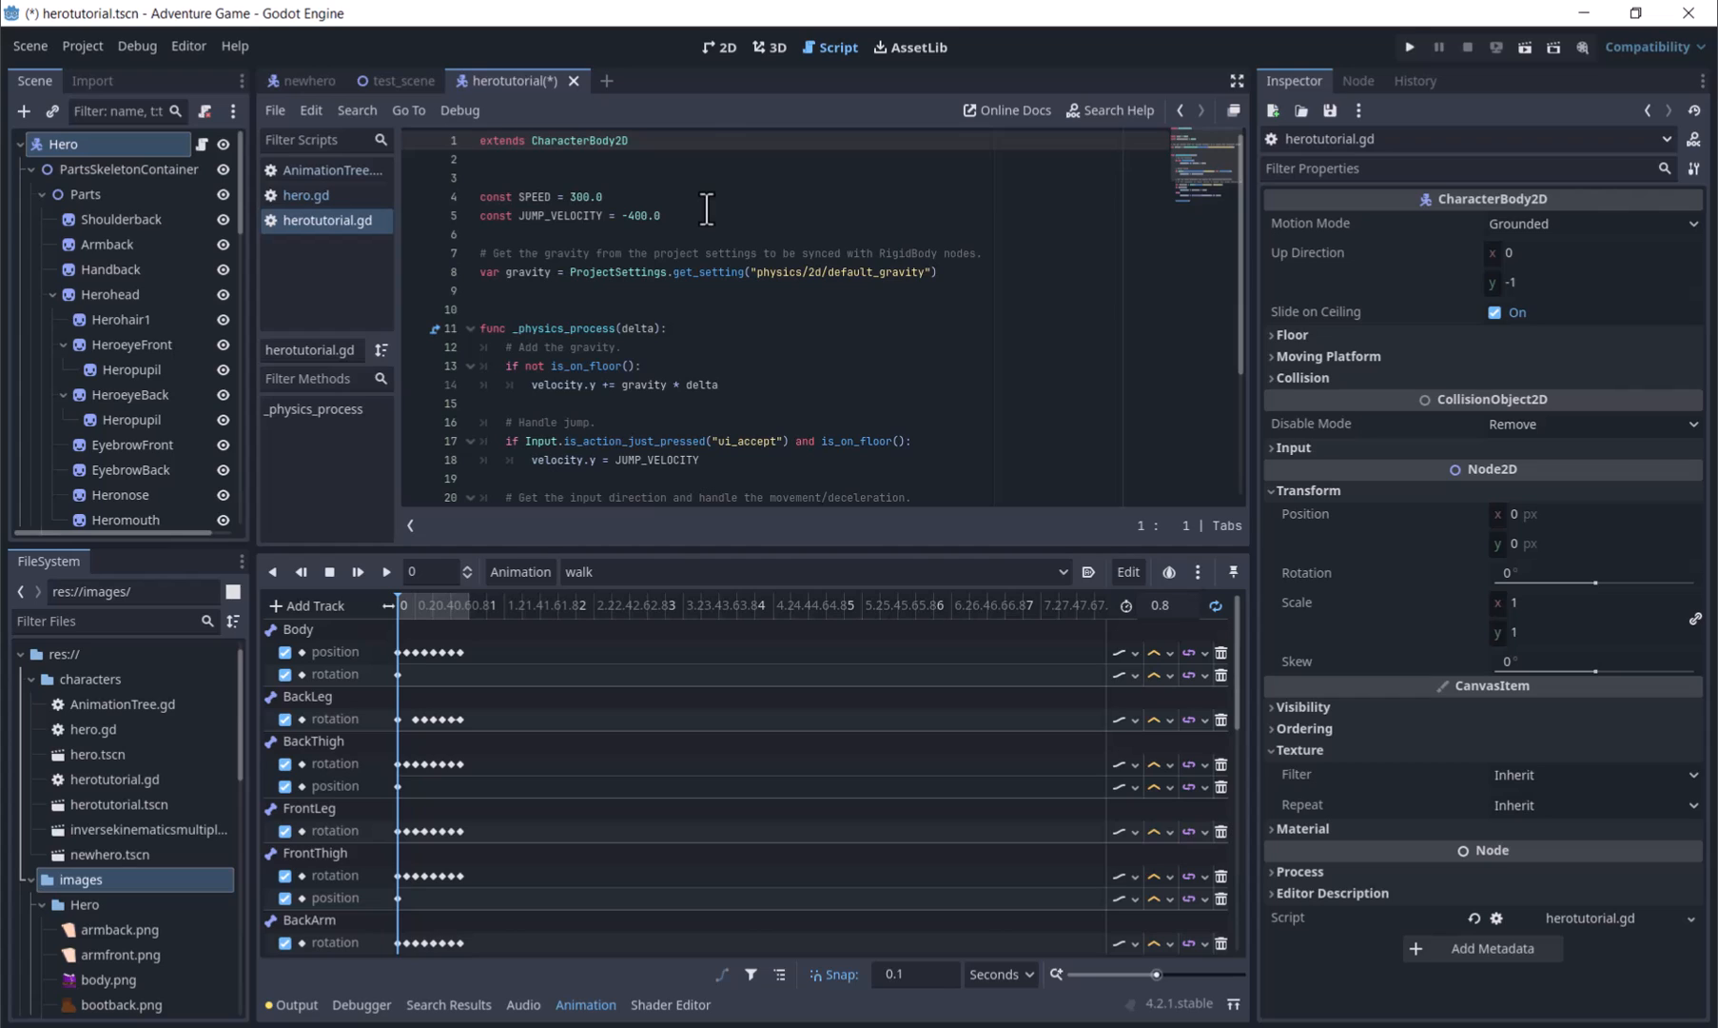
- Instance herotutorial.tscn into test_scene's 2D view, save with Ctrl+S, and run it
left_click(399, 80)
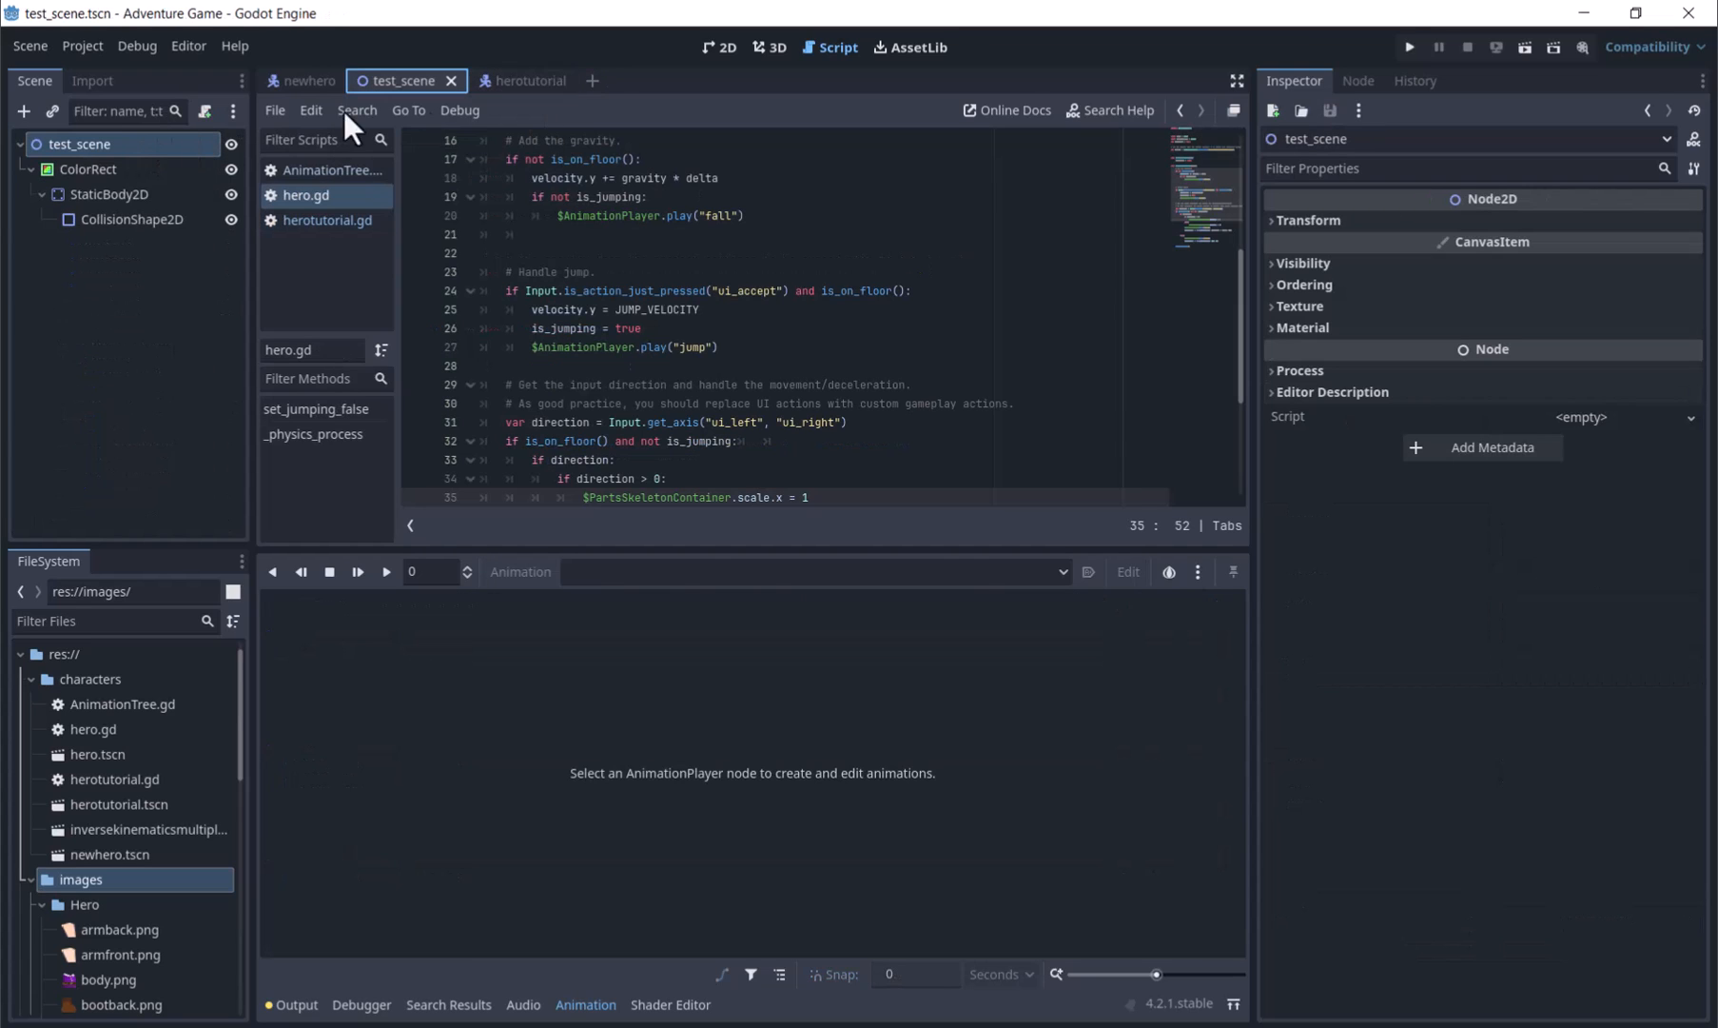
left_click(719, 48)
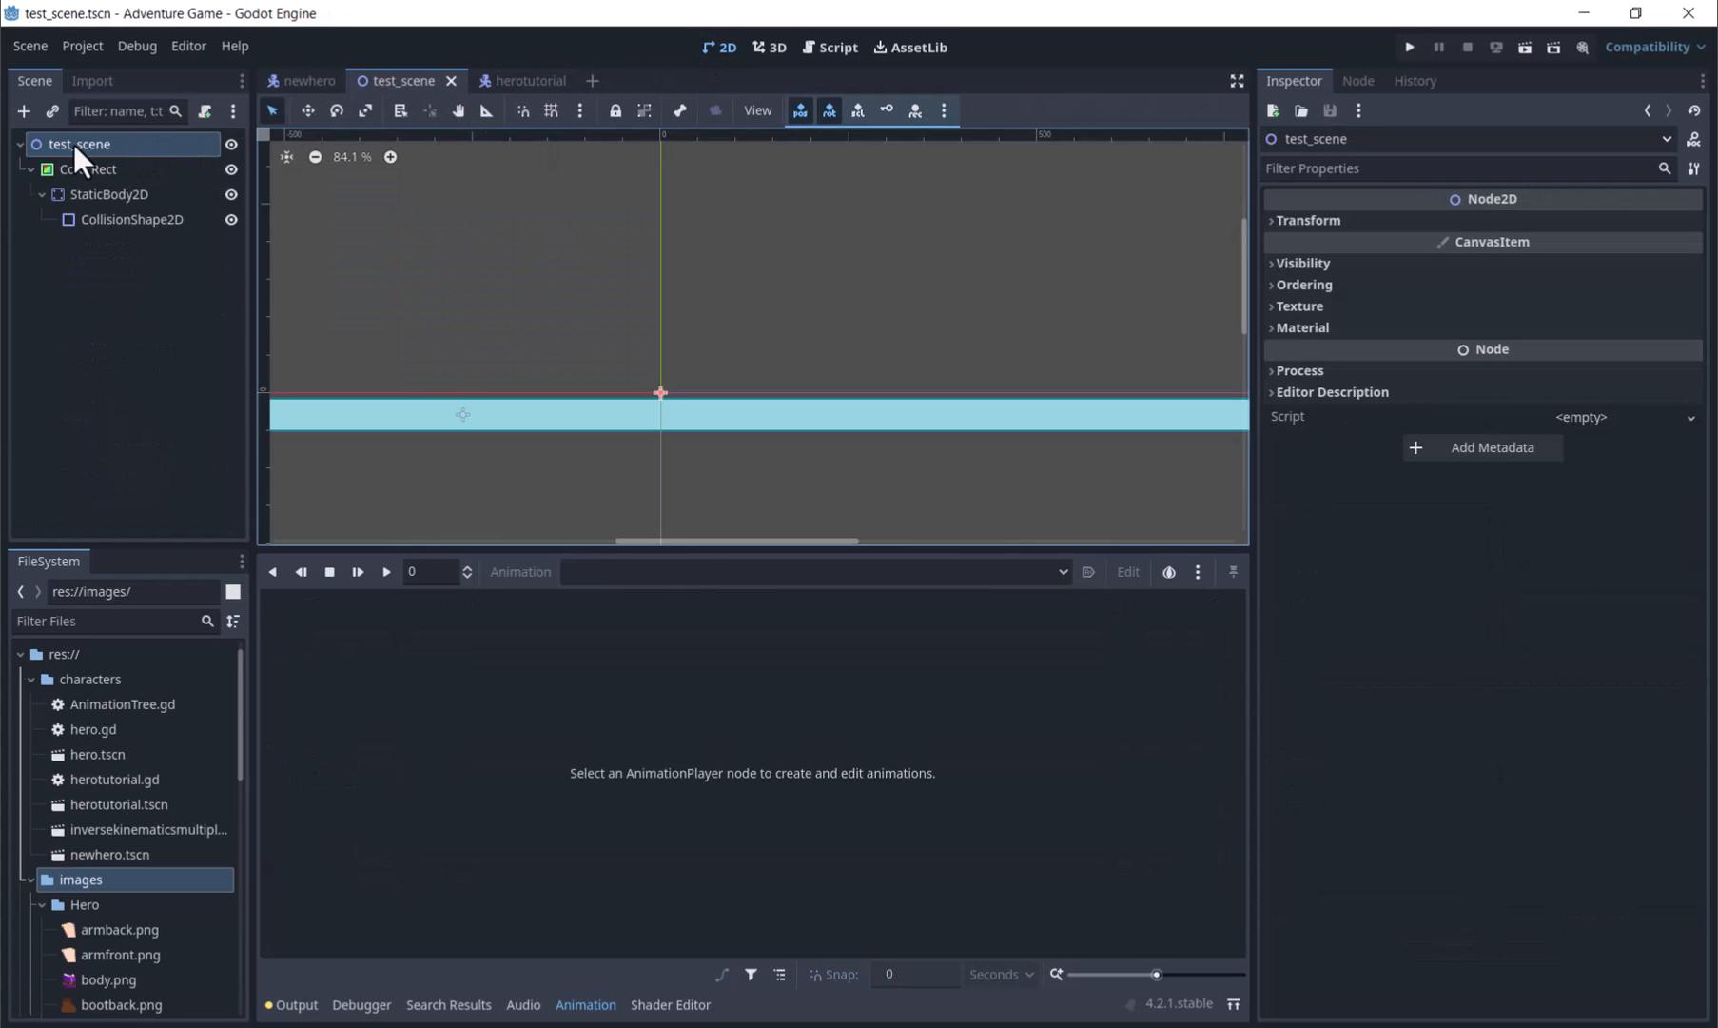
left_click(50, 112)
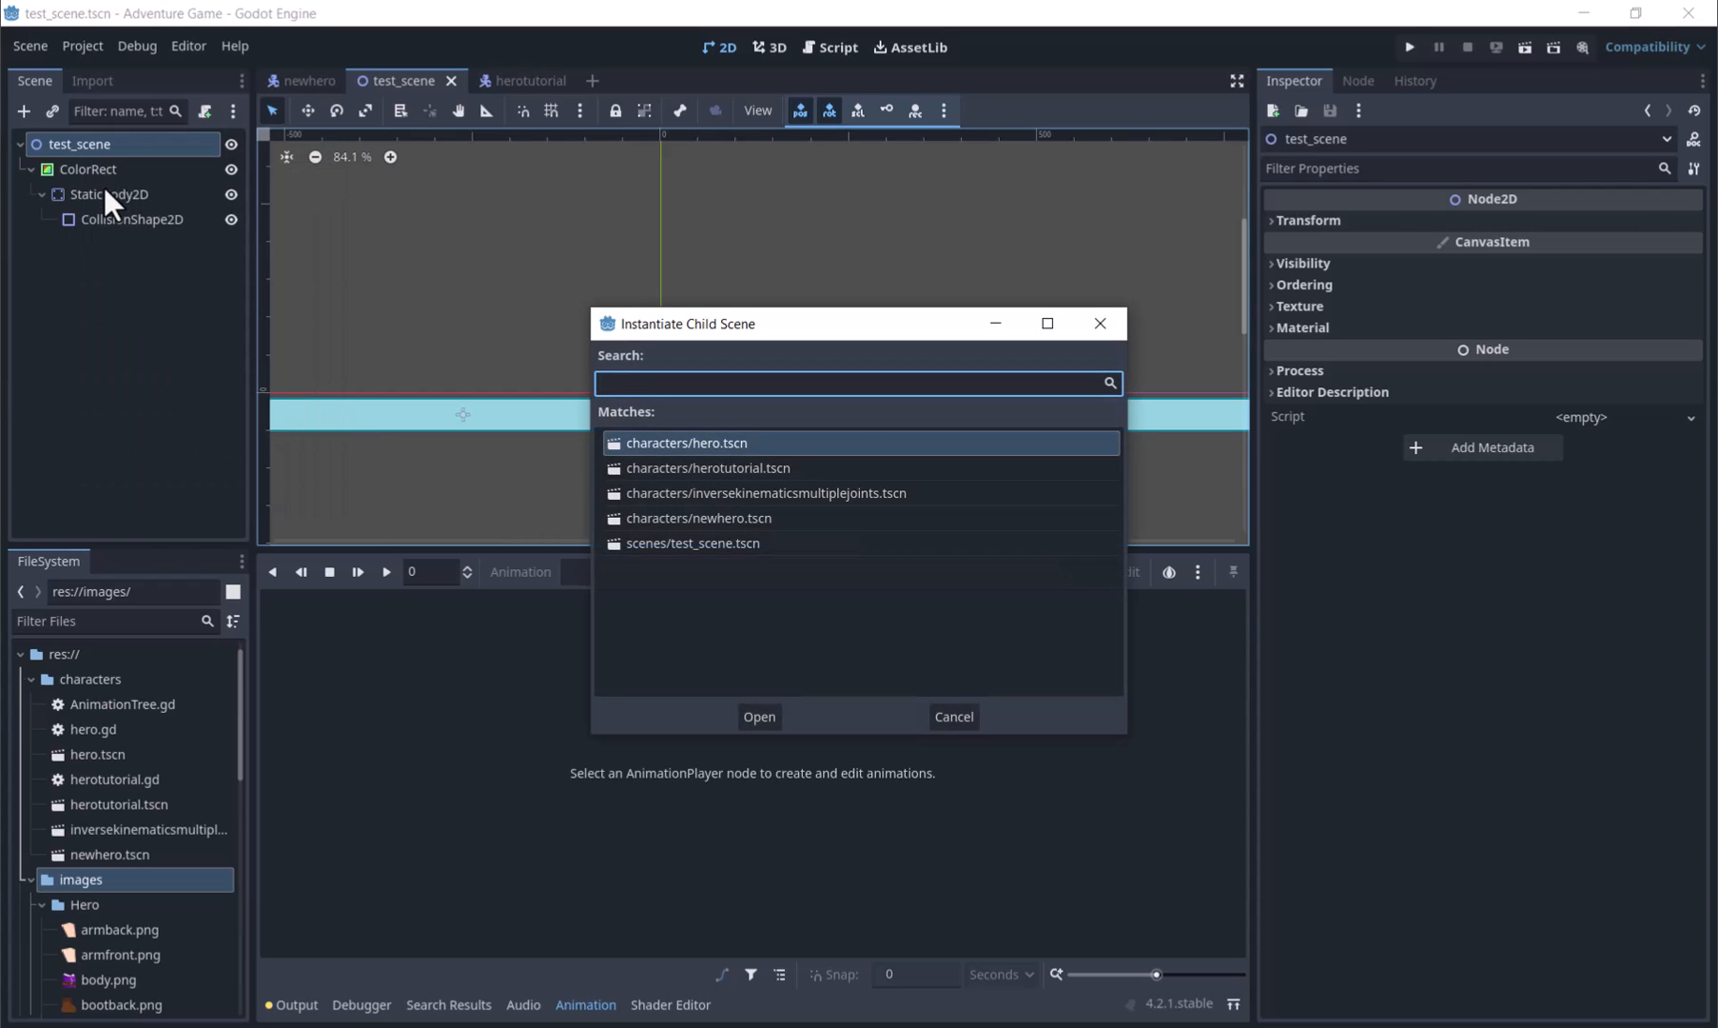
left_click(759, 716)
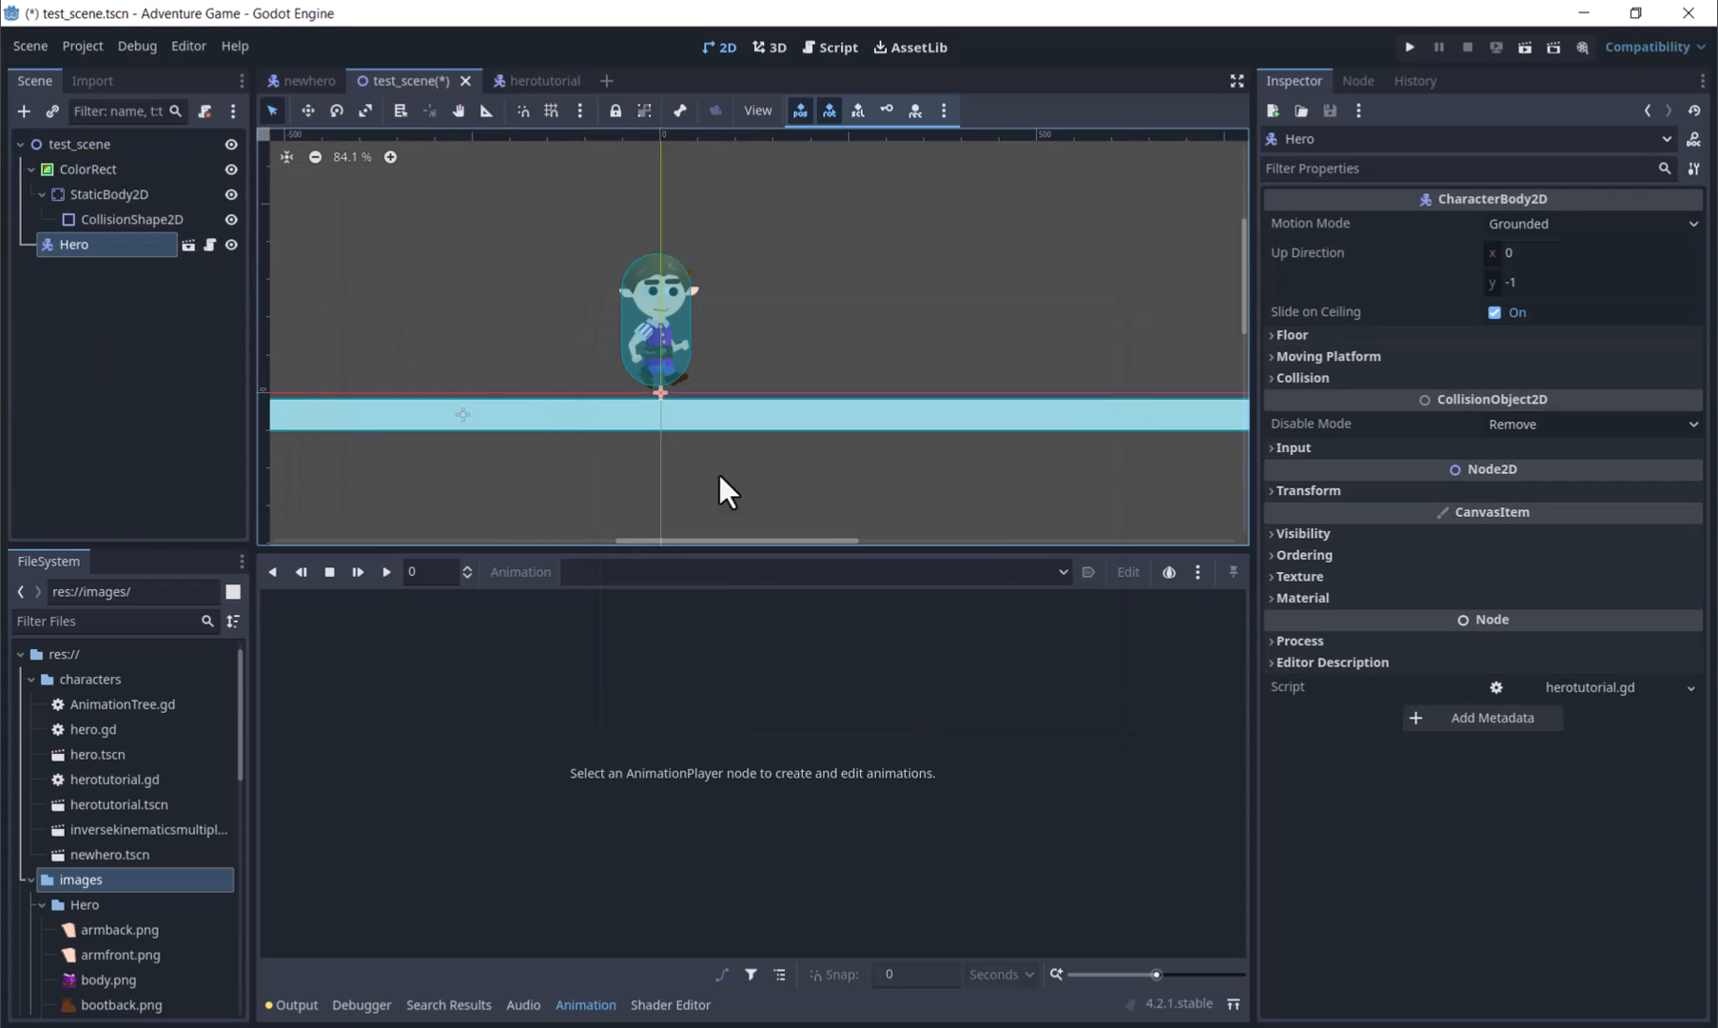
mouse_move(1178, 252)
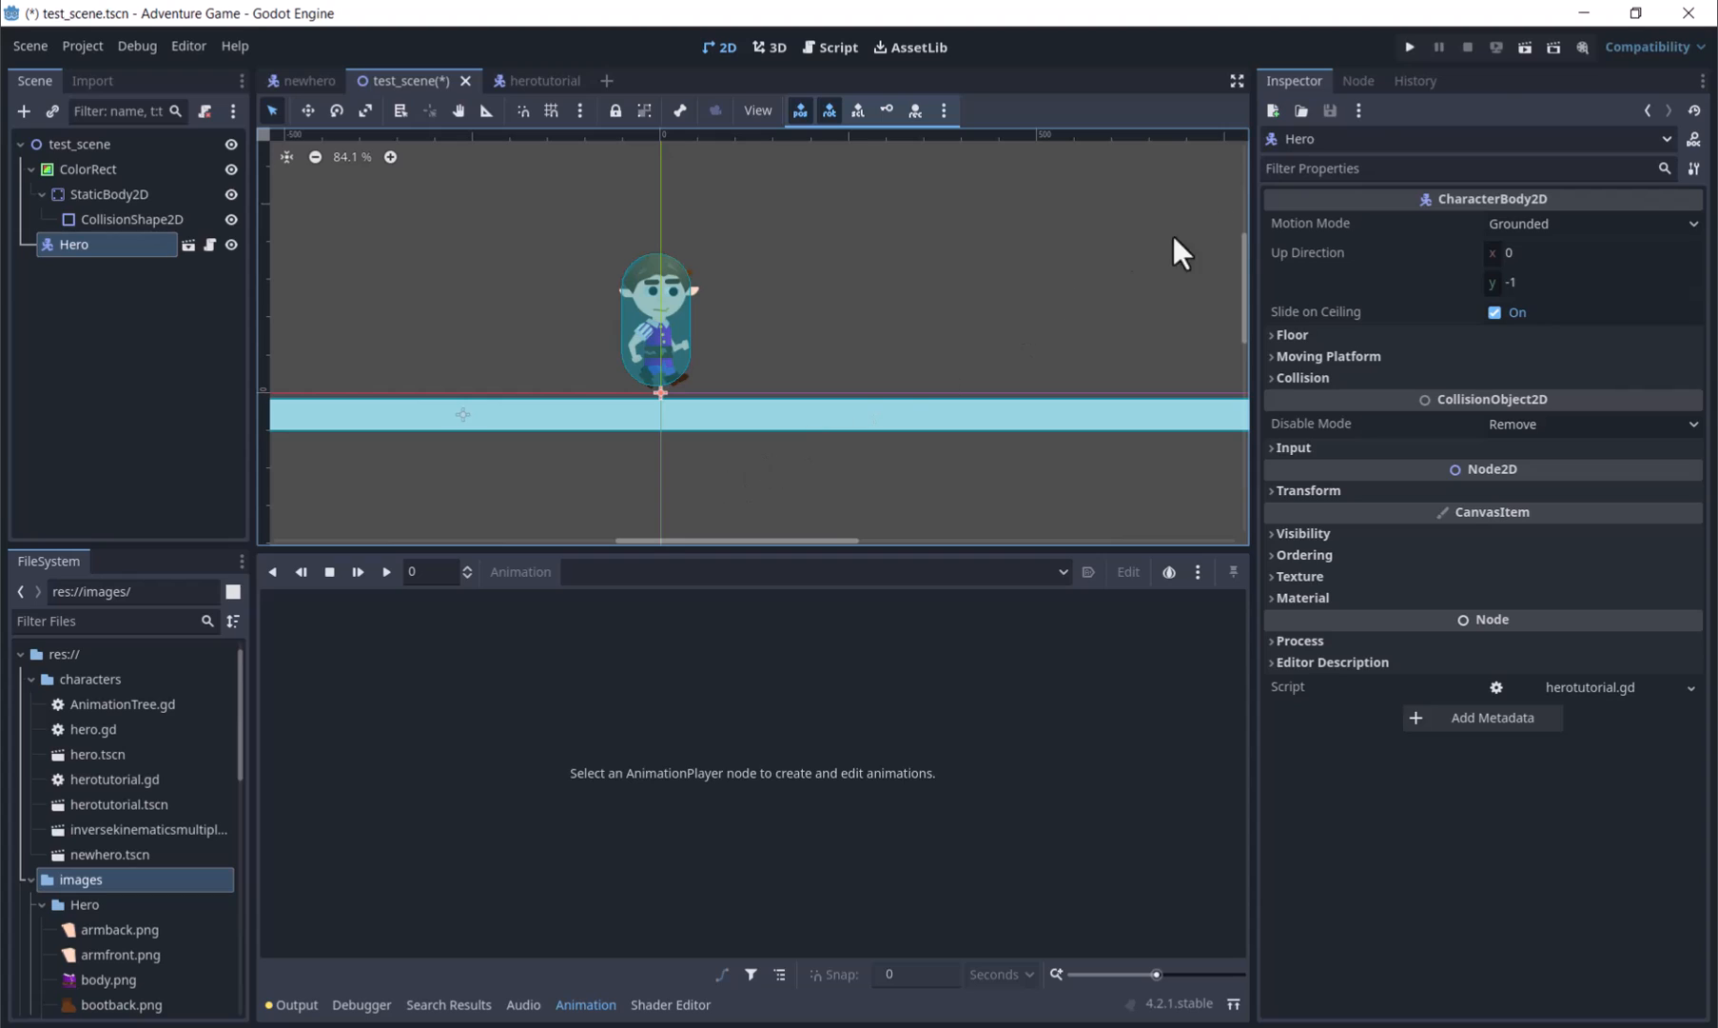
mouse_move(1525, 68)
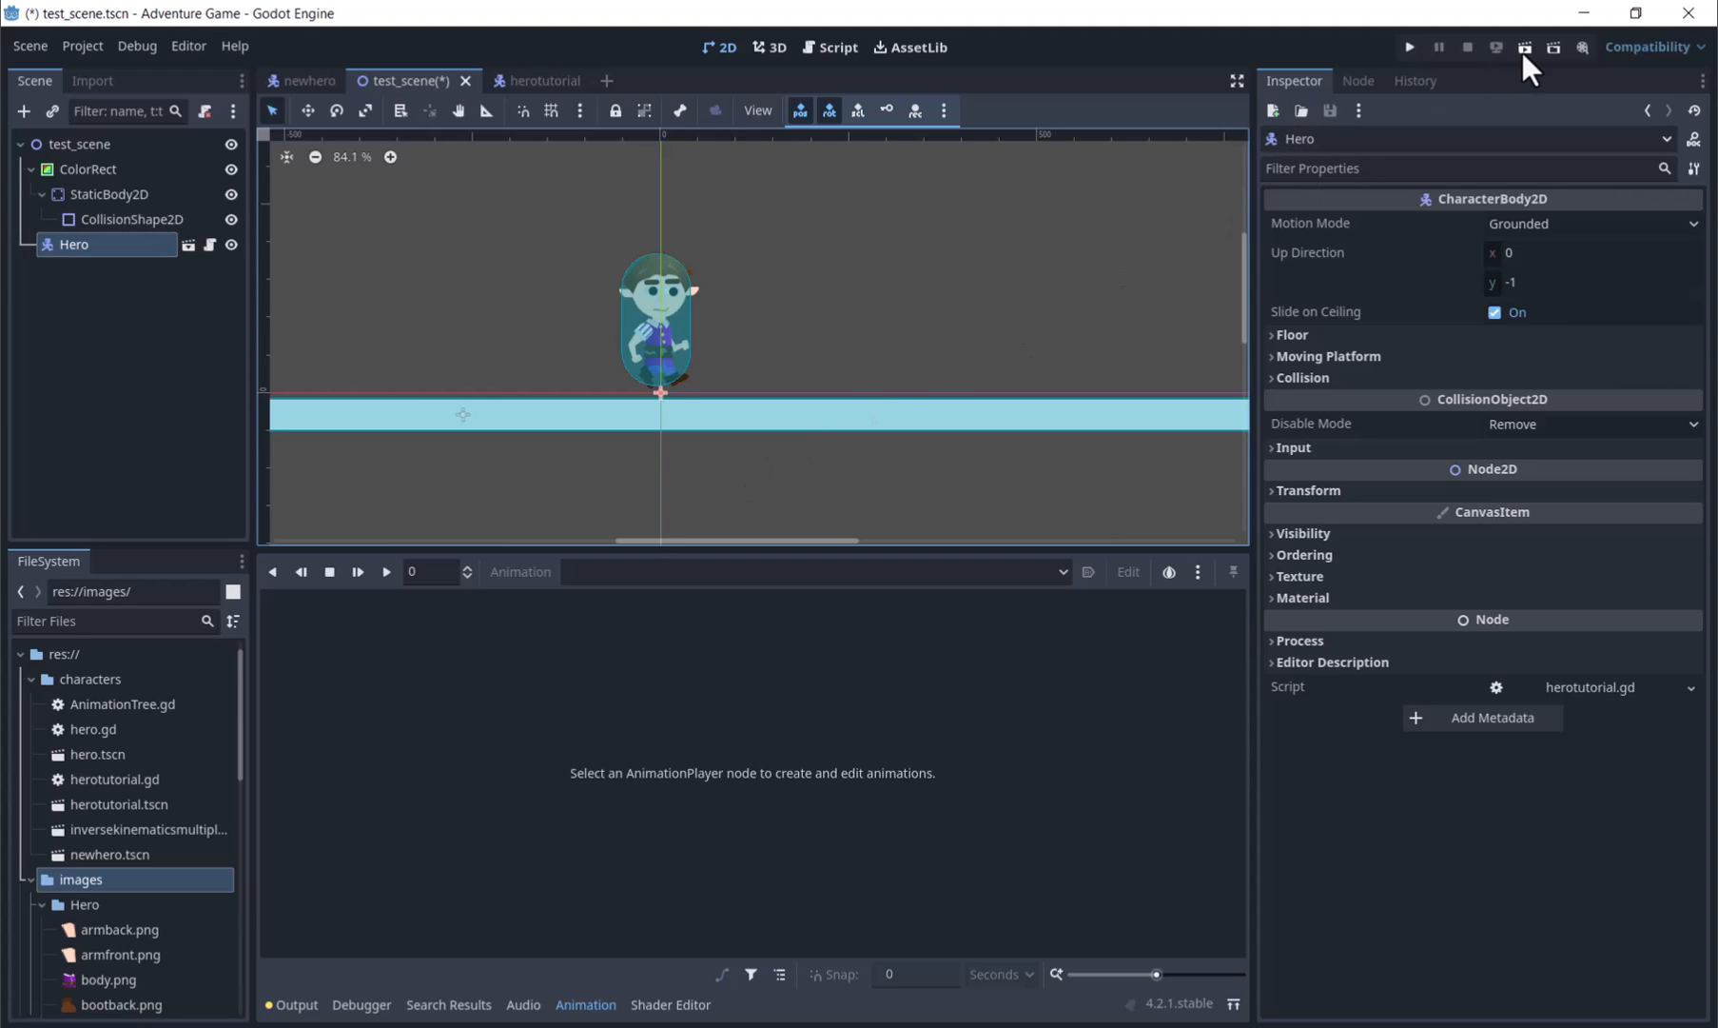
key("ctrl+s")
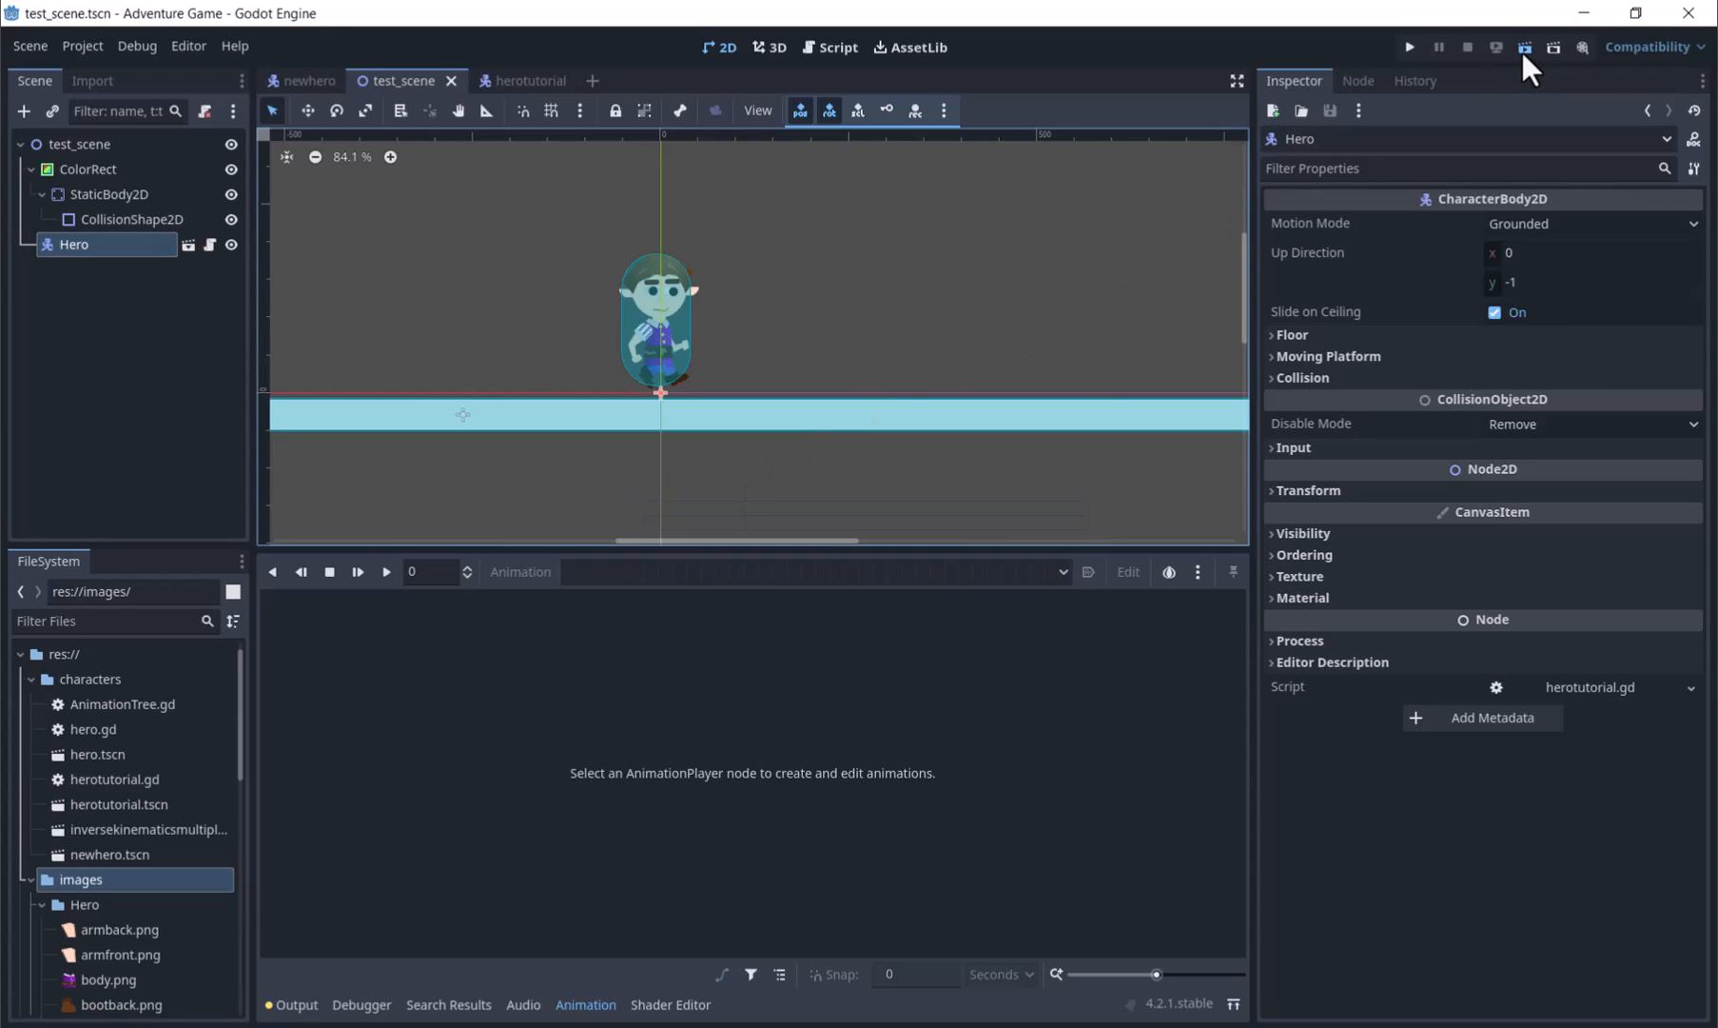
left_click(1409, 46)
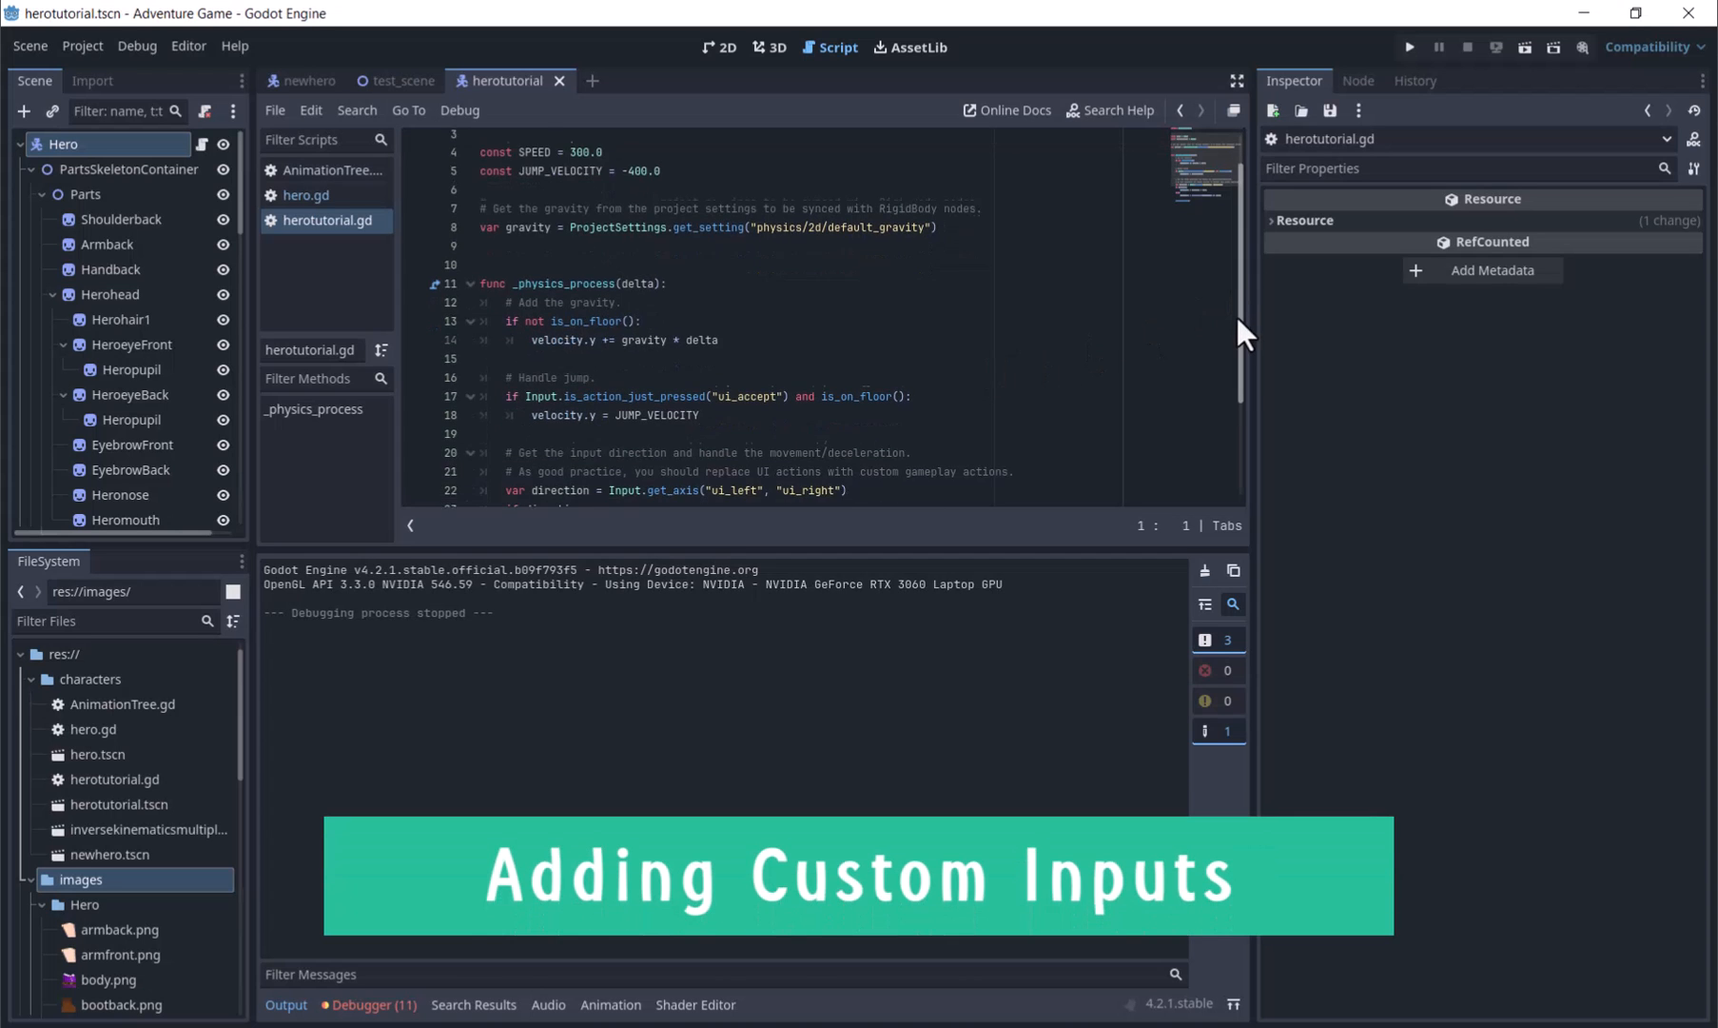
- Add a 'jump' action bound to Space in Project Settings' Input Map
scroll("up", 3)
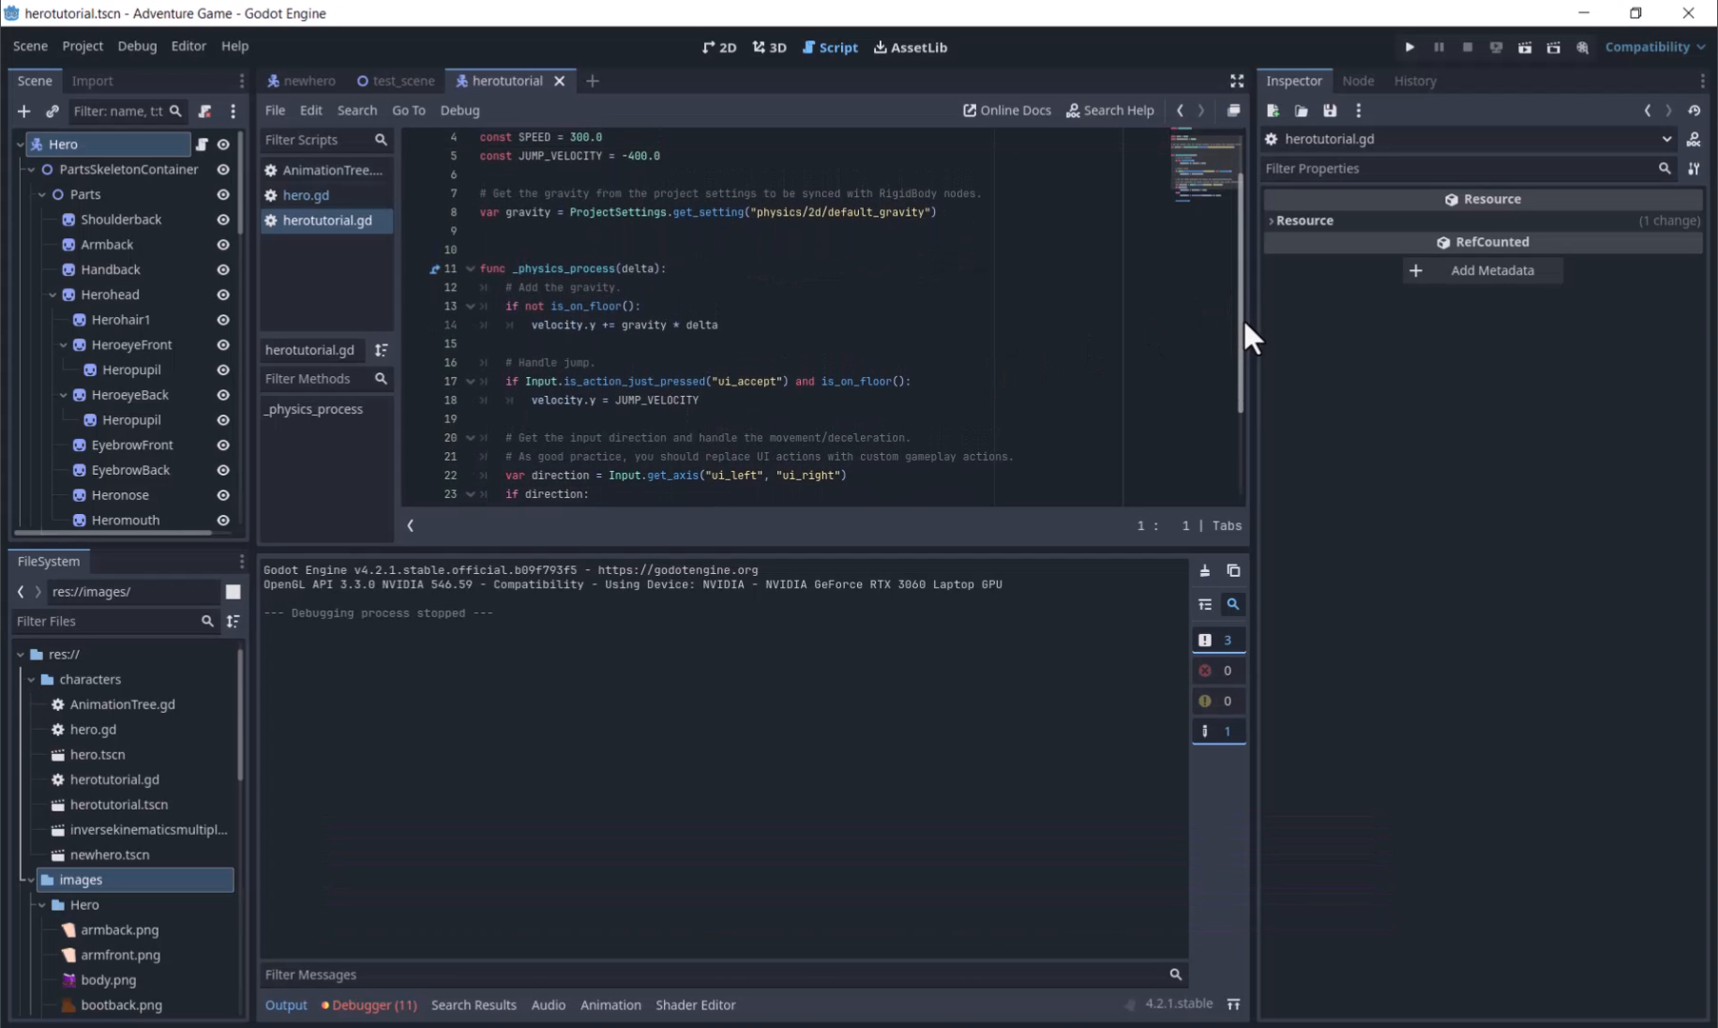
left_click(81, 46)
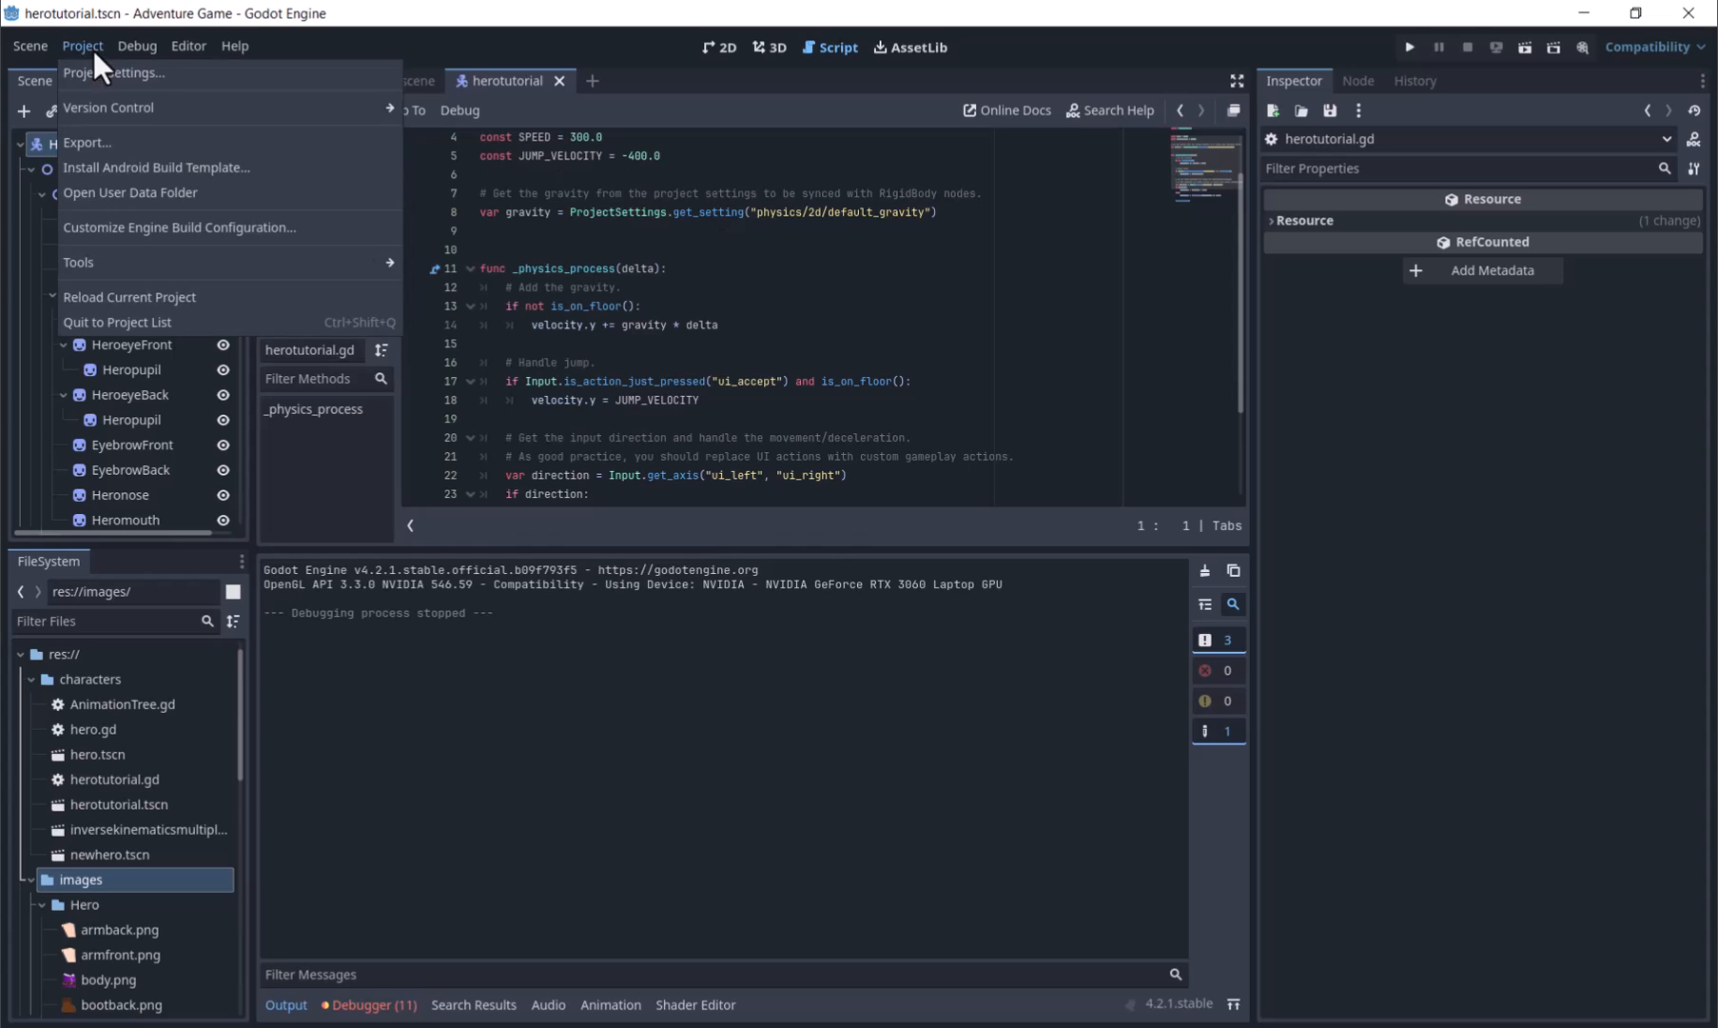
left_click(115, 72)
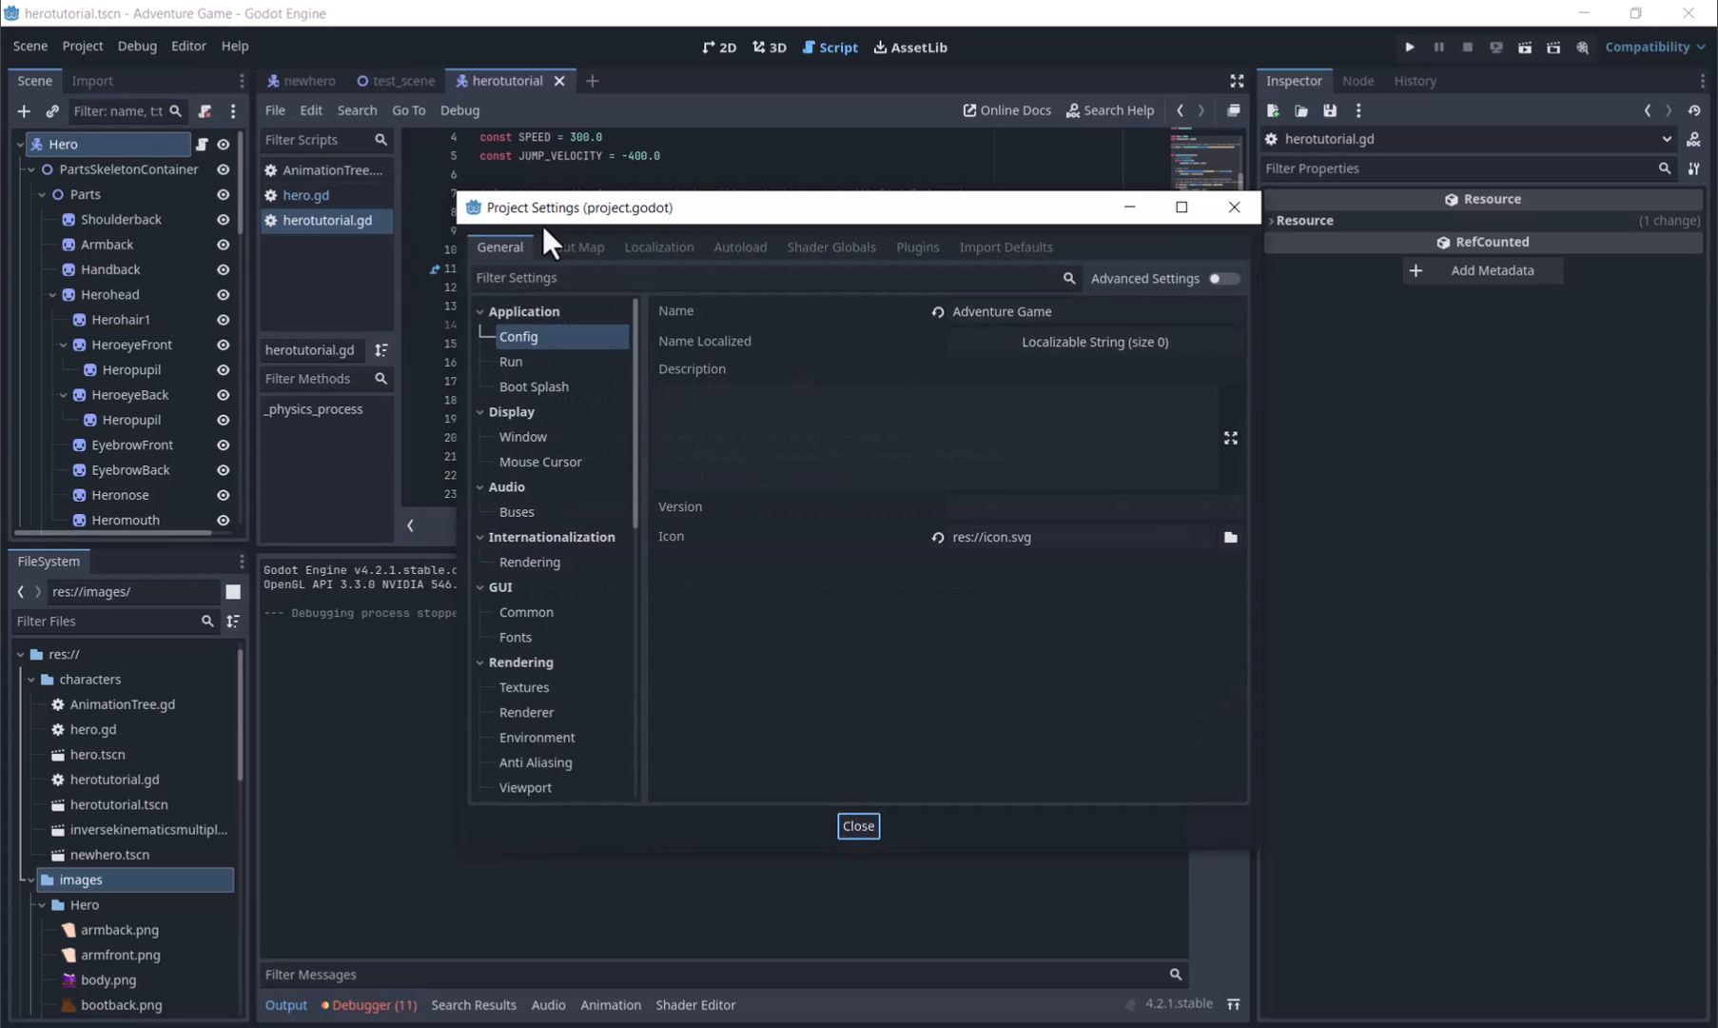
left_click(575, 247)
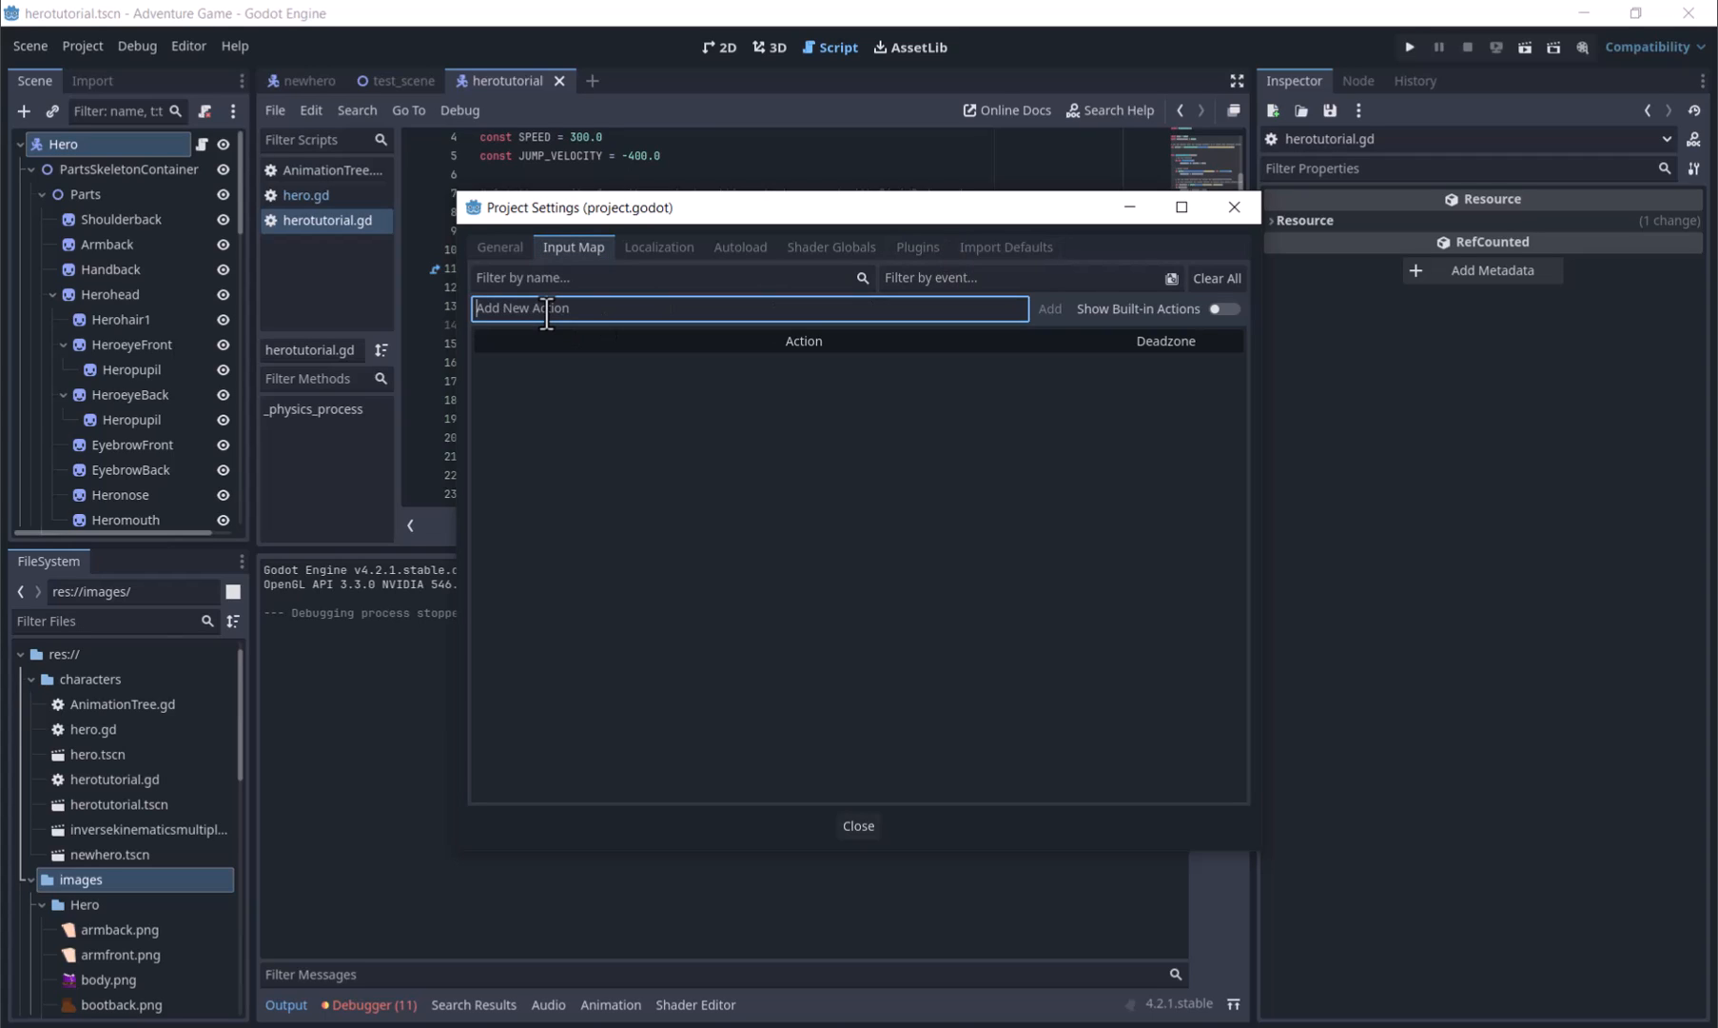
type("jump")
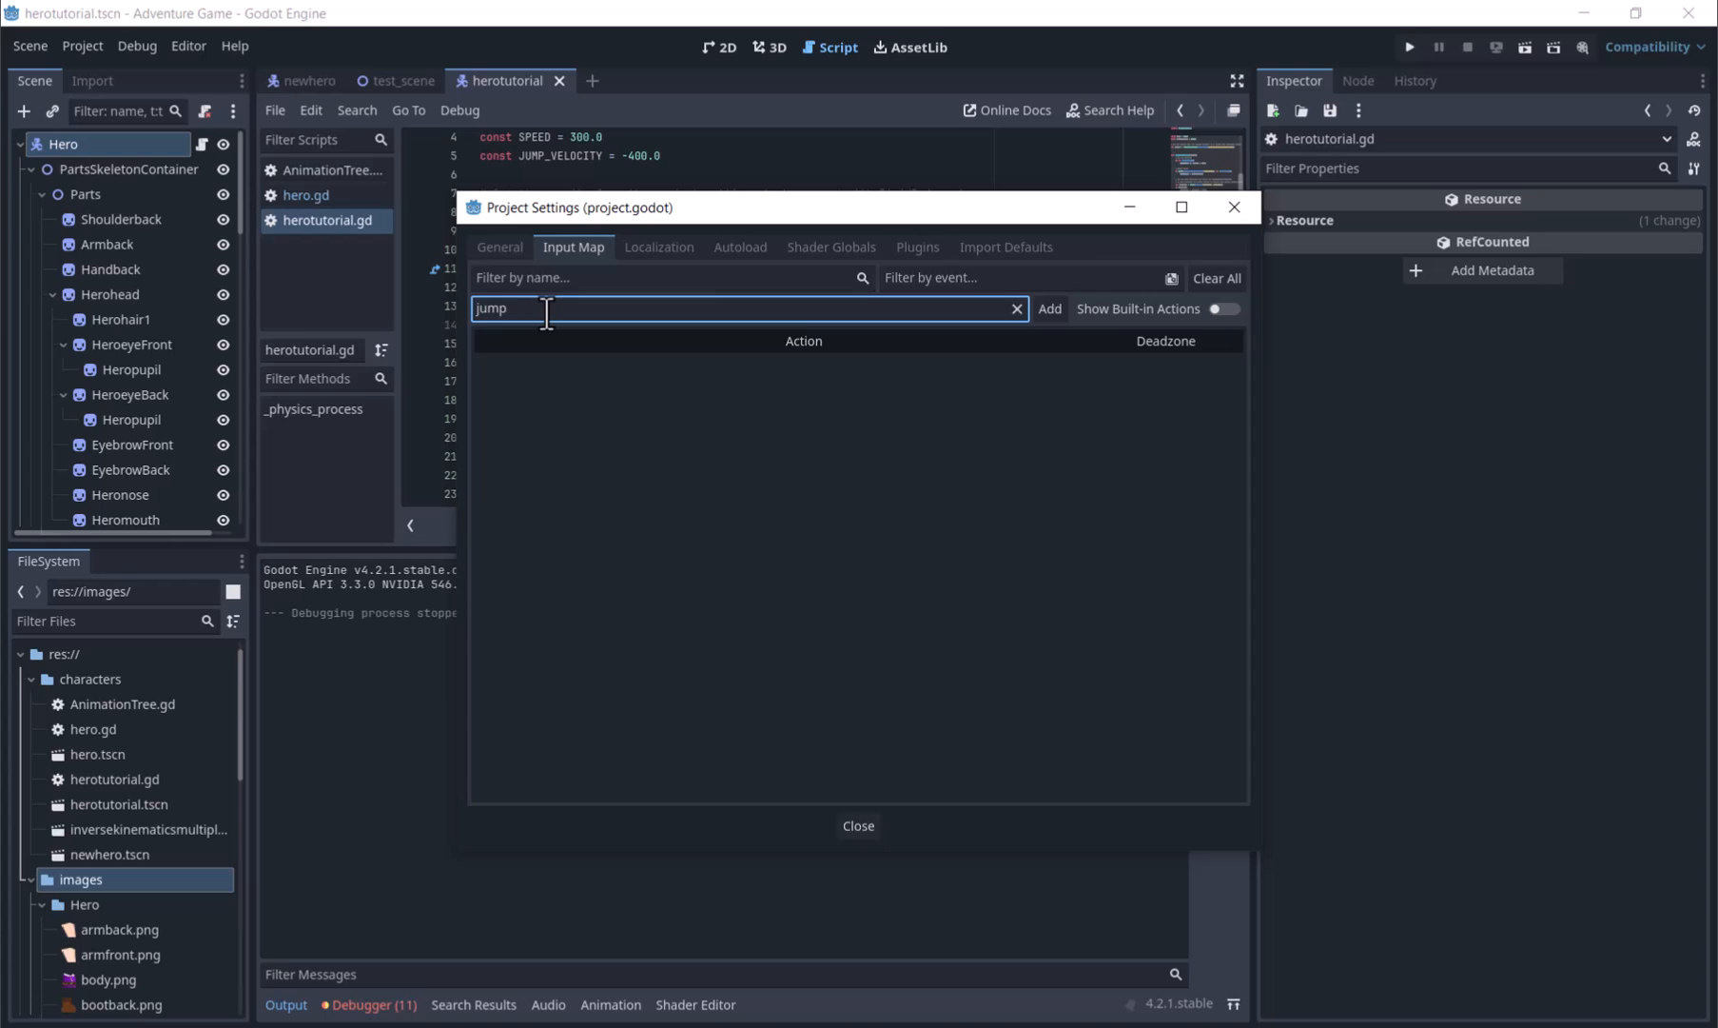
left_click(1048, 308)
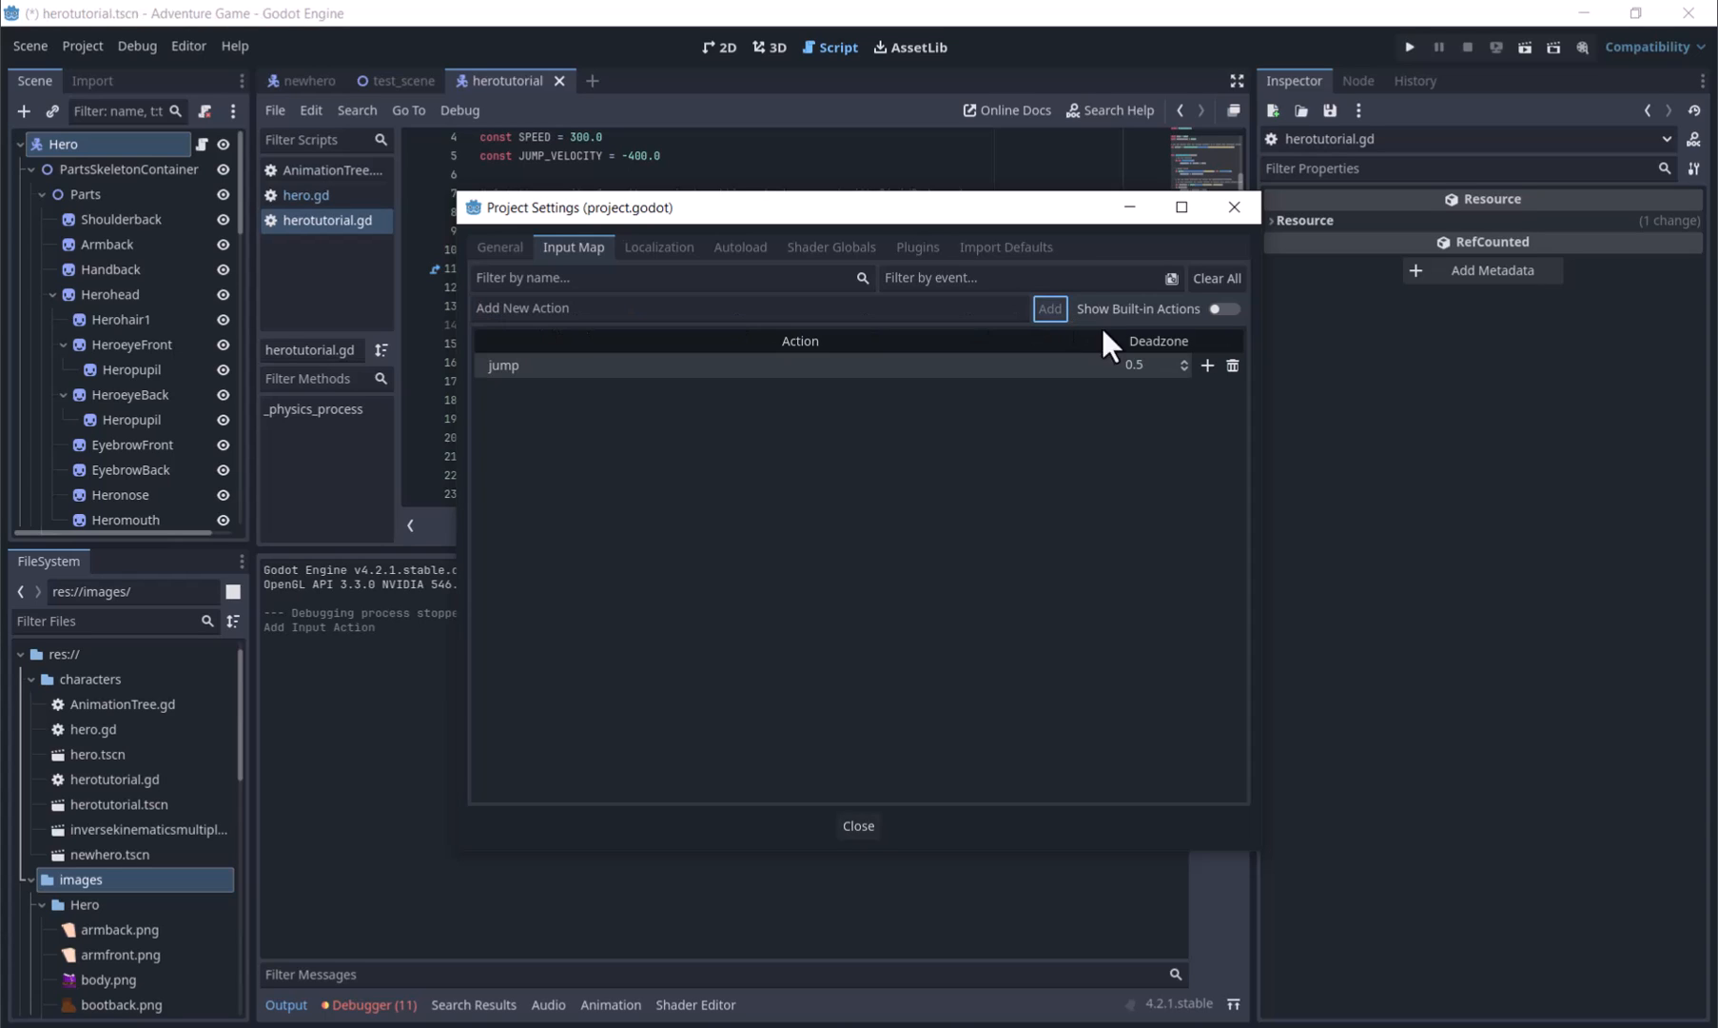
left_click(1207, 364)
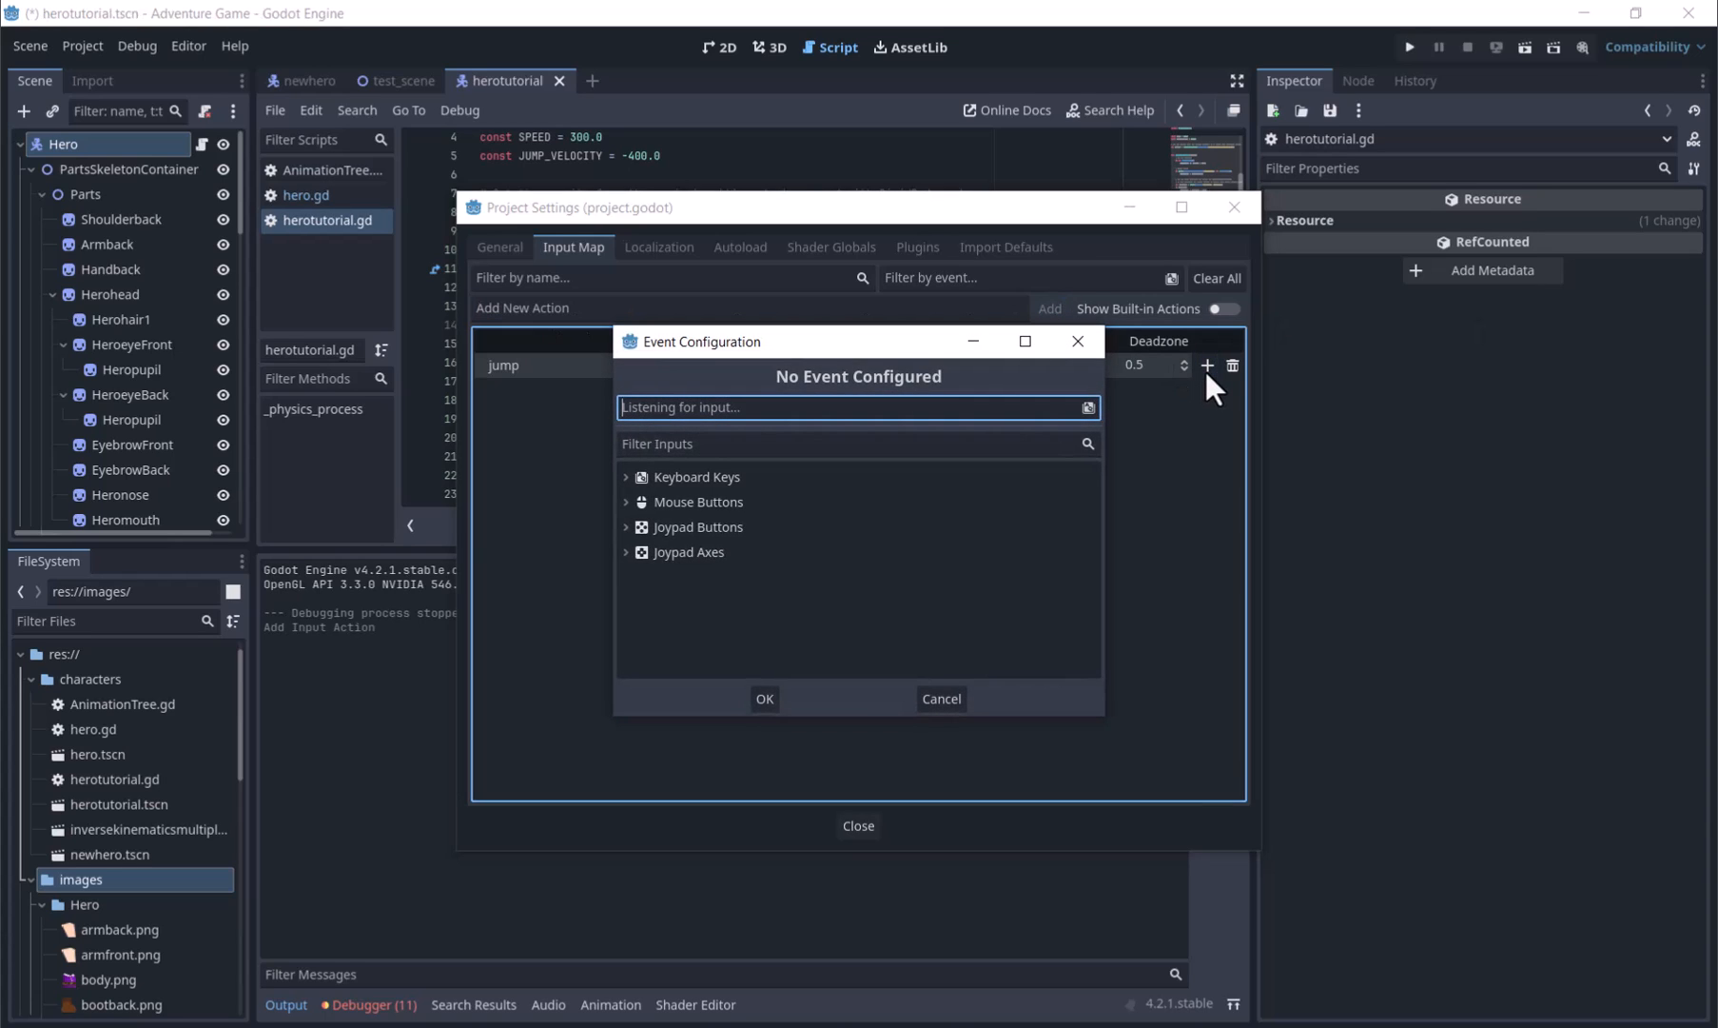
key("space")
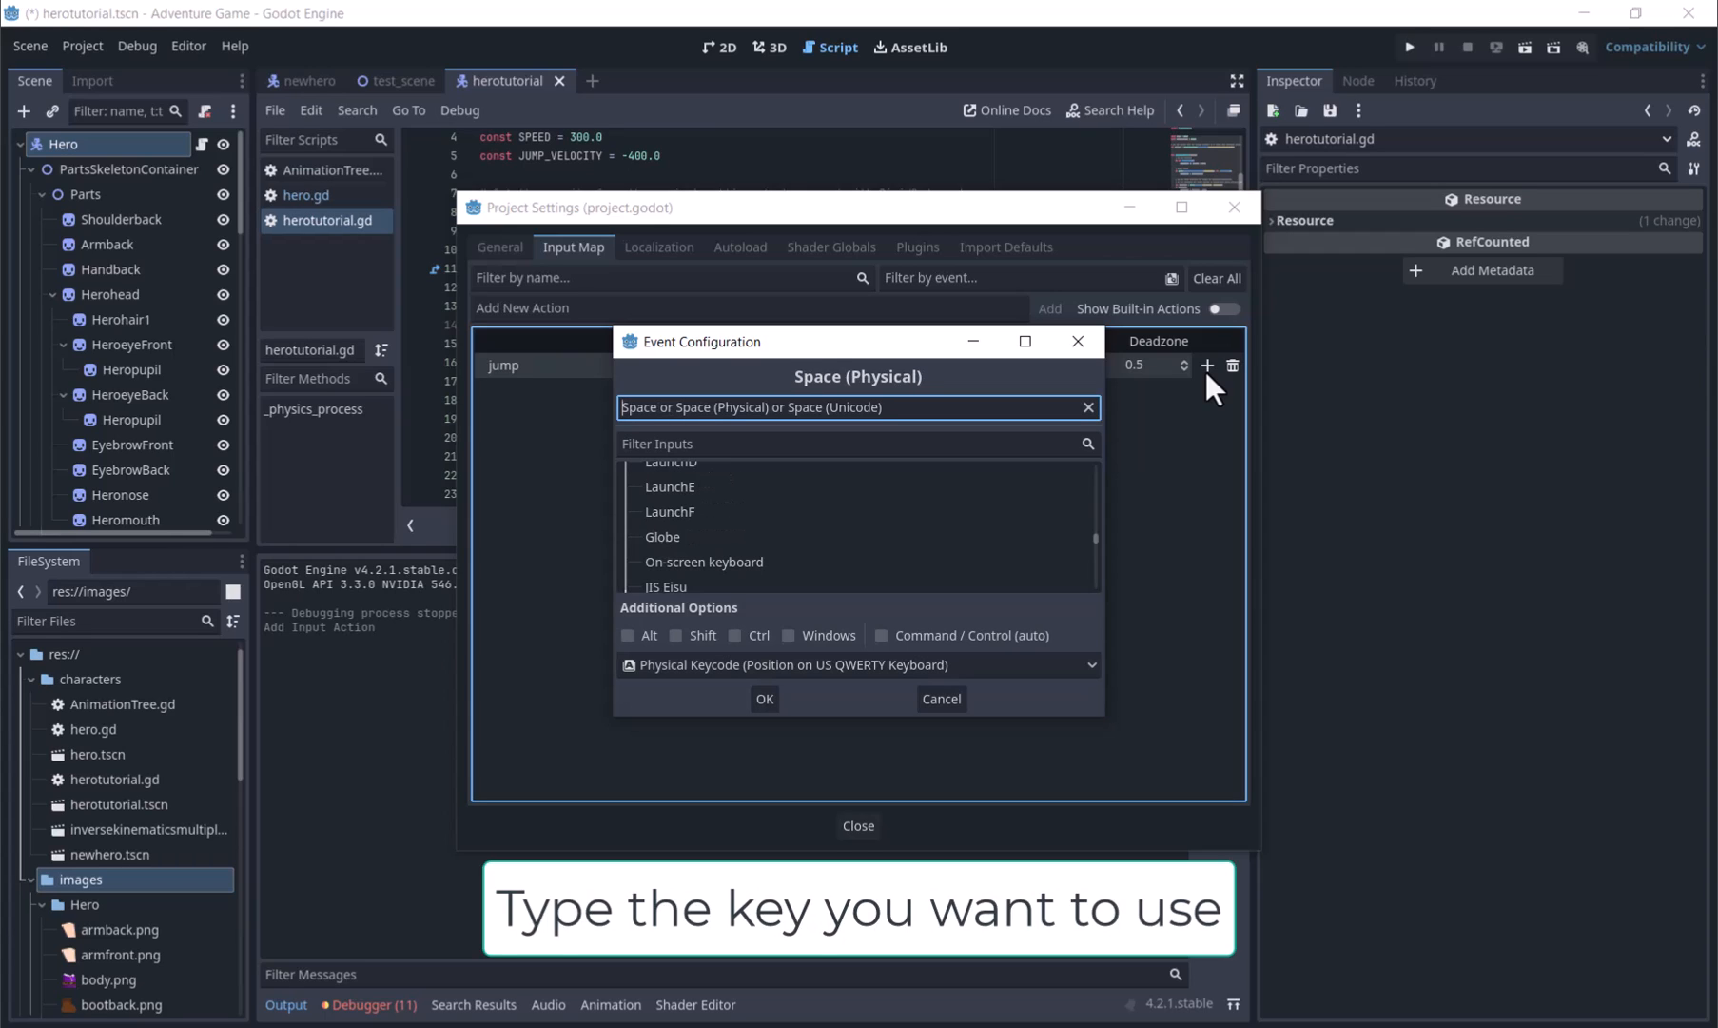
mouse_move(765, 699)
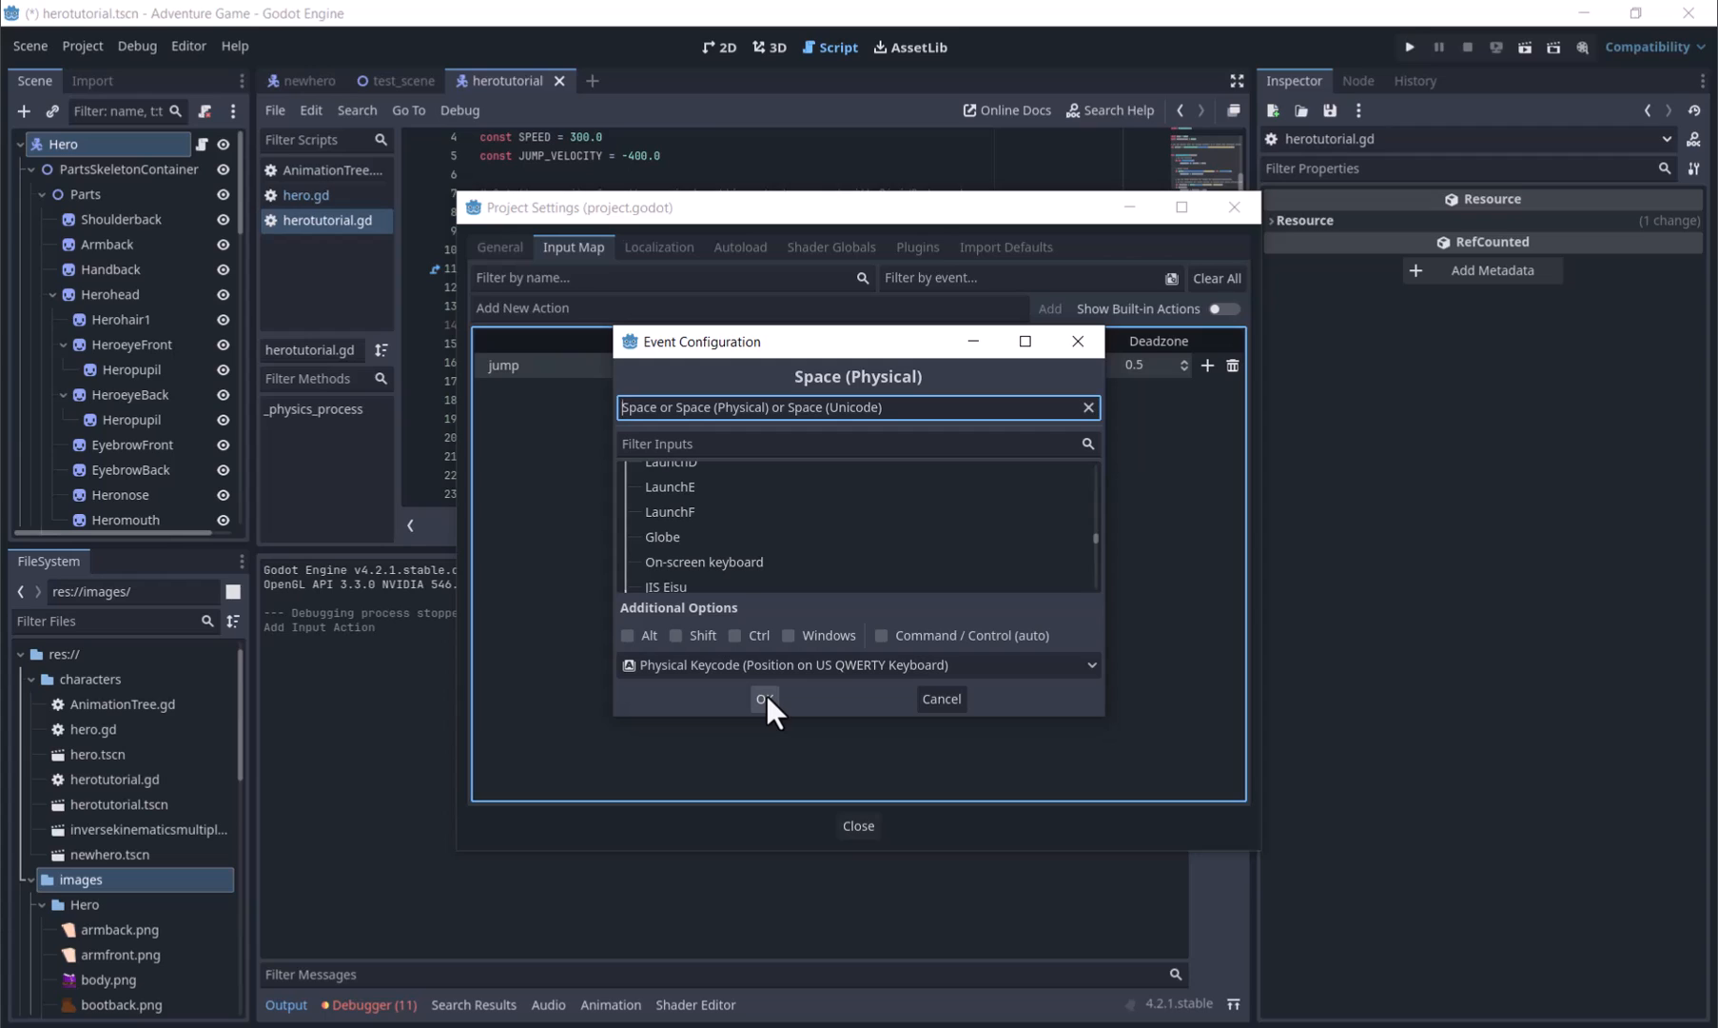
left_click(765, 705)
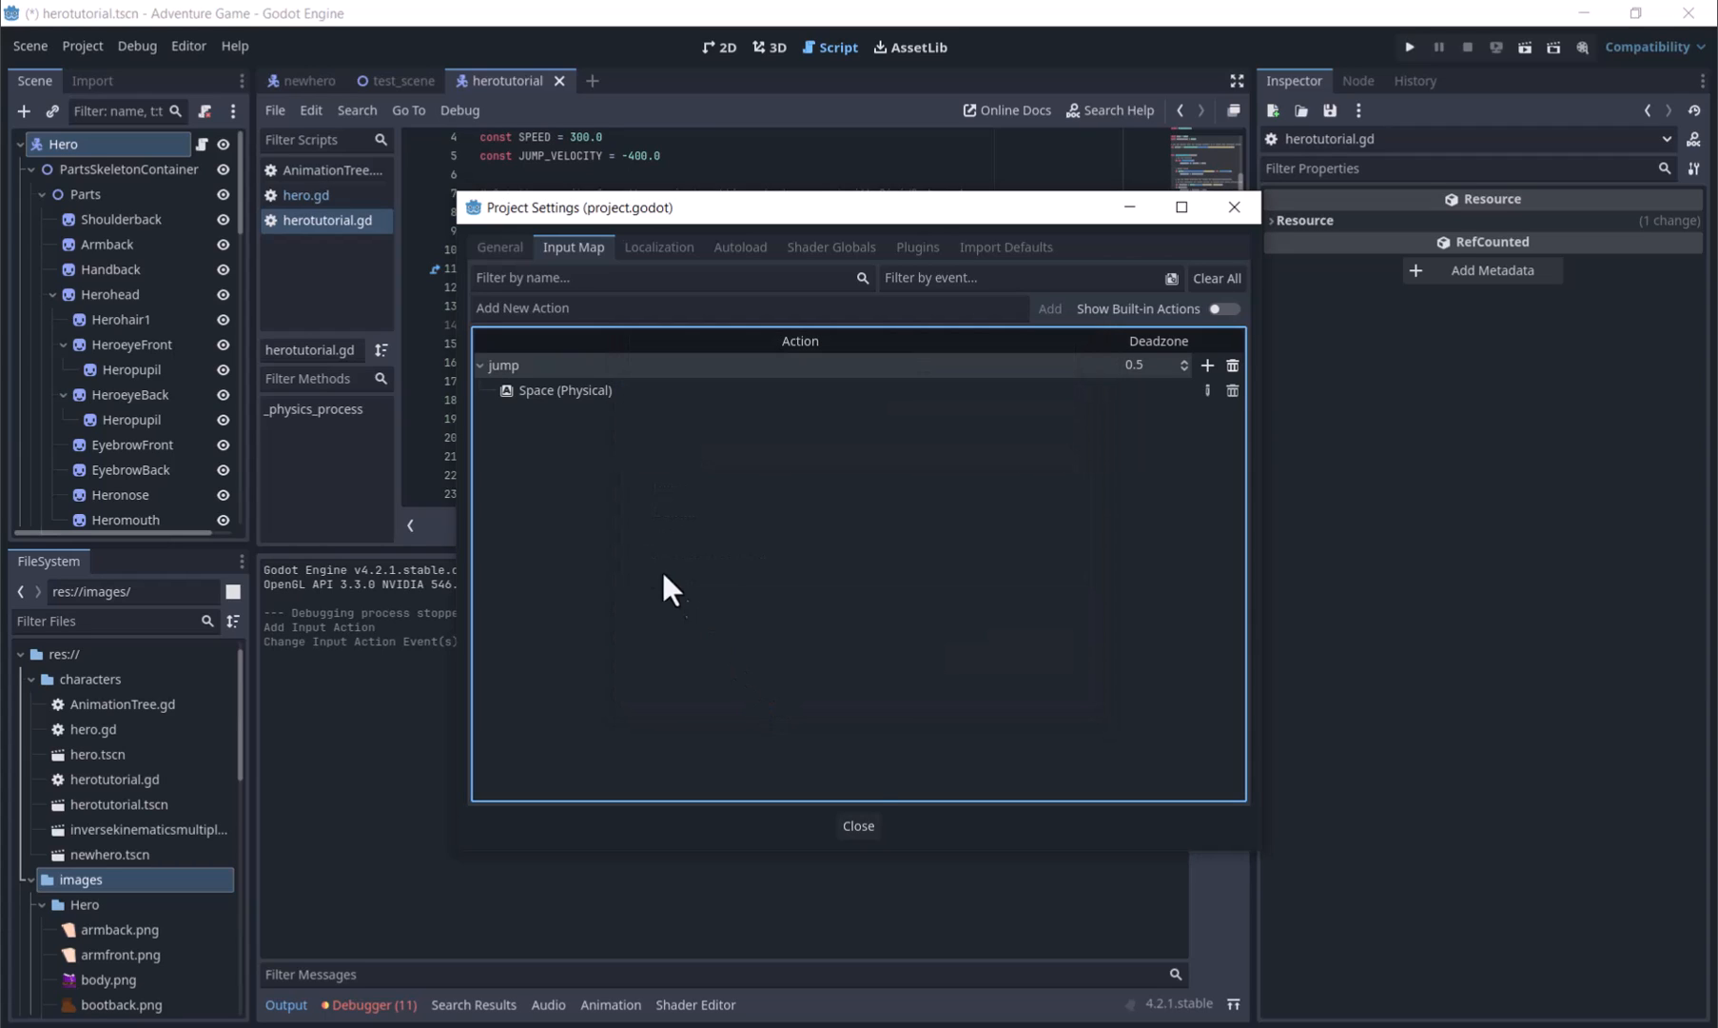
- Add 'left' and 'right' actions bound to A and D, then close Project Settings
type("left")
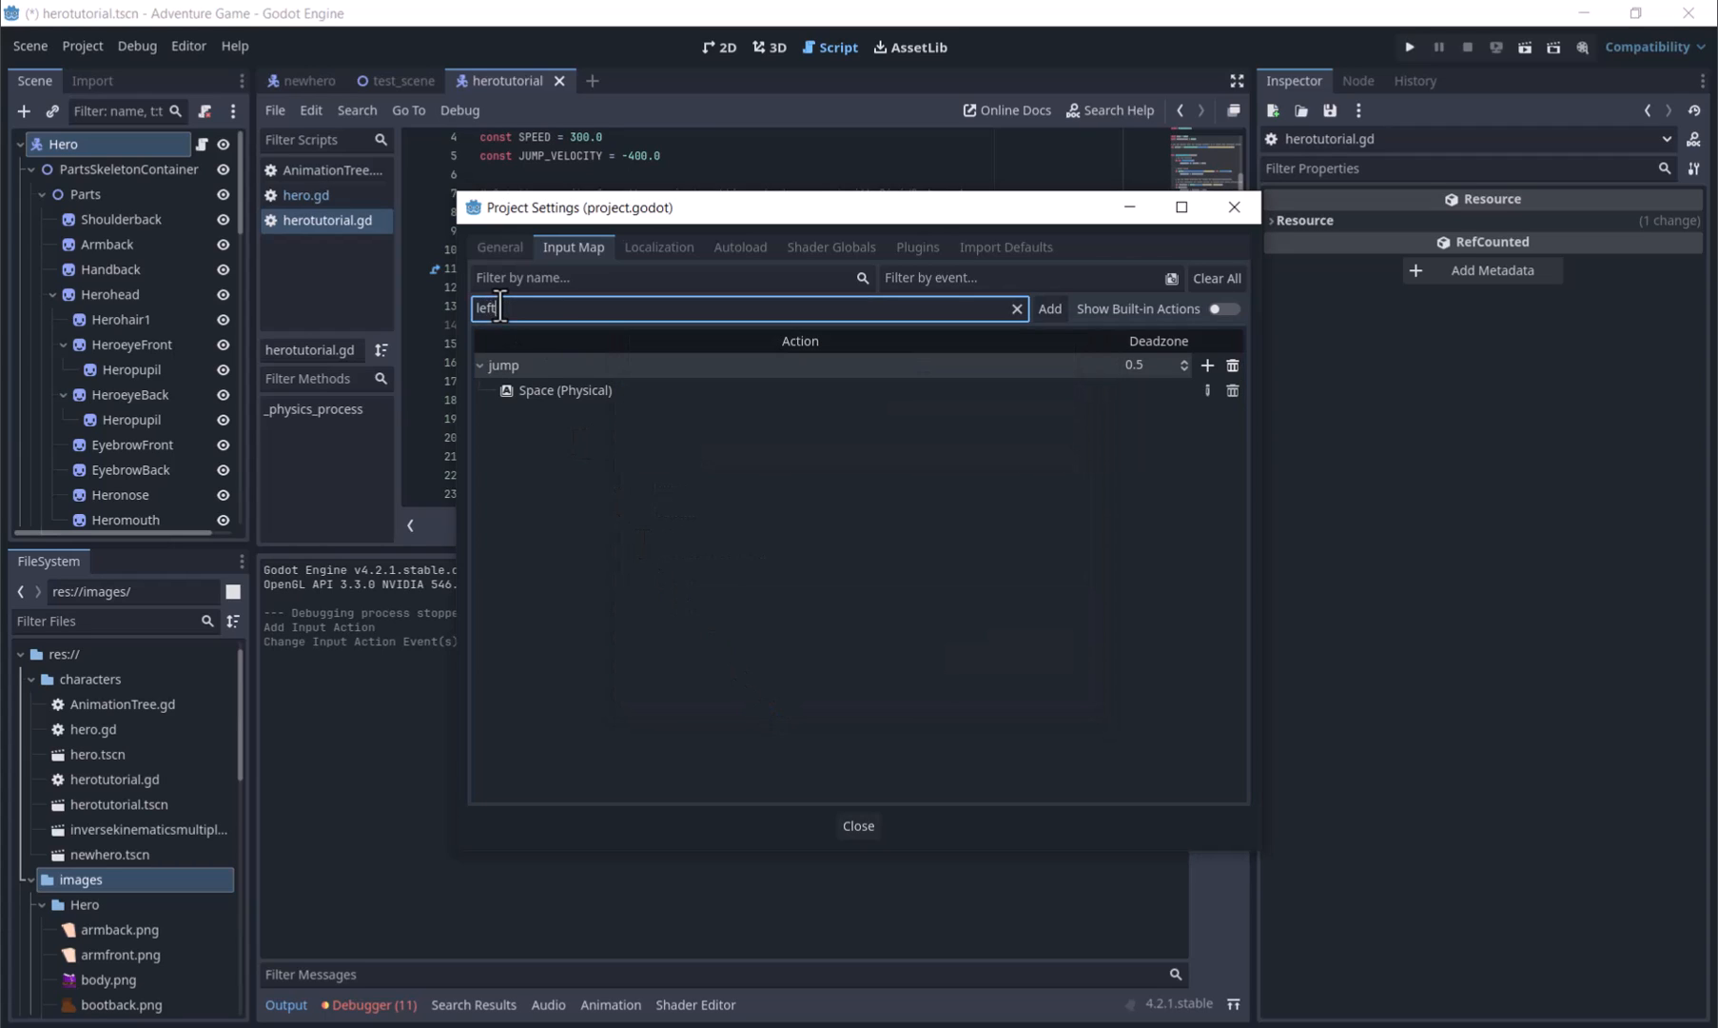
left_click(1208, 414)
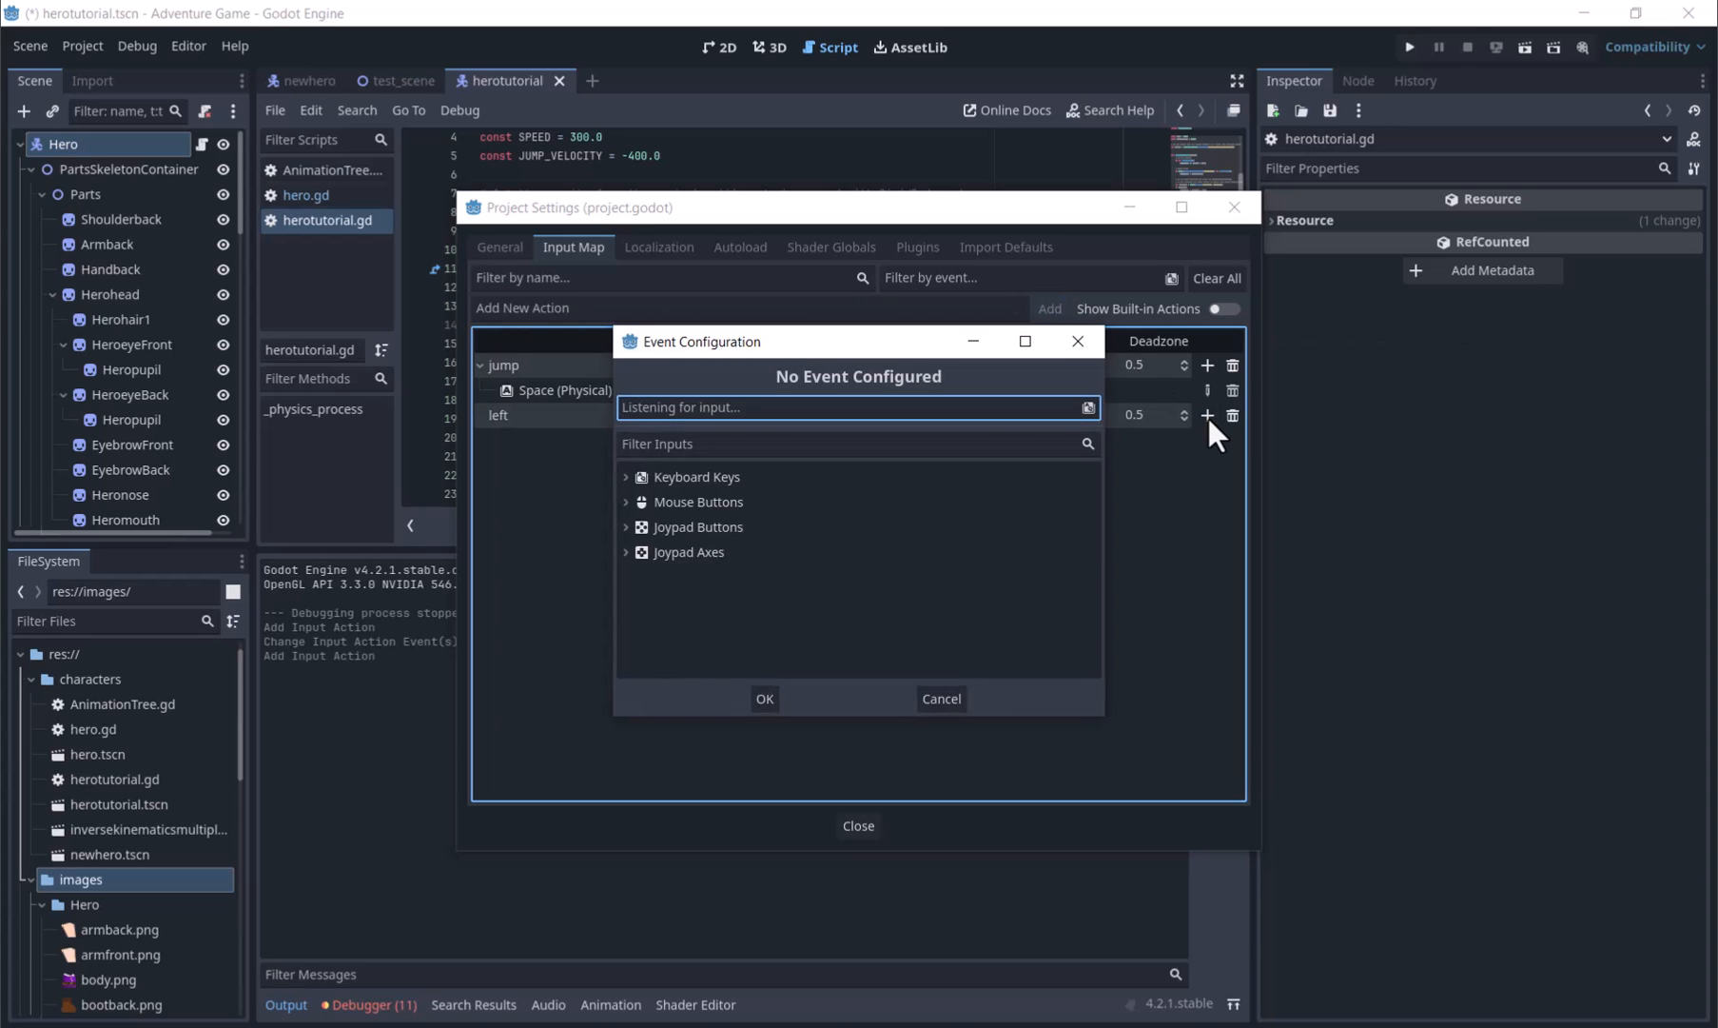
left_click(765, 698)
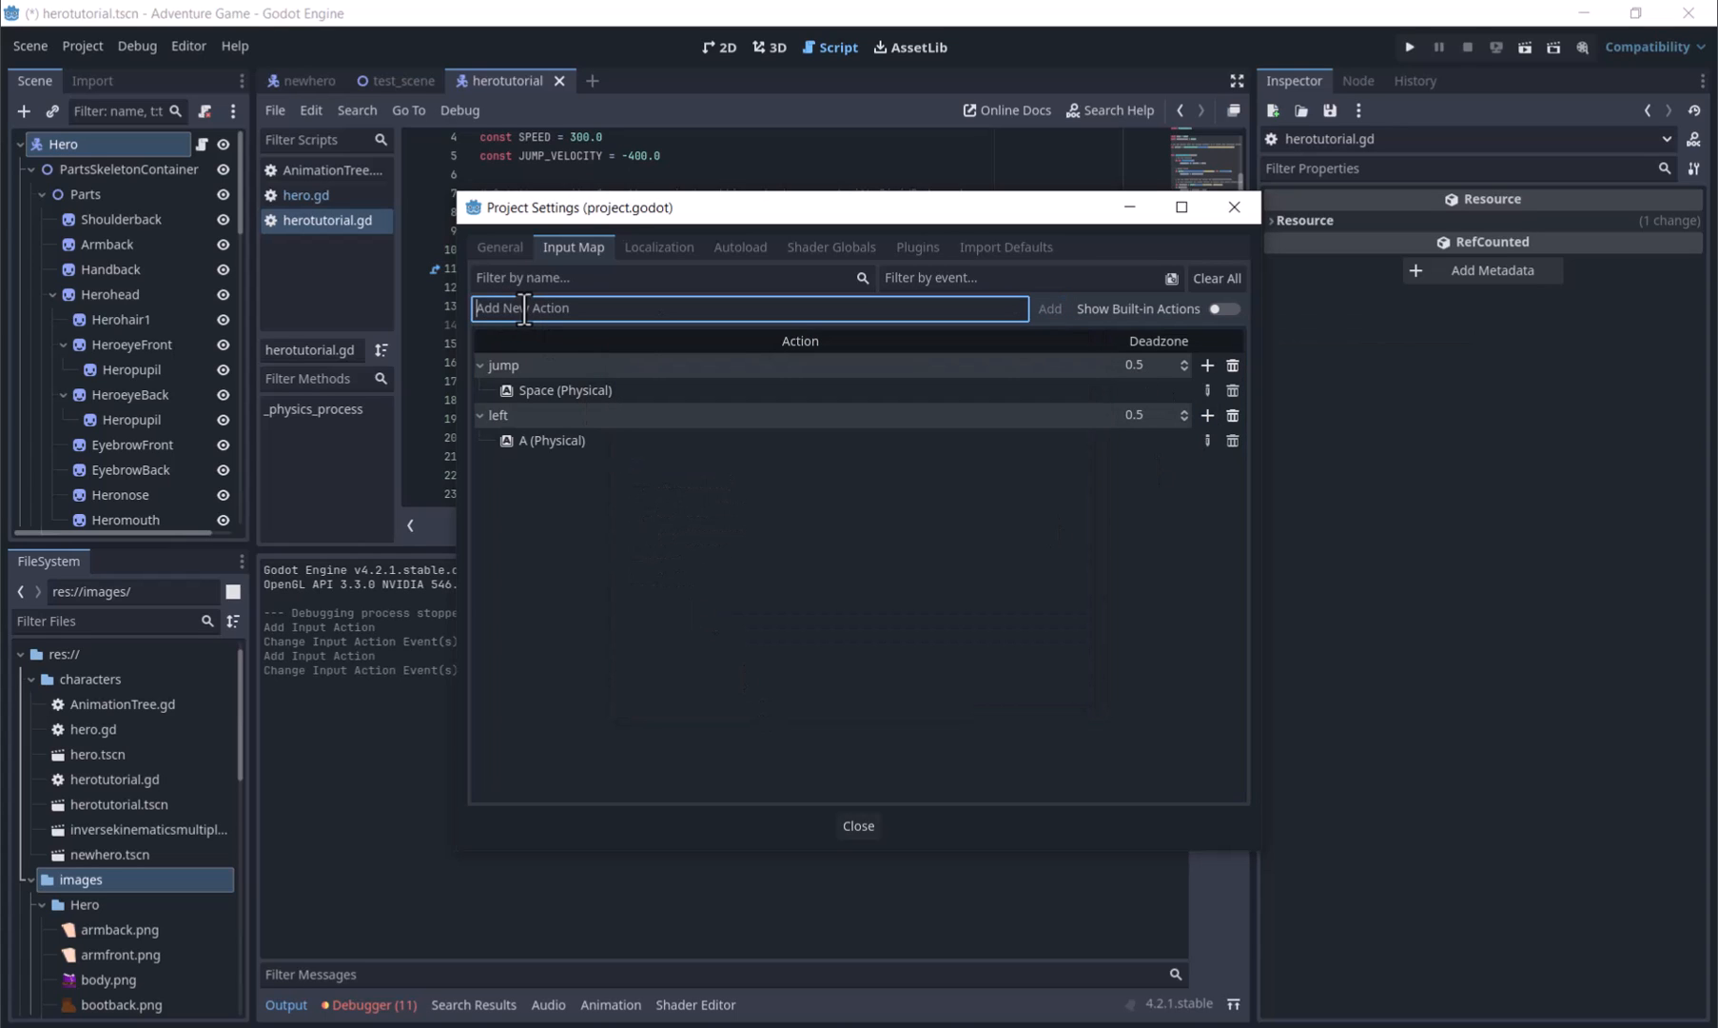
left_click(1047, 308)
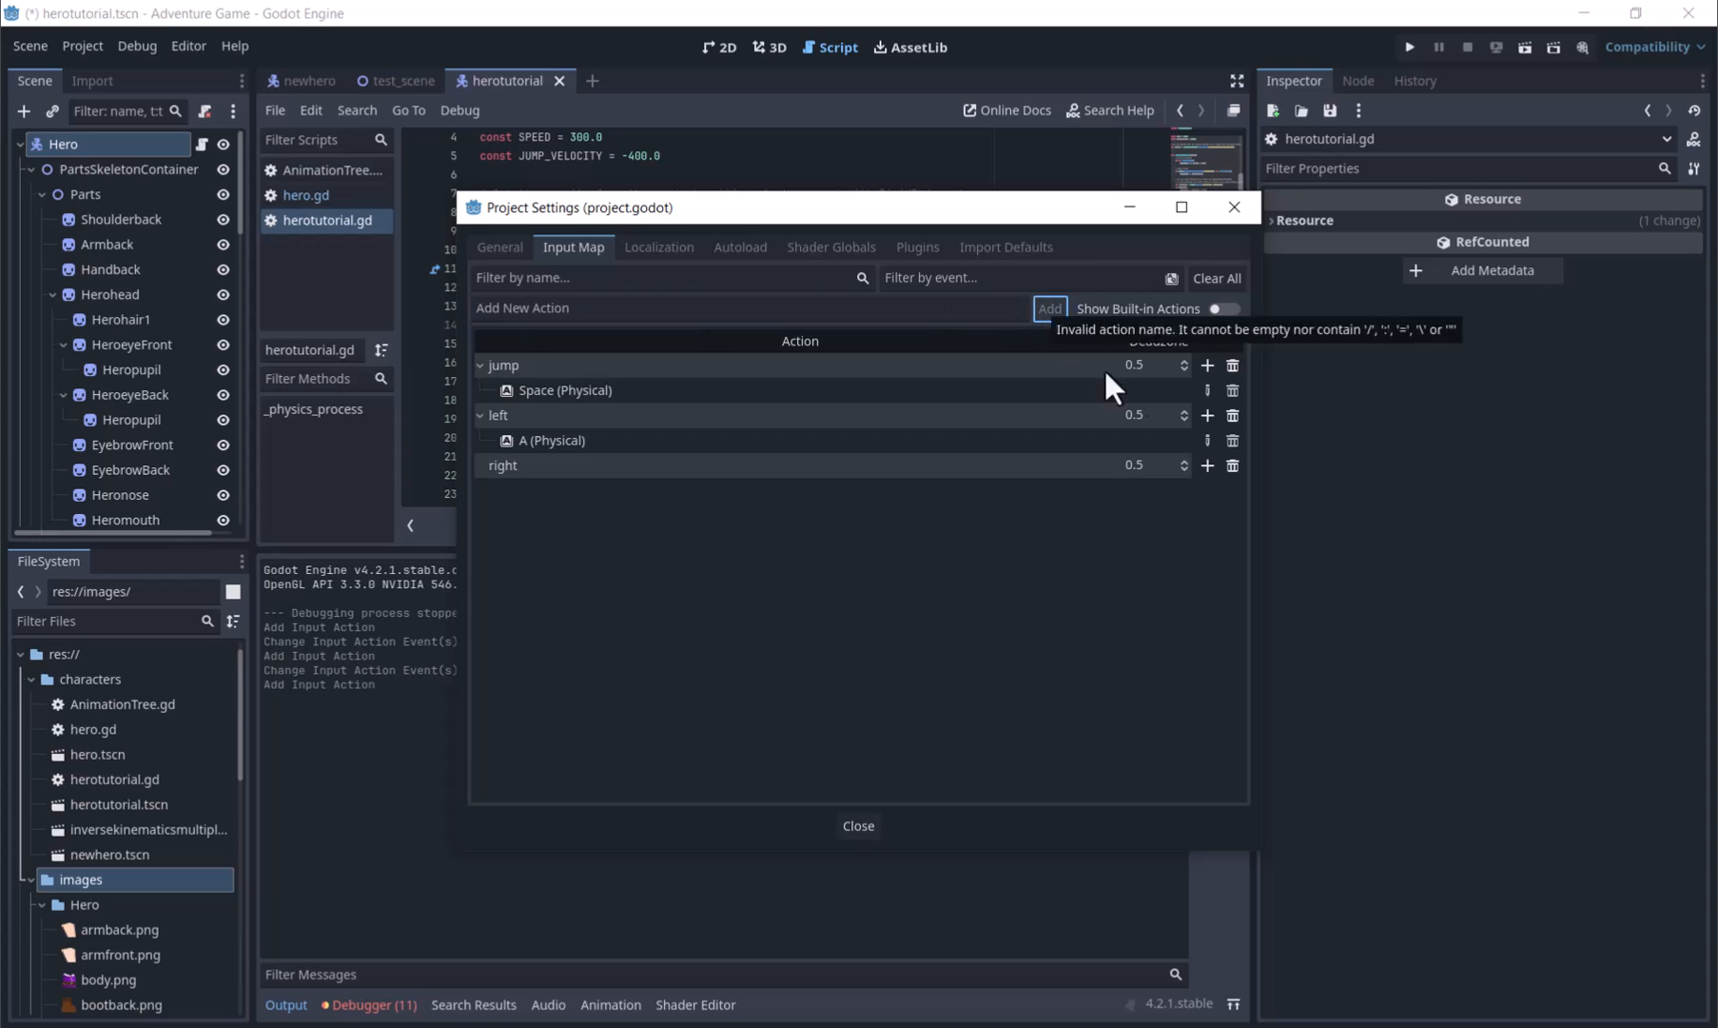
left_click(1207, 464)
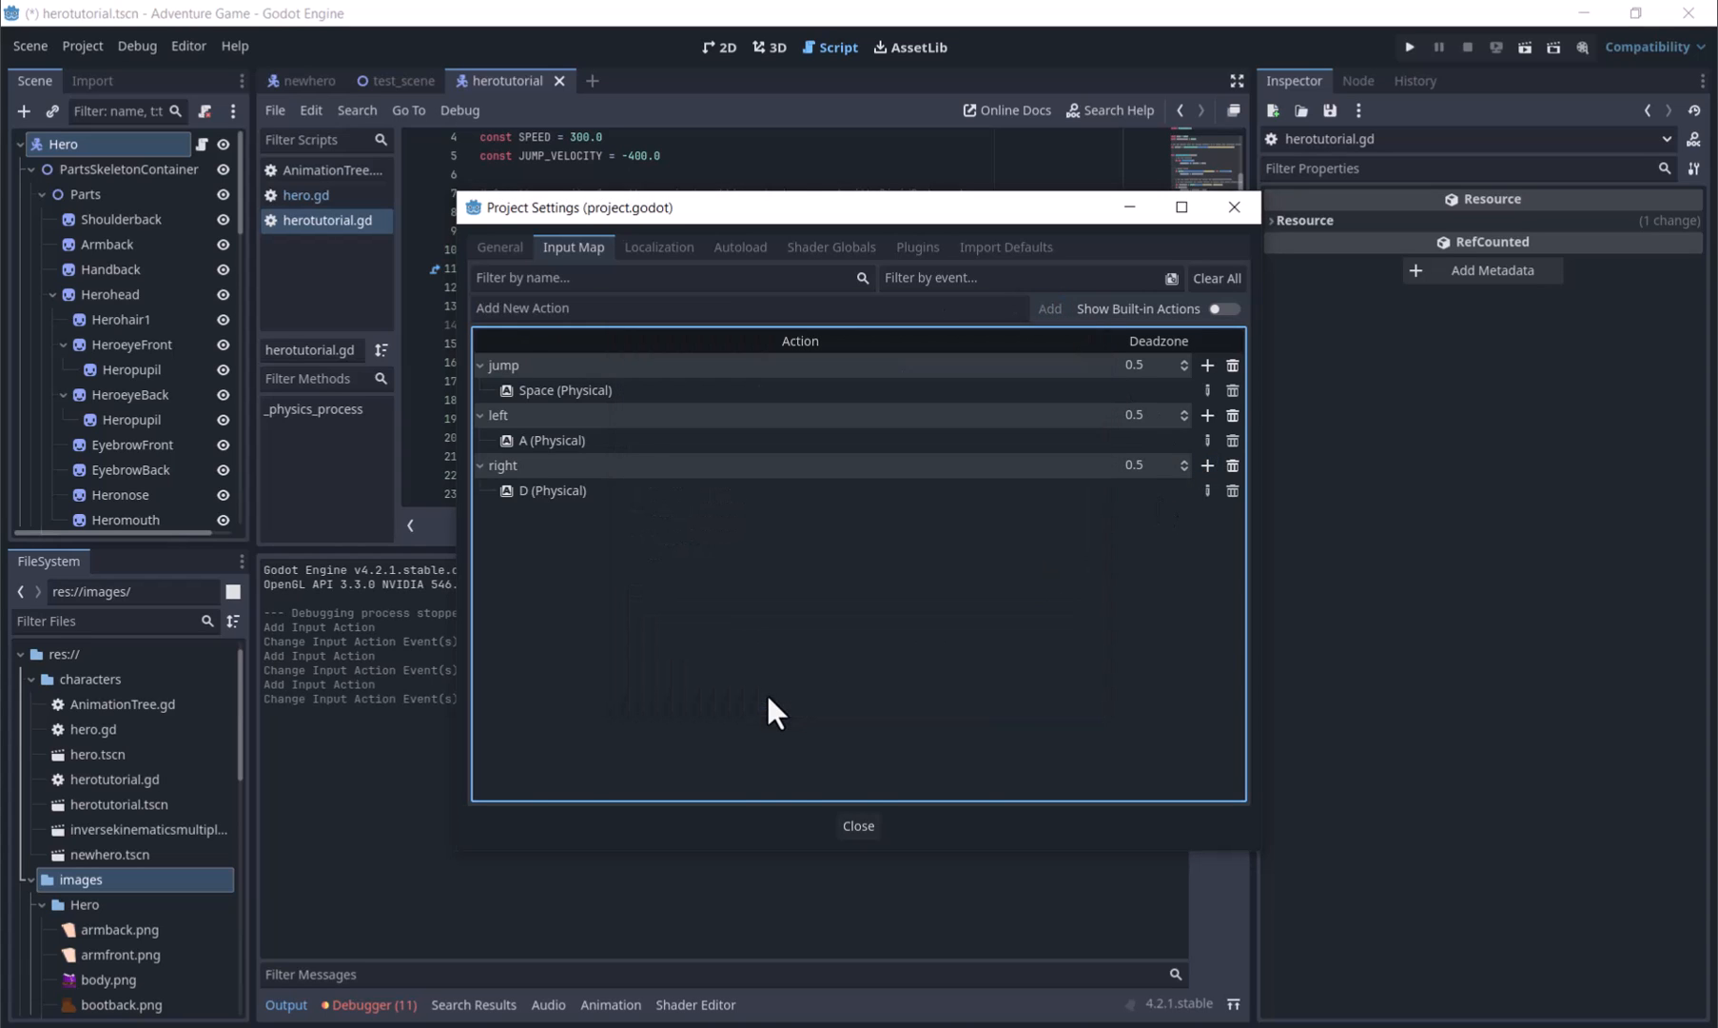
left_click(858, 825)
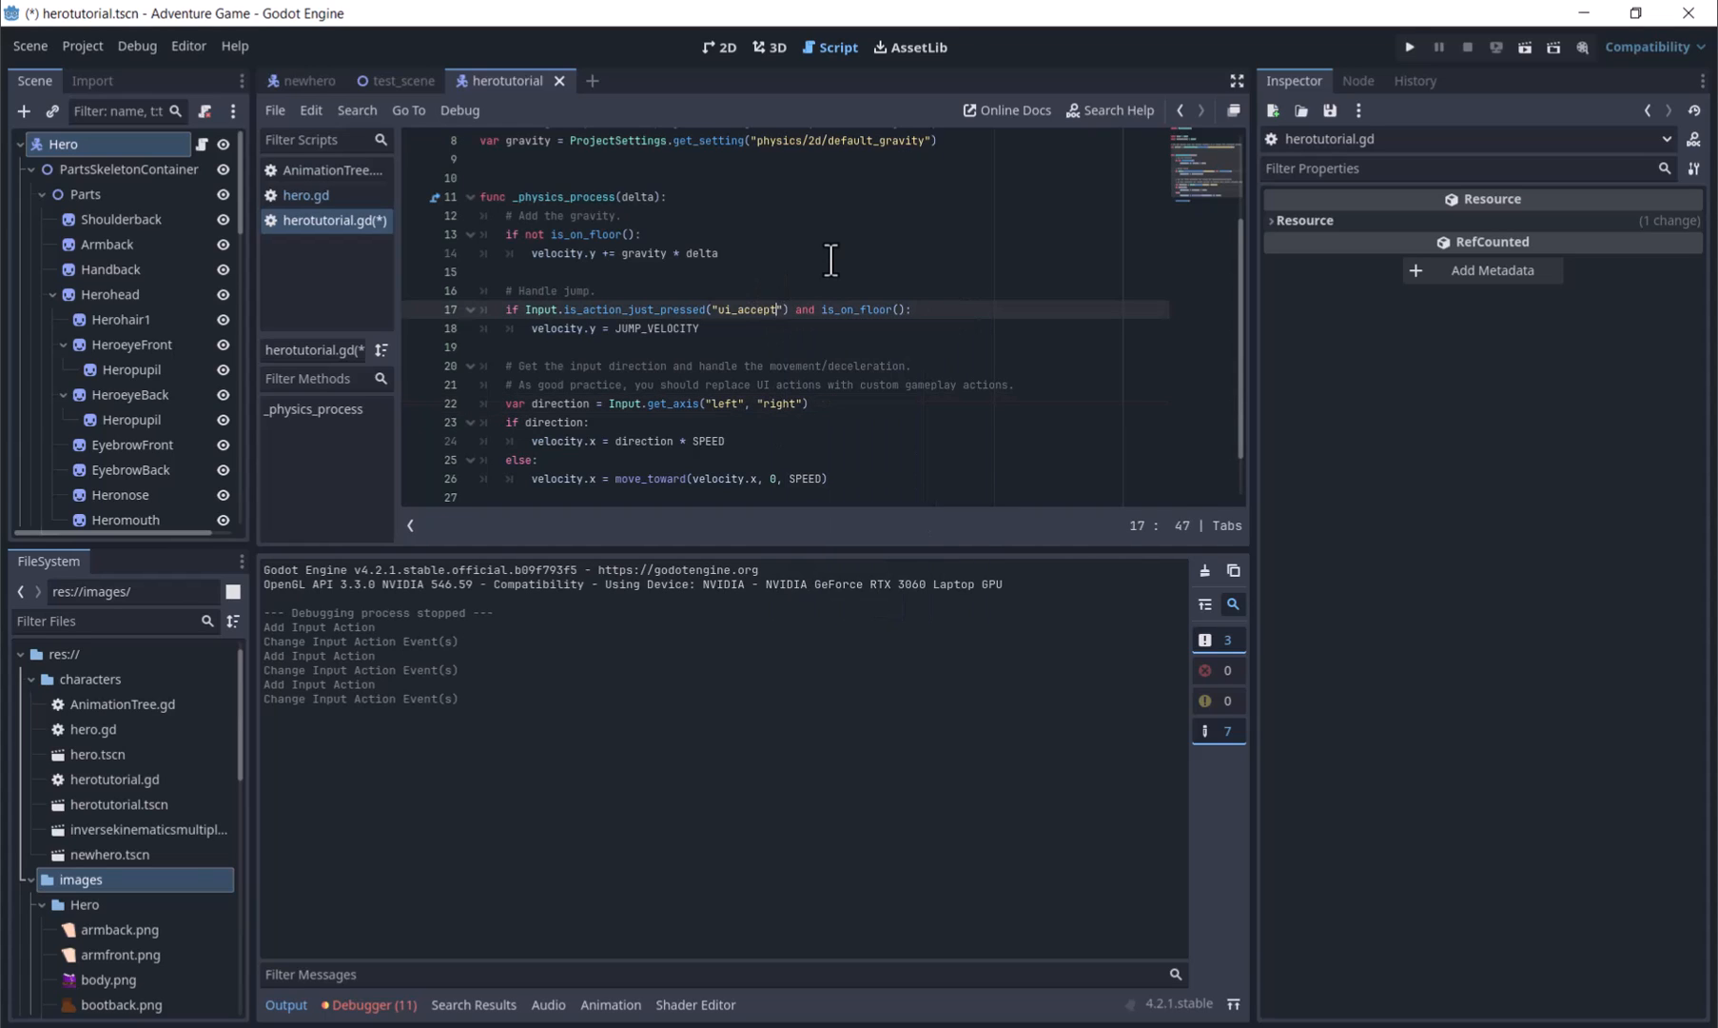
- Change is_action_just_pressed("ui_accept") to "jump" and return to the 2D view
type("jump")
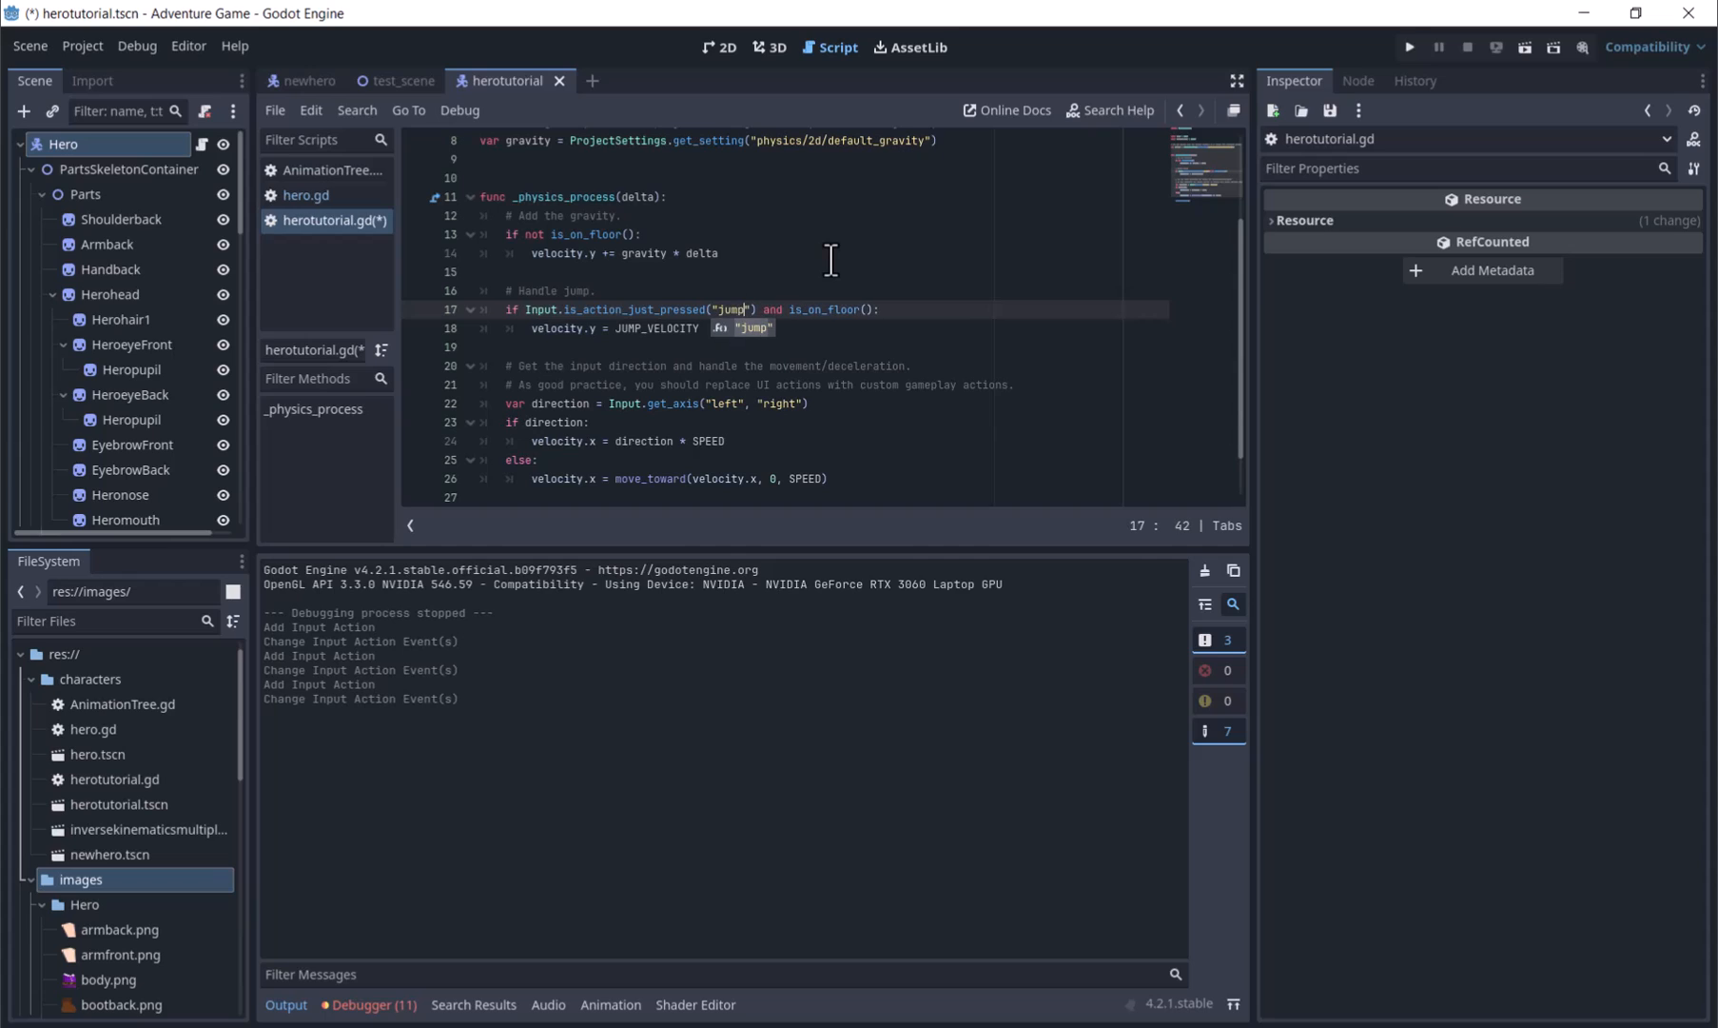
left_click(719, 48)
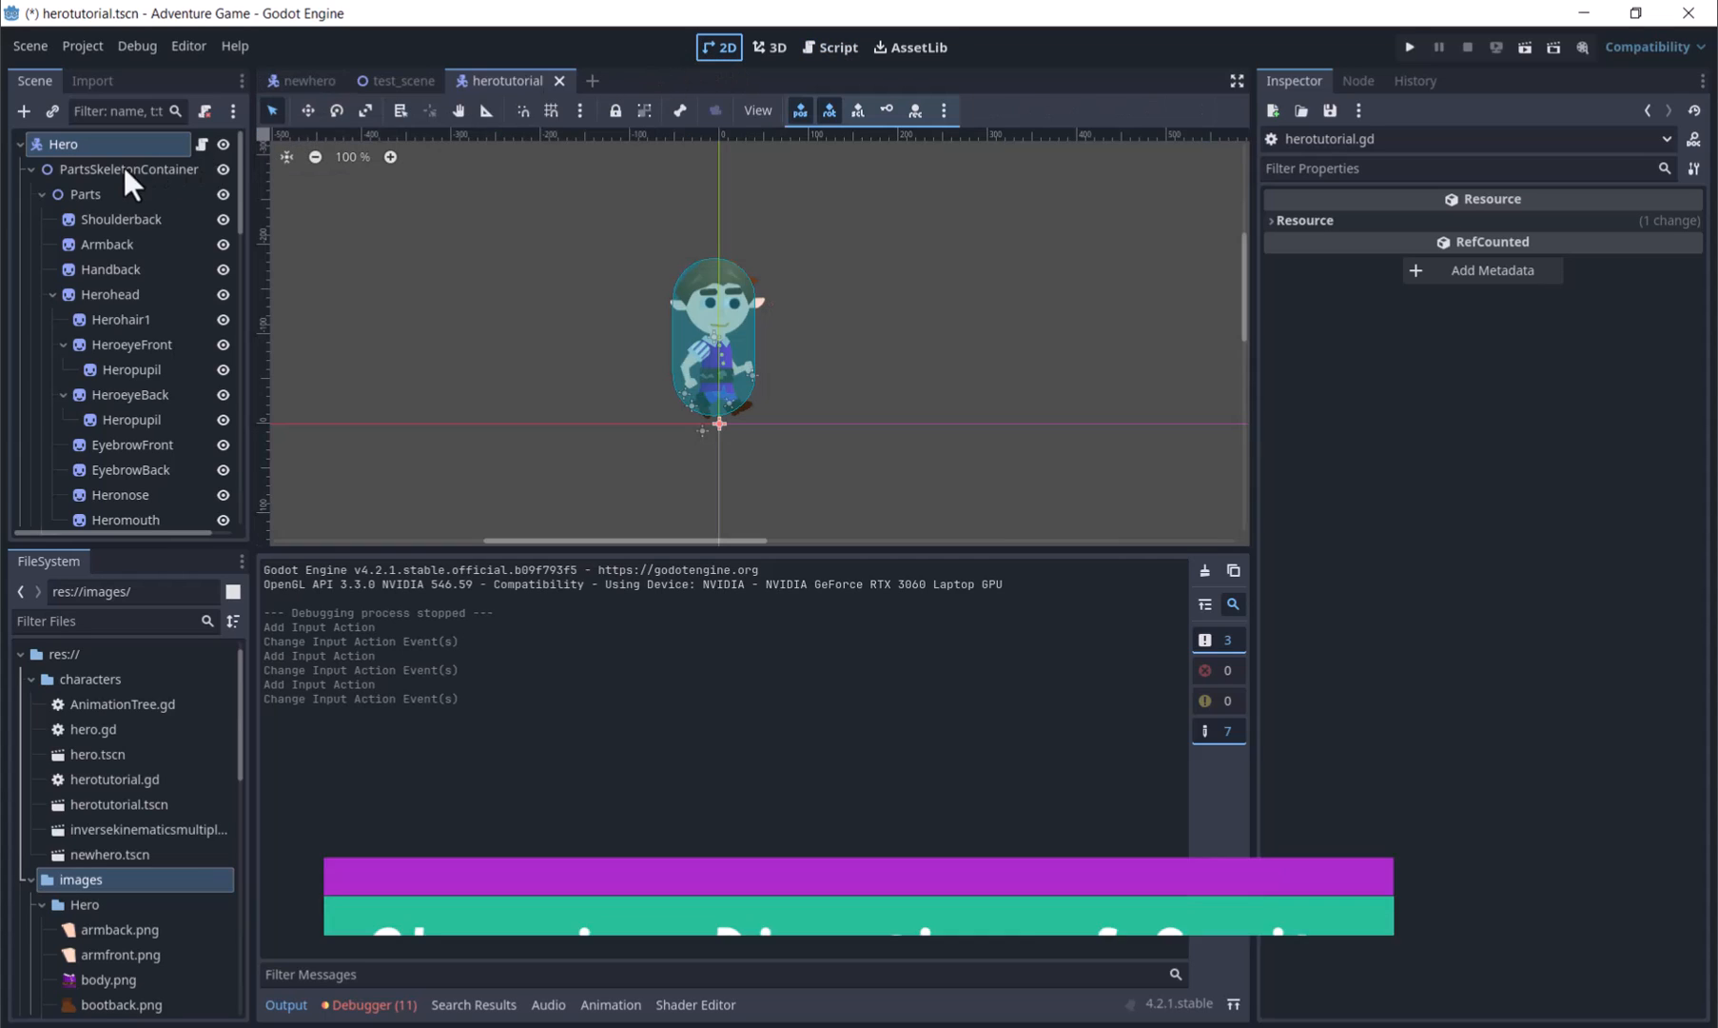
- Inspect PartsSkeletonContainer's Transform, then go back to herotutorial.gd
left_click(132, 168)
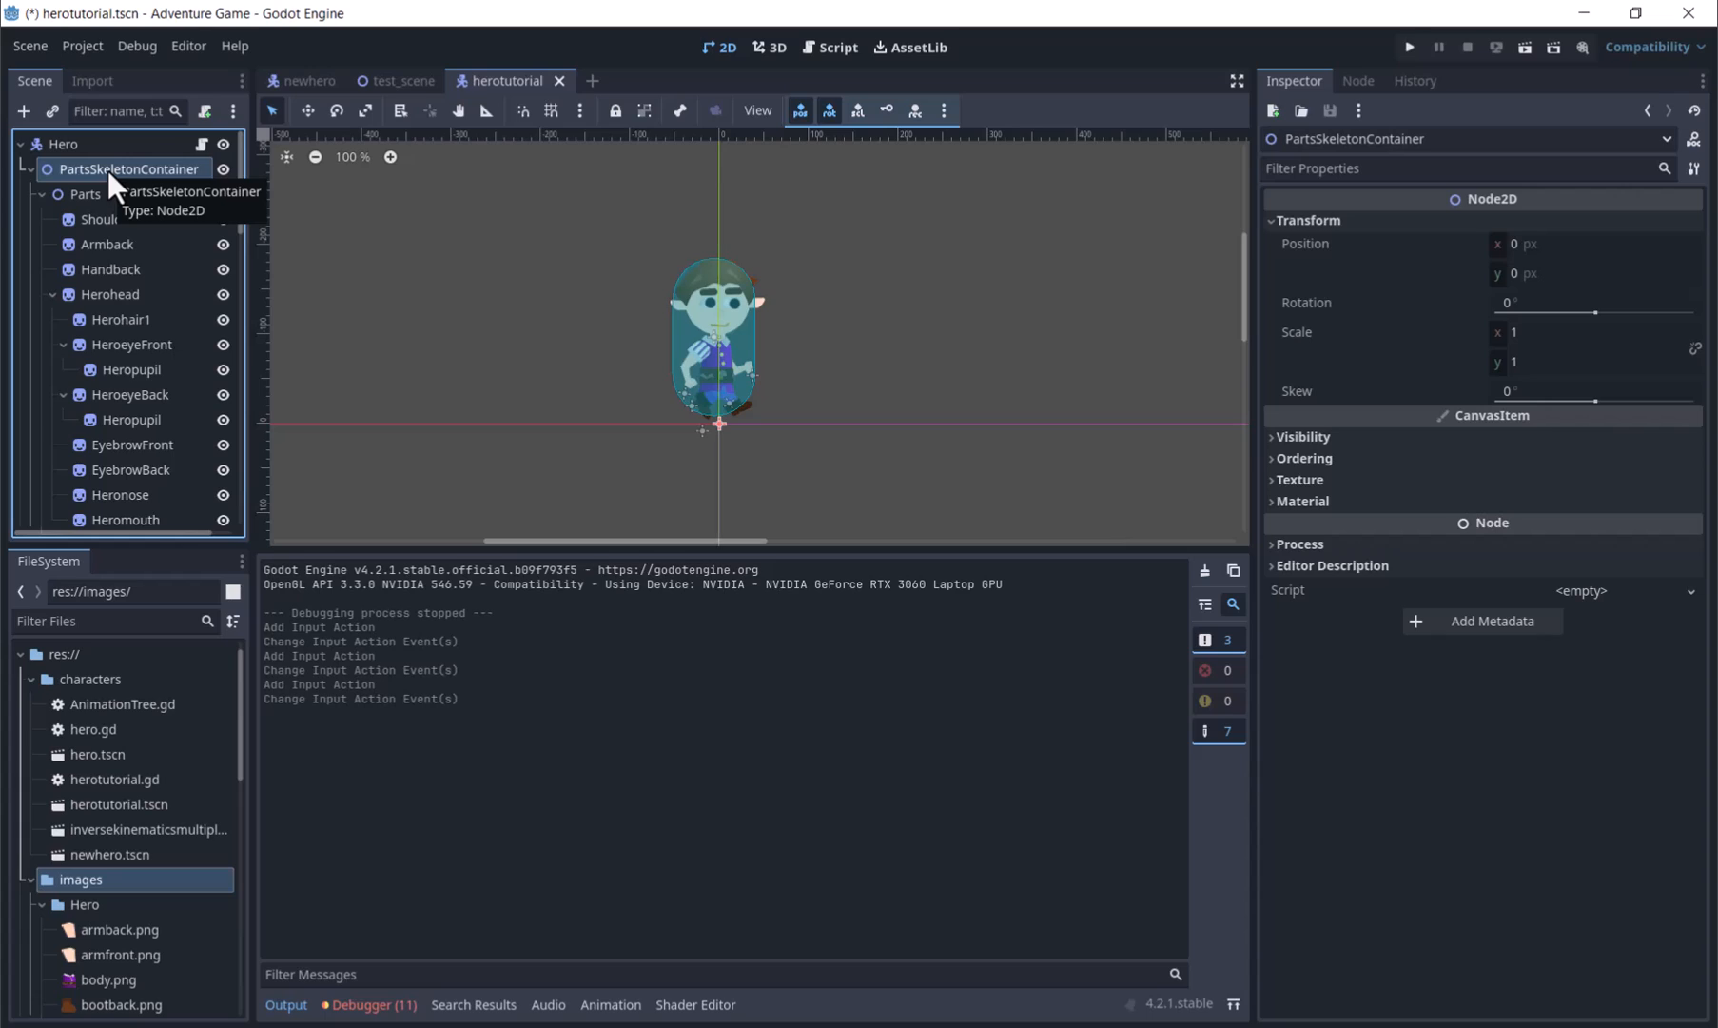
mouse_move(898, 91)
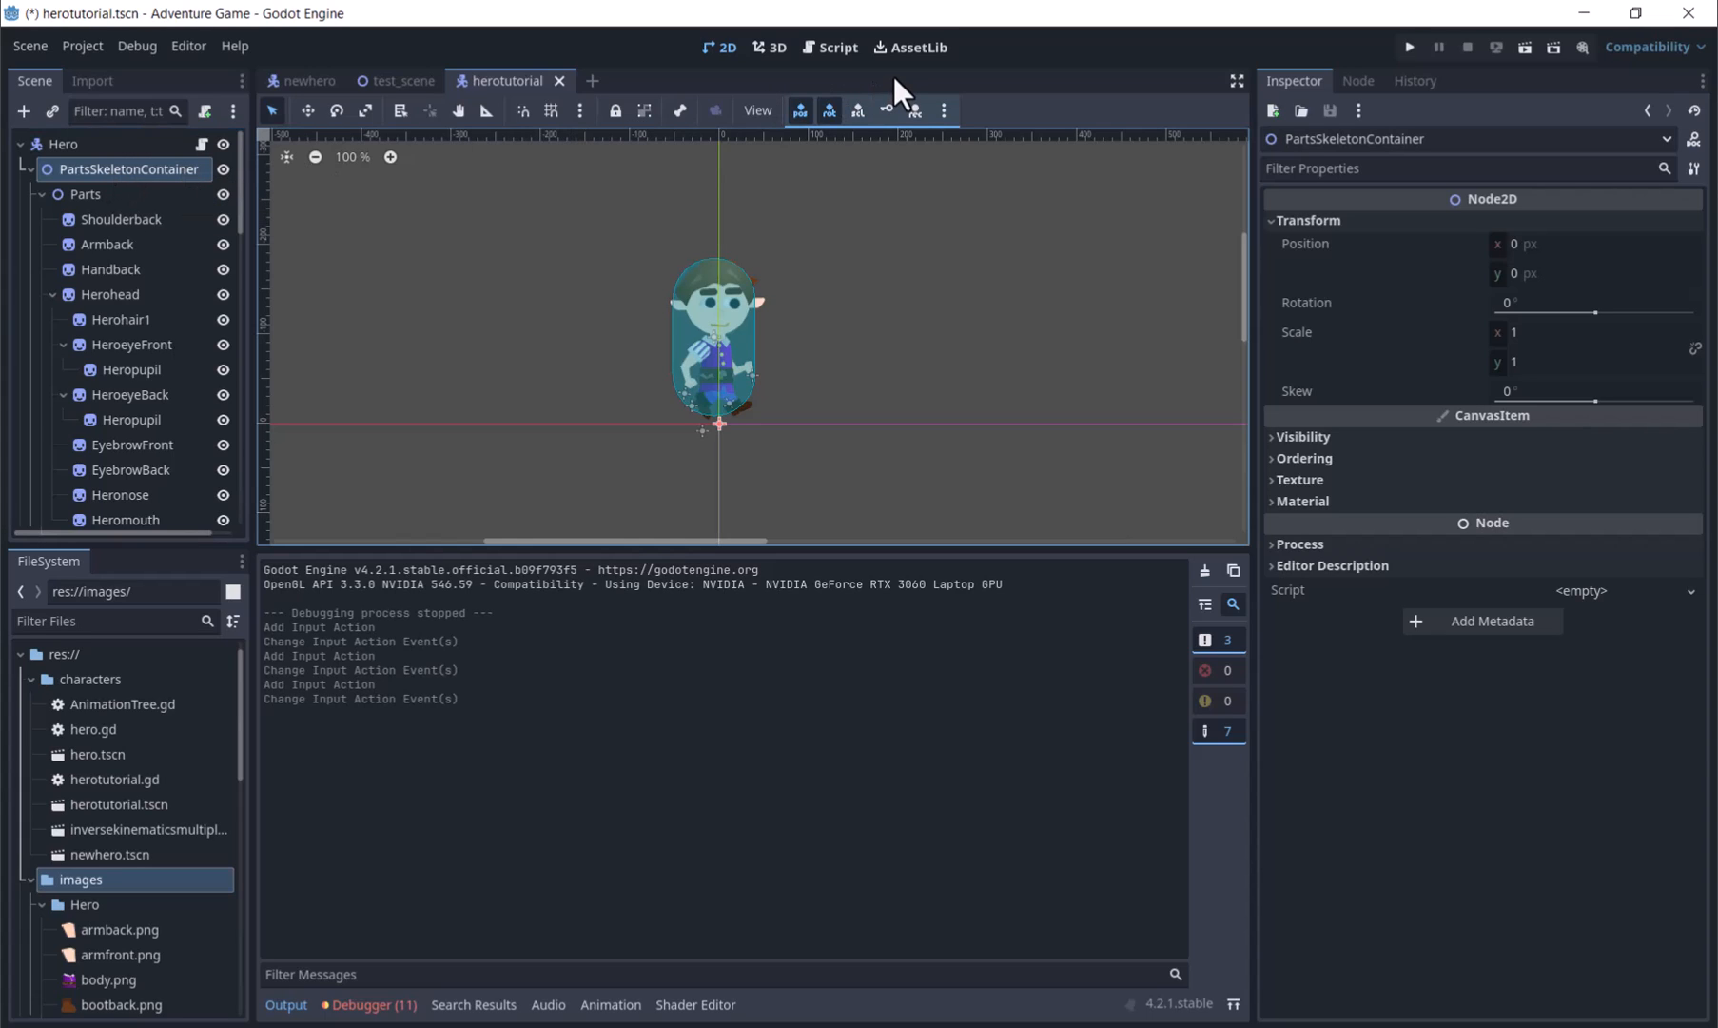
mouse_move(238, 159)
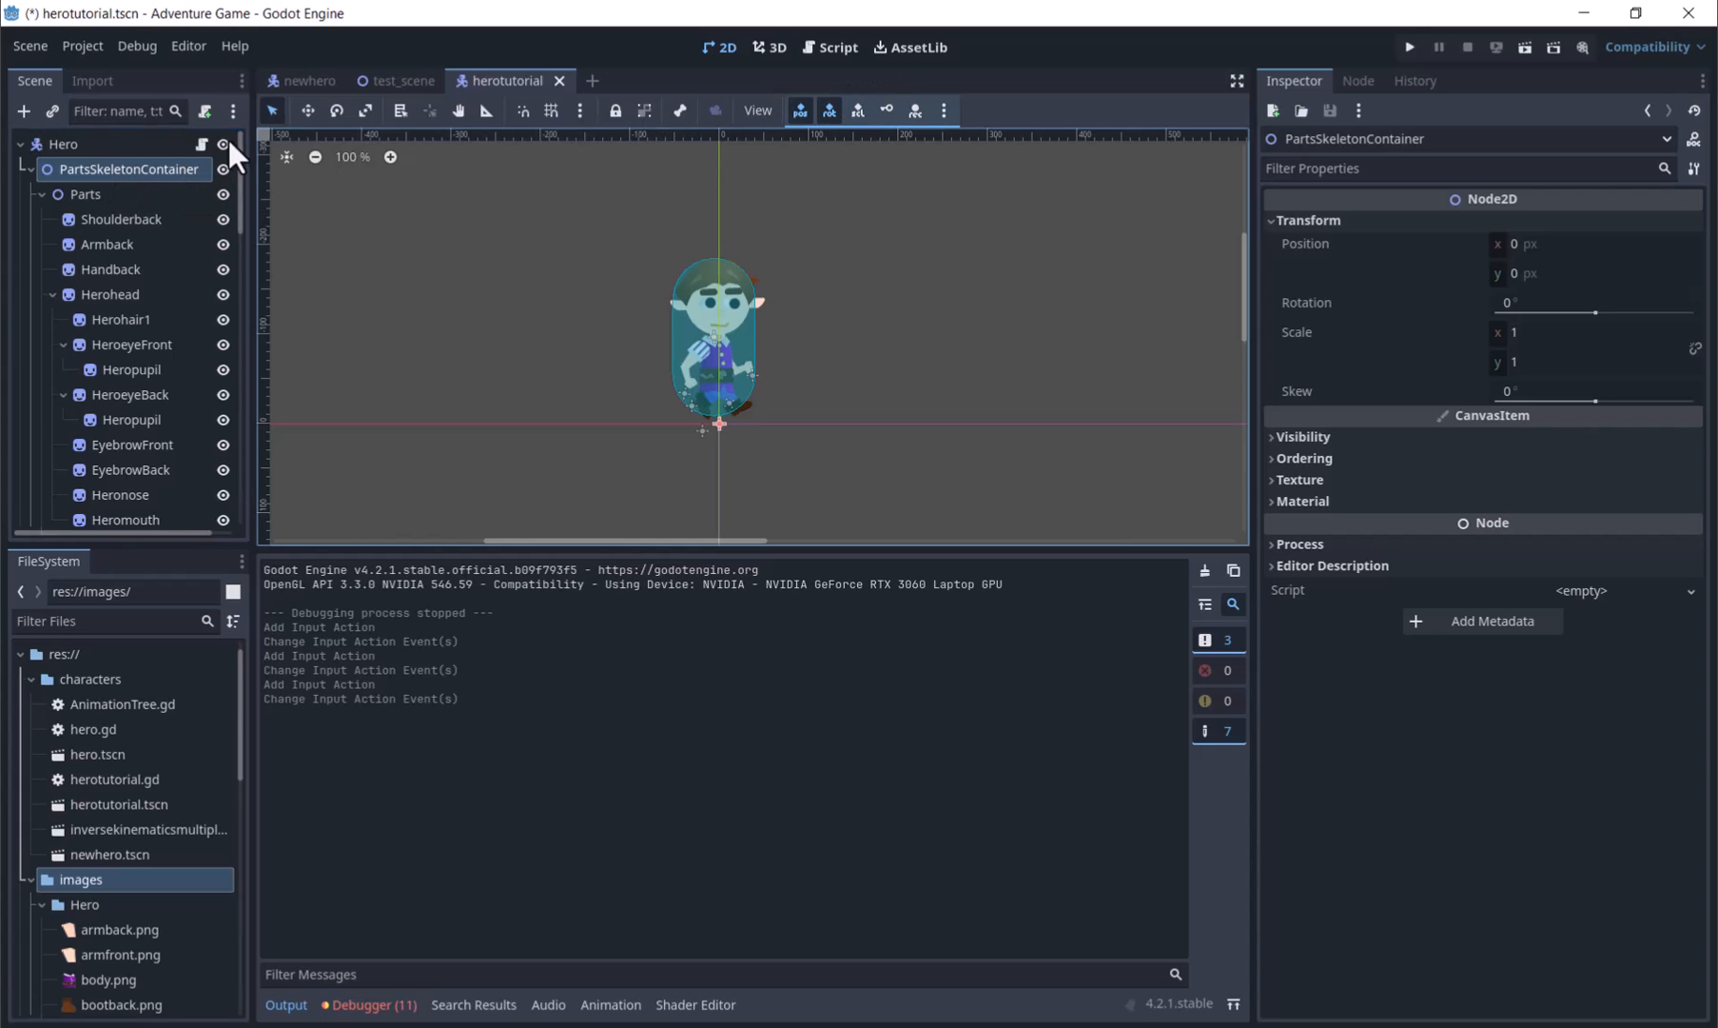
left_click(835, 47)
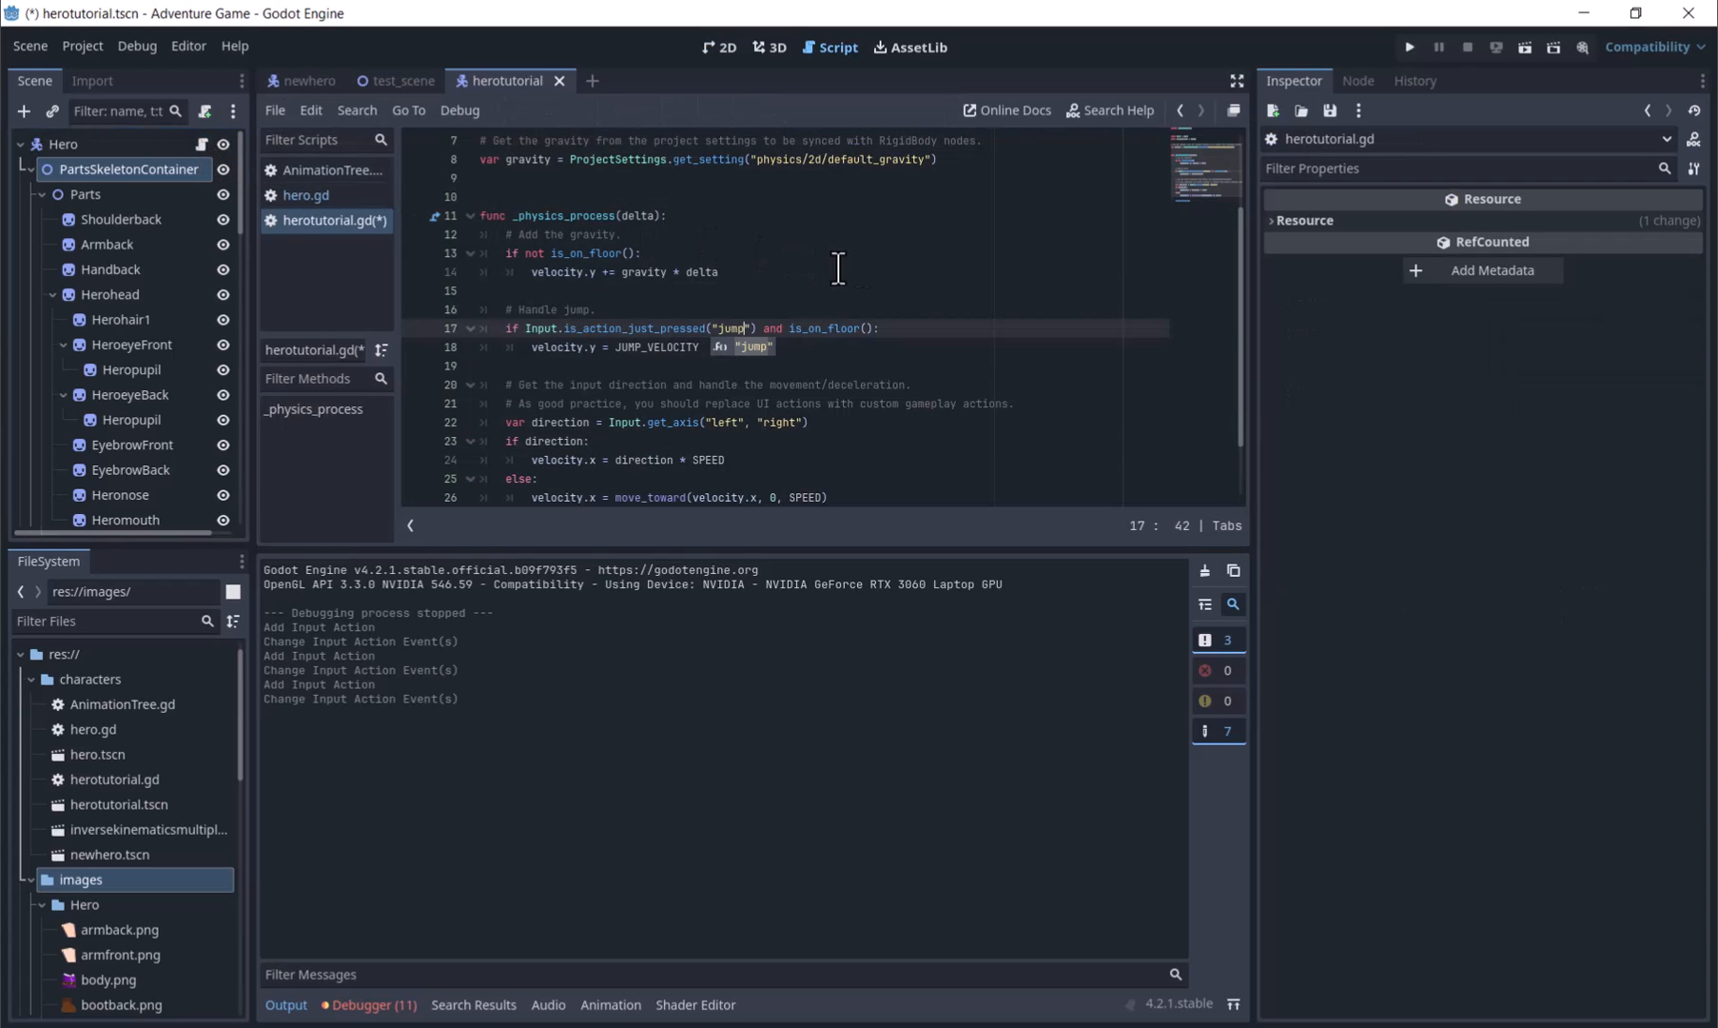
- Add 'if direction > 0' setting $PartsSkeletonContainer.scale.x to 1, else -1
scroll("down", 3)
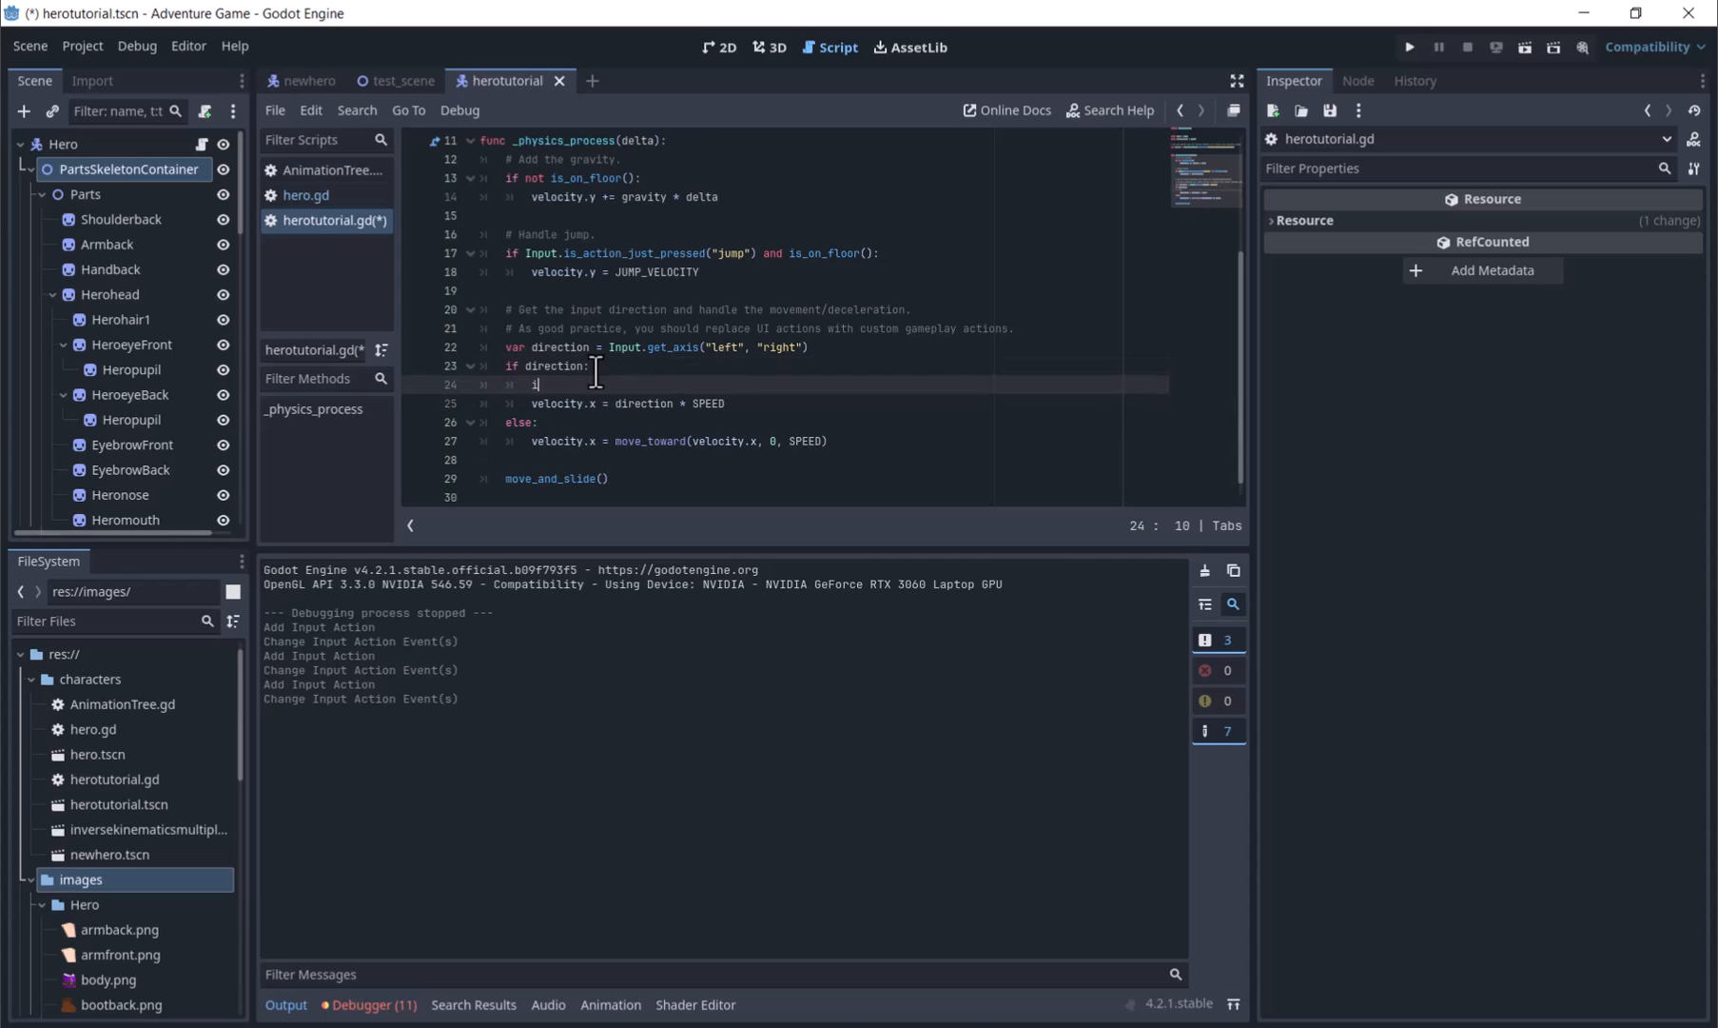
type("if direction > 0:")
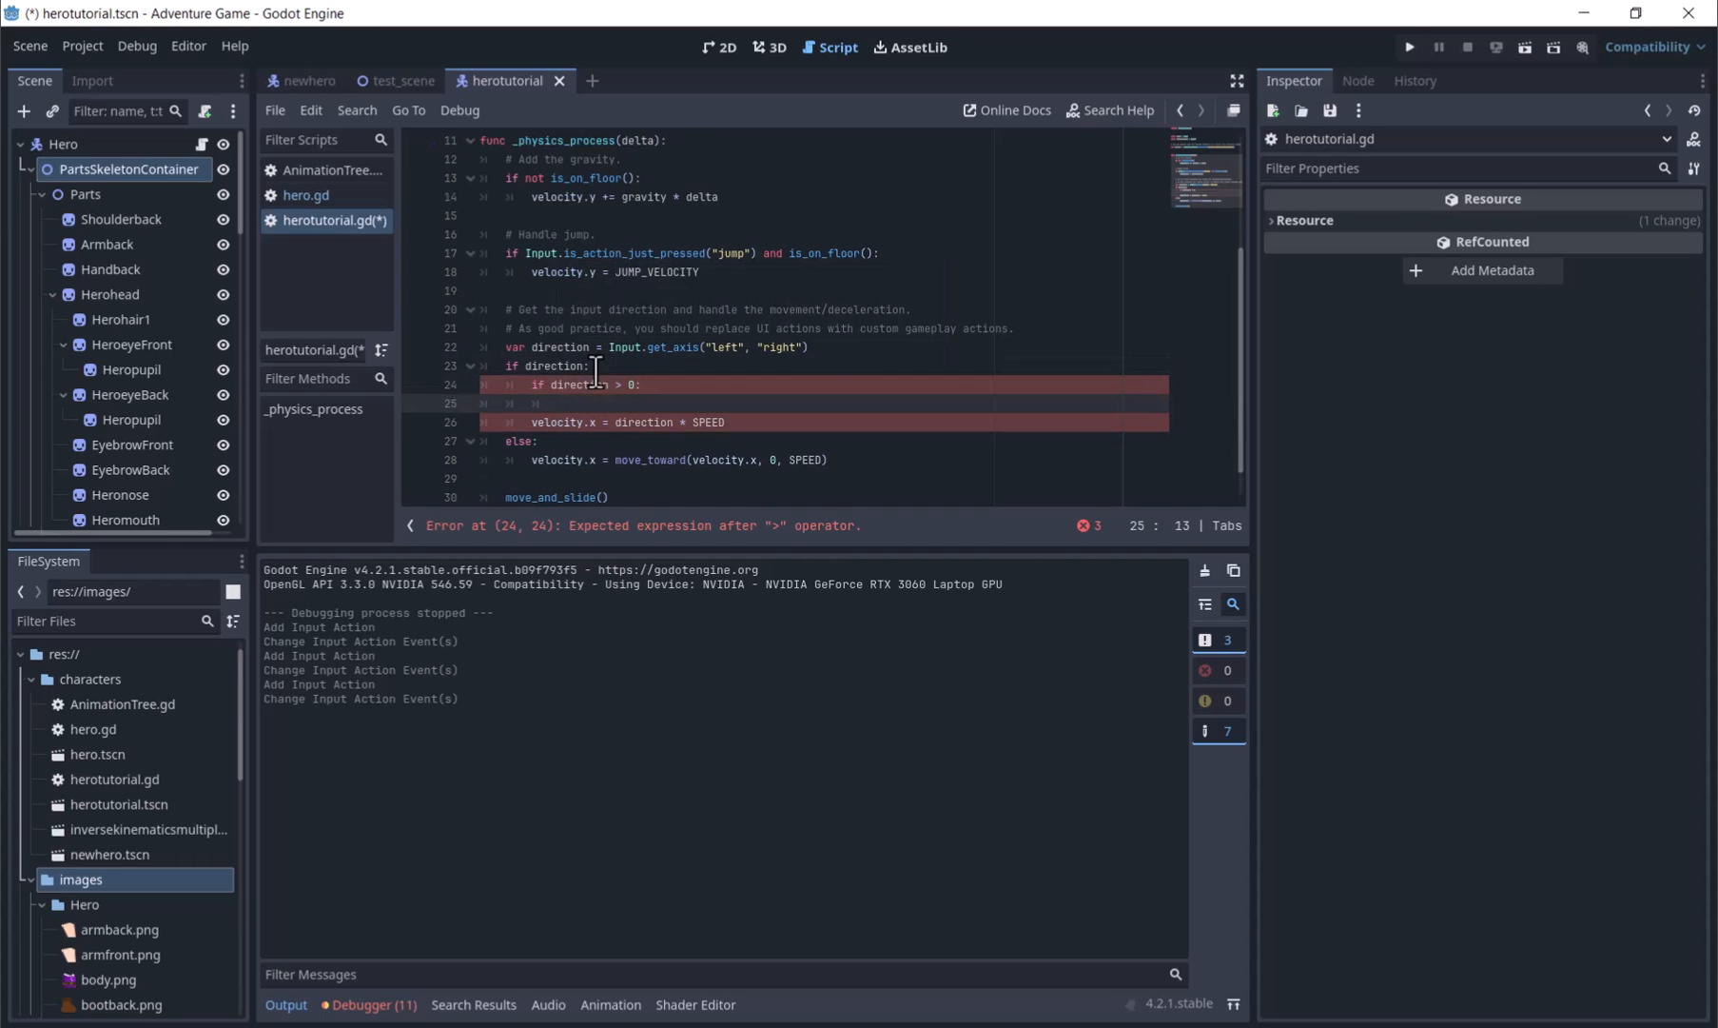
type("$PartsSkeletonContainer")
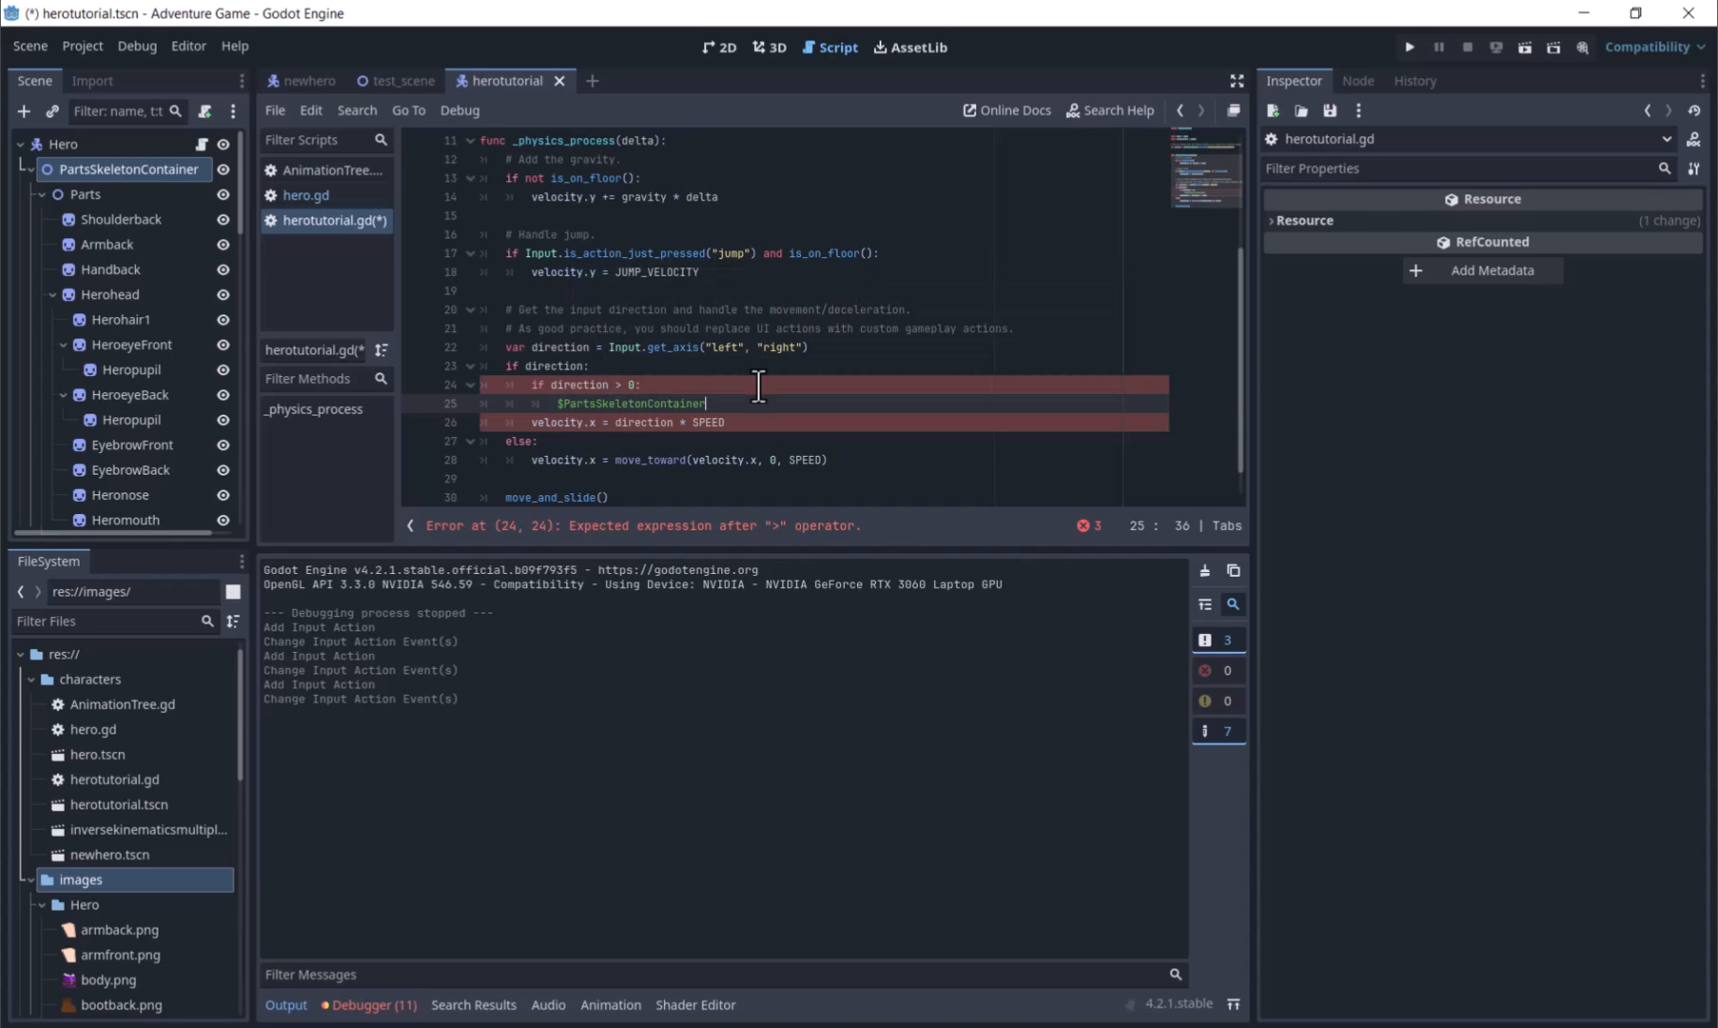
type(".scale.x = 1")
type("else:")
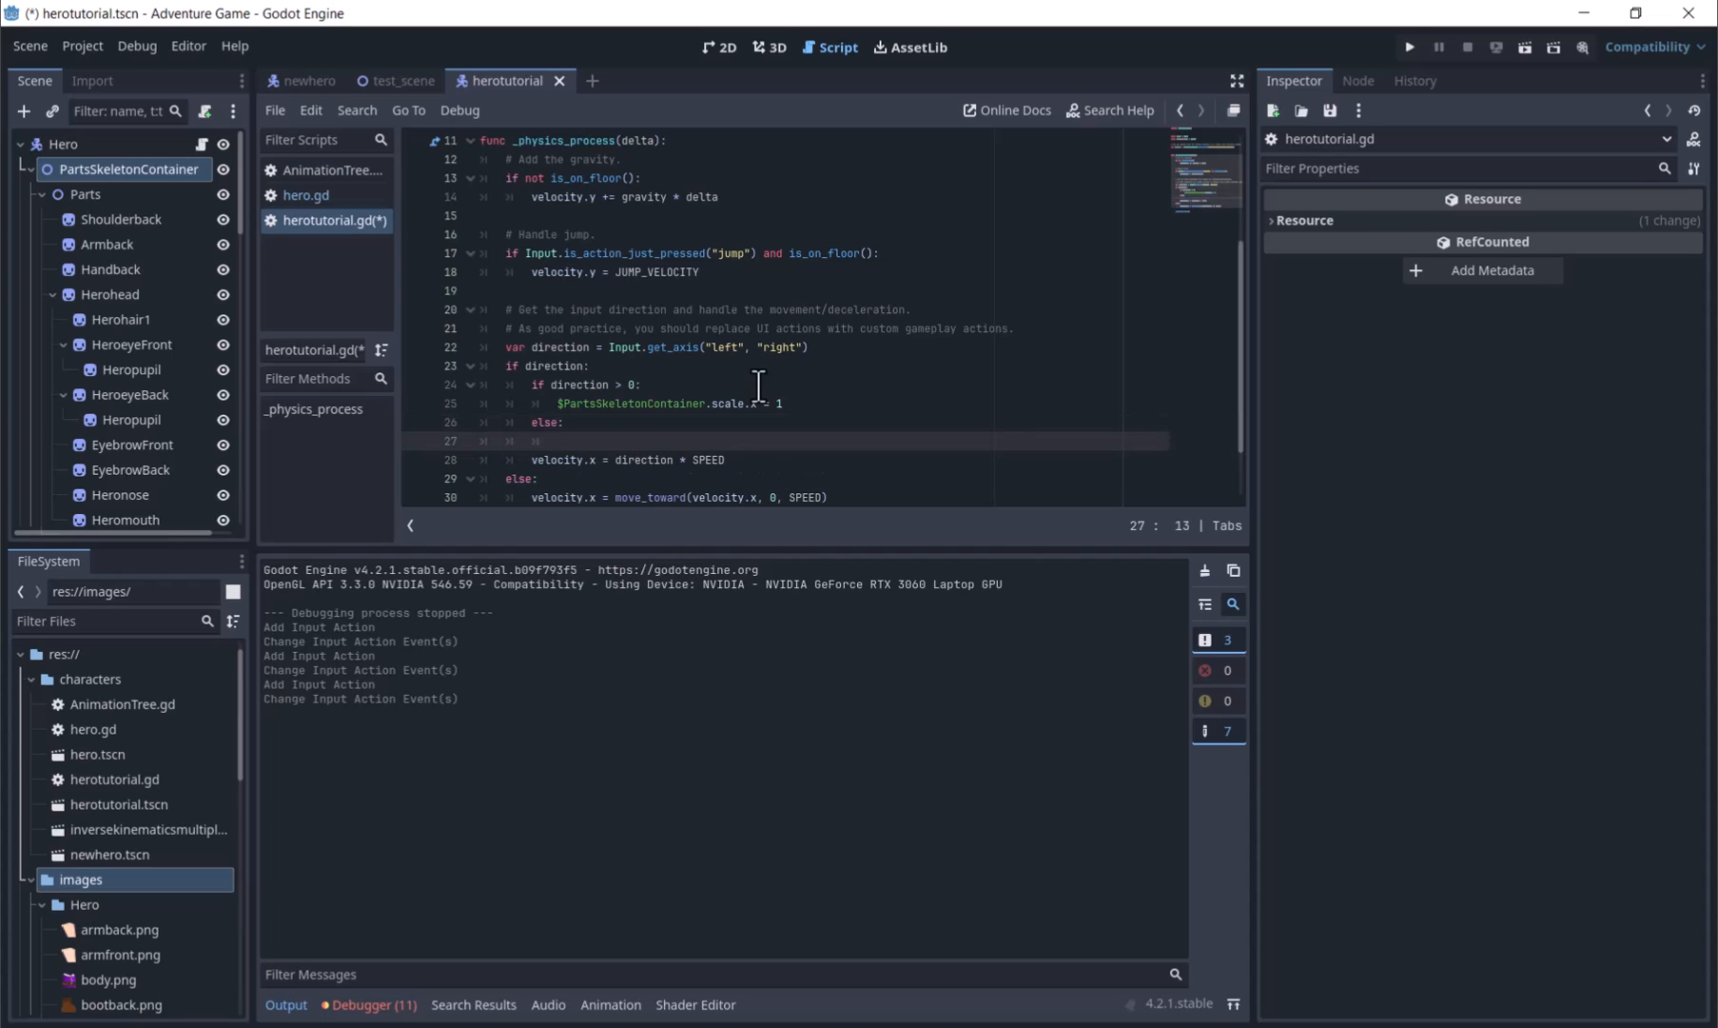
type("$PartsSkeletonContainer.scale")
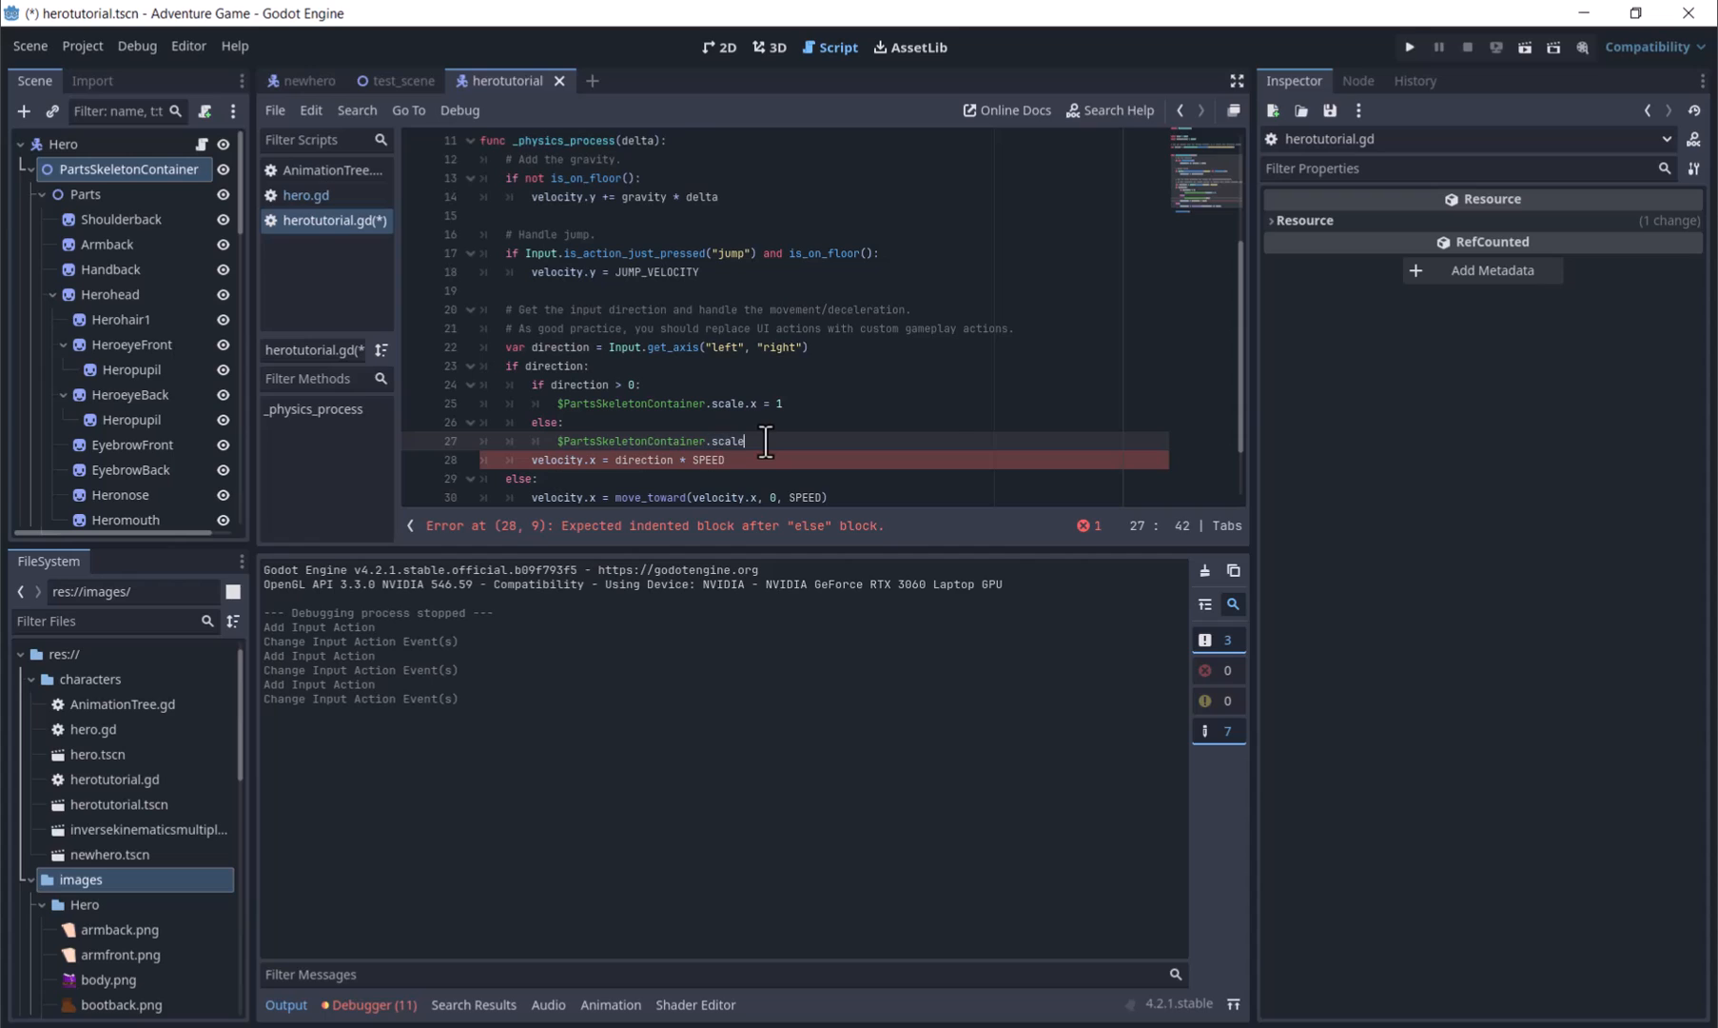
type(".x = -1")
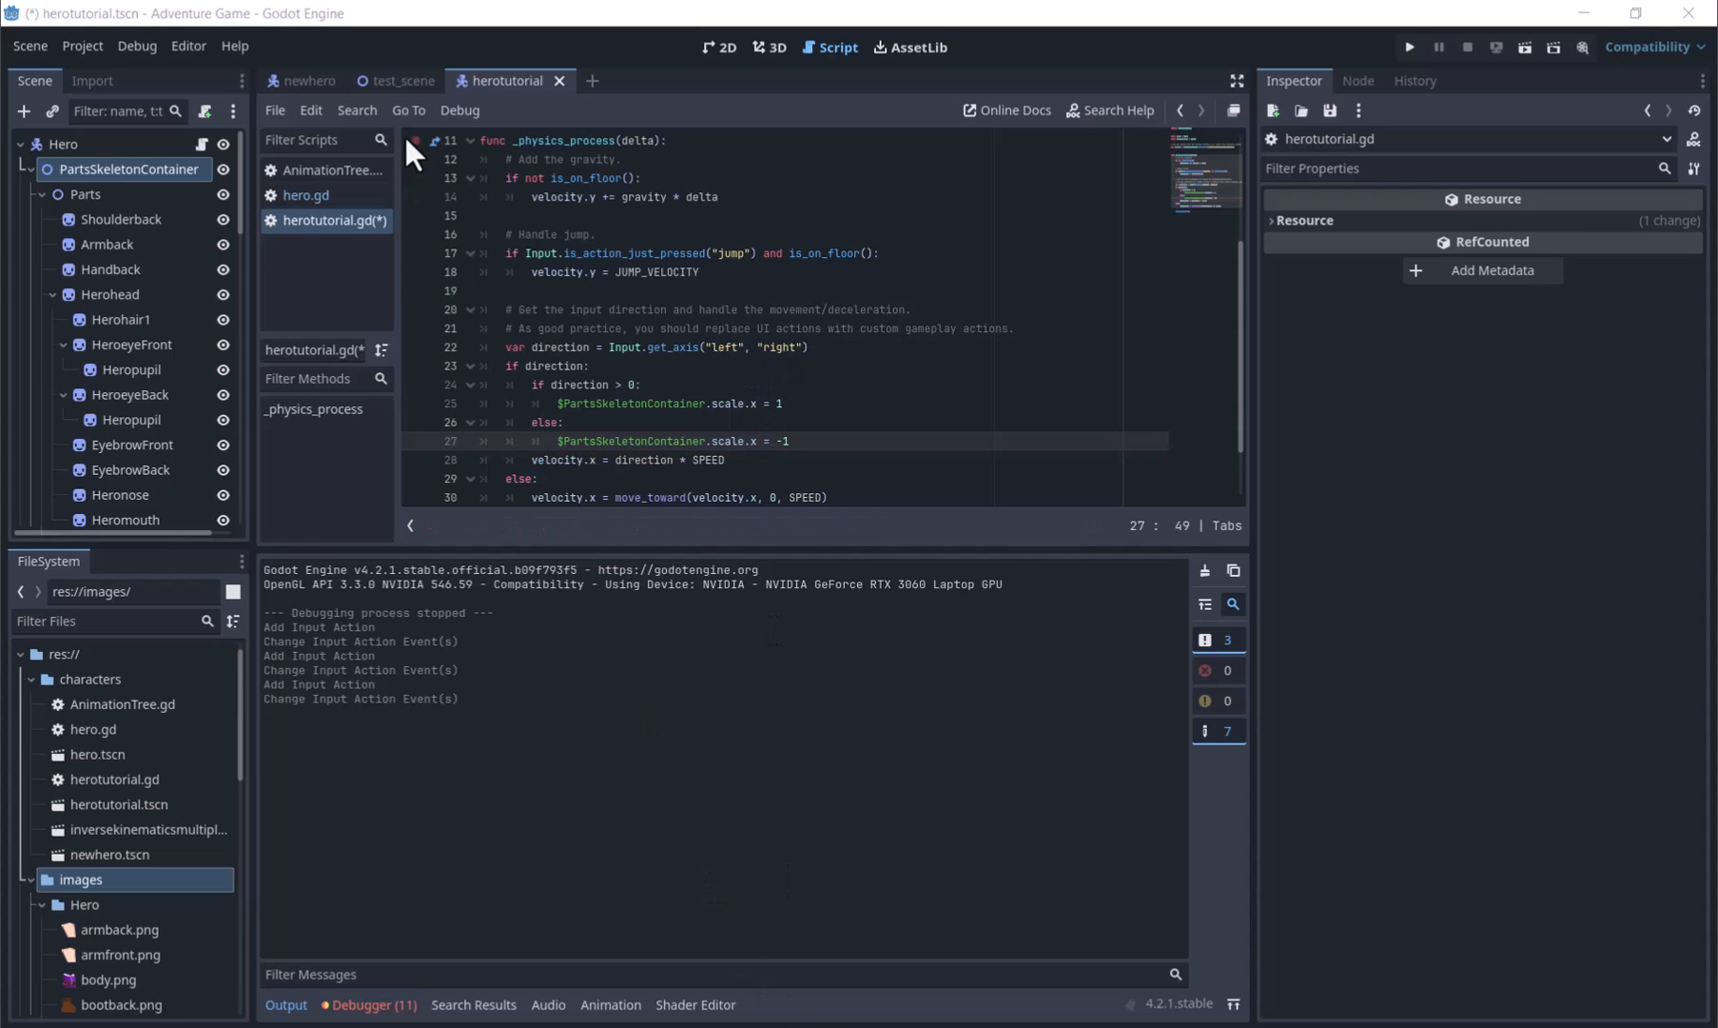
mouse_move(907, 500)
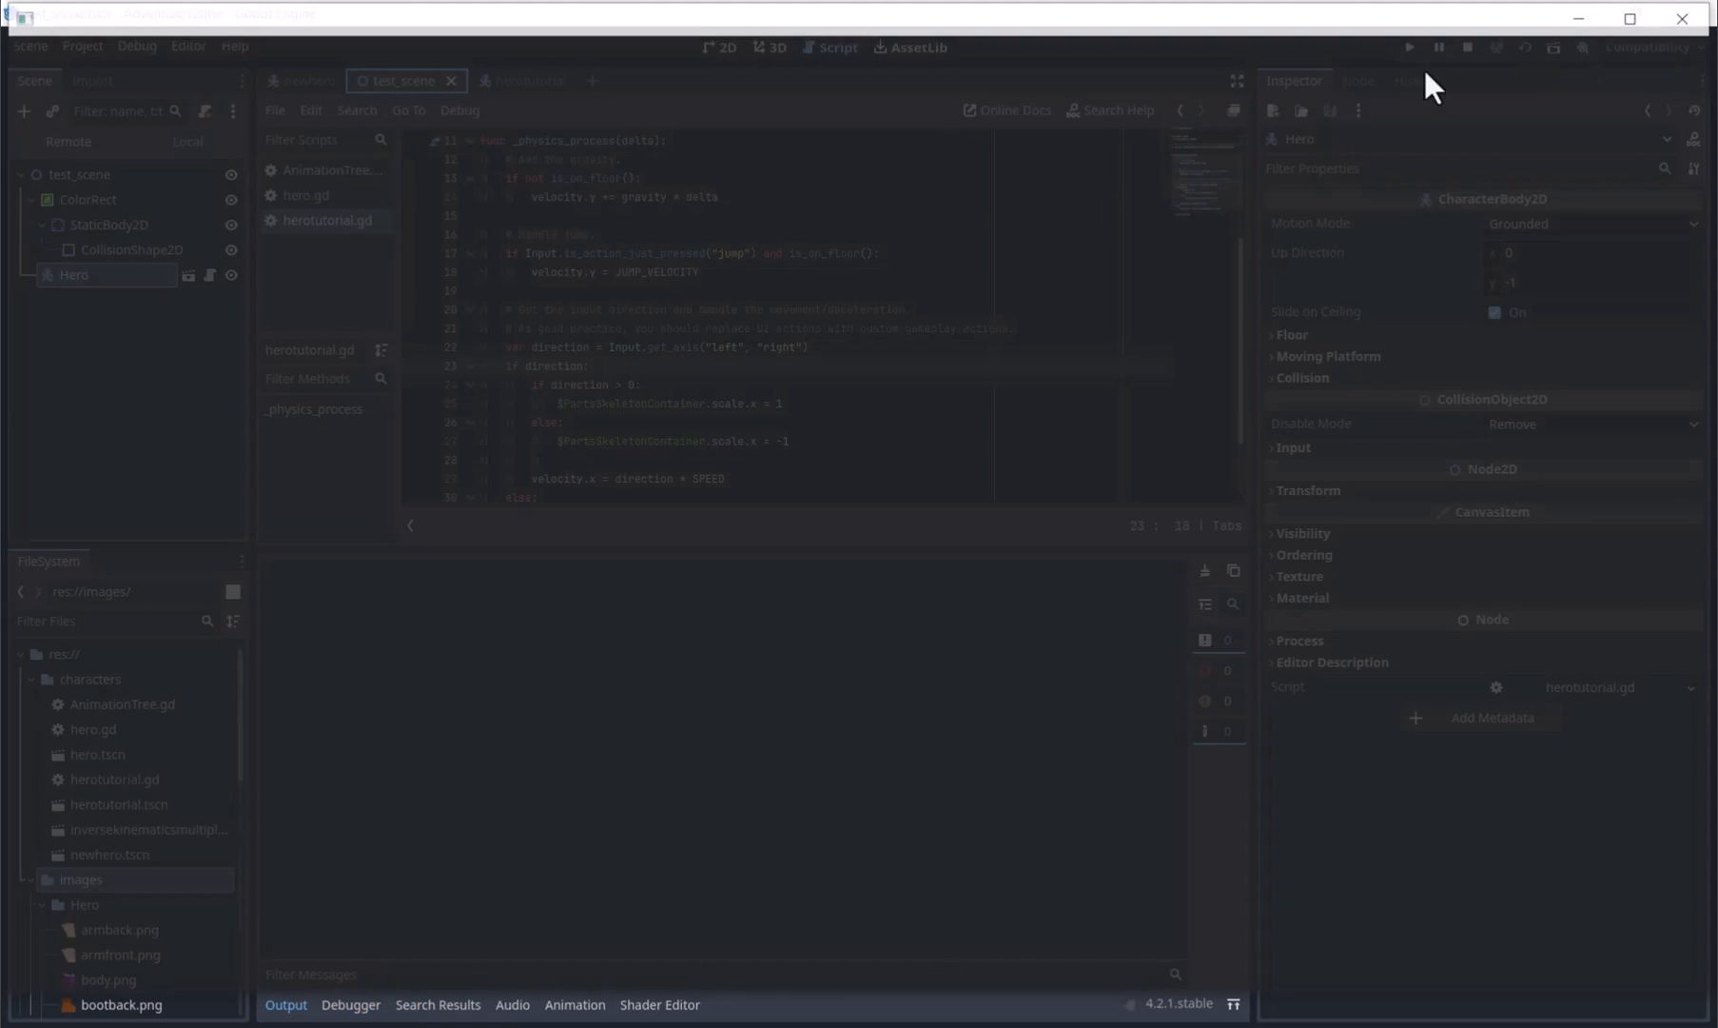
- Run the test scene to try the hero's movement
left_click(1408, 48)
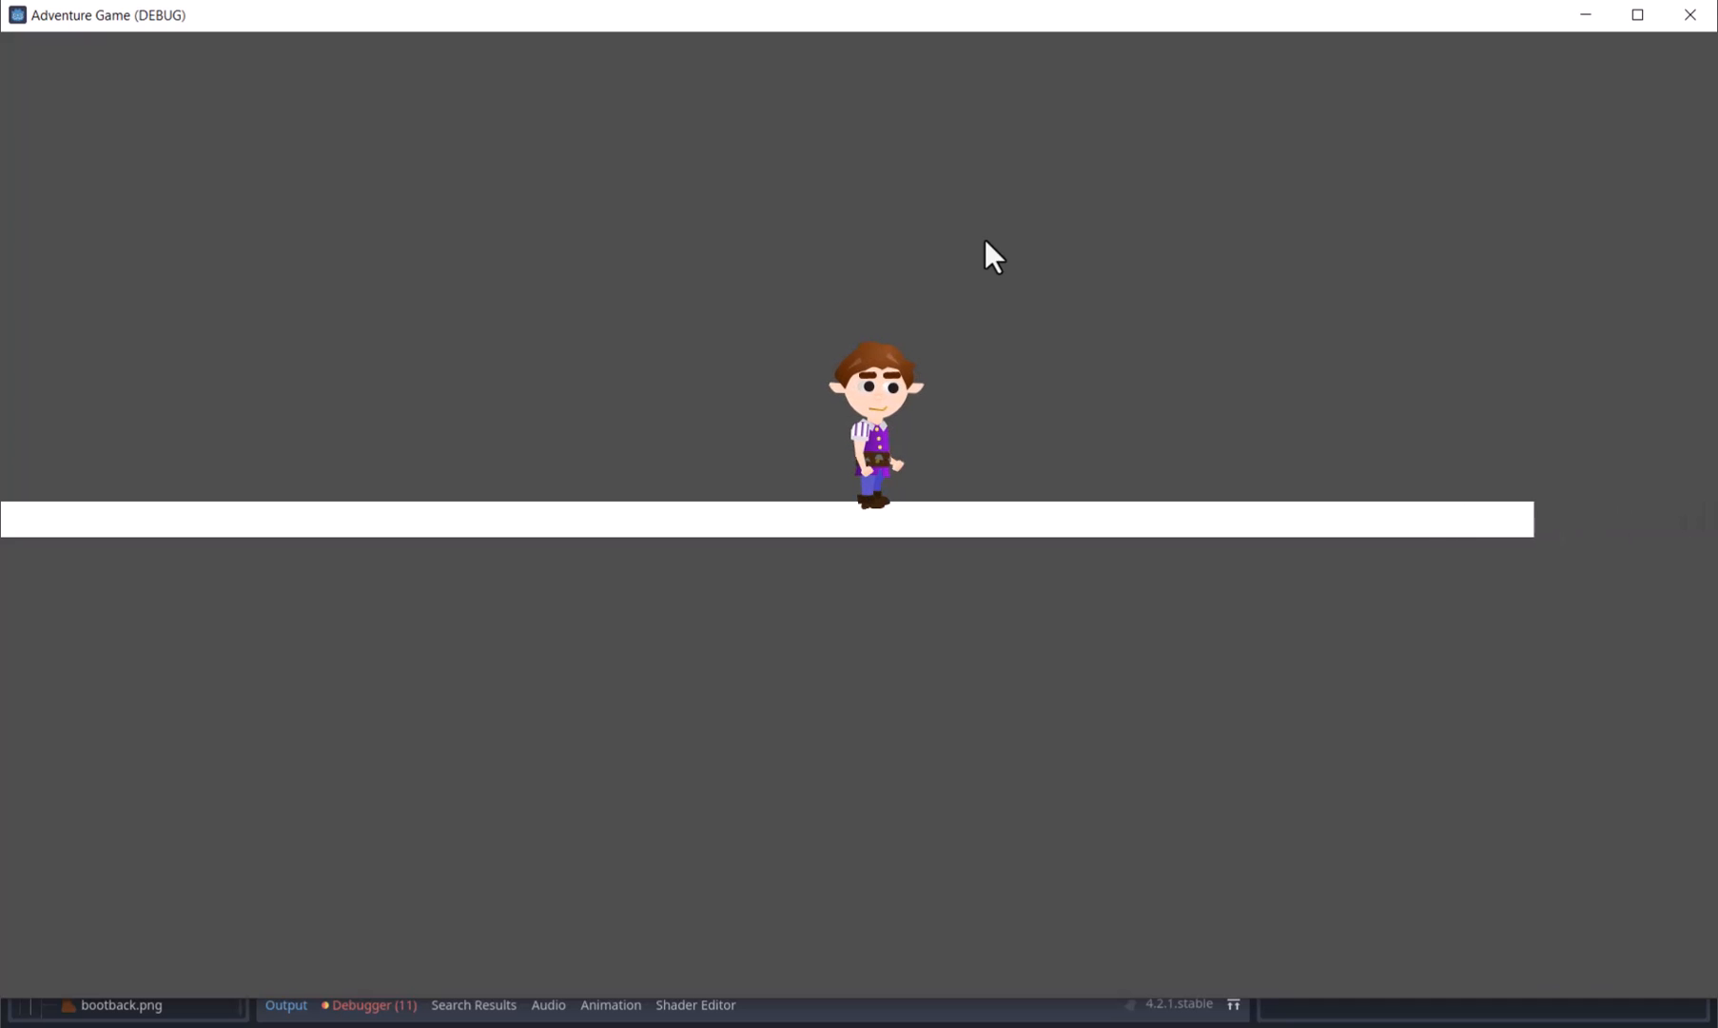
mouse_move(451, 150)
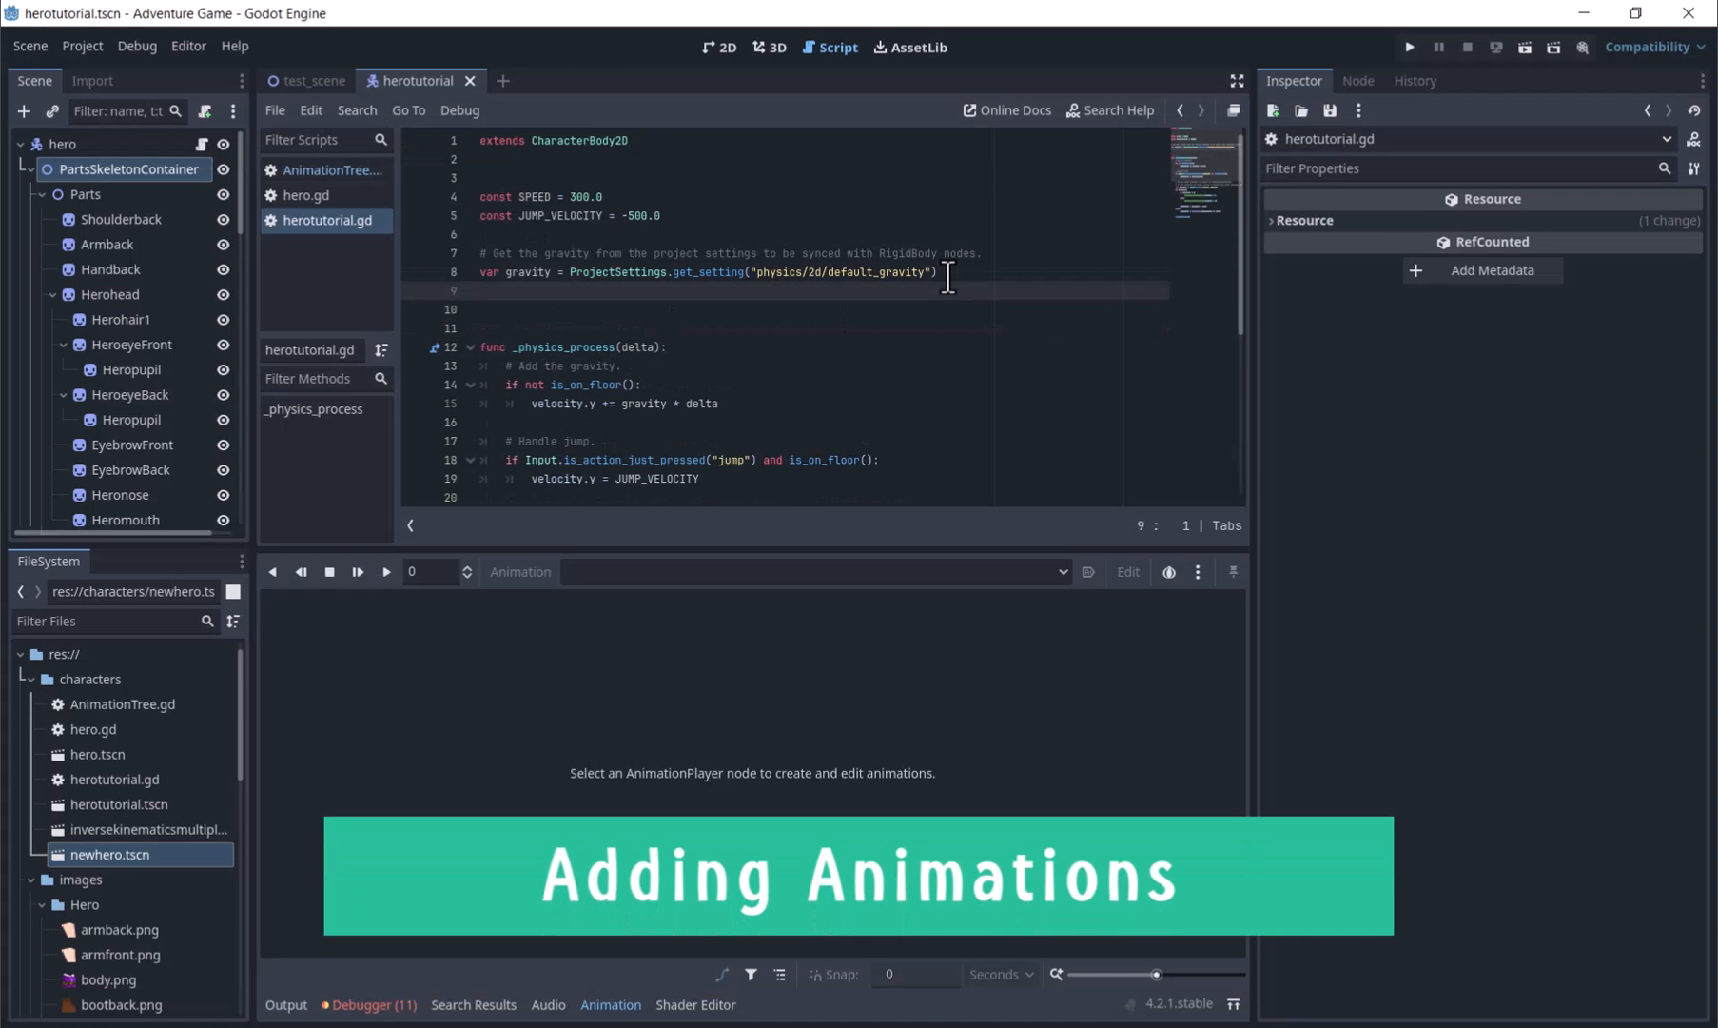
- Declare 'var is_jumping = false' and a set_jumping_false() function resetting it, then show 2D
type("var is_jumping")
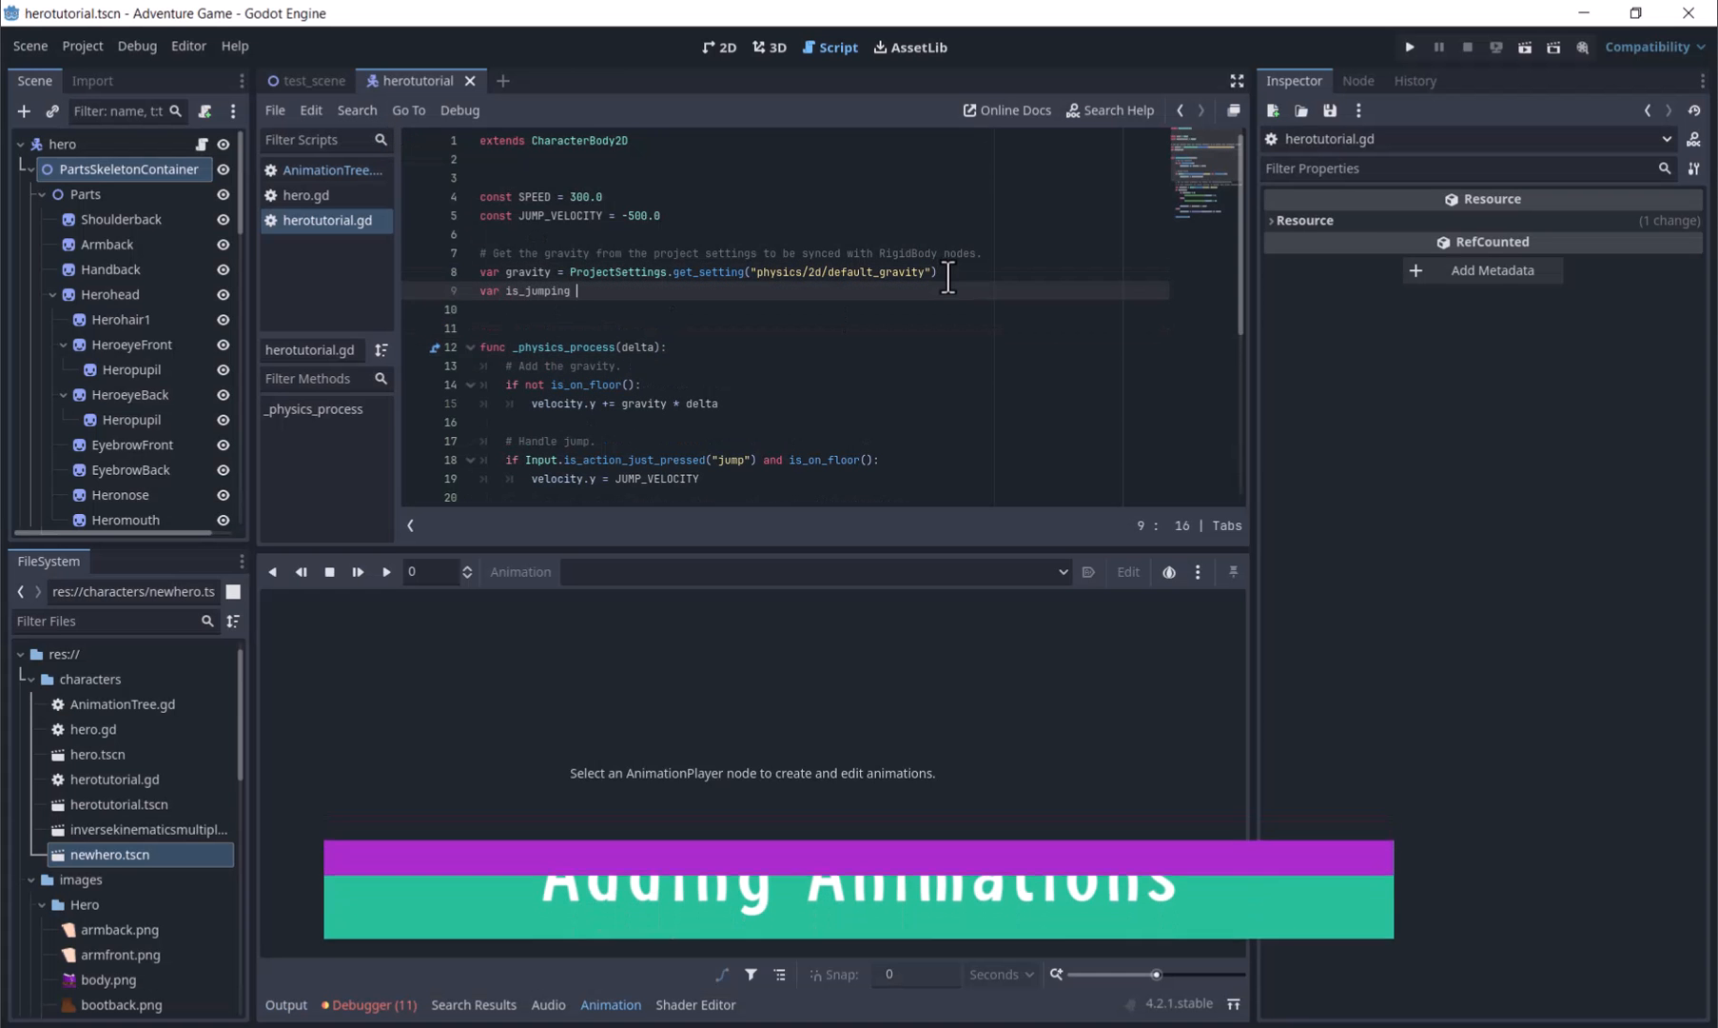
type("= false")
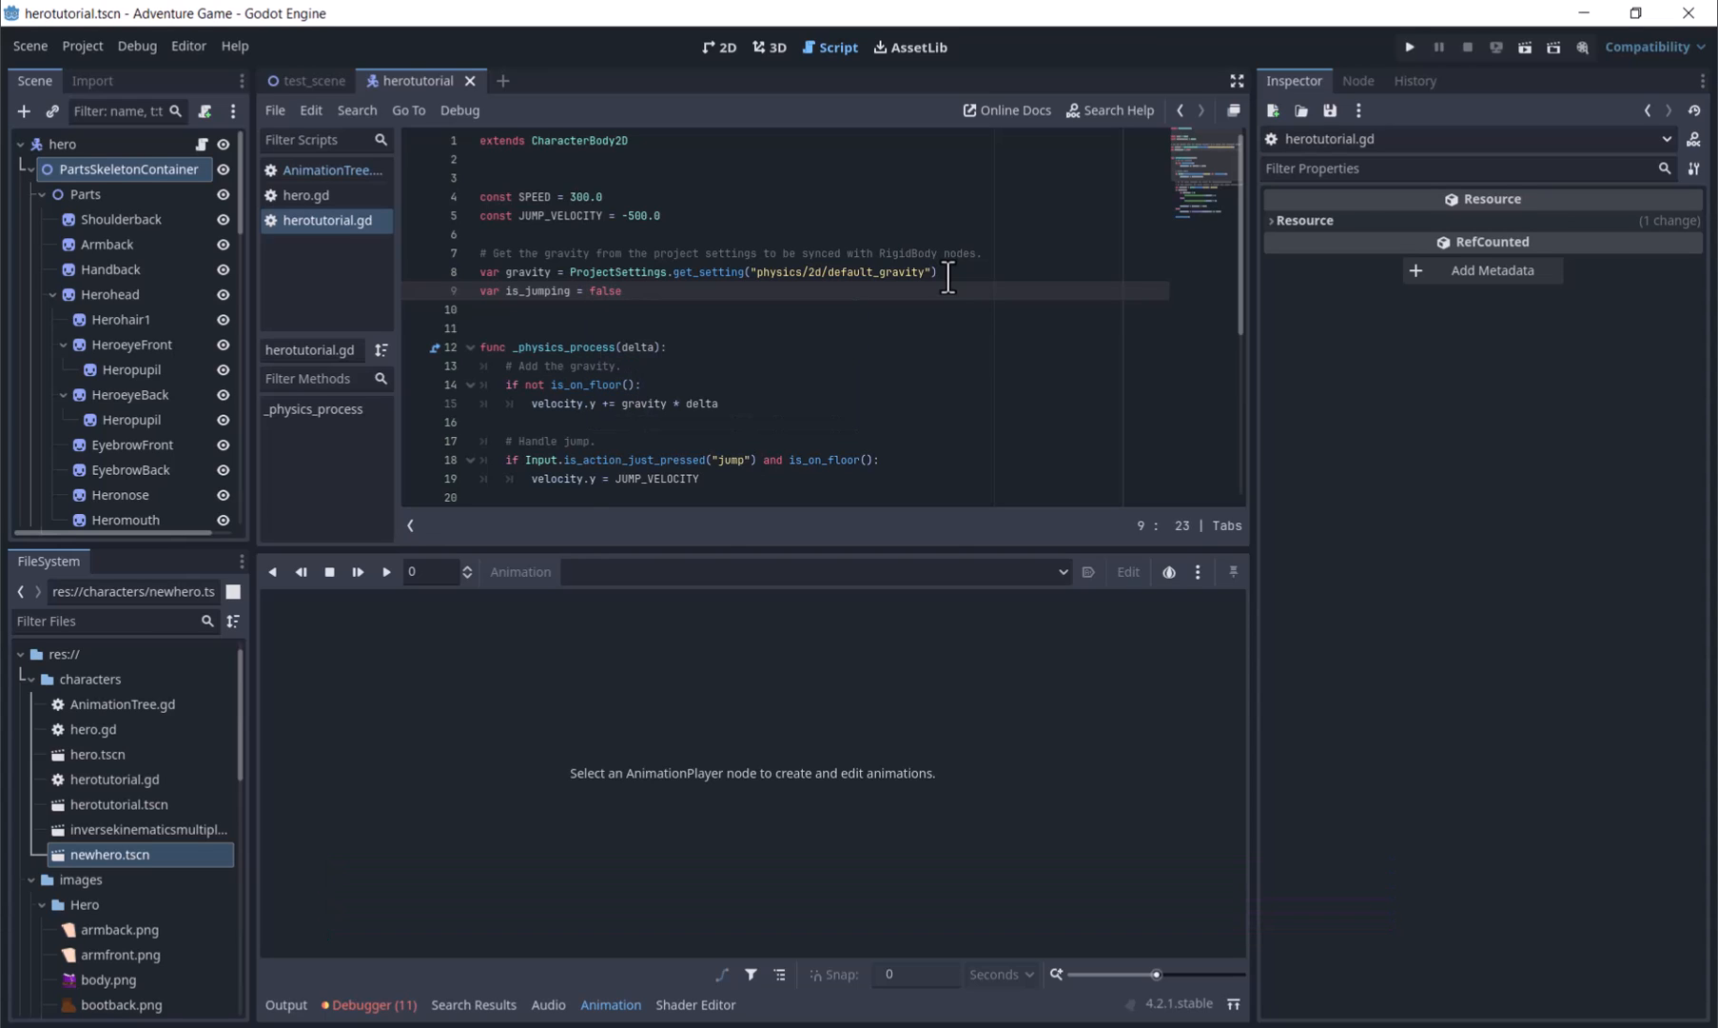
key("enter")
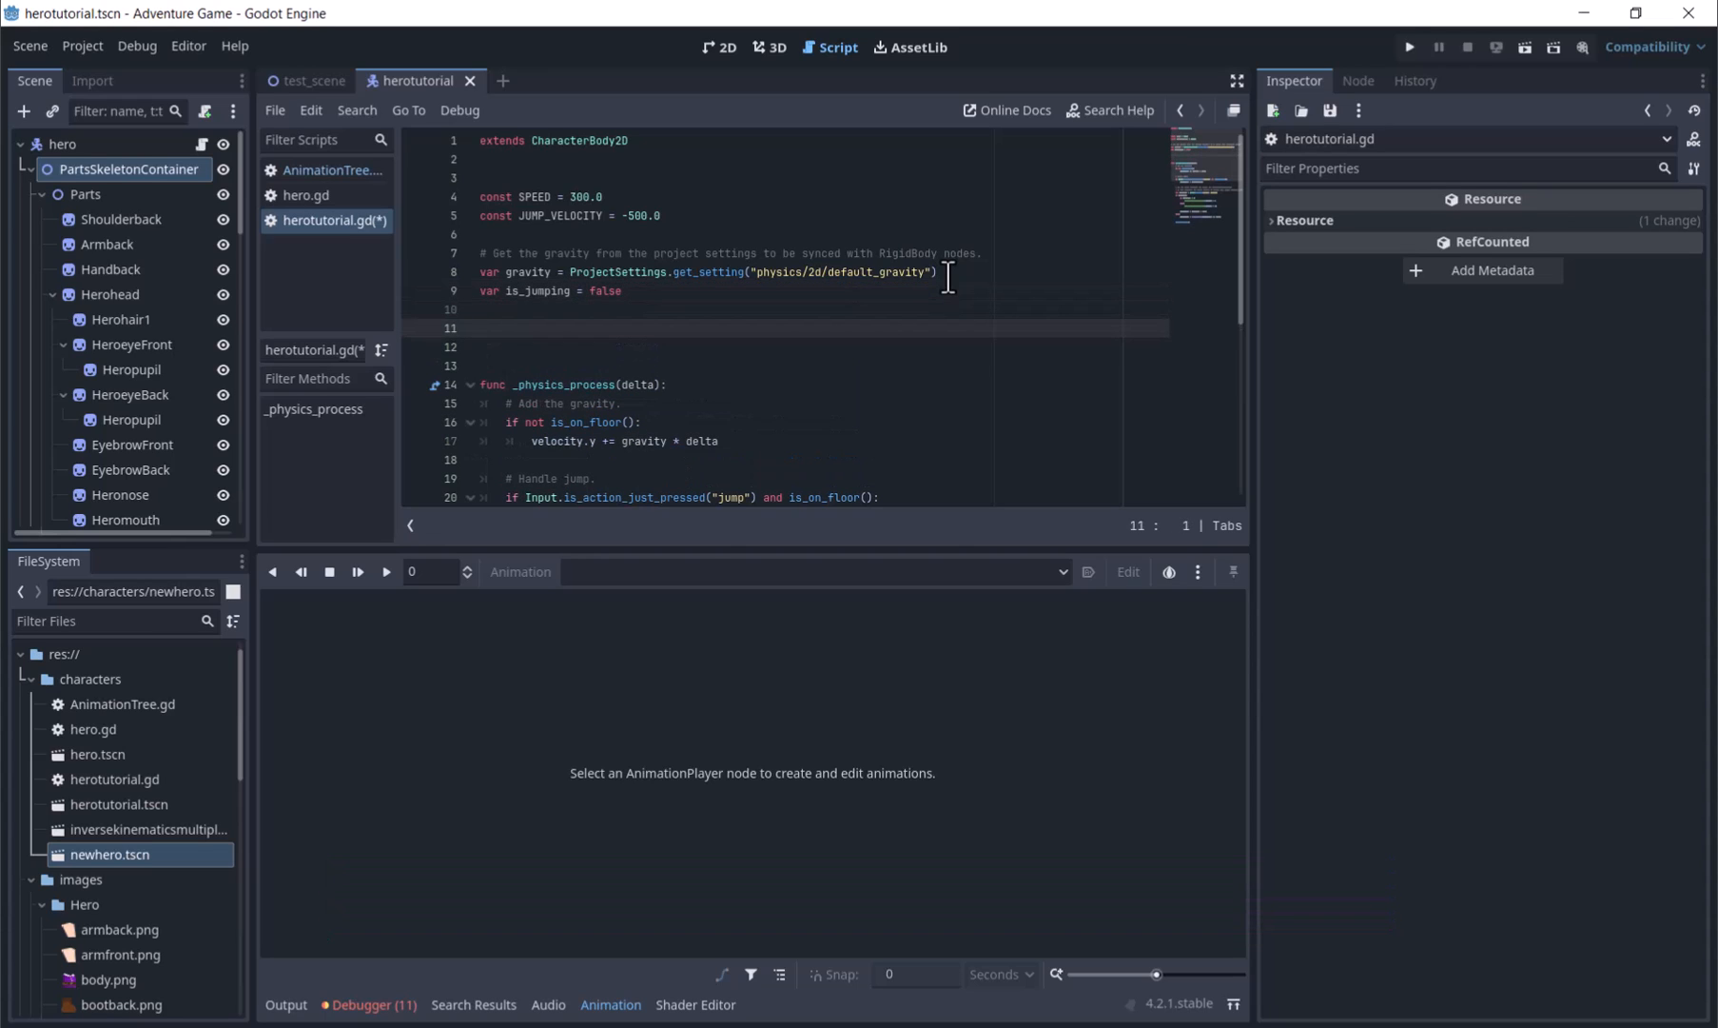
type("func set_")
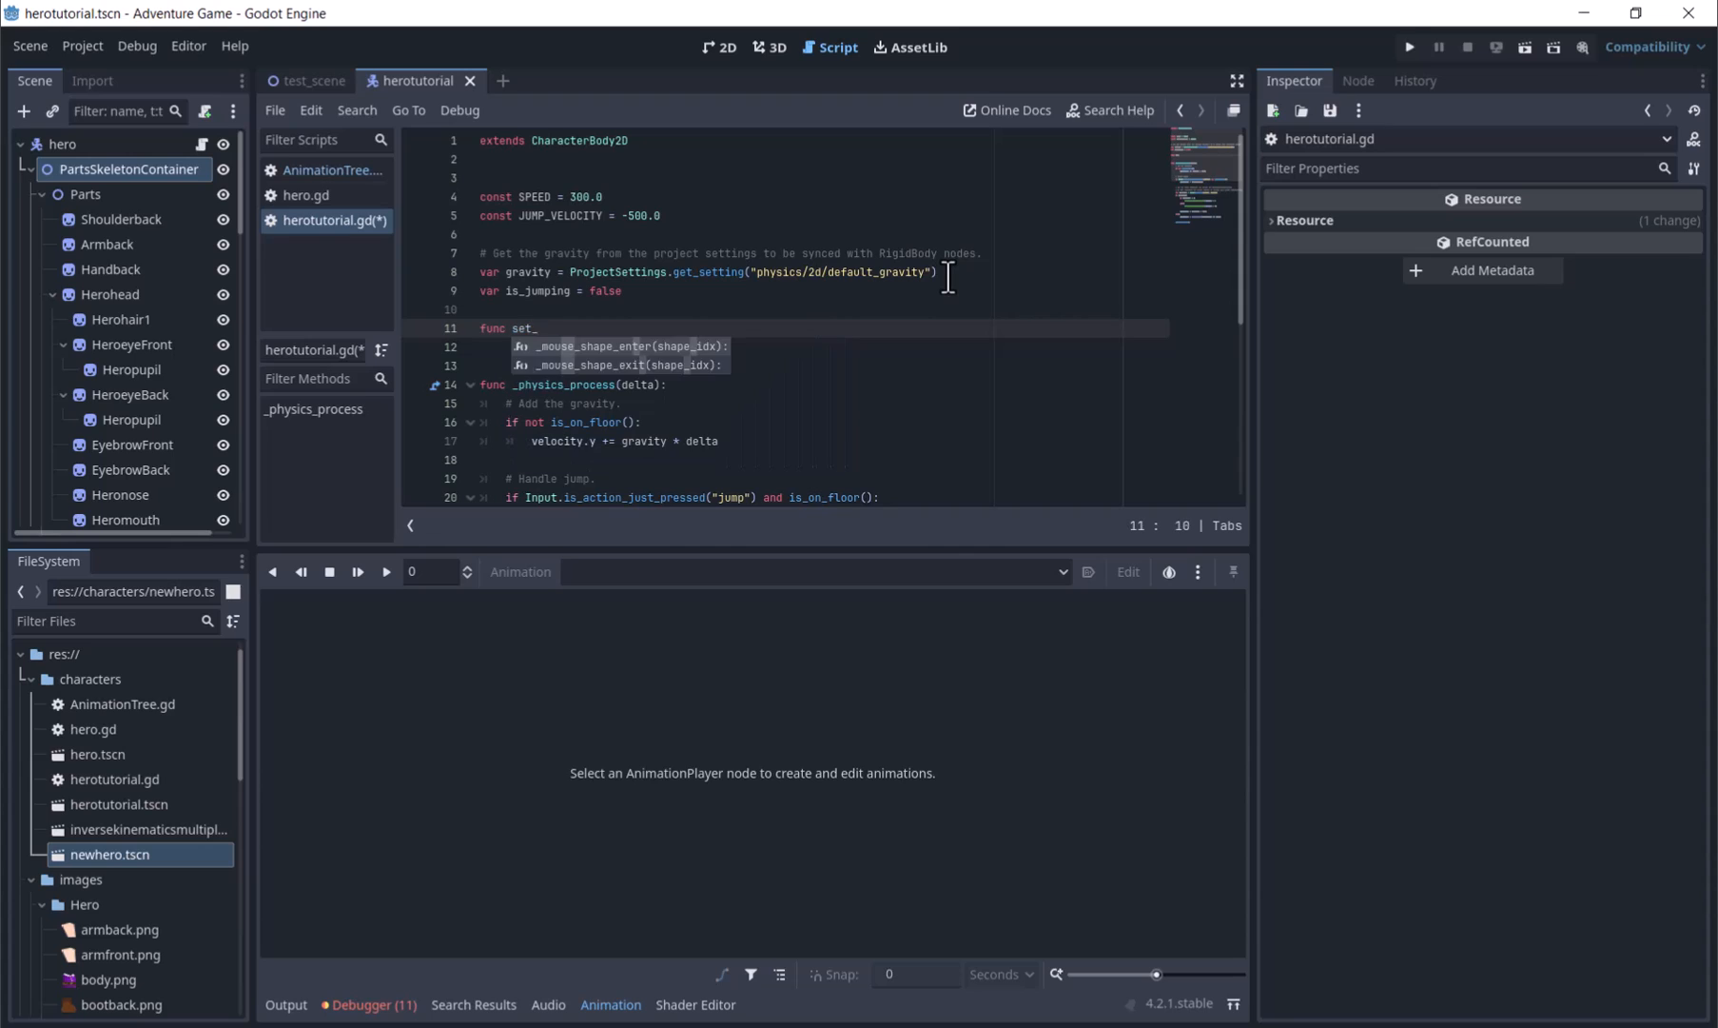
type("jumping_false()")
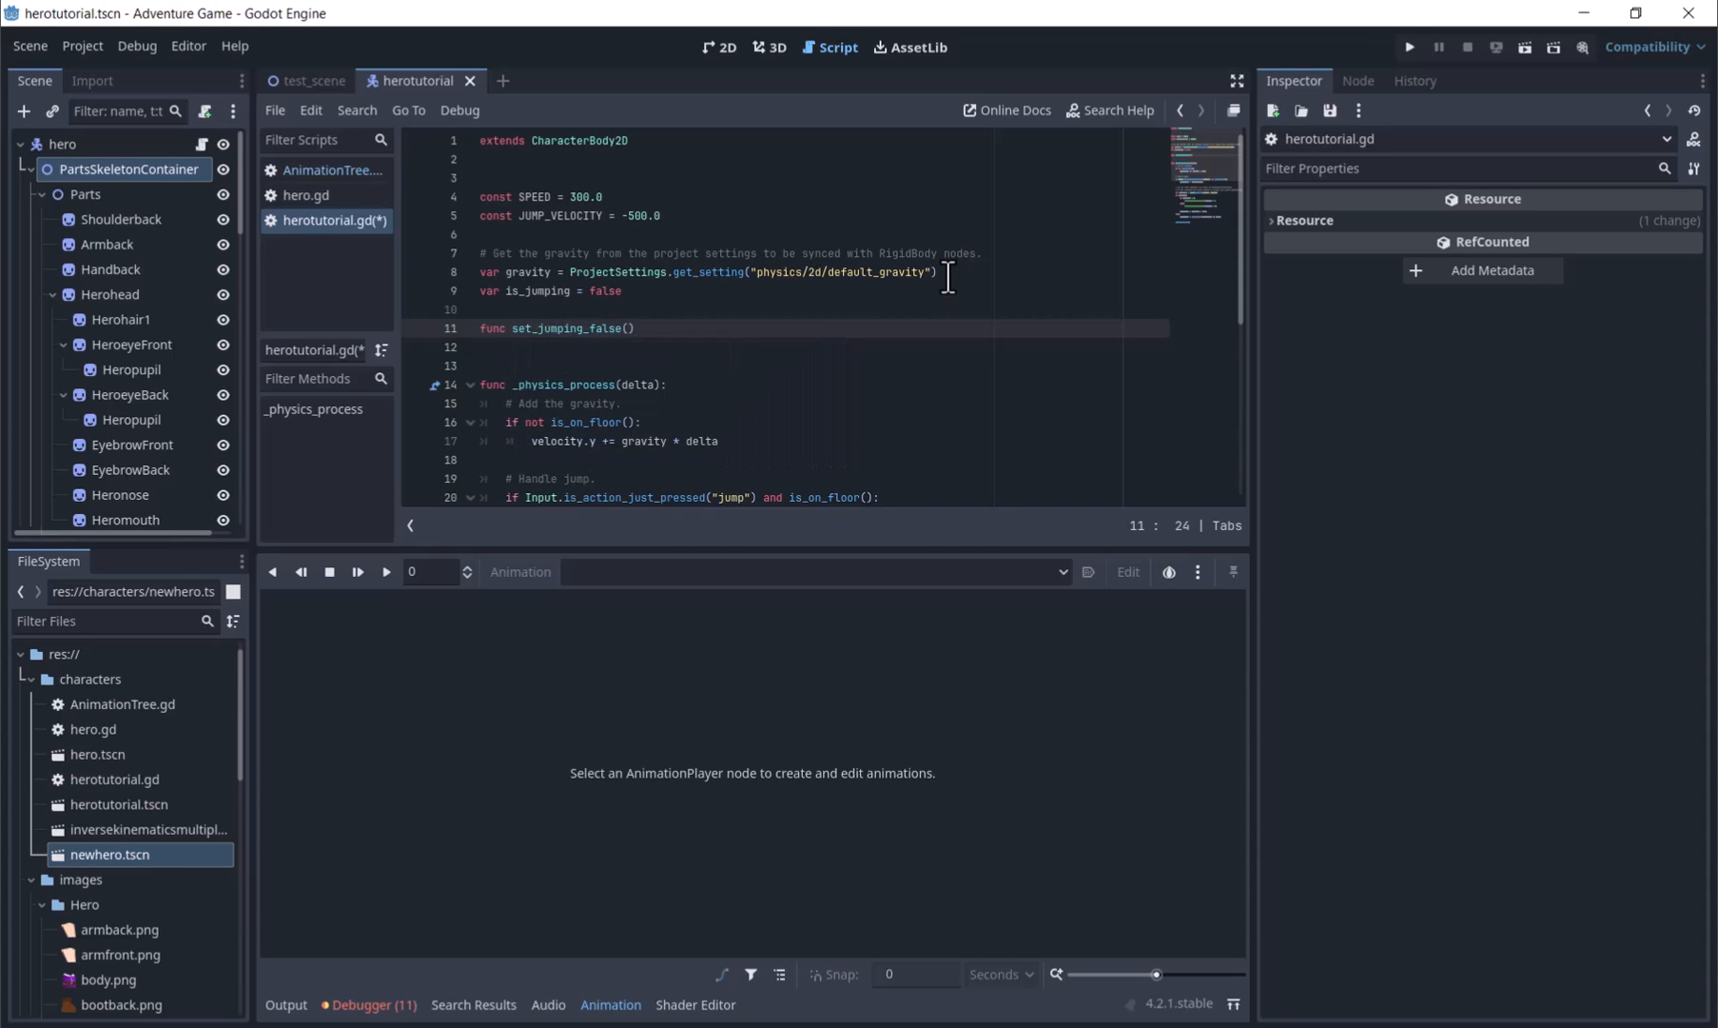
type("is_jumping = false")
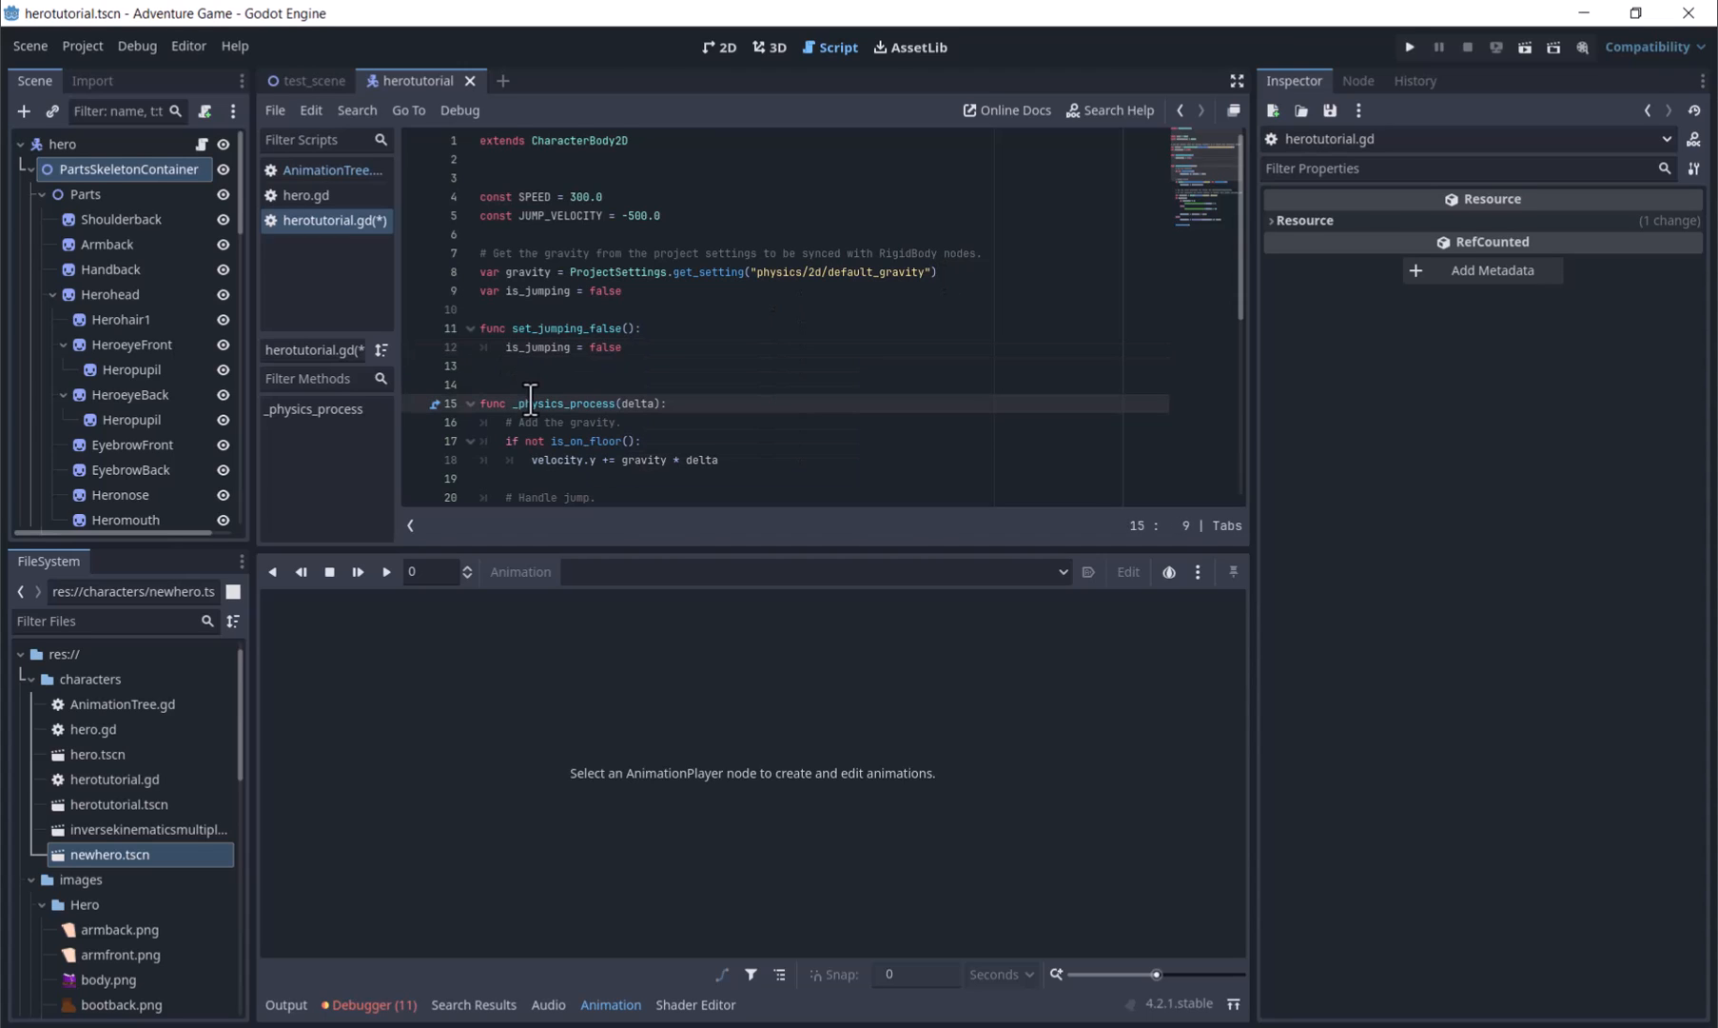
left_click(717, 47)
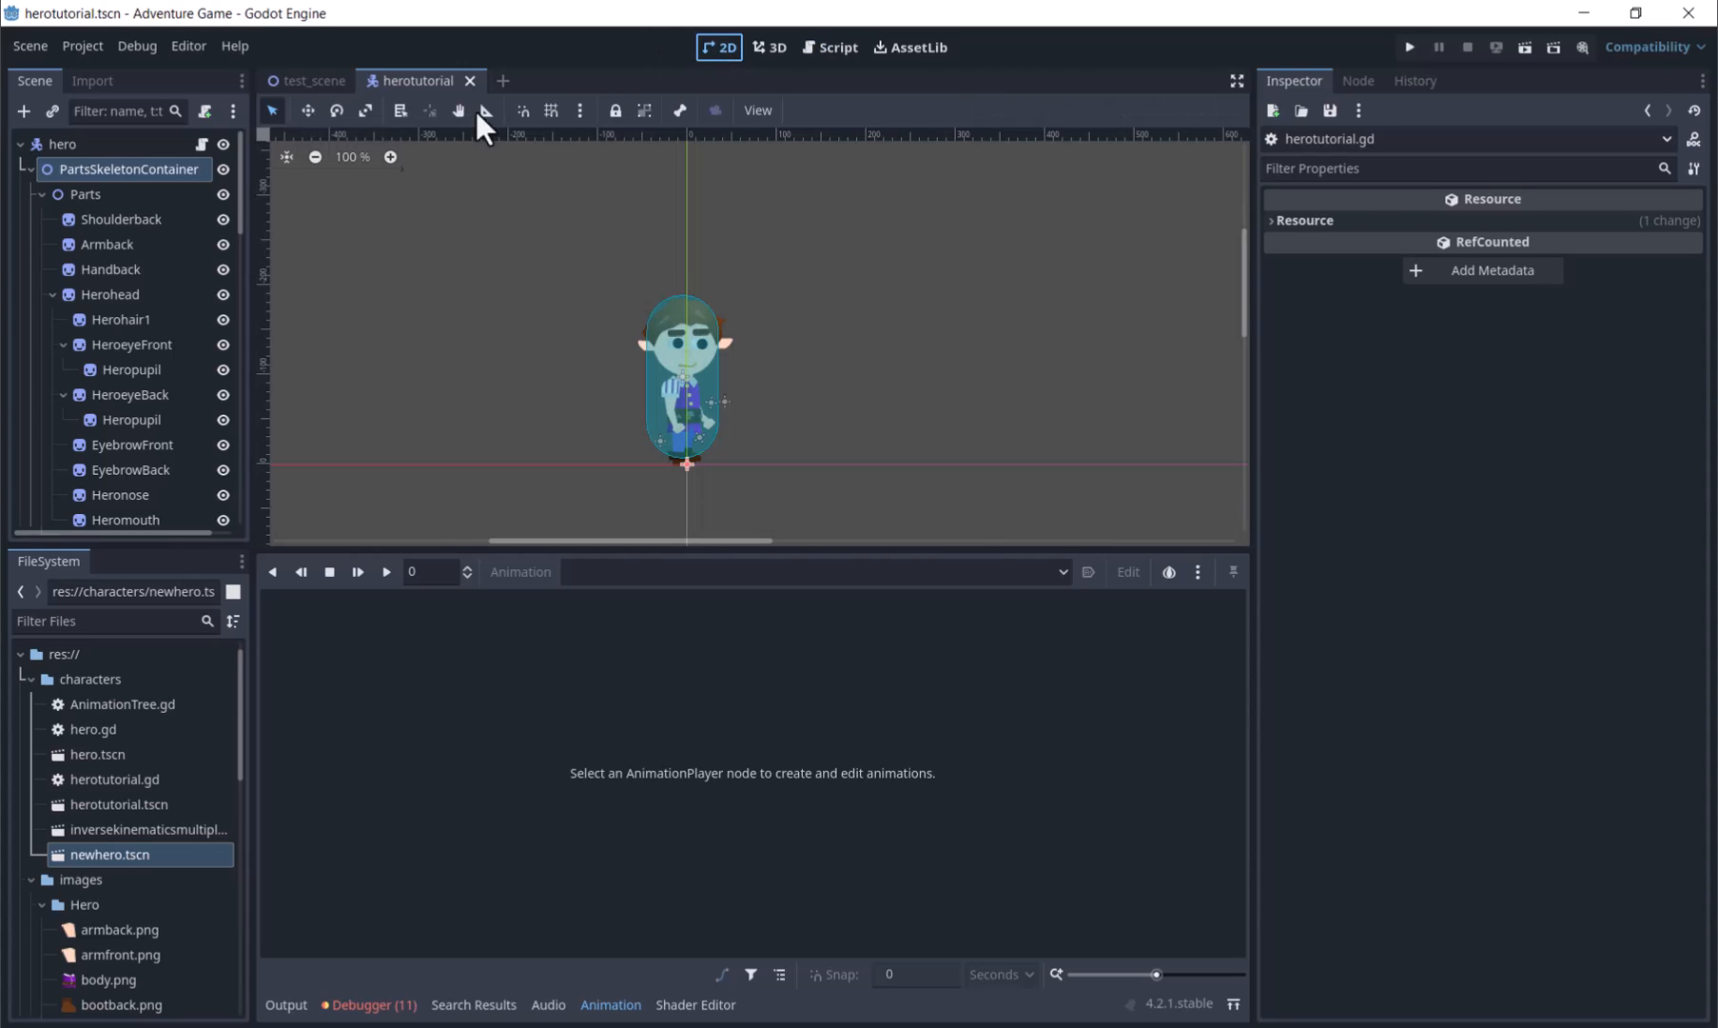
- Add a Call Method track targeting hero to the jump animation
scroll("down", 3)
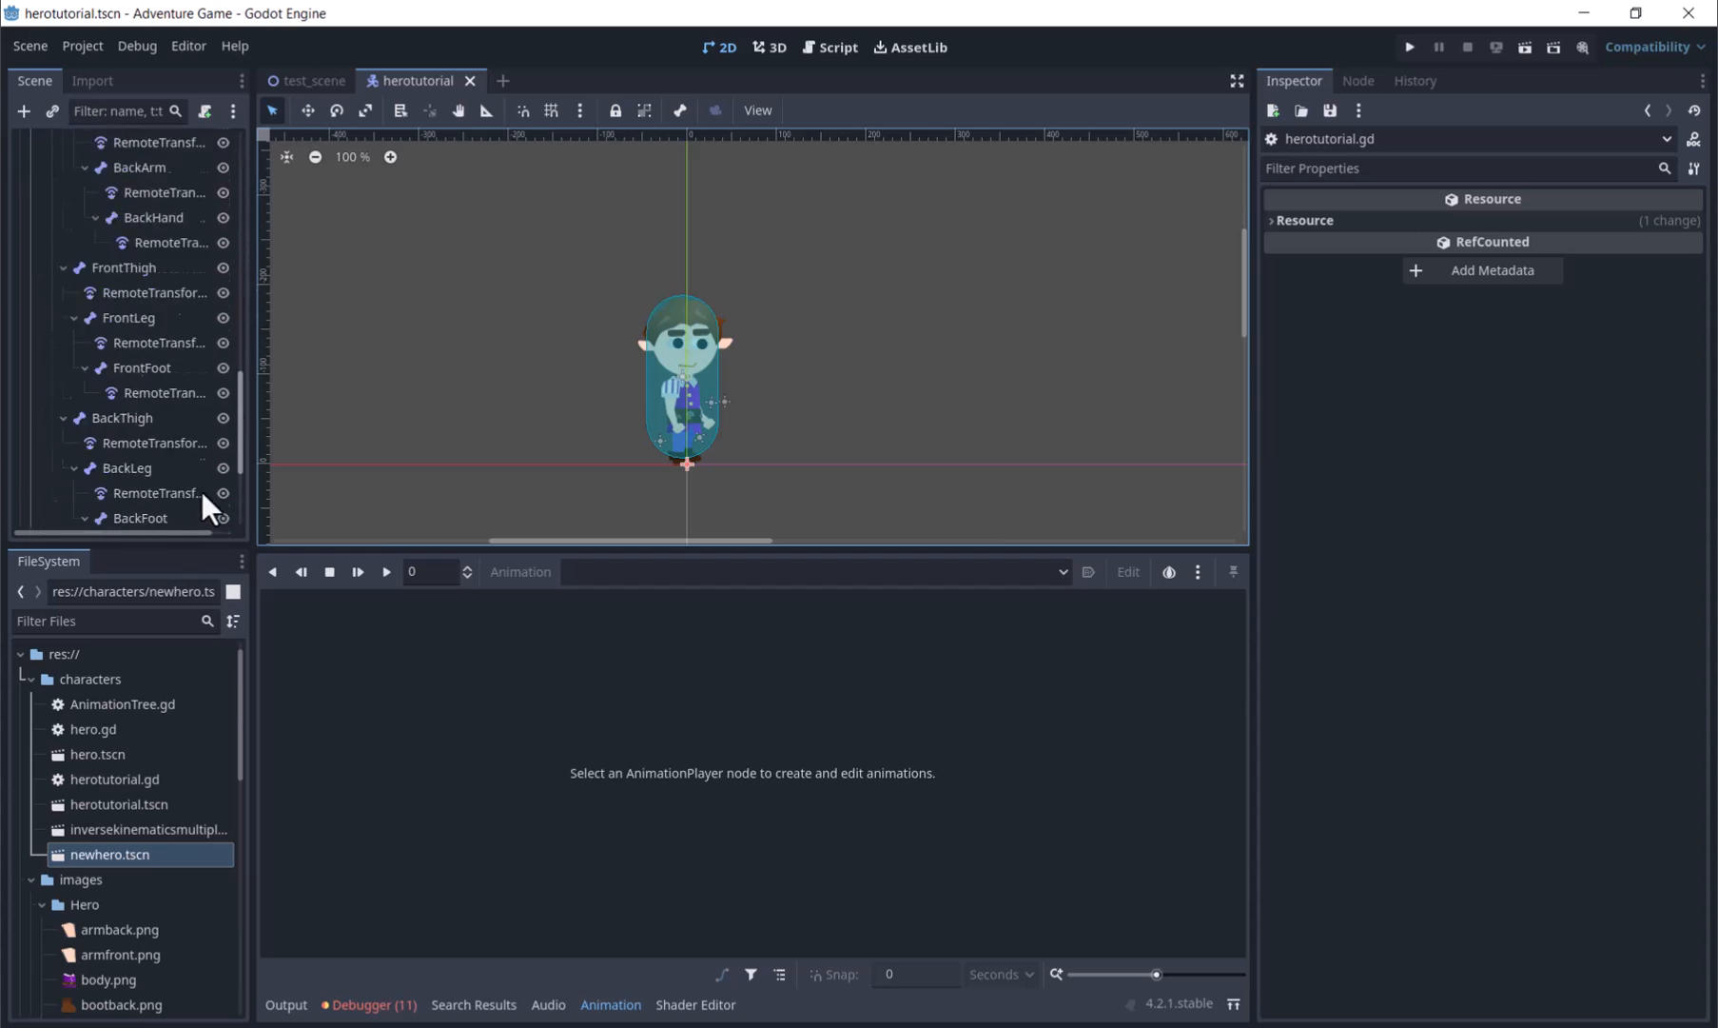
left_click(107, 511)
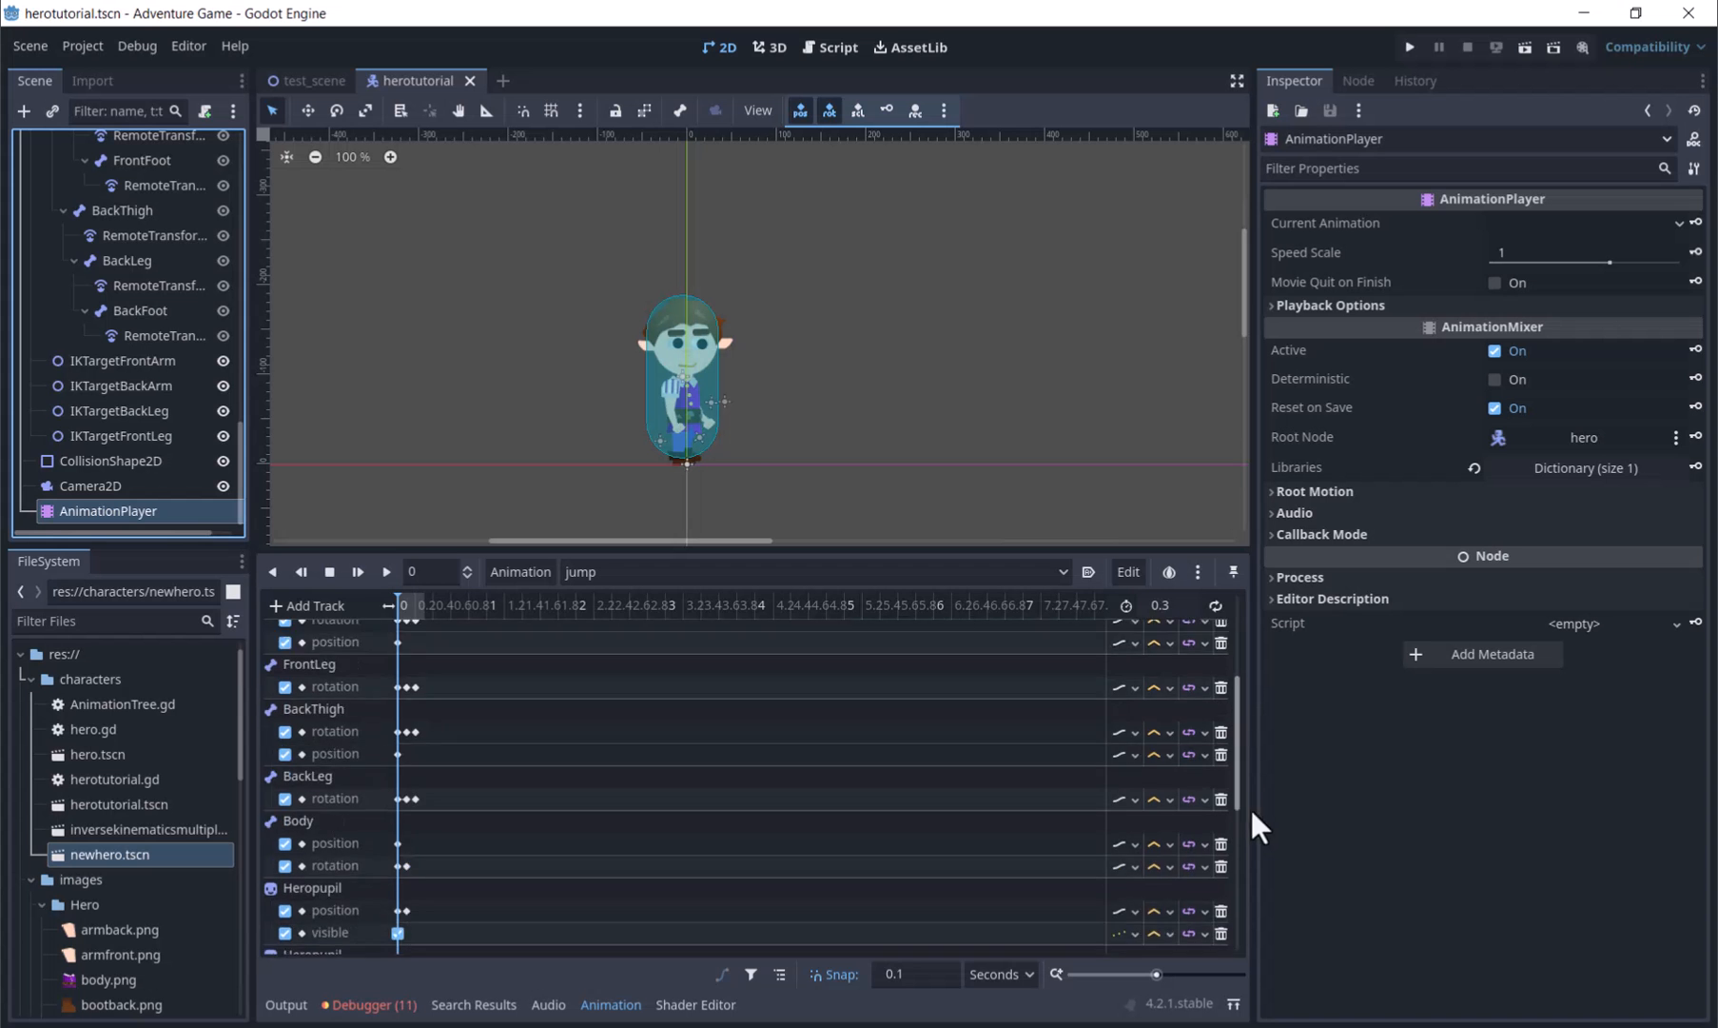
scroll("down", 3)
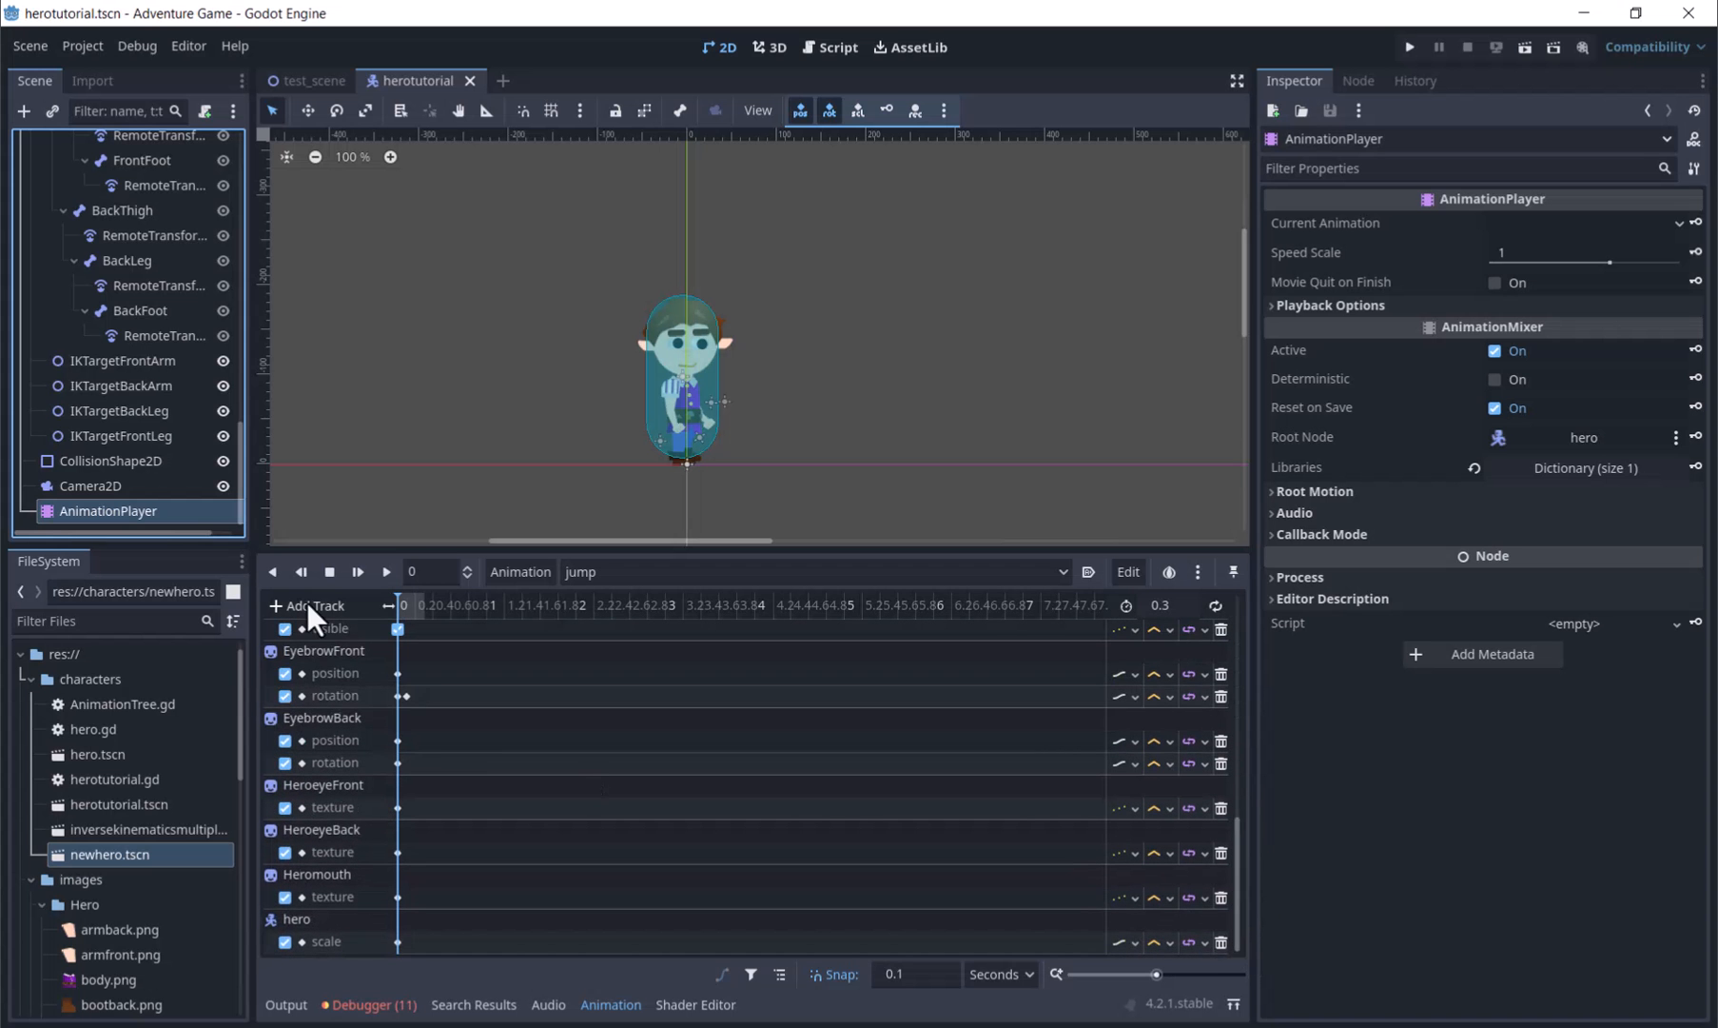
left_click(313, 606)
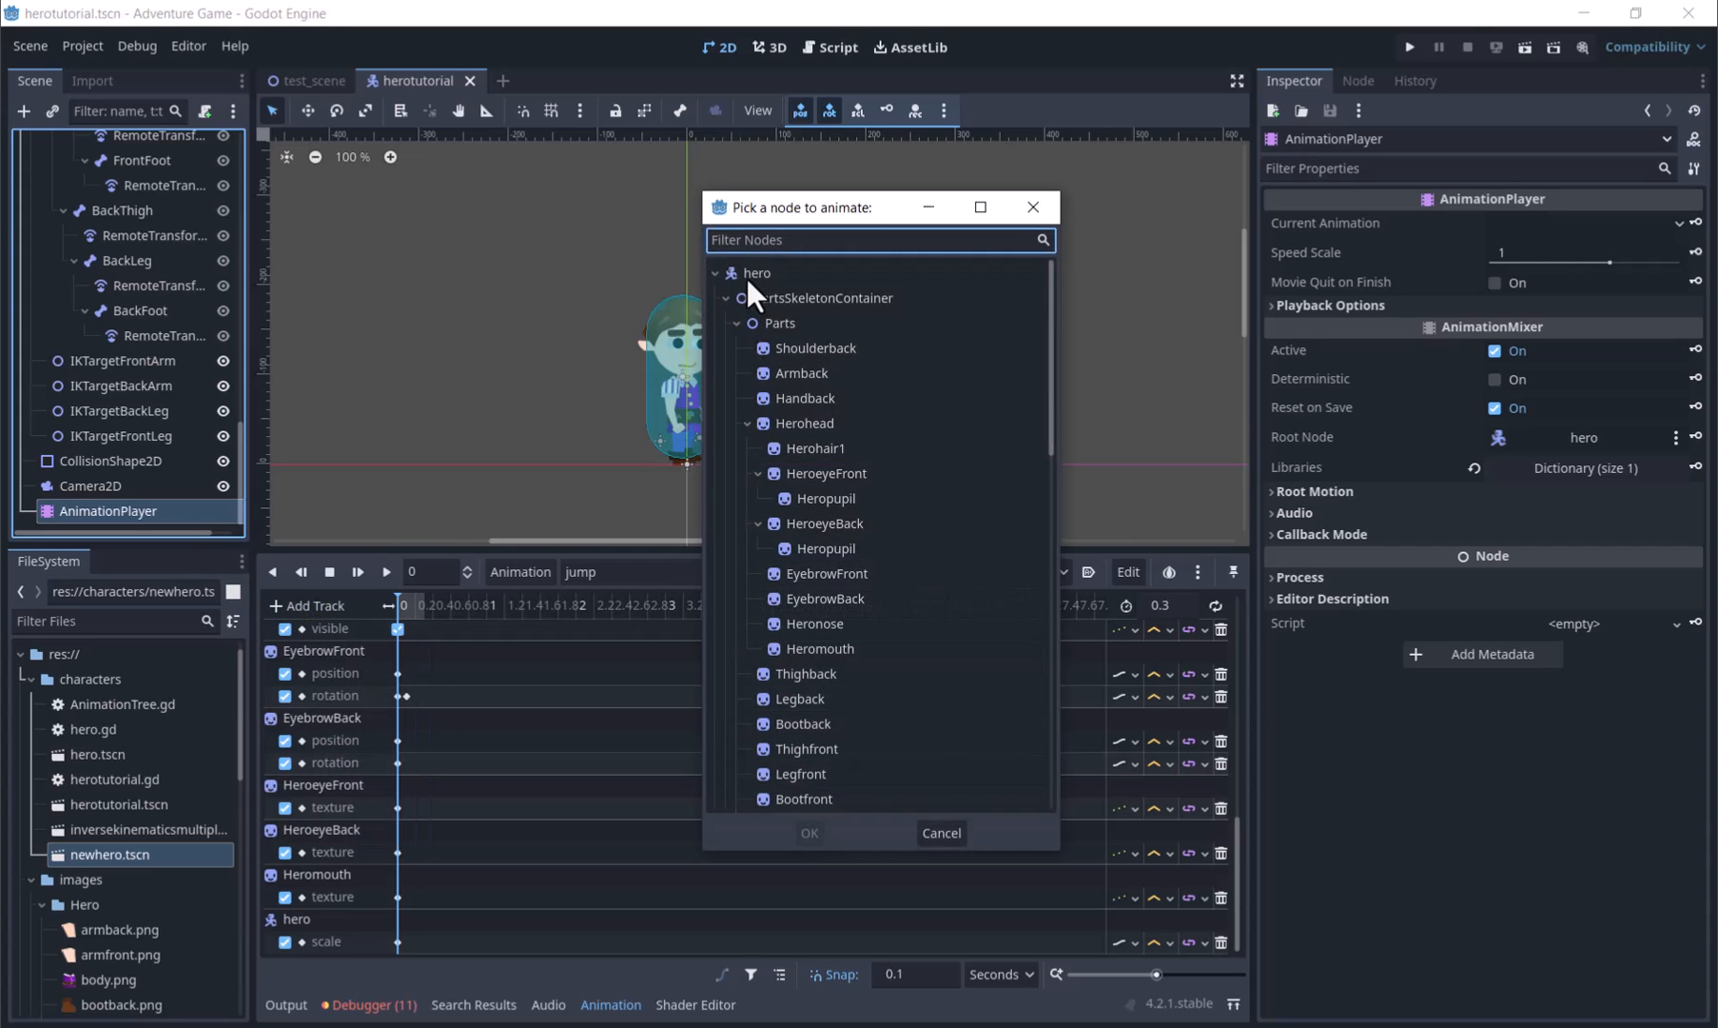
left_click(757, 274)
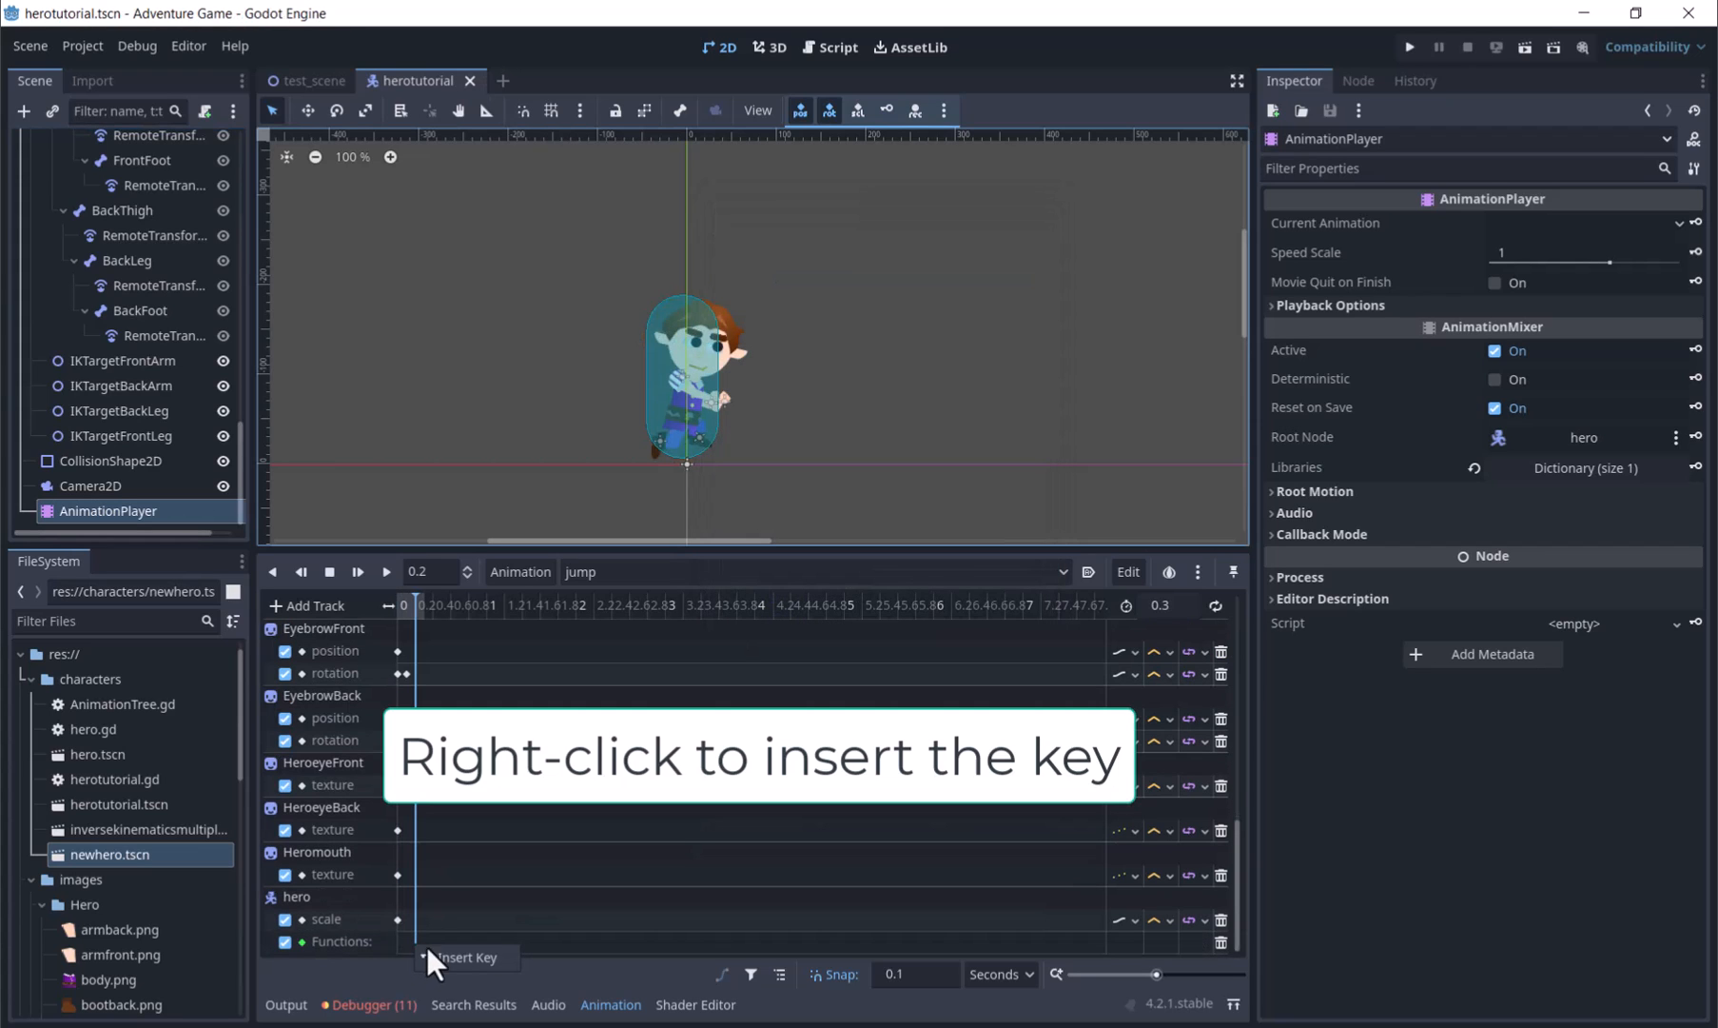
- Insert a set_jumping_false key at 0.3 seconds on the hero track
left_click(464, 956)
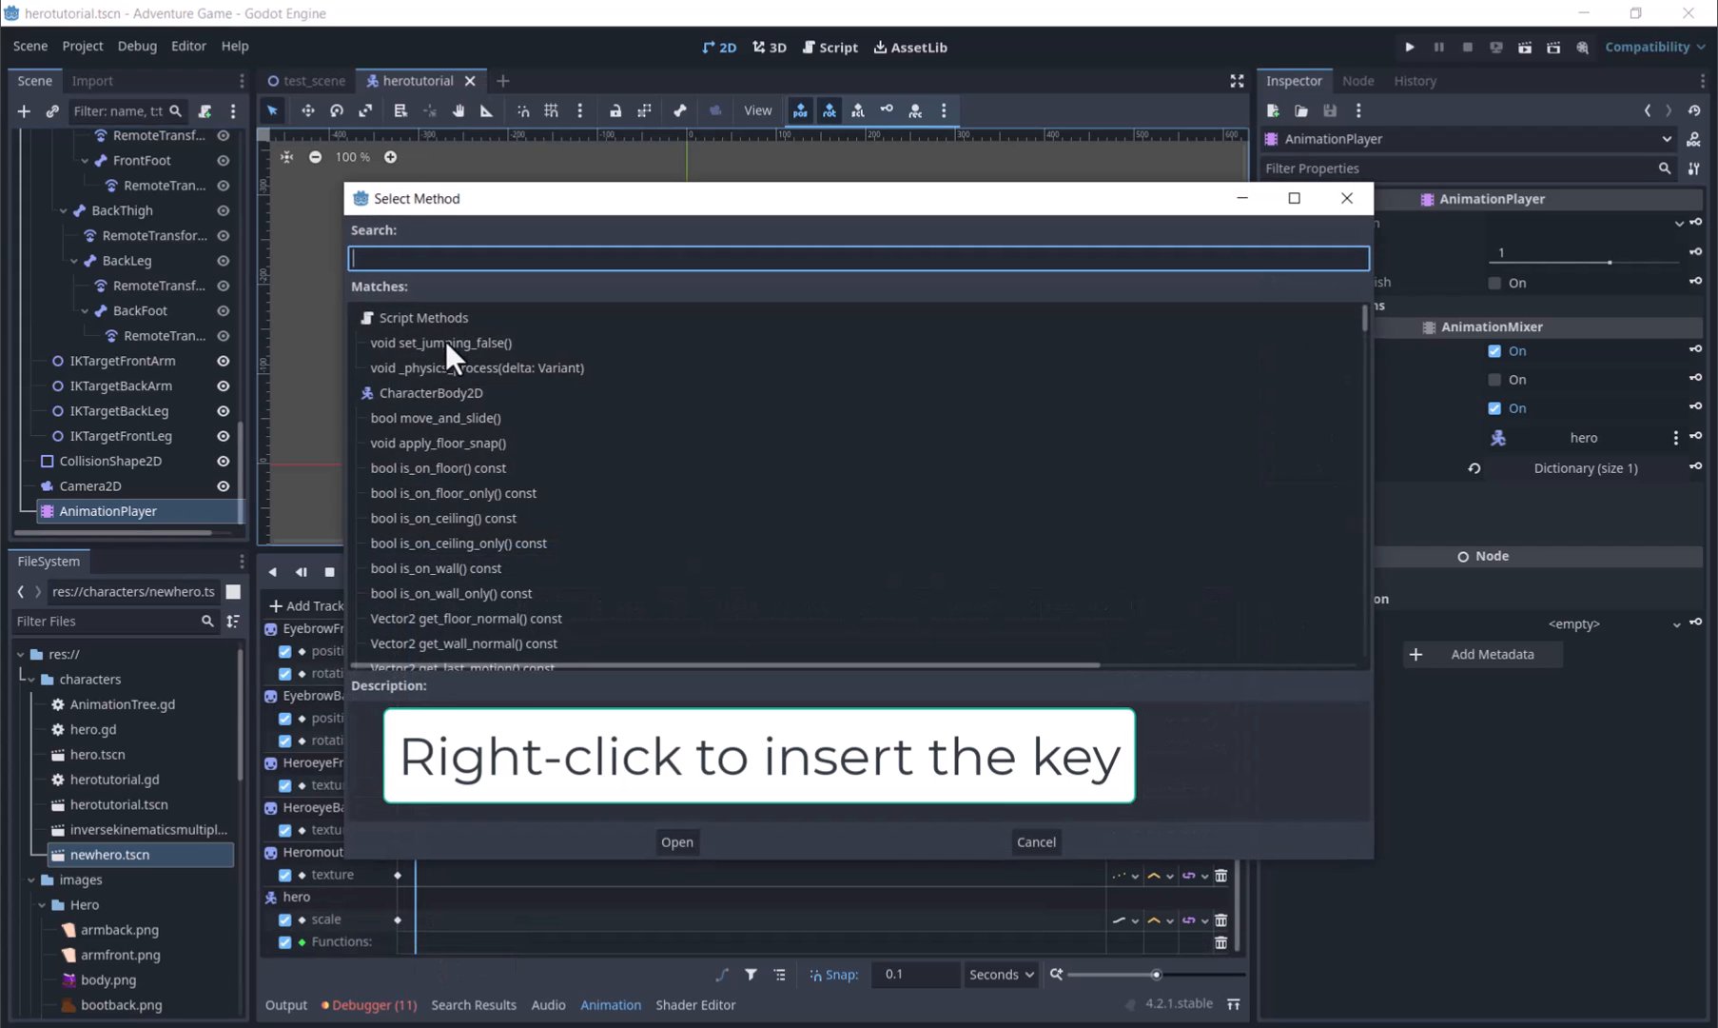
left_click(677, 841)
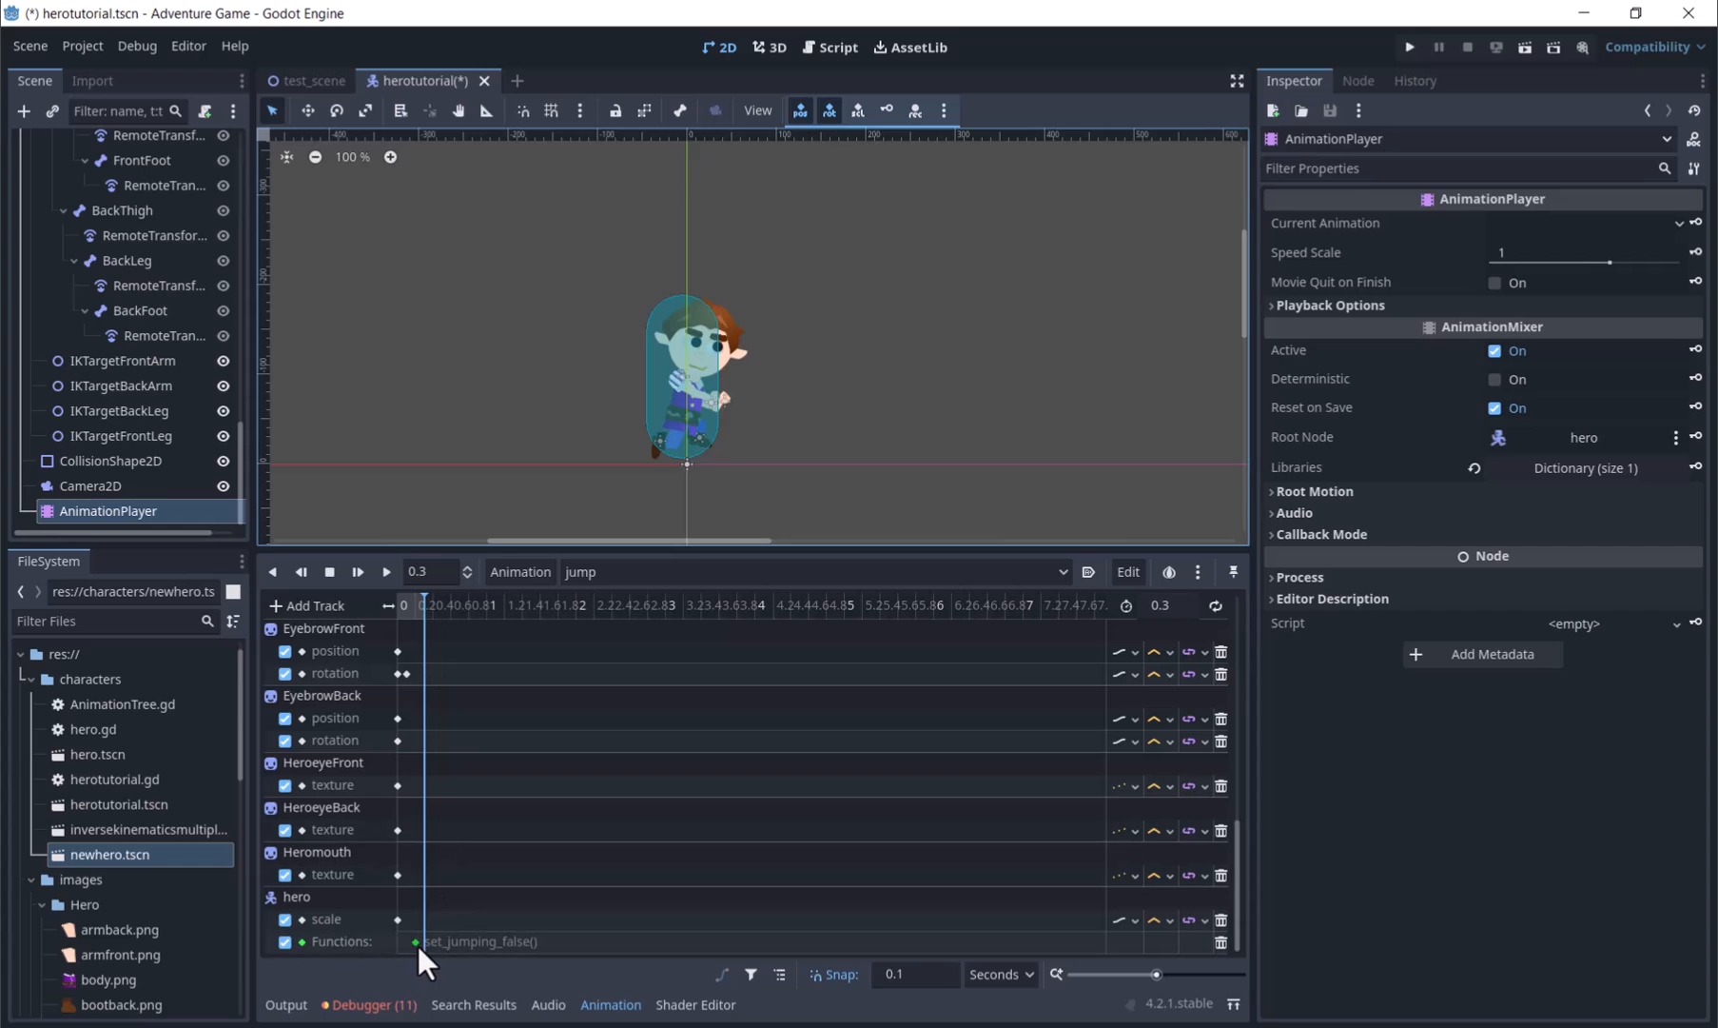
left_click(417, 941)
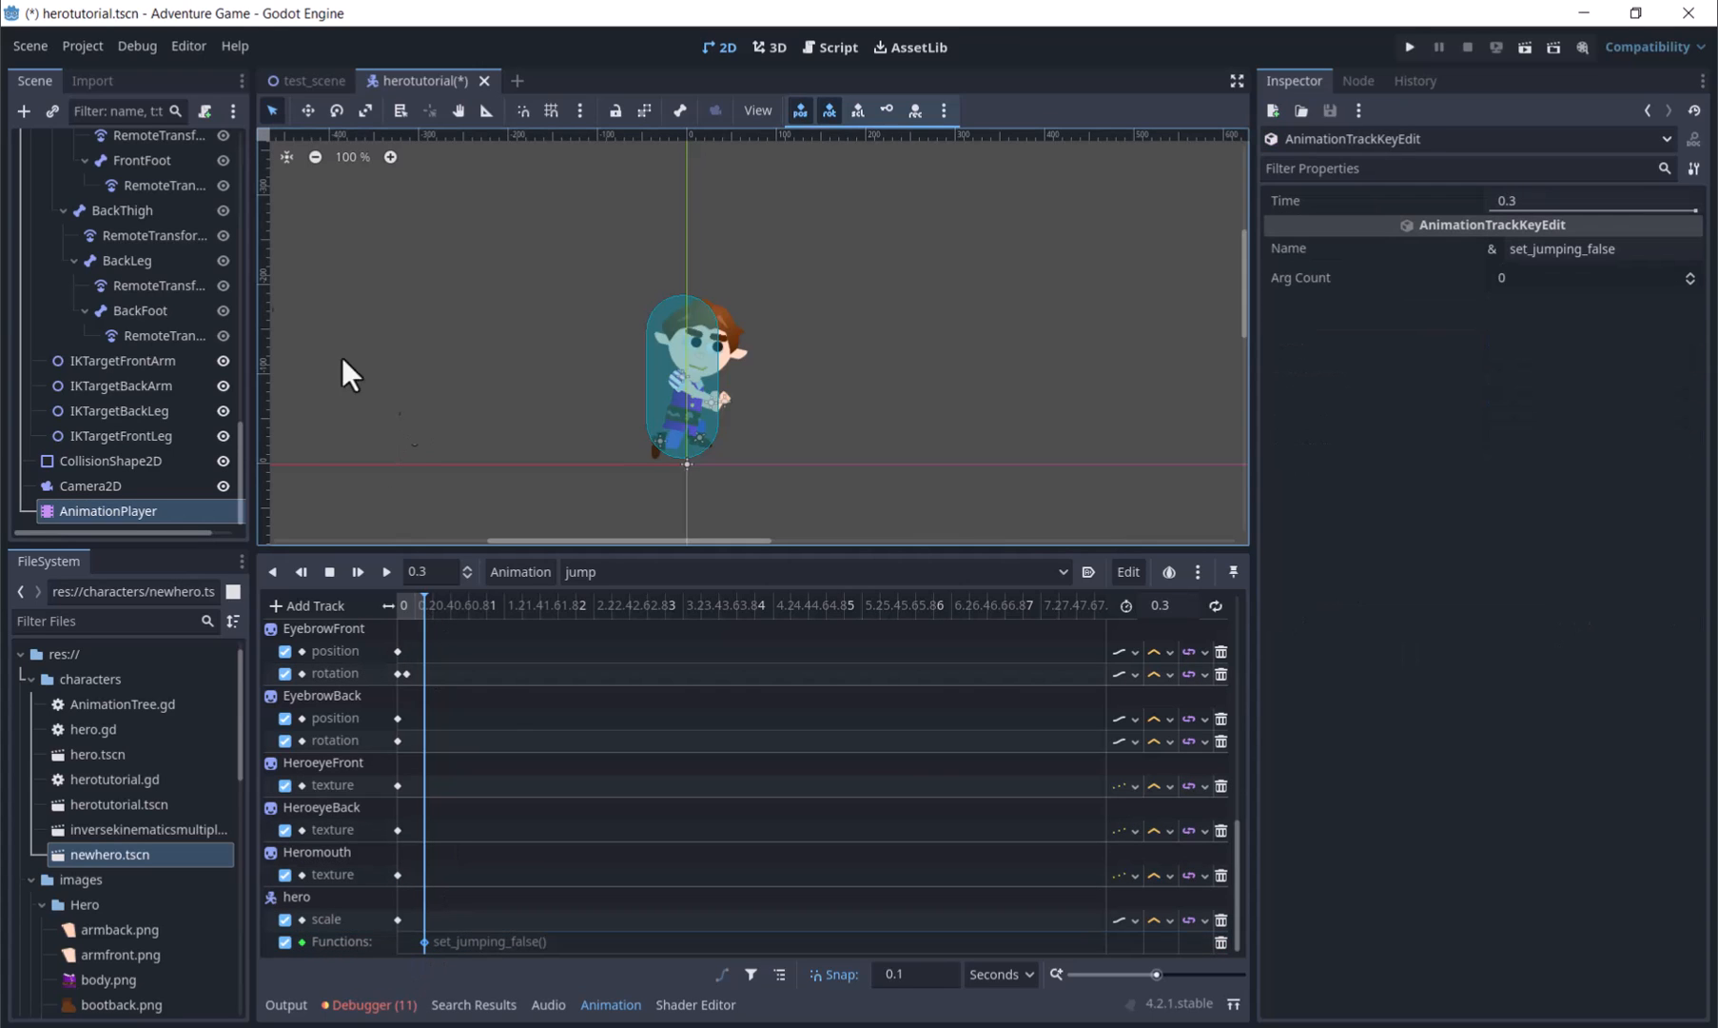
scroll("up", 3)
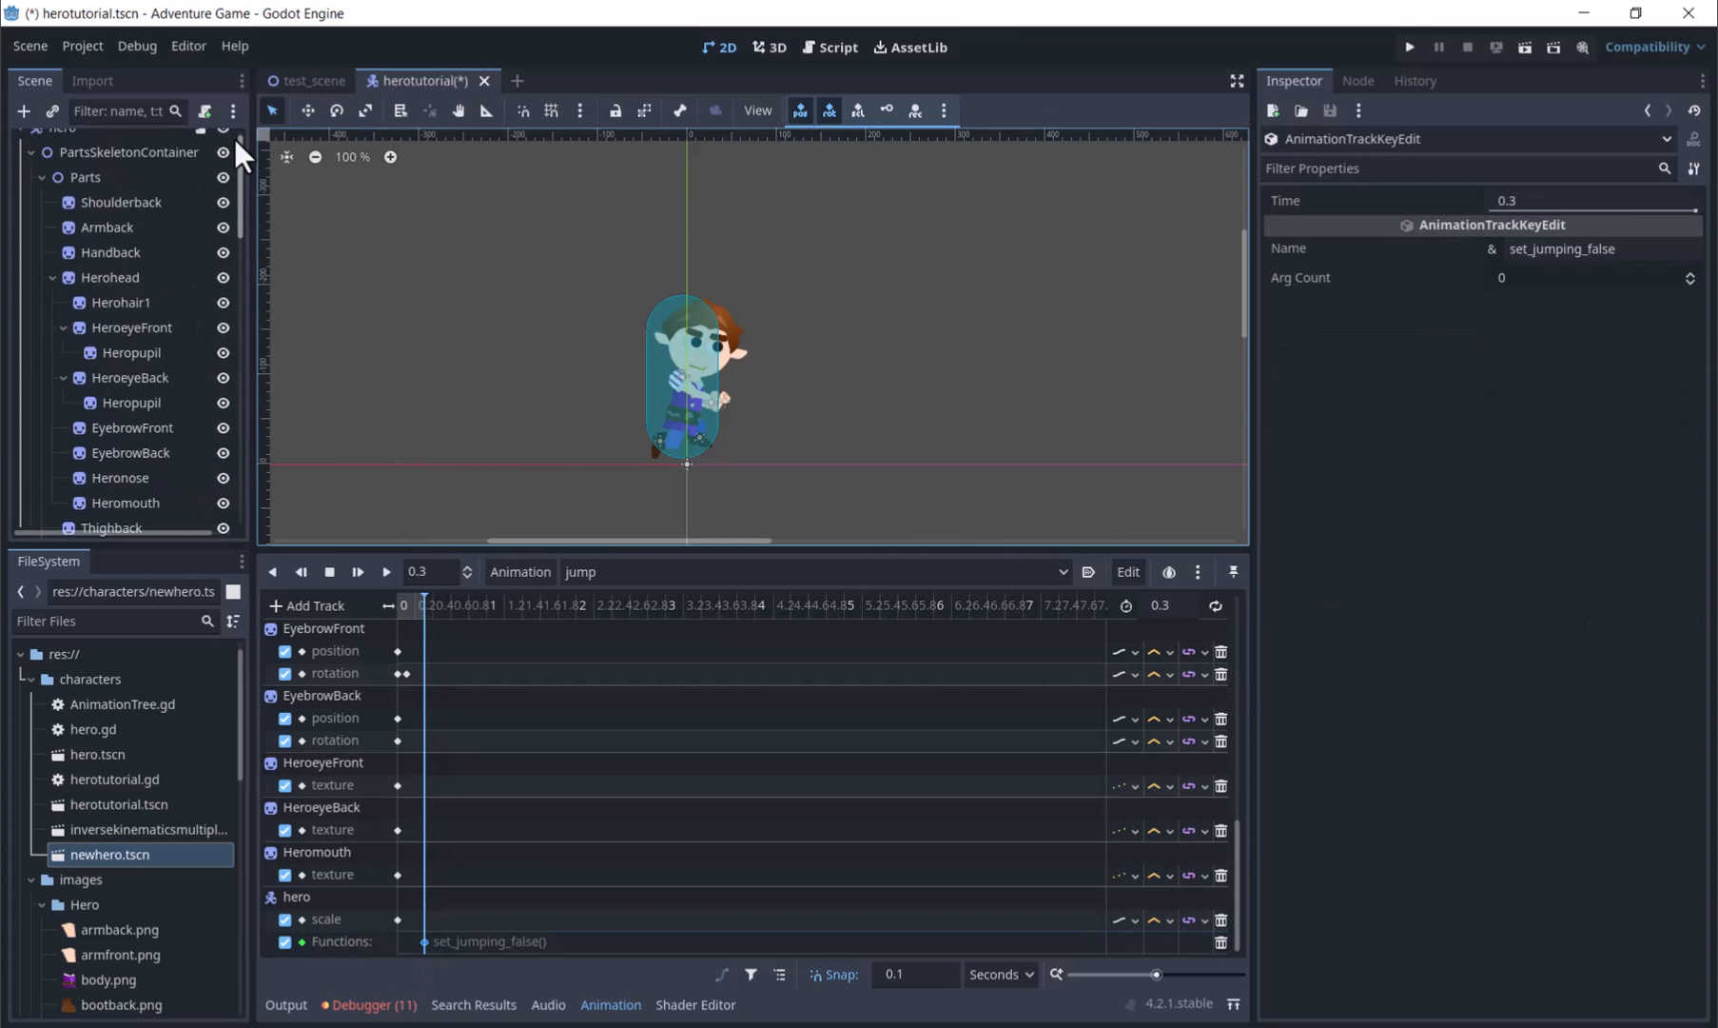
left_click(837, 47)
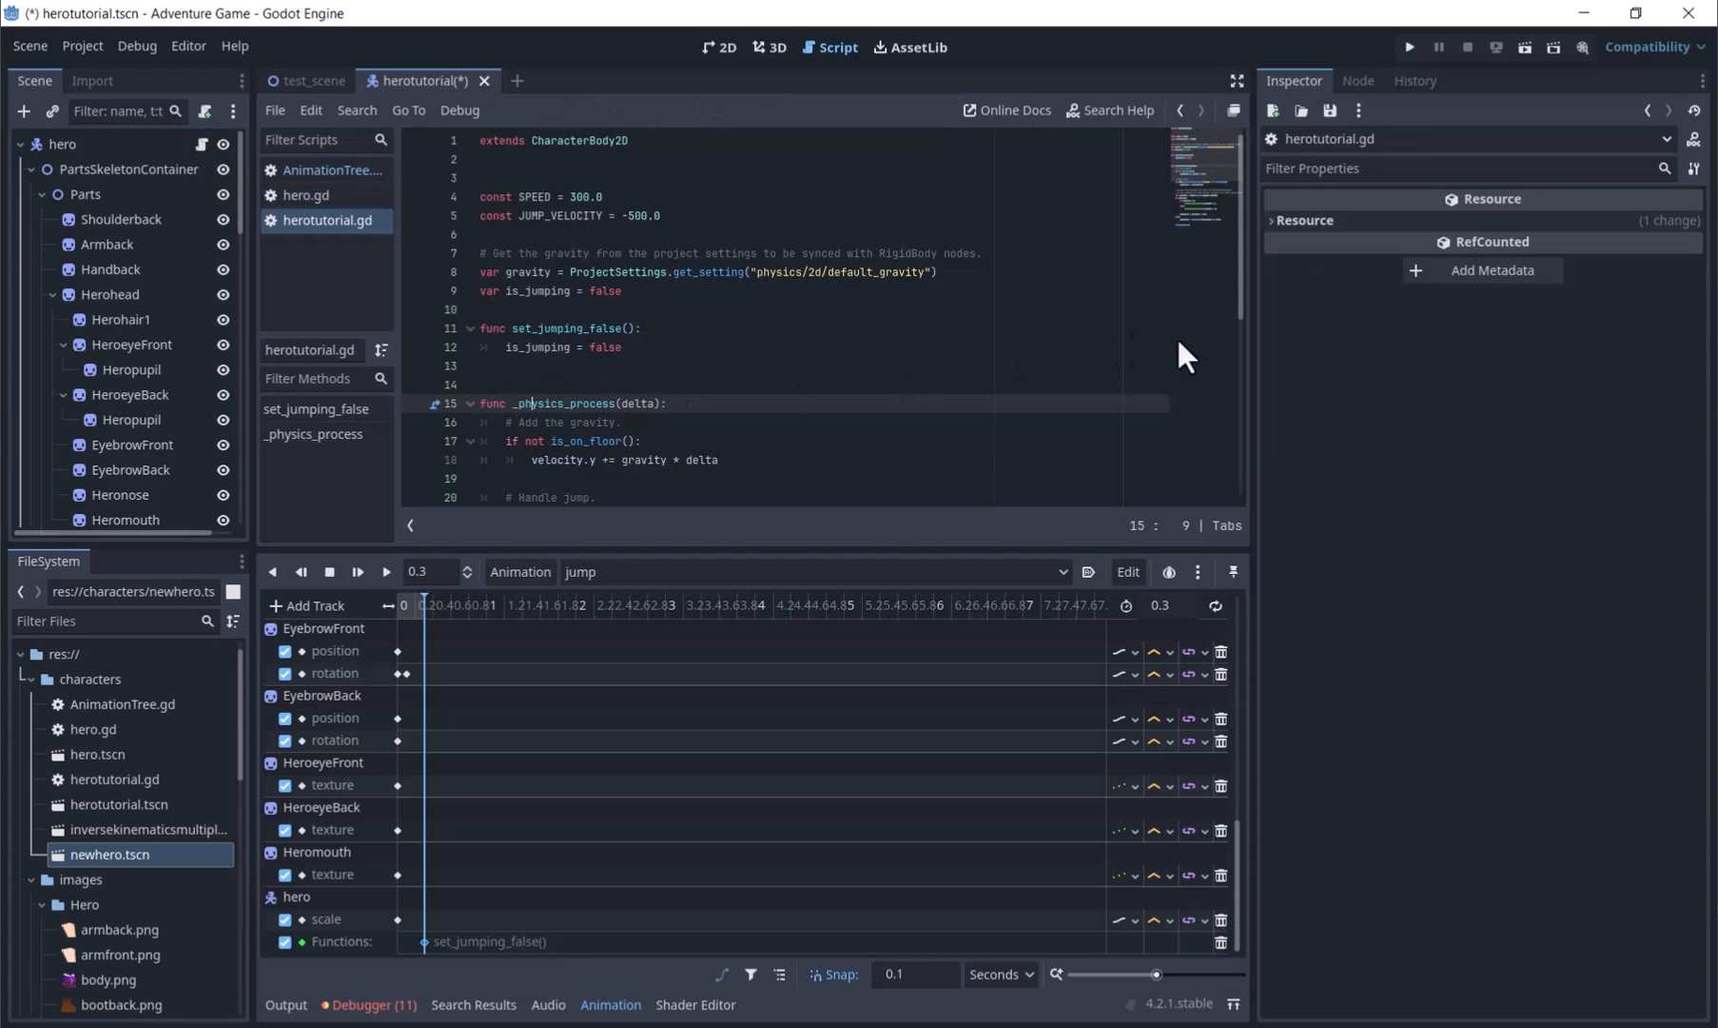
- Set is_jumping = true and play the "jump" animation when the hero jumps
scroll("down", 3)
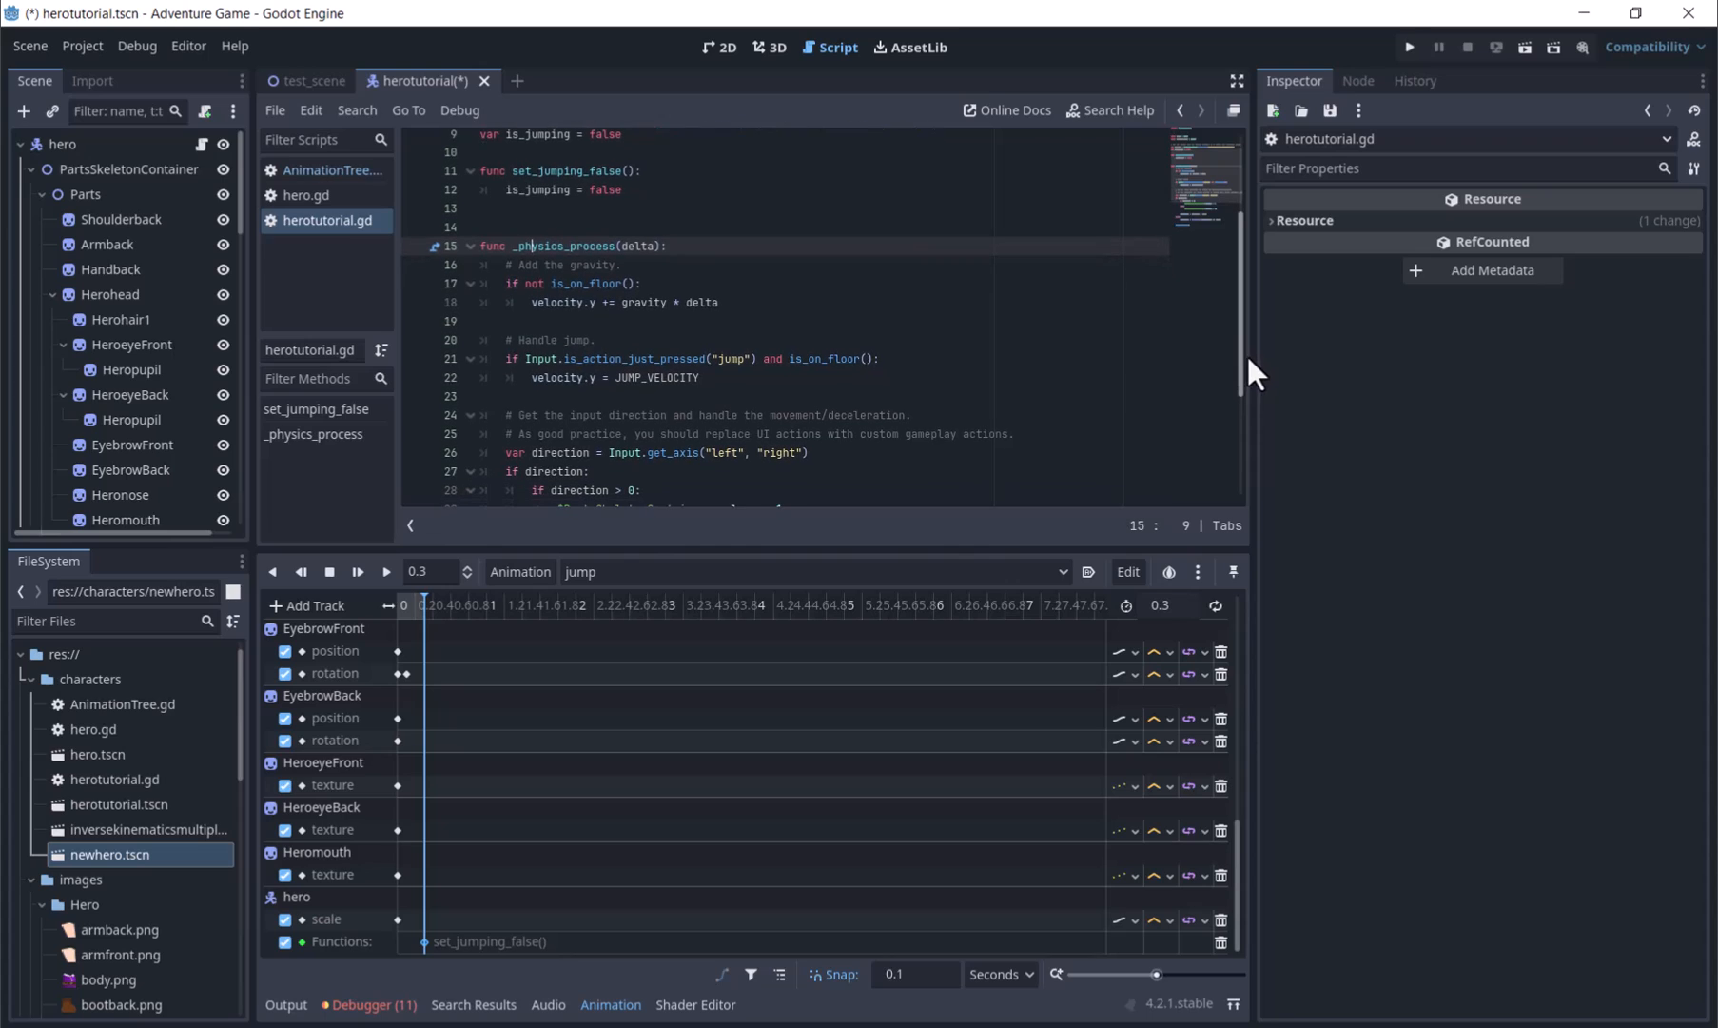
type("is_jumping = true")
type("$")
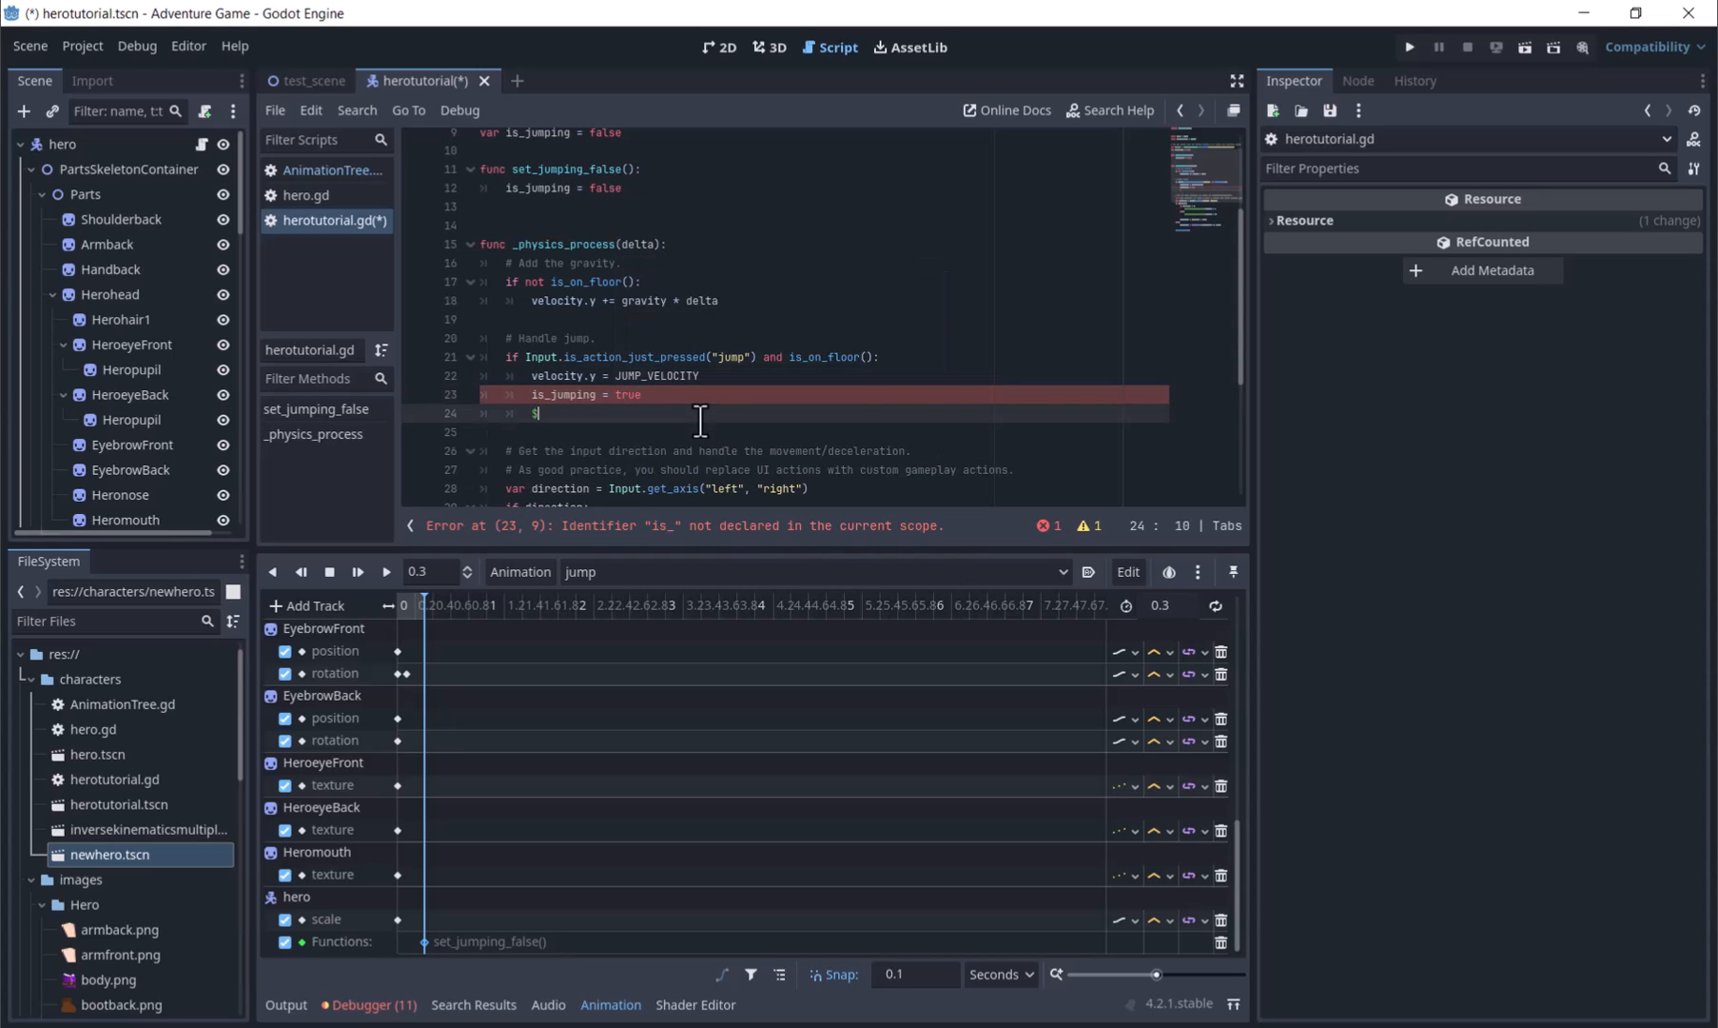
type("Anima")
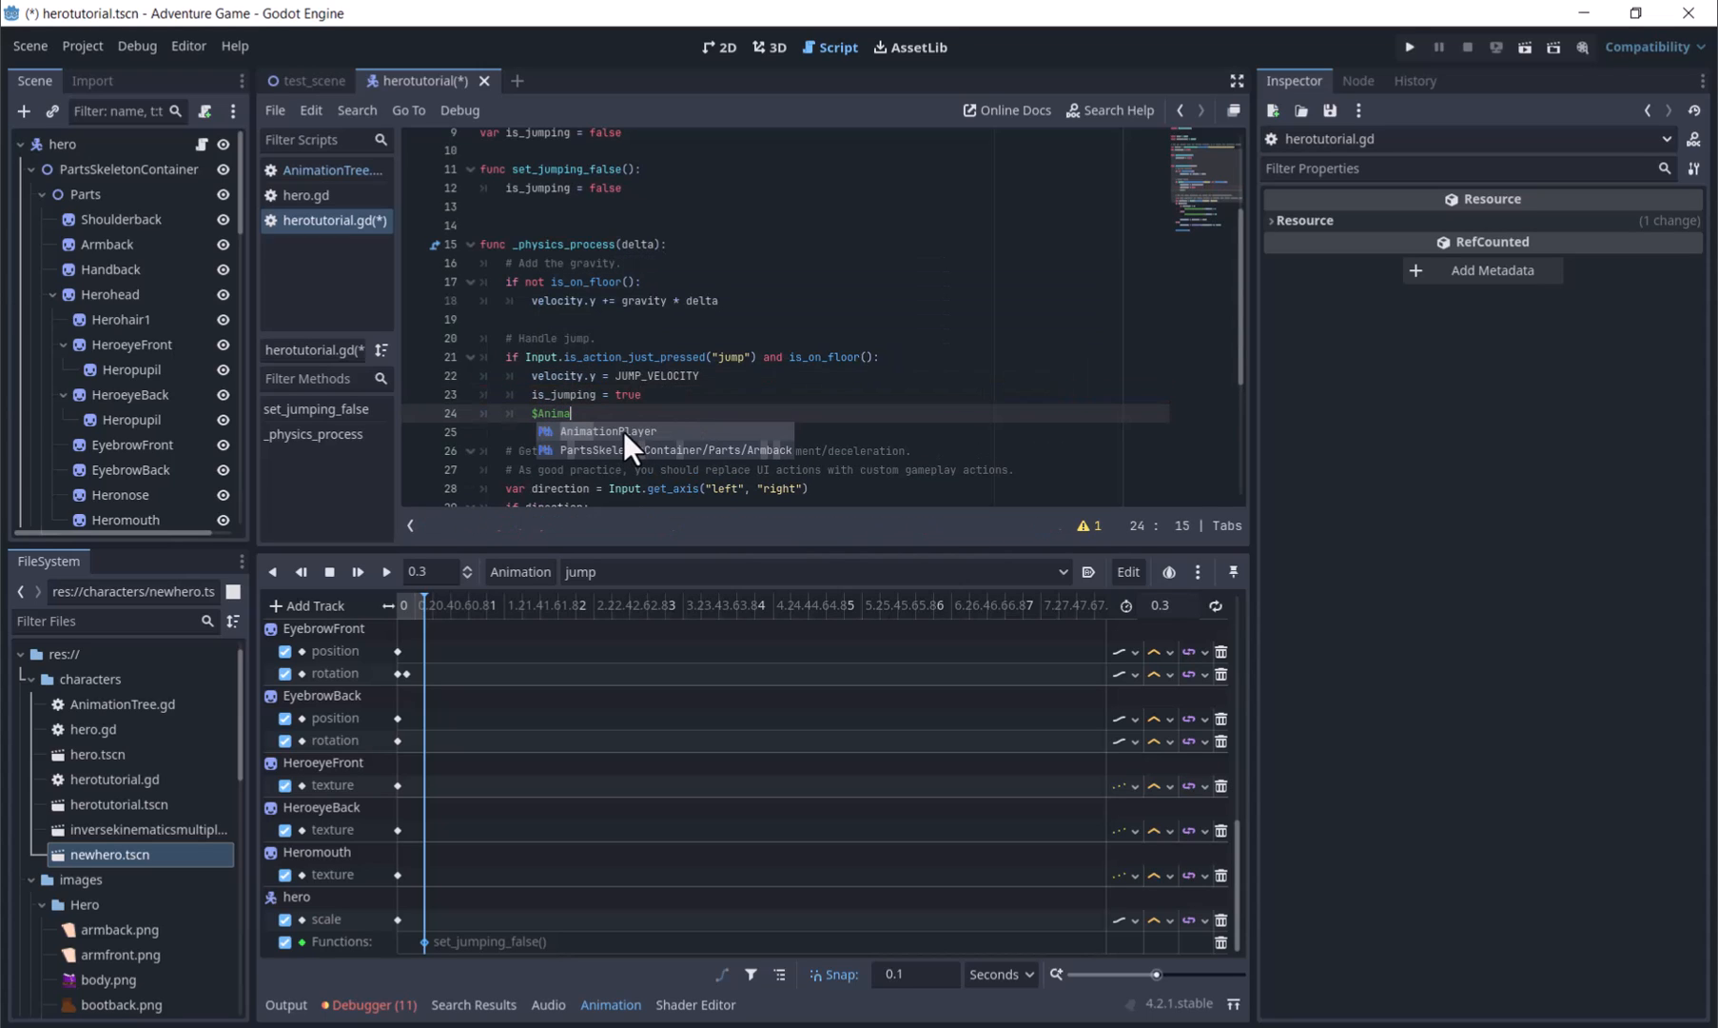
type("AnimationPlayer.play(")
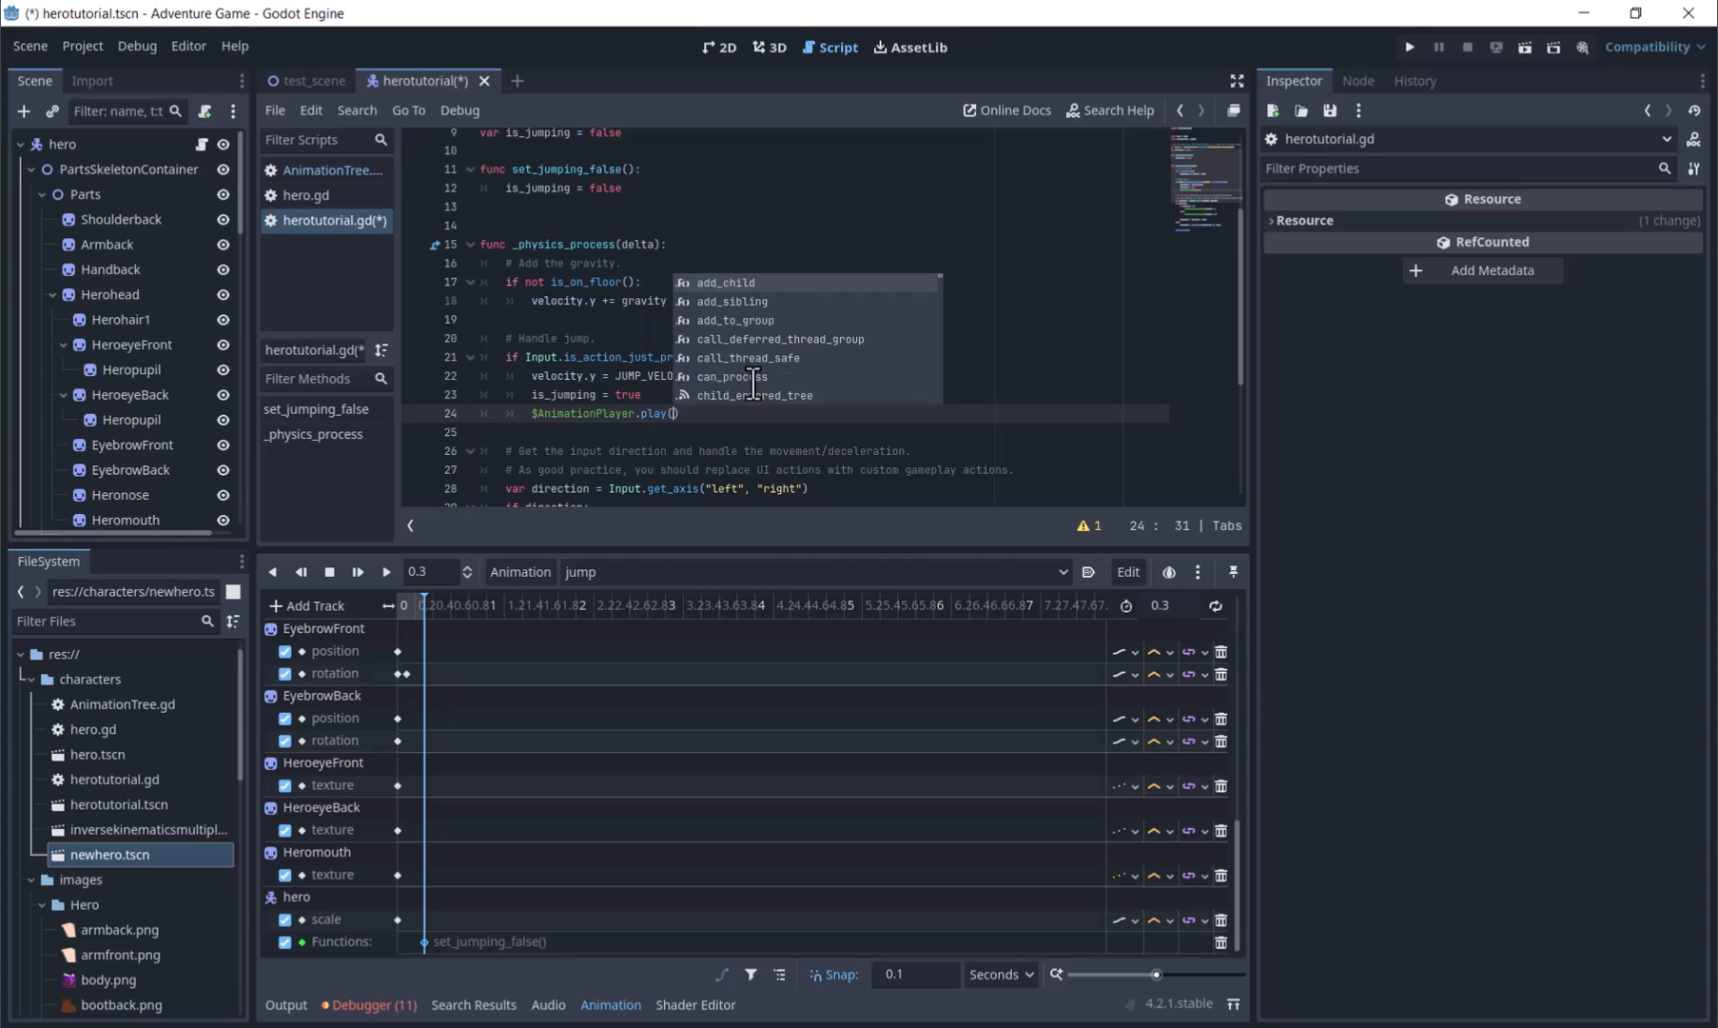
type("\"jump\"")
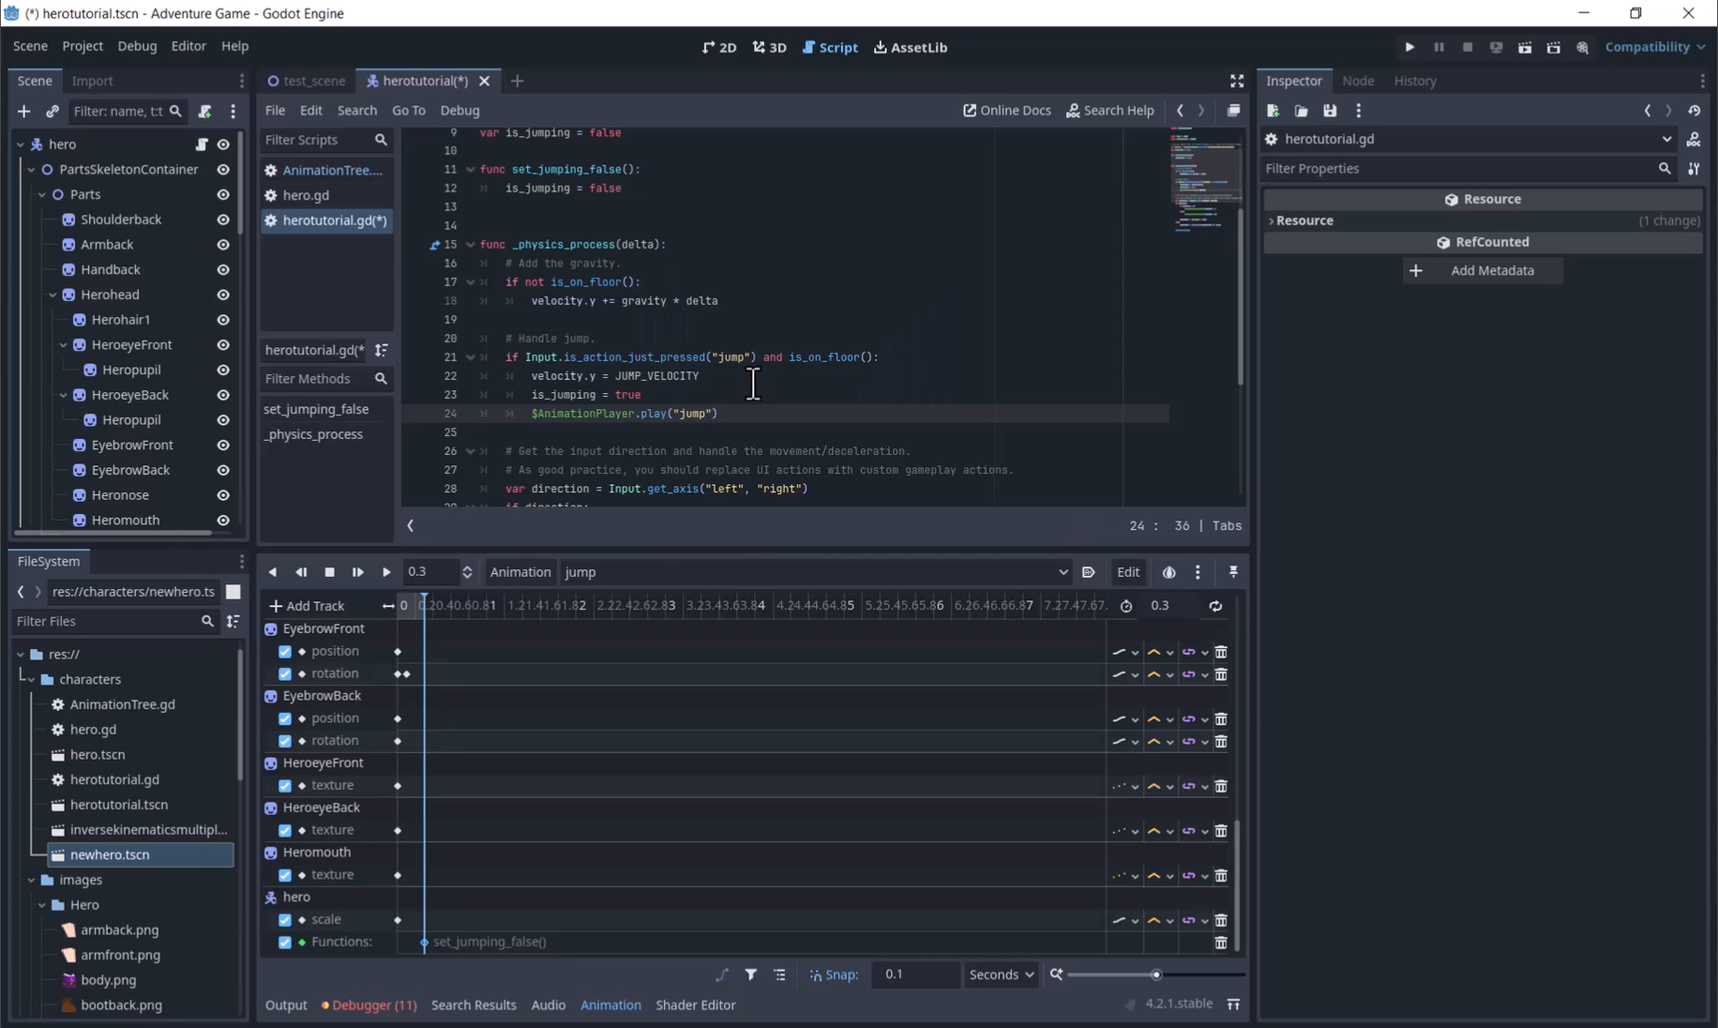
mouse_move(730, 300)
type("if")
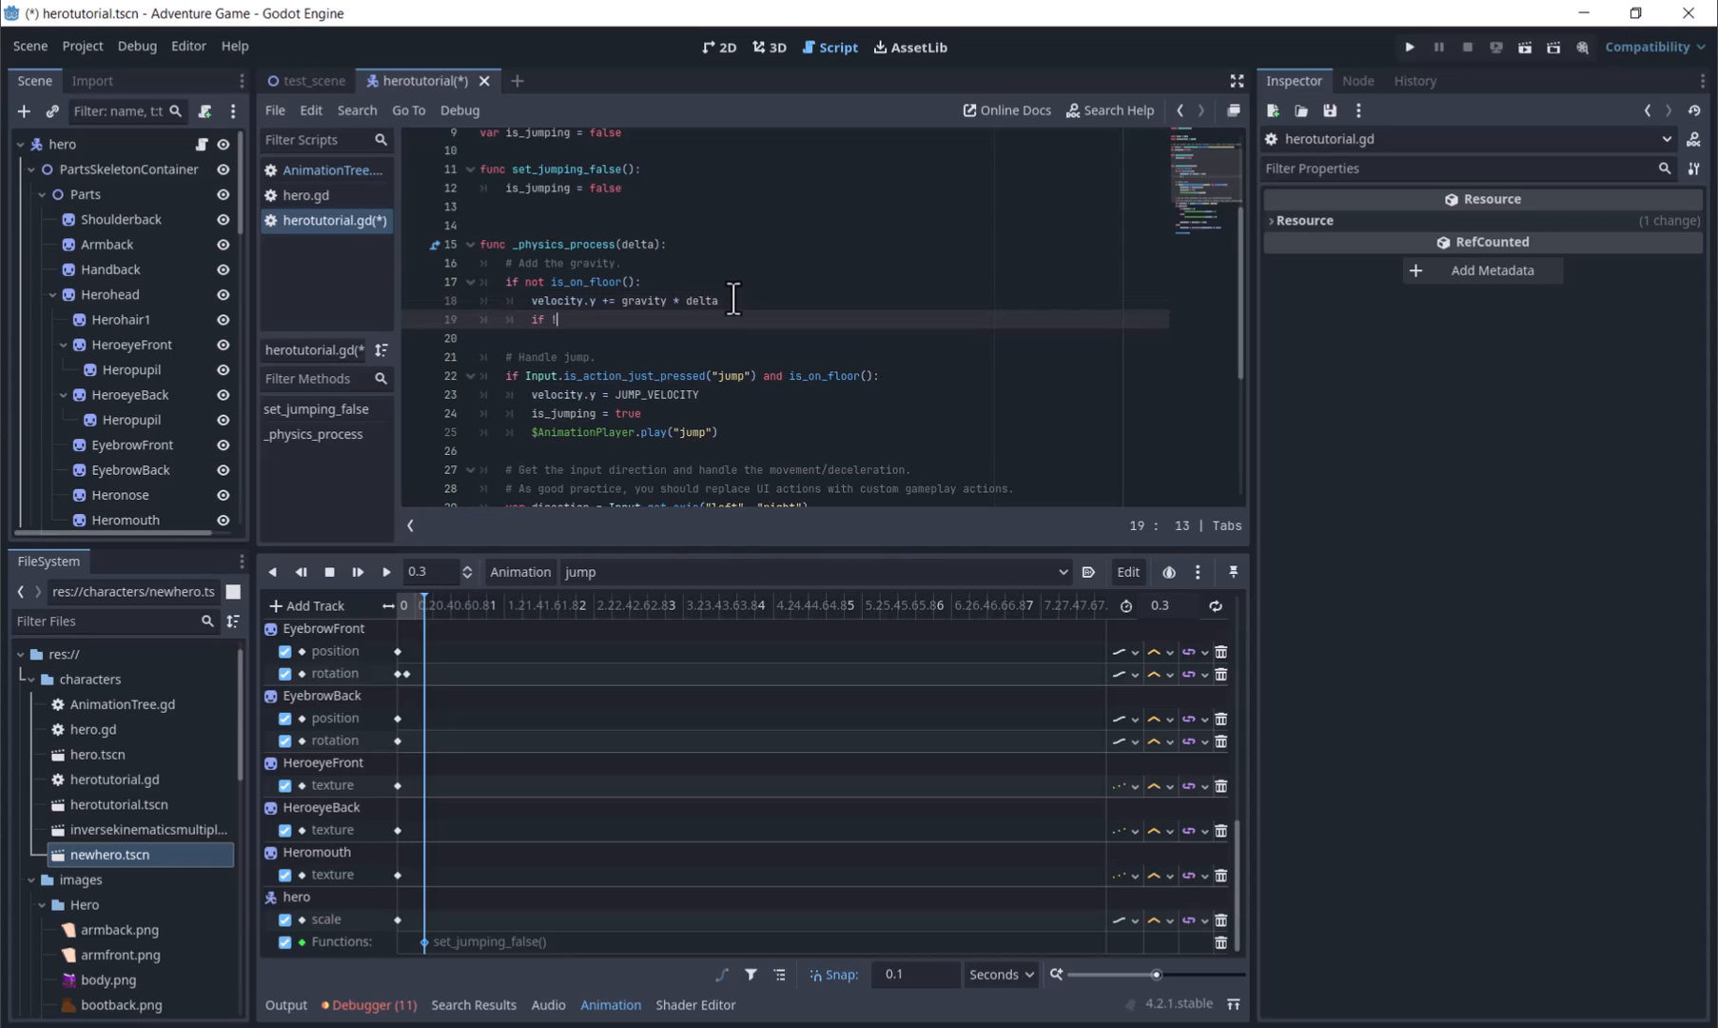
- Play fall while airborne, walk or idle on the floor, then run the test scene
type("is_jumping:")
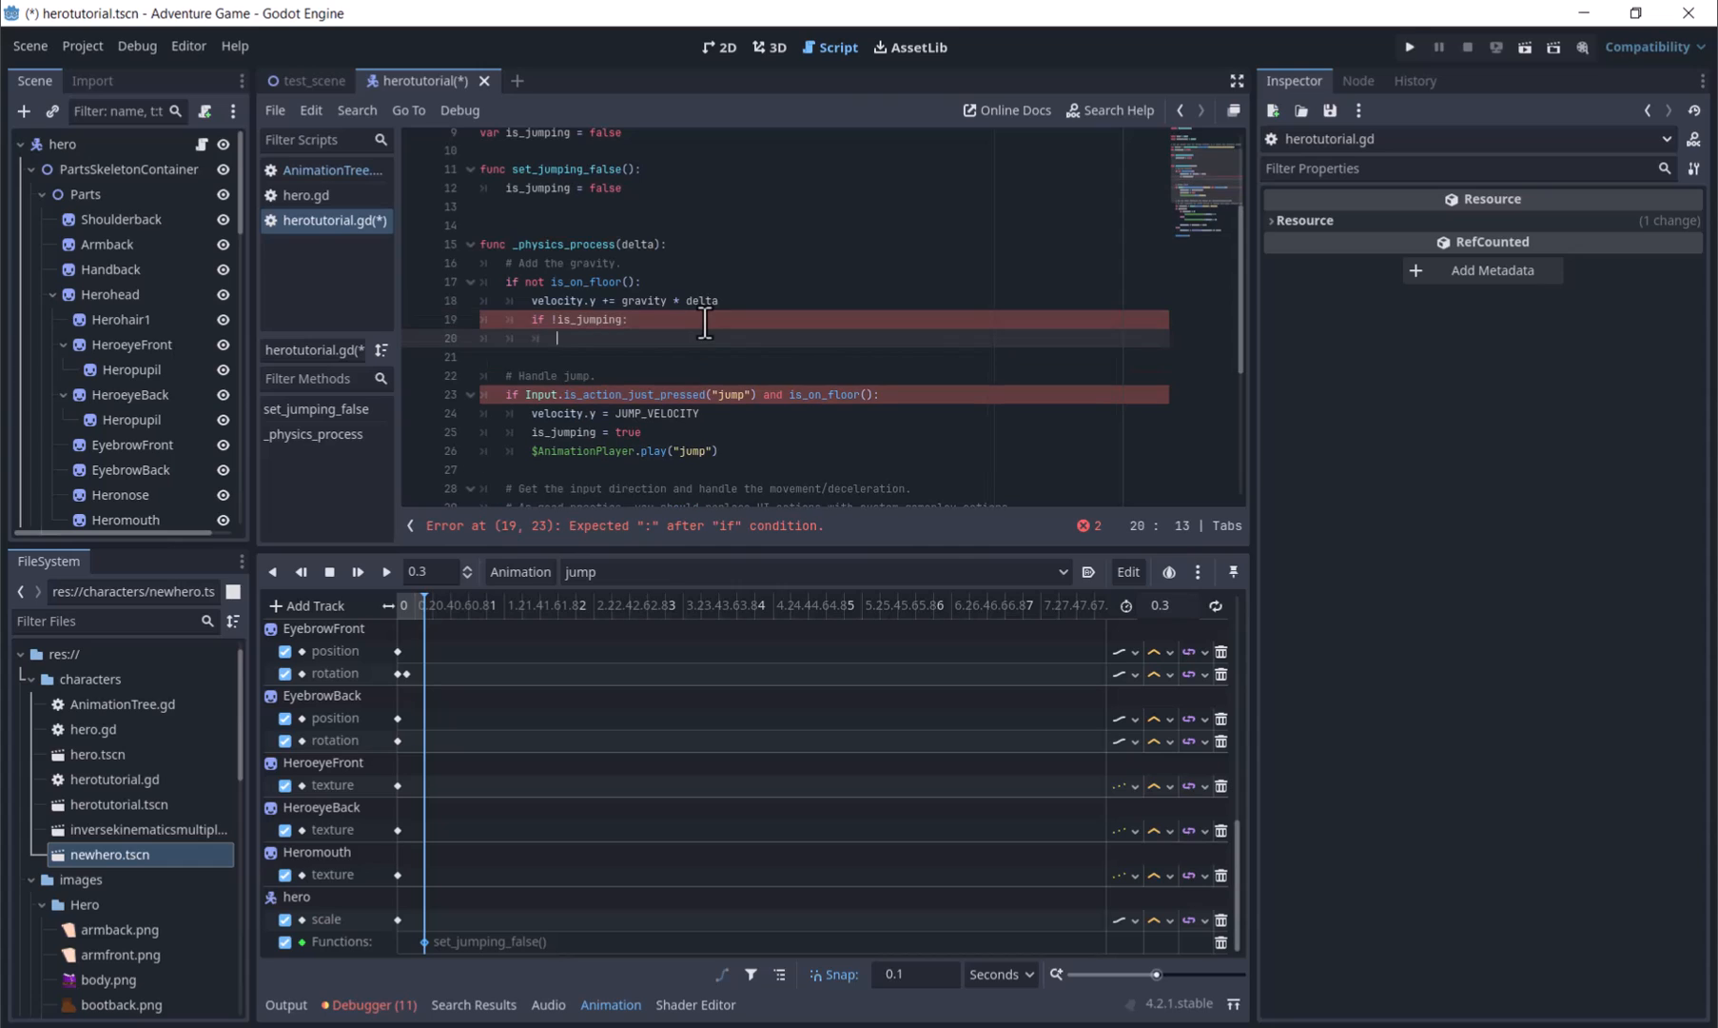
type("$AnimationPlayer.play(\"fall")
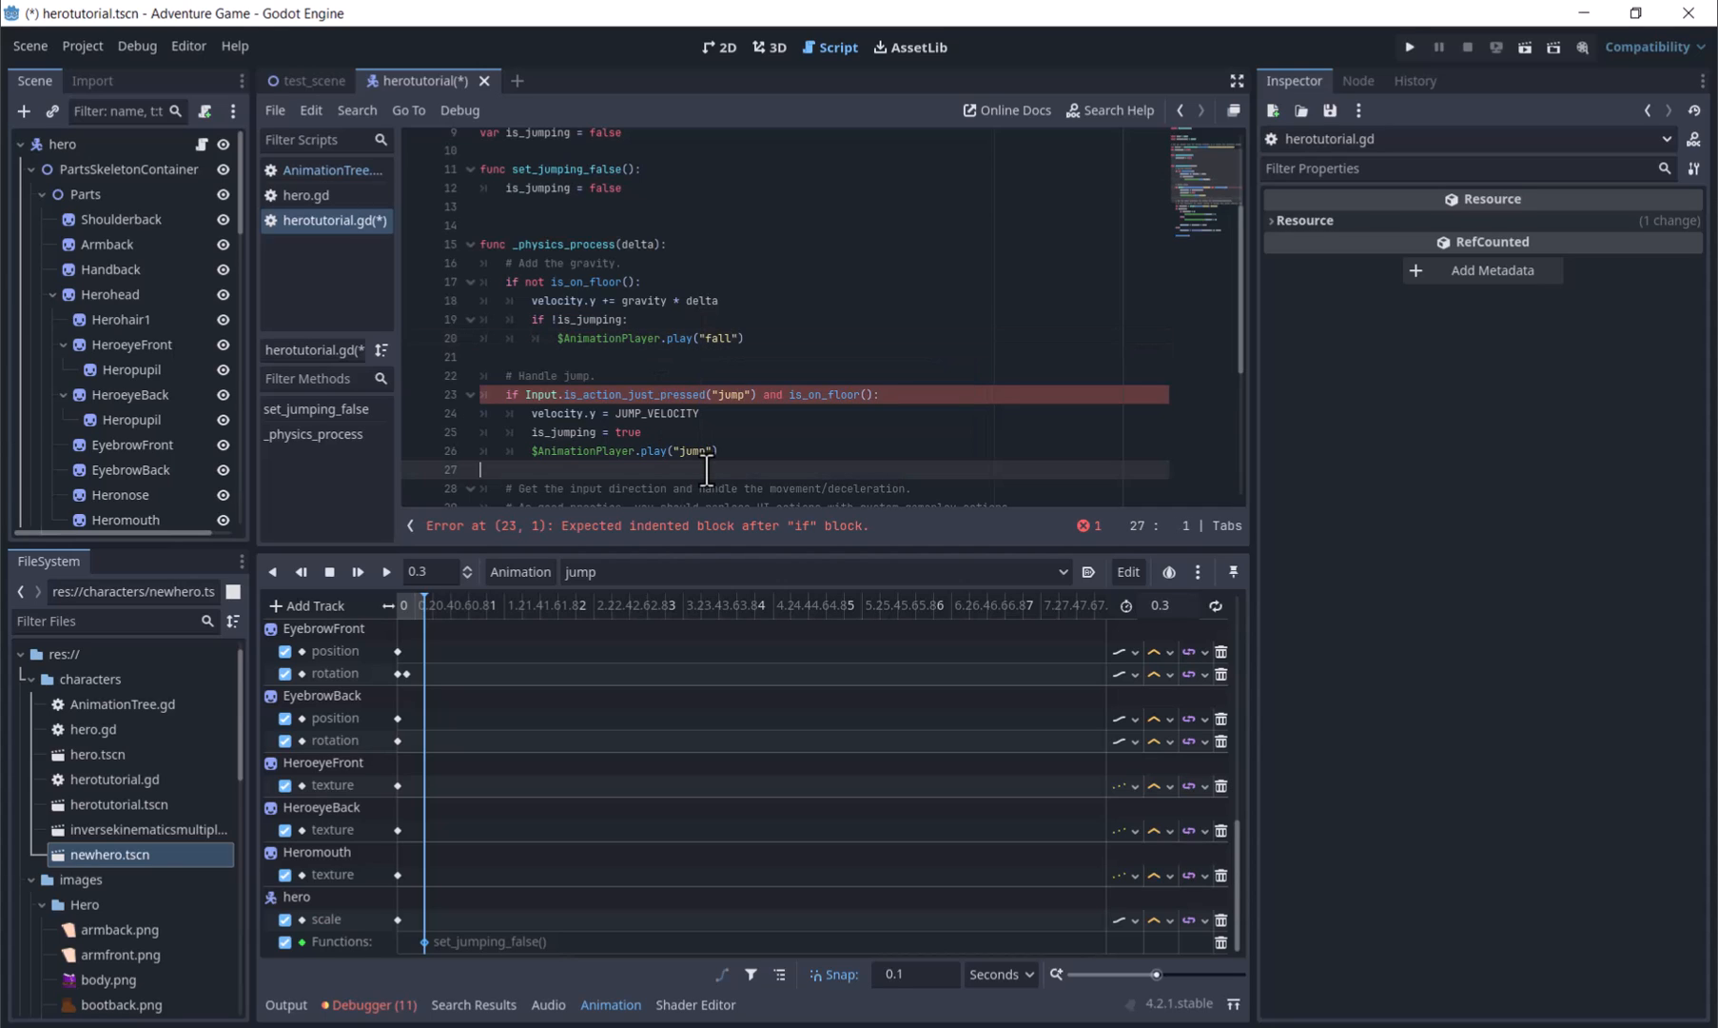
scroll("down", 3)
type("if !is_jumping and is_on_floor(")
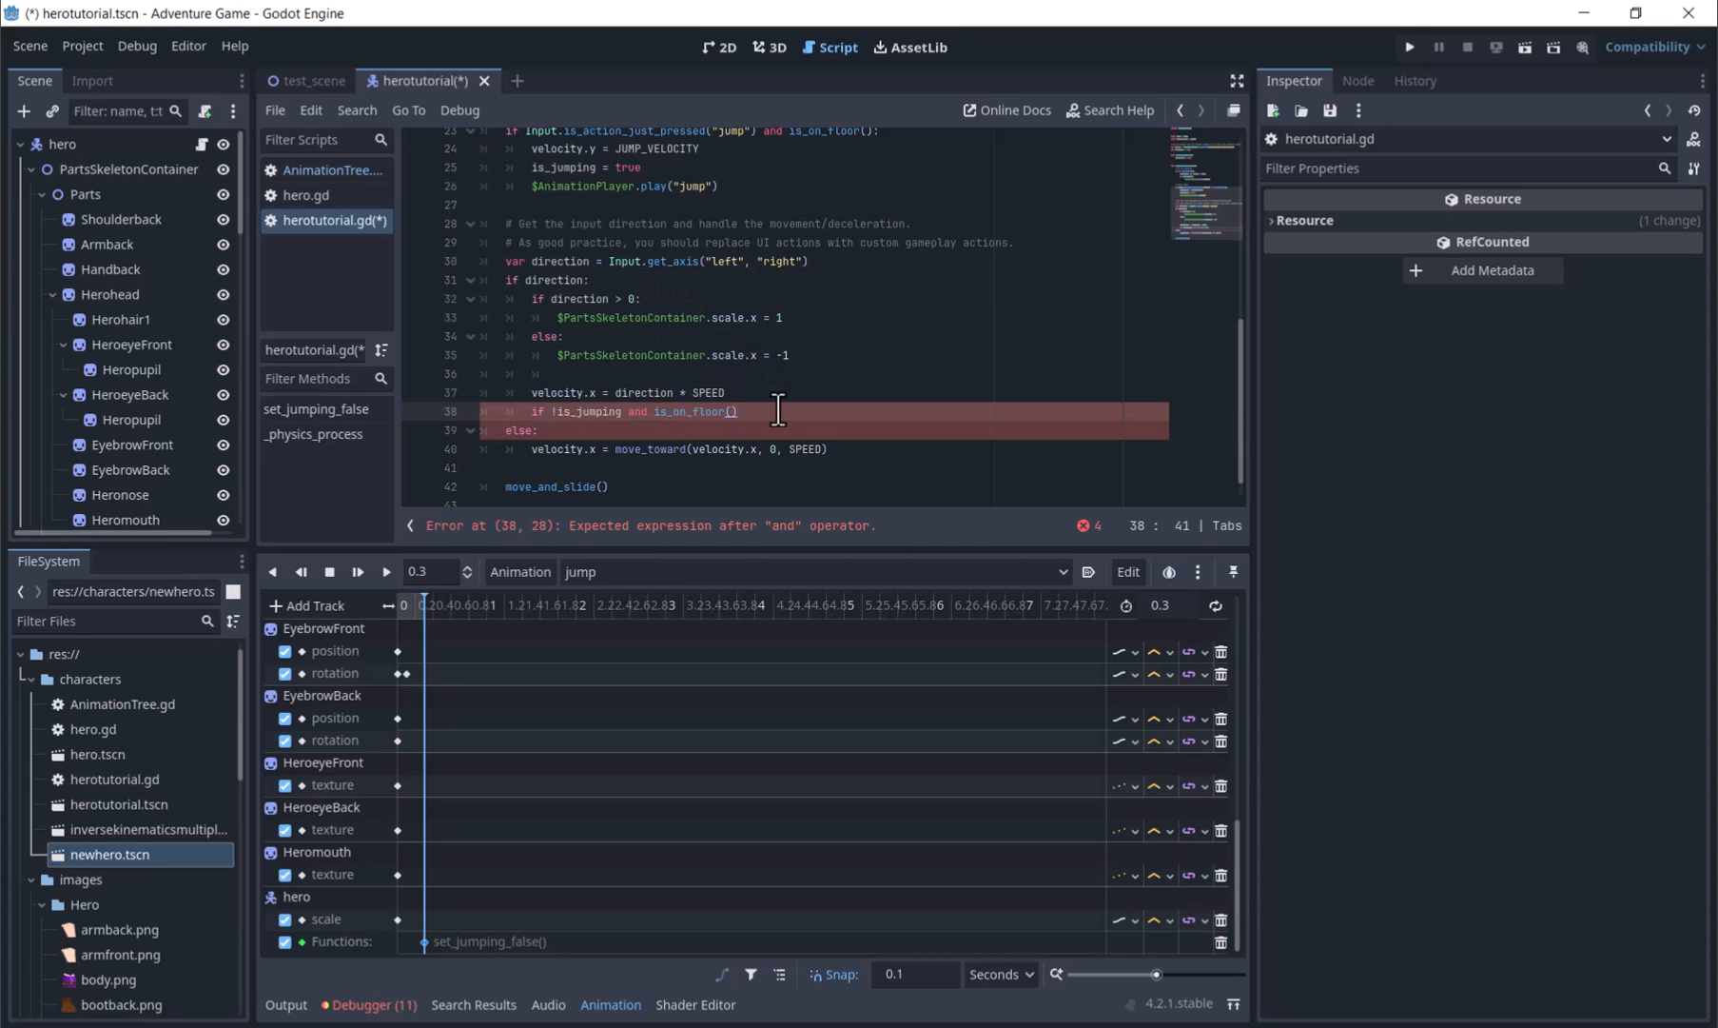
type("$AnimationPlayer.play(\"")
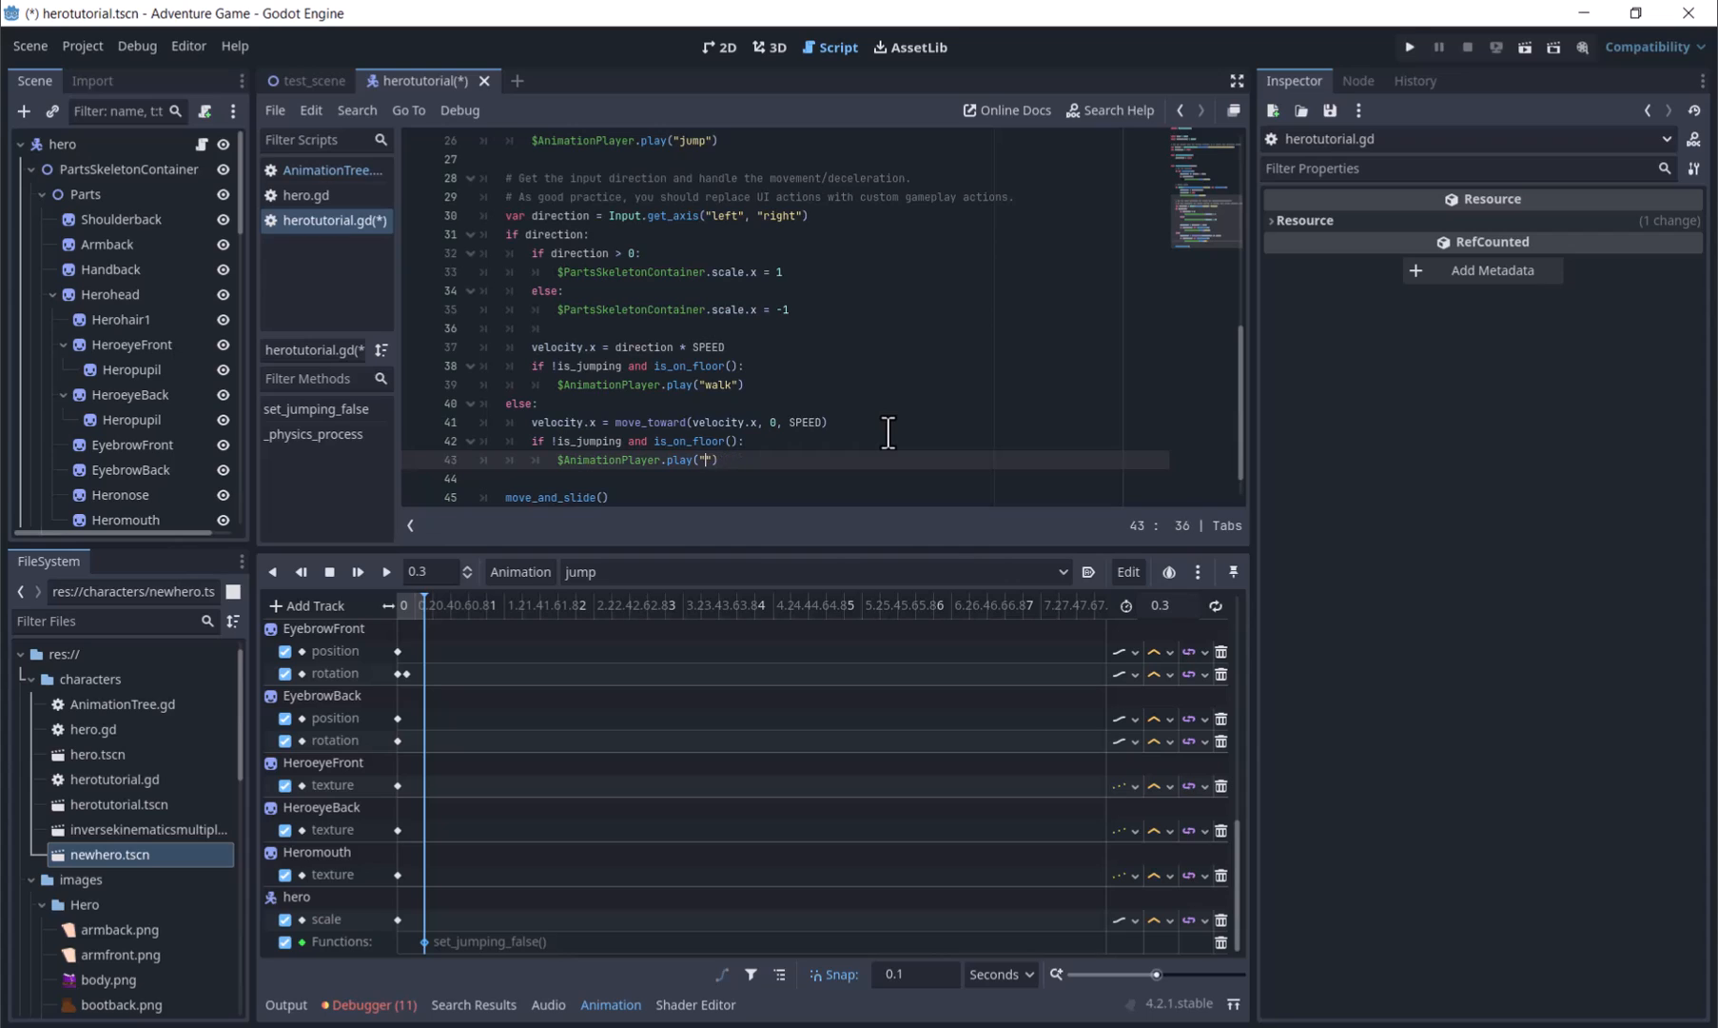
type("idle")
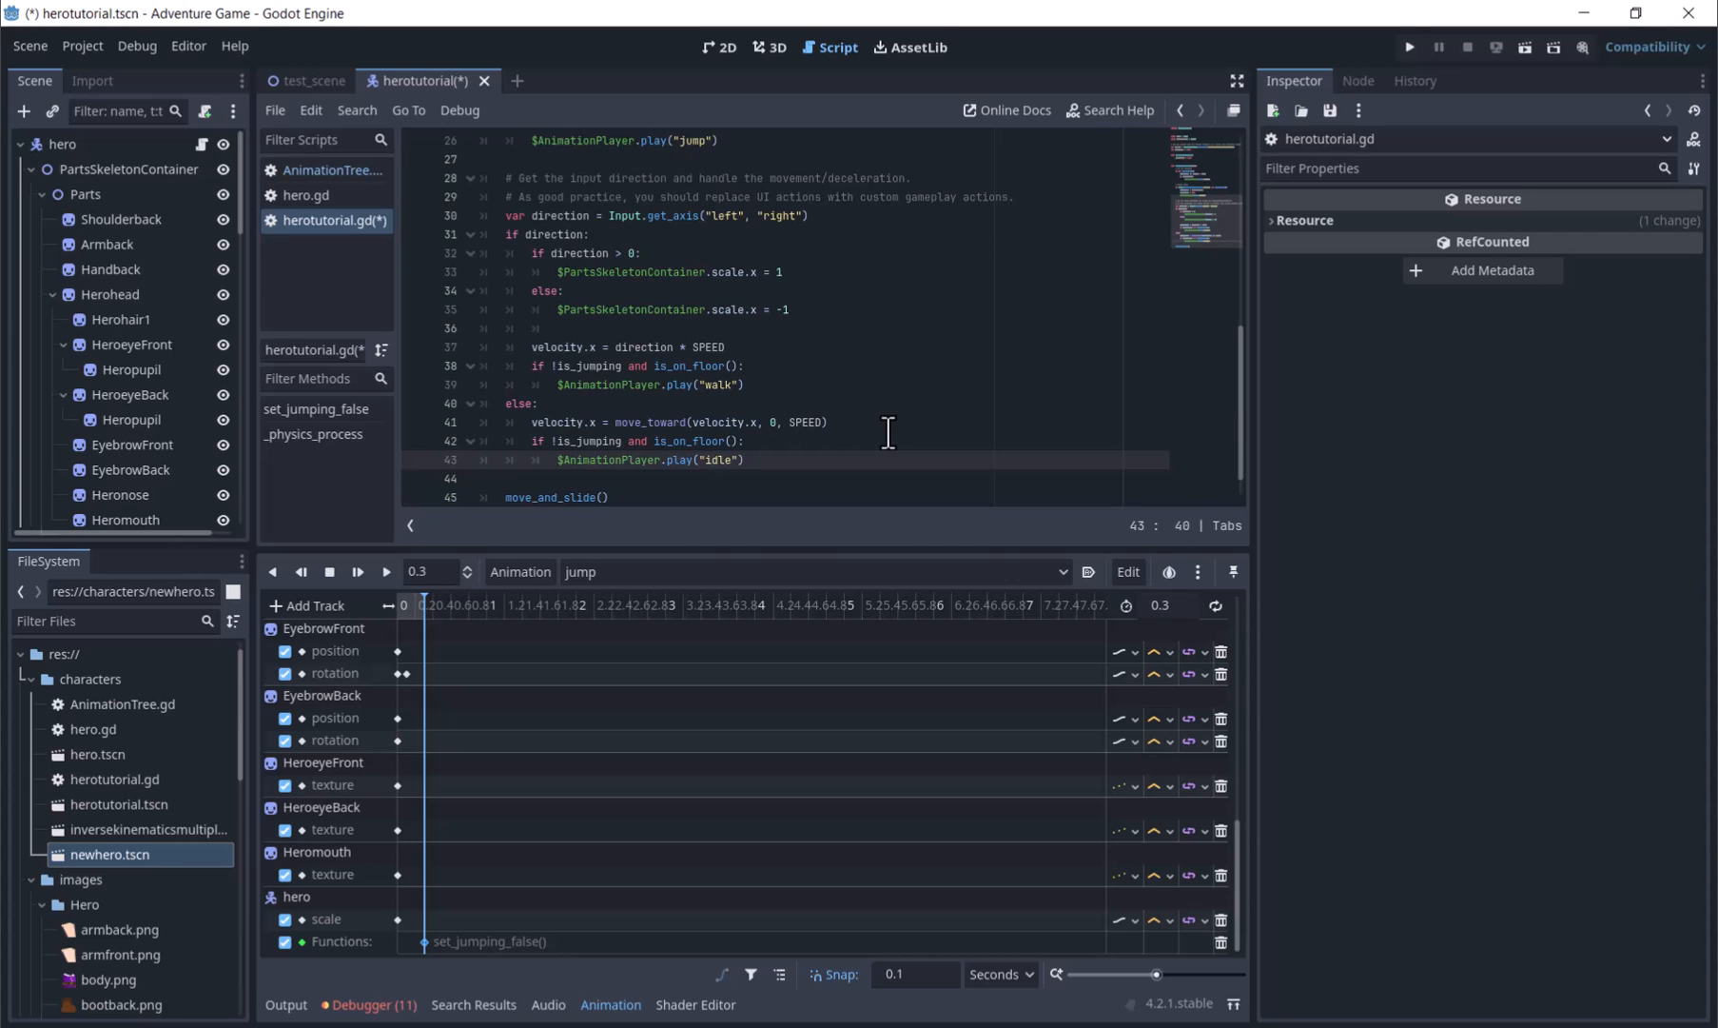
left_click(310, 80)
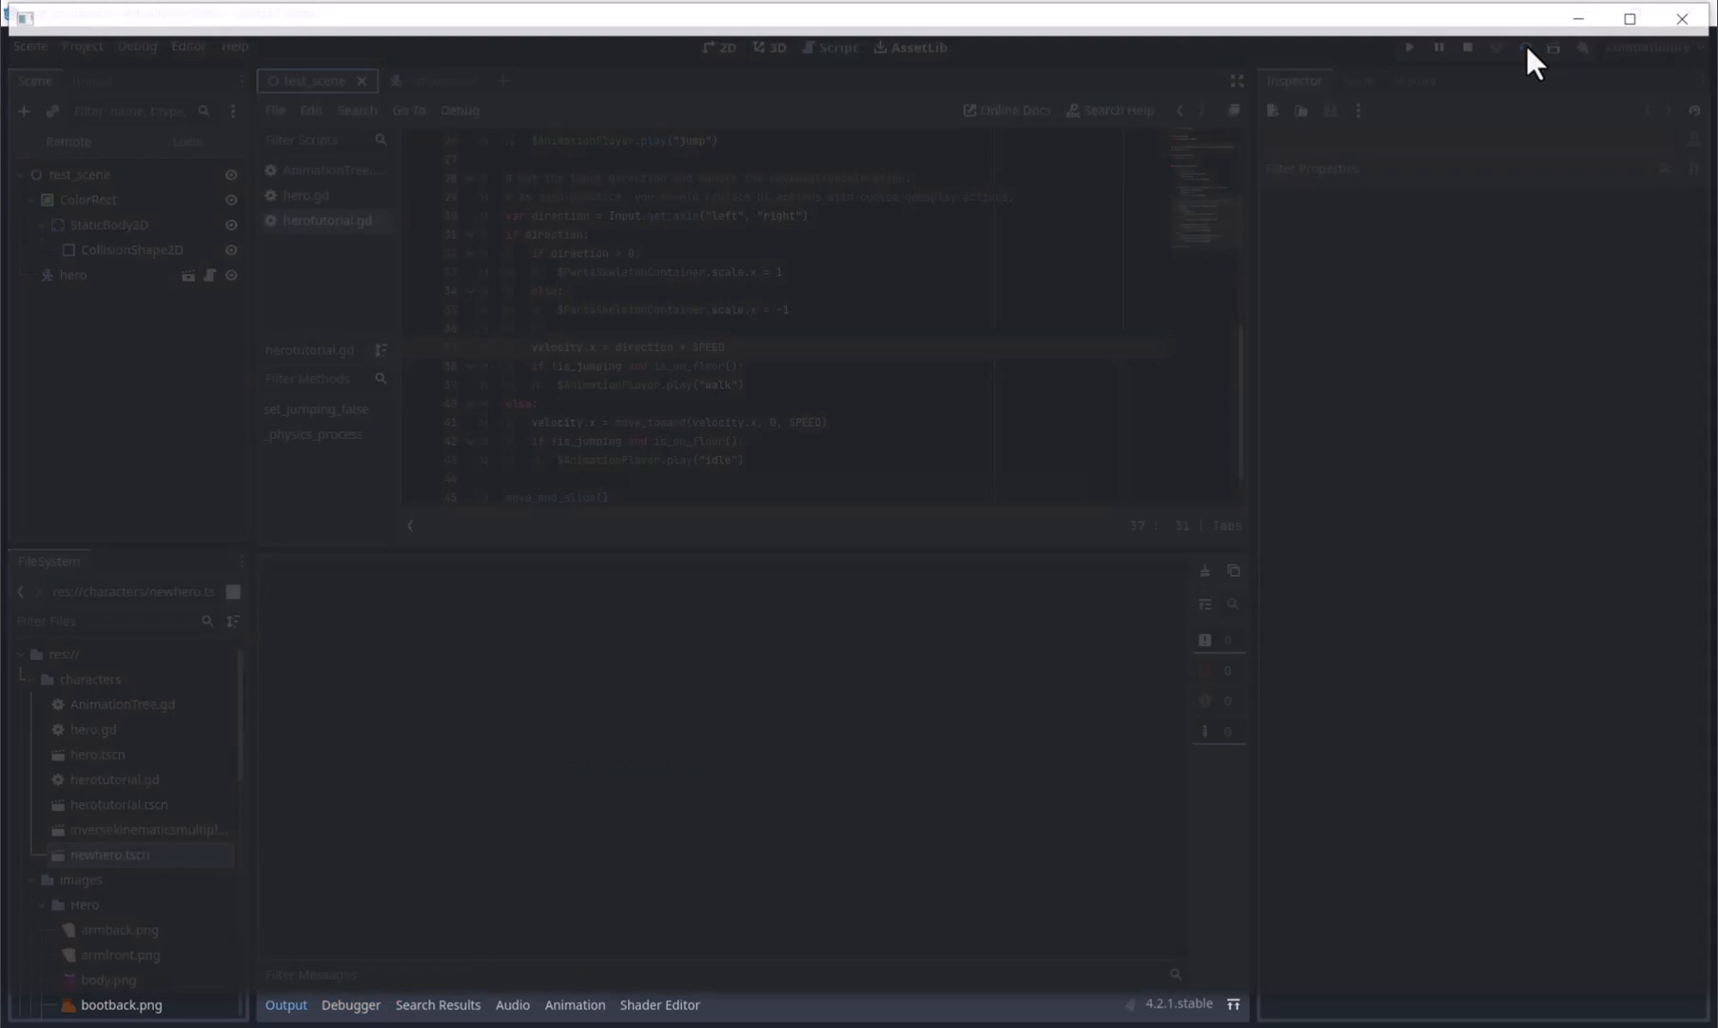
- Use lerp(velocity.x, direction * SPEED, 0.2) for walking and lerp toward 0.0 when stopping
left_click(1409, 48)
type("#")
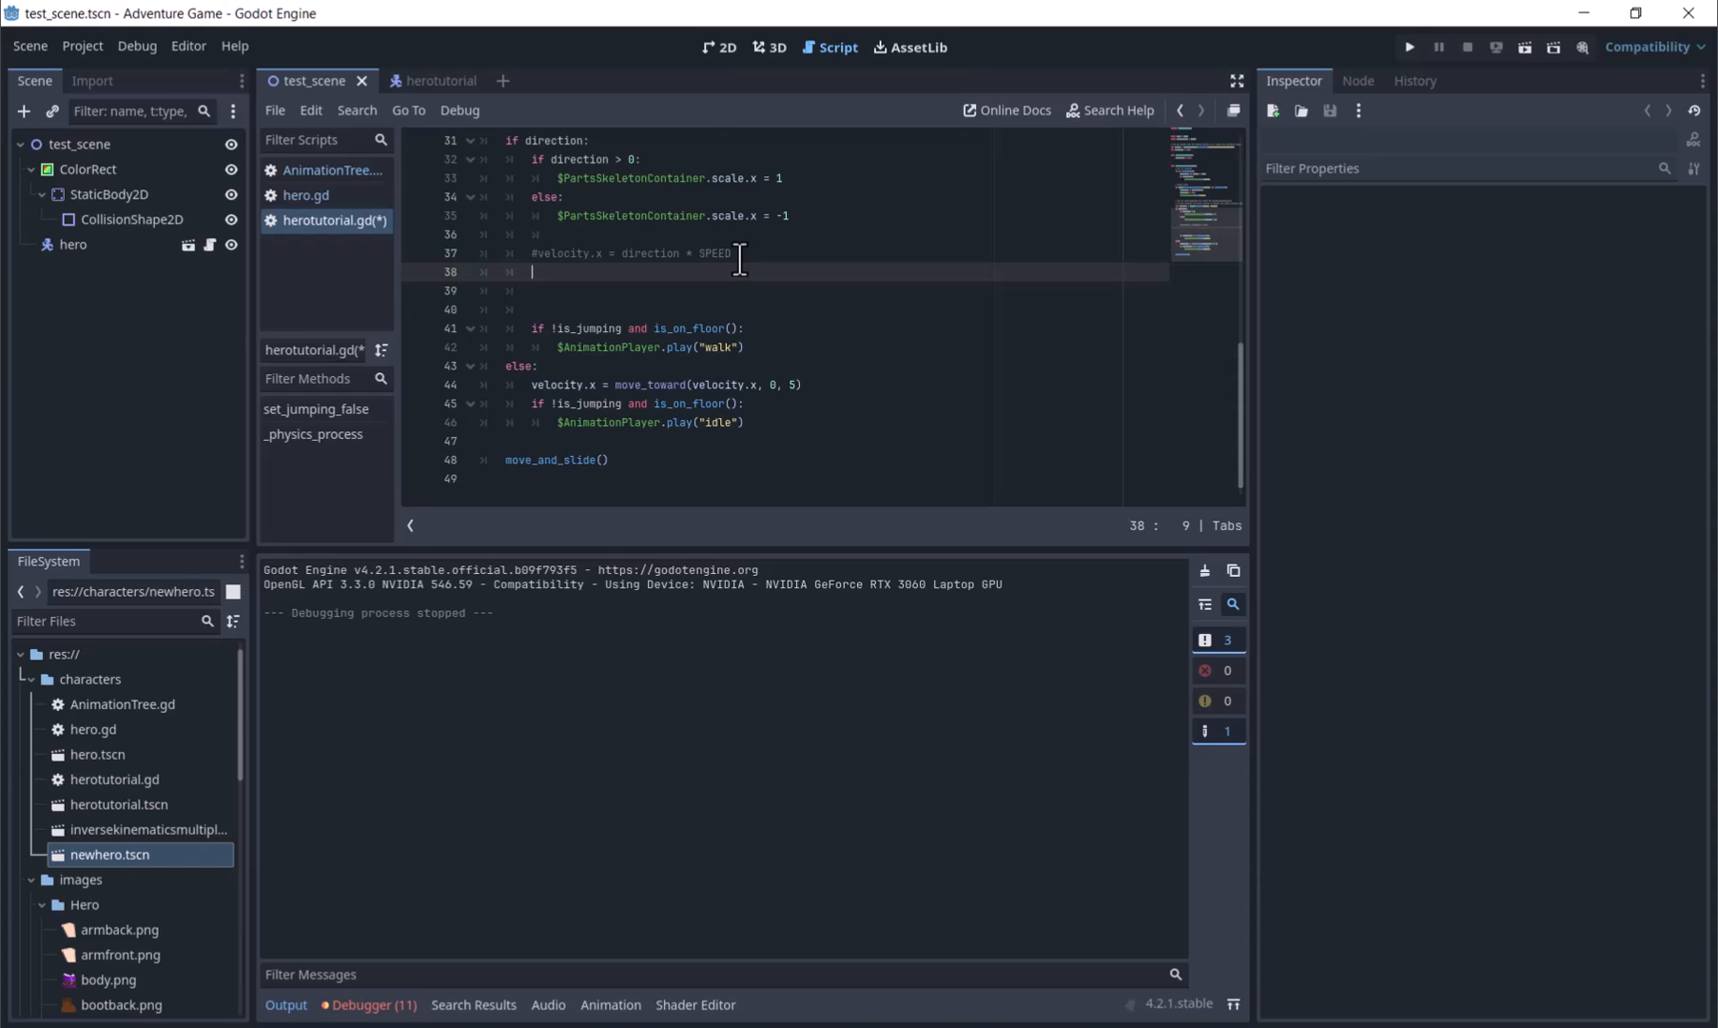
type("velocity.x = lerp")
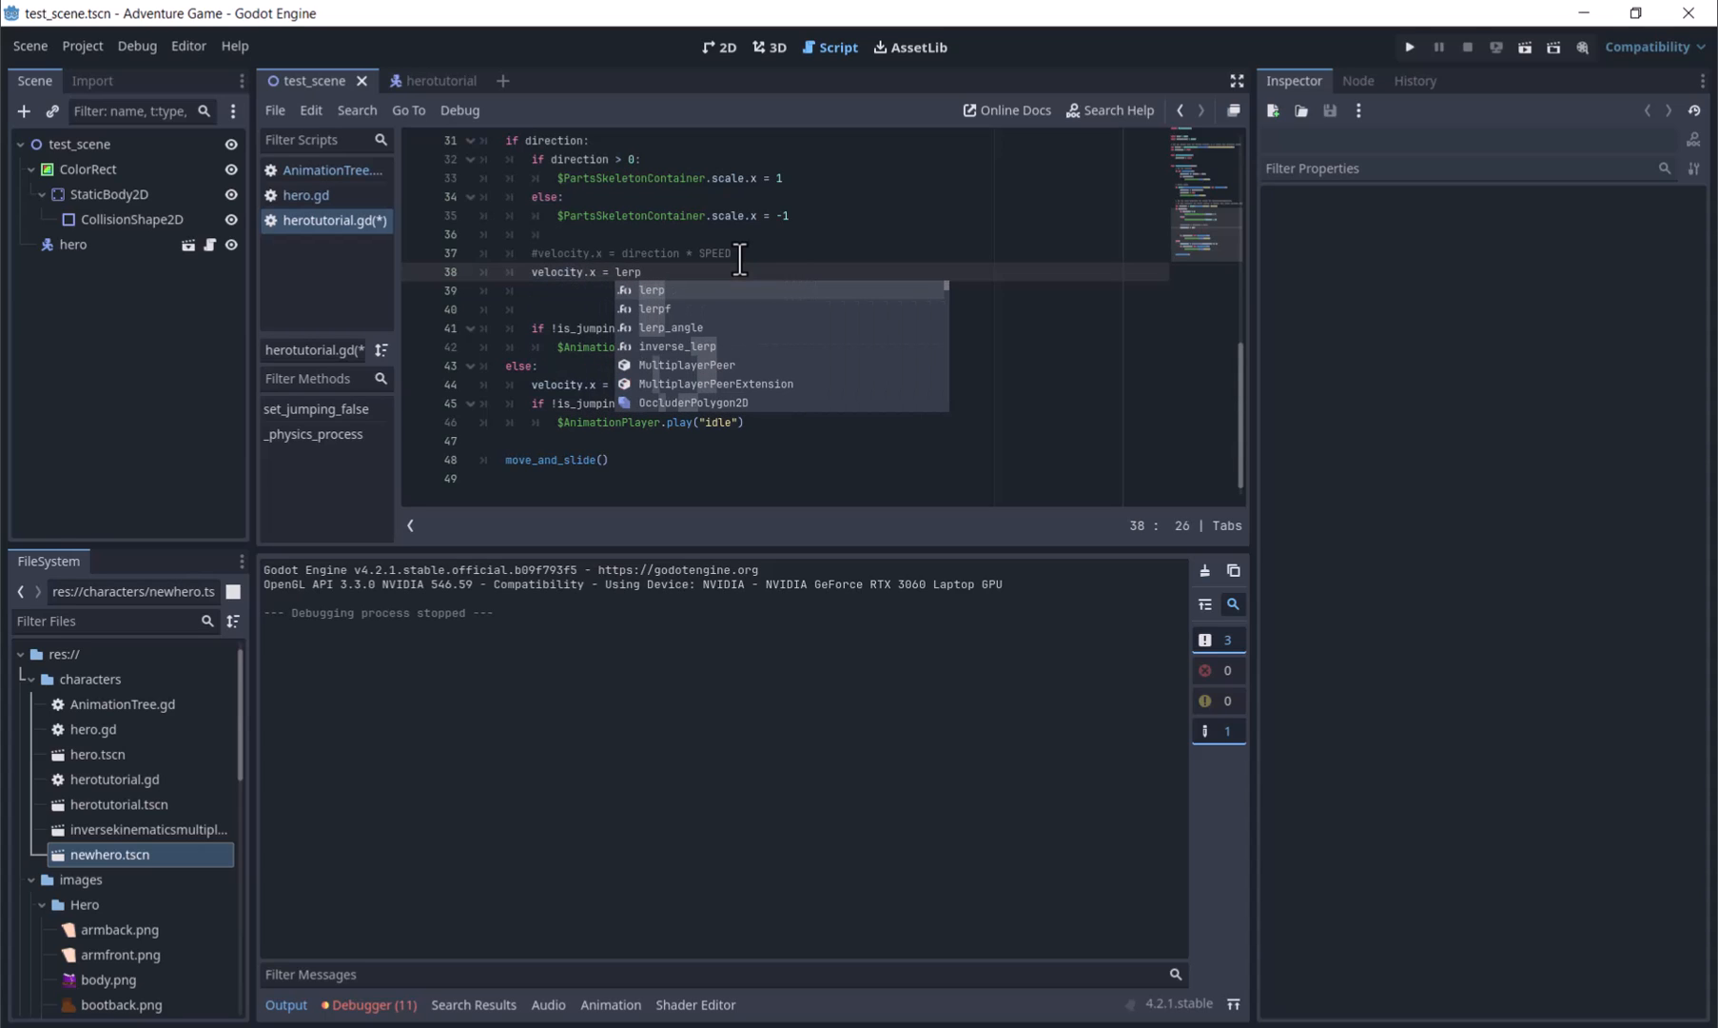
type("(velocity.x,")
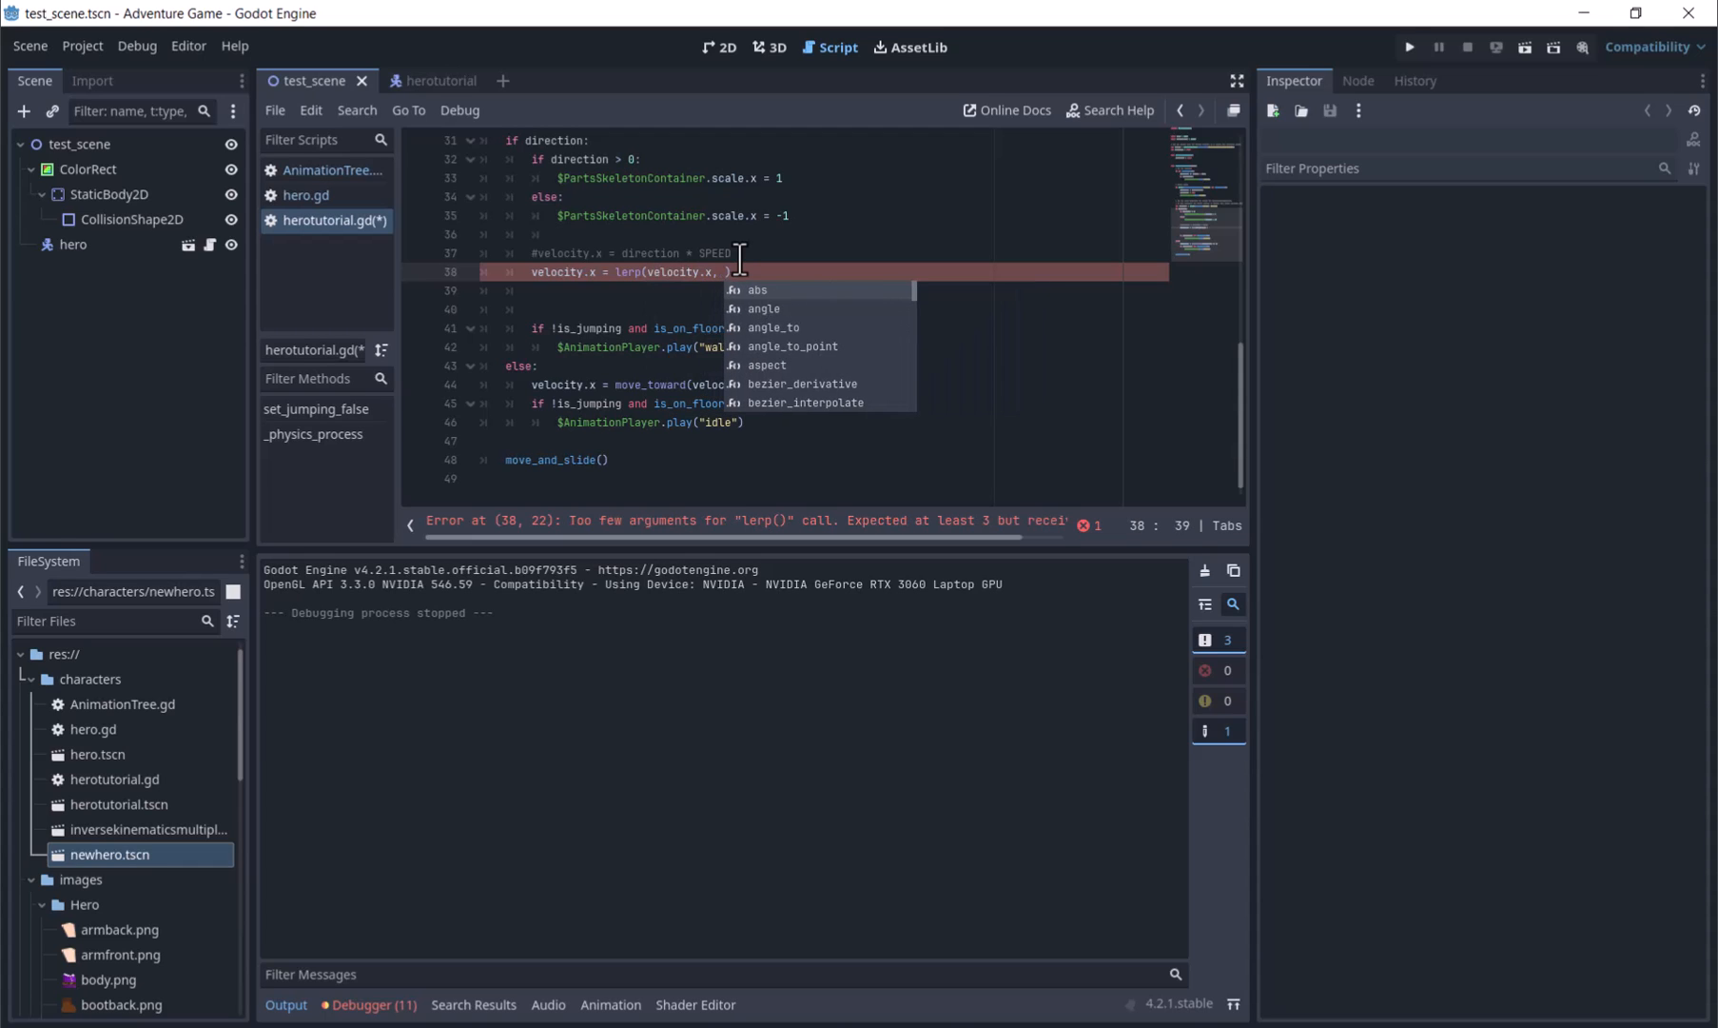
type("direction")
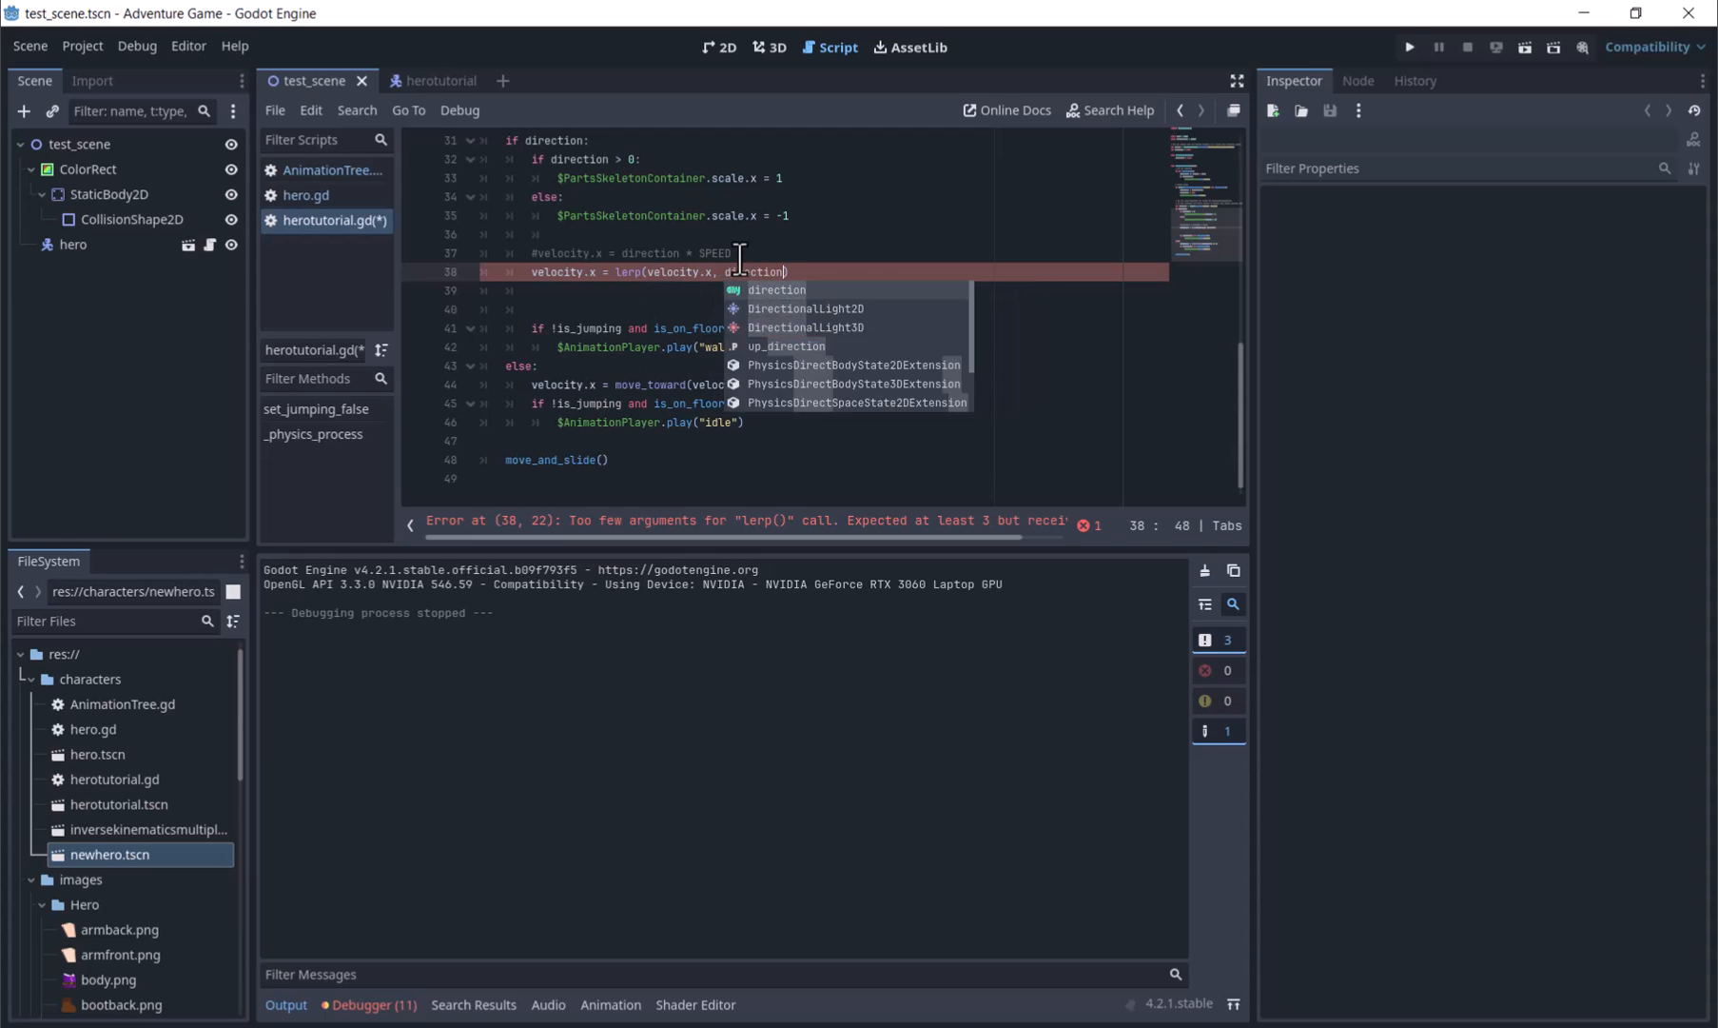
type("* SPEED")
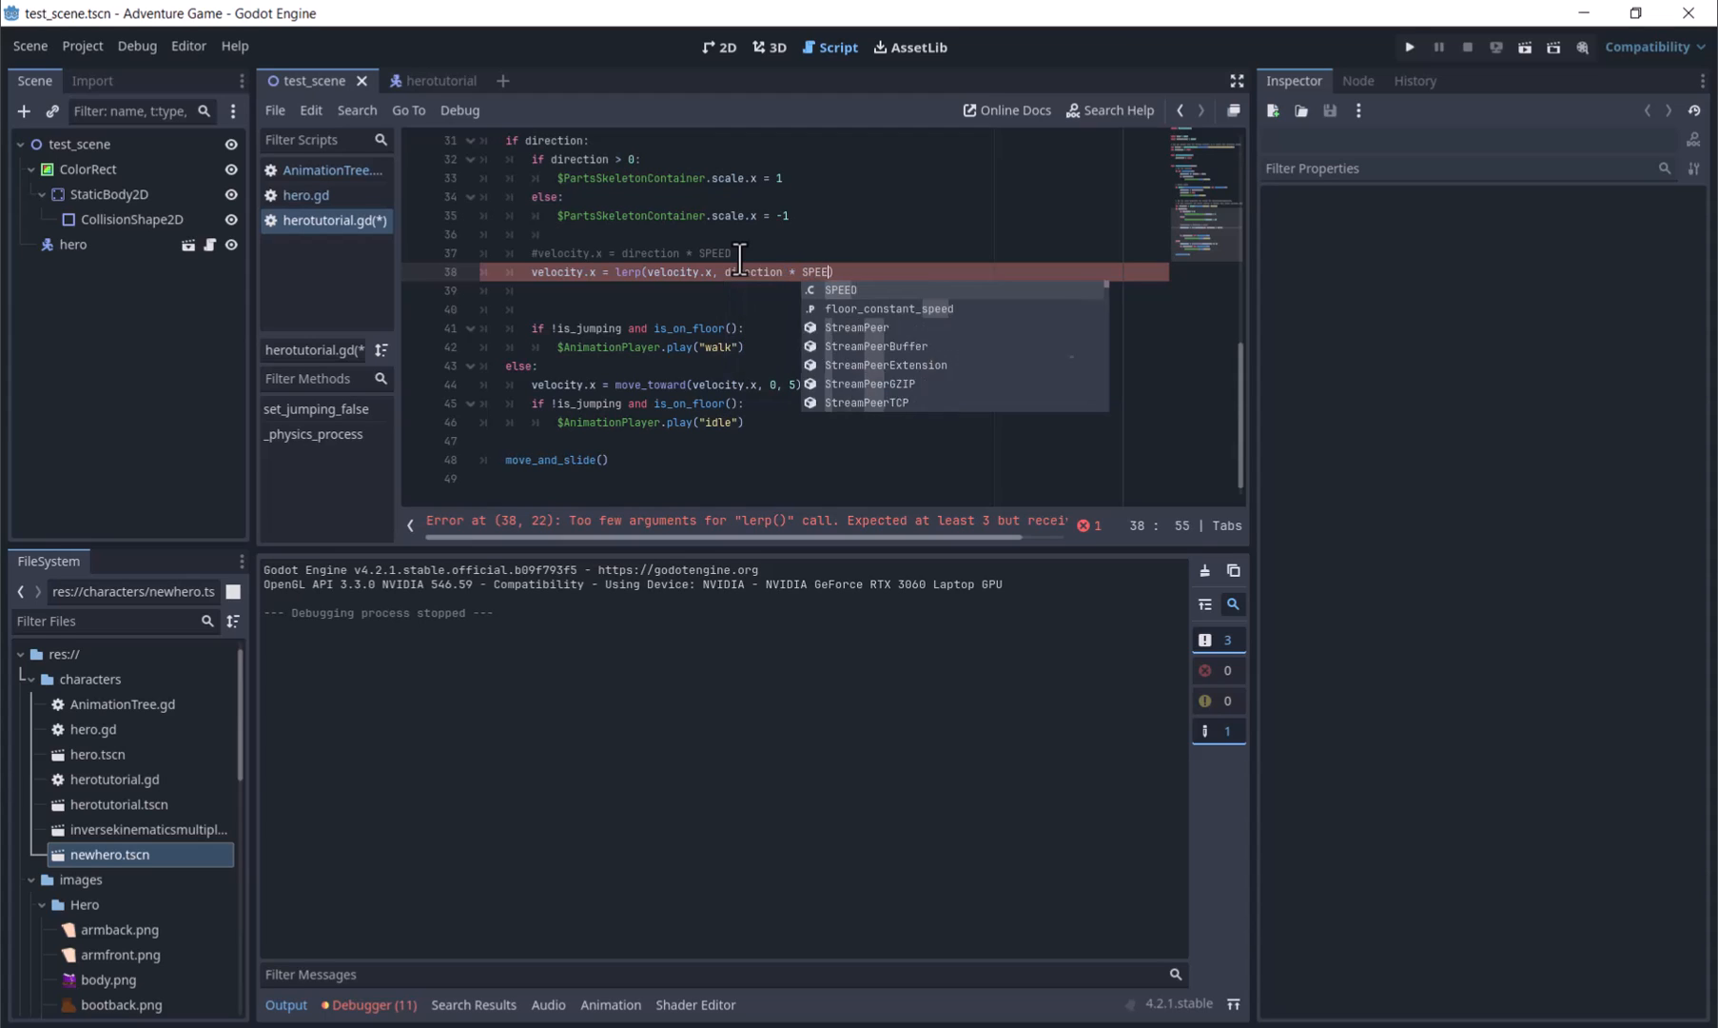
type(", 0)")
left_click(786, 384)
type("#")
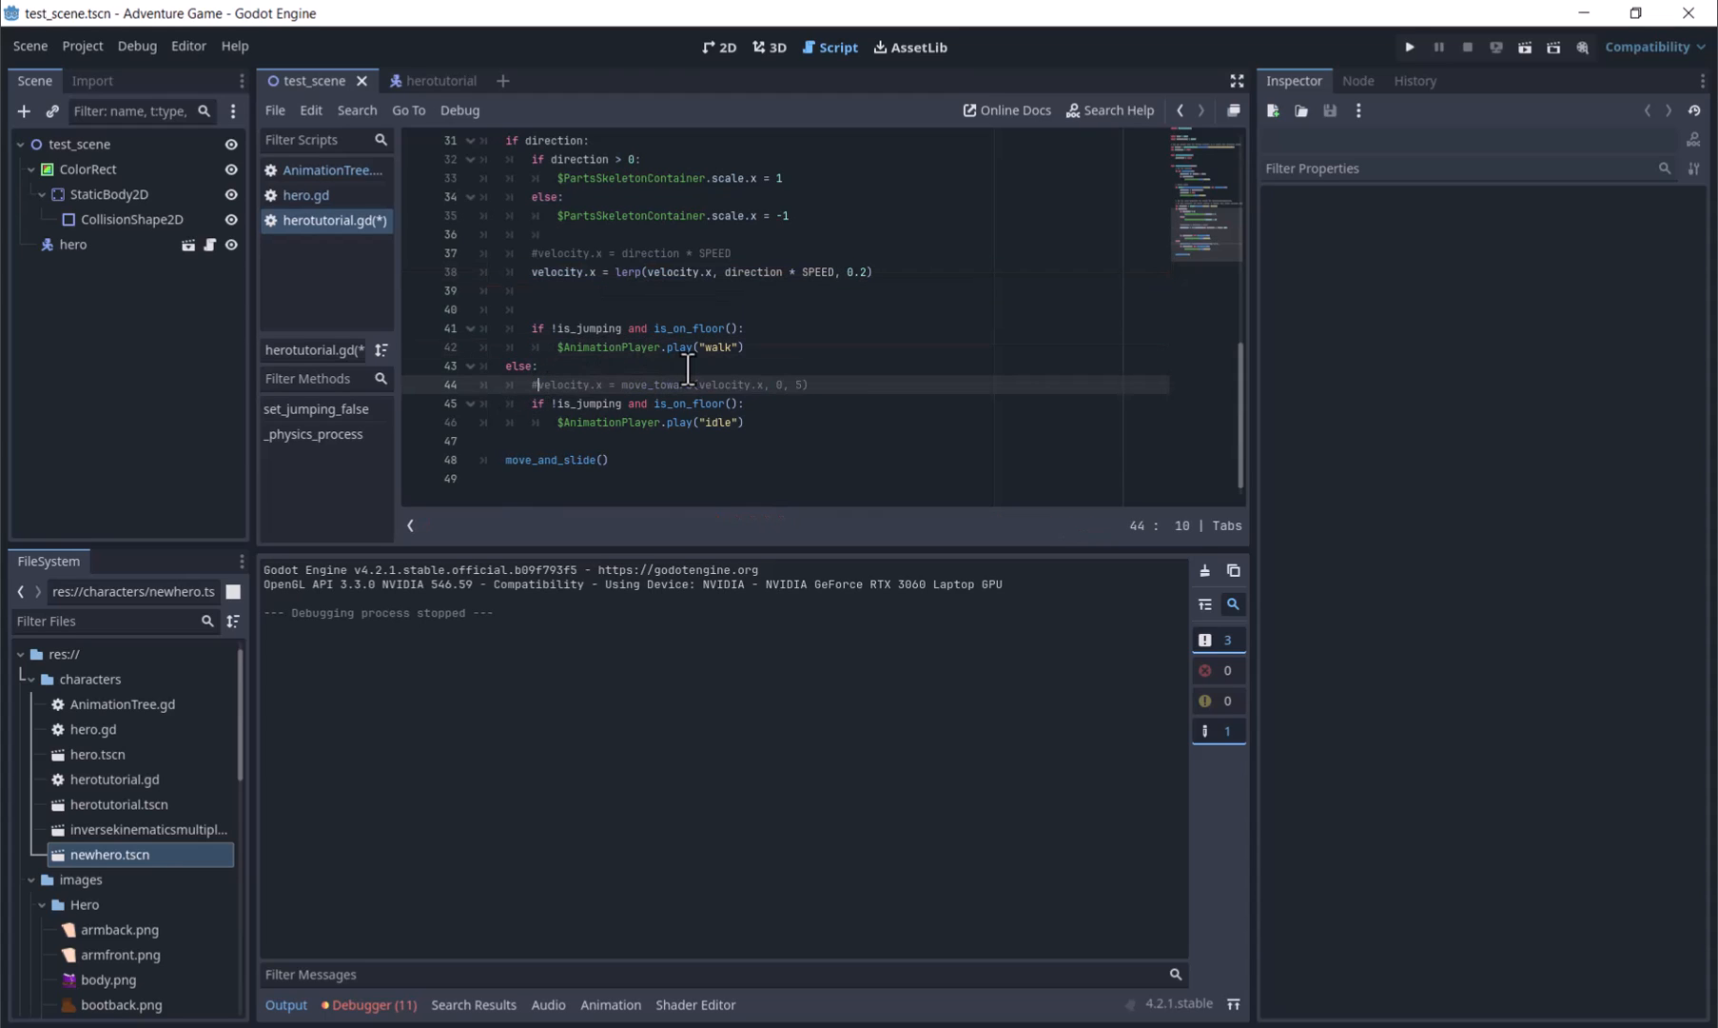
type("velocity.x = lerp(velocity.x")
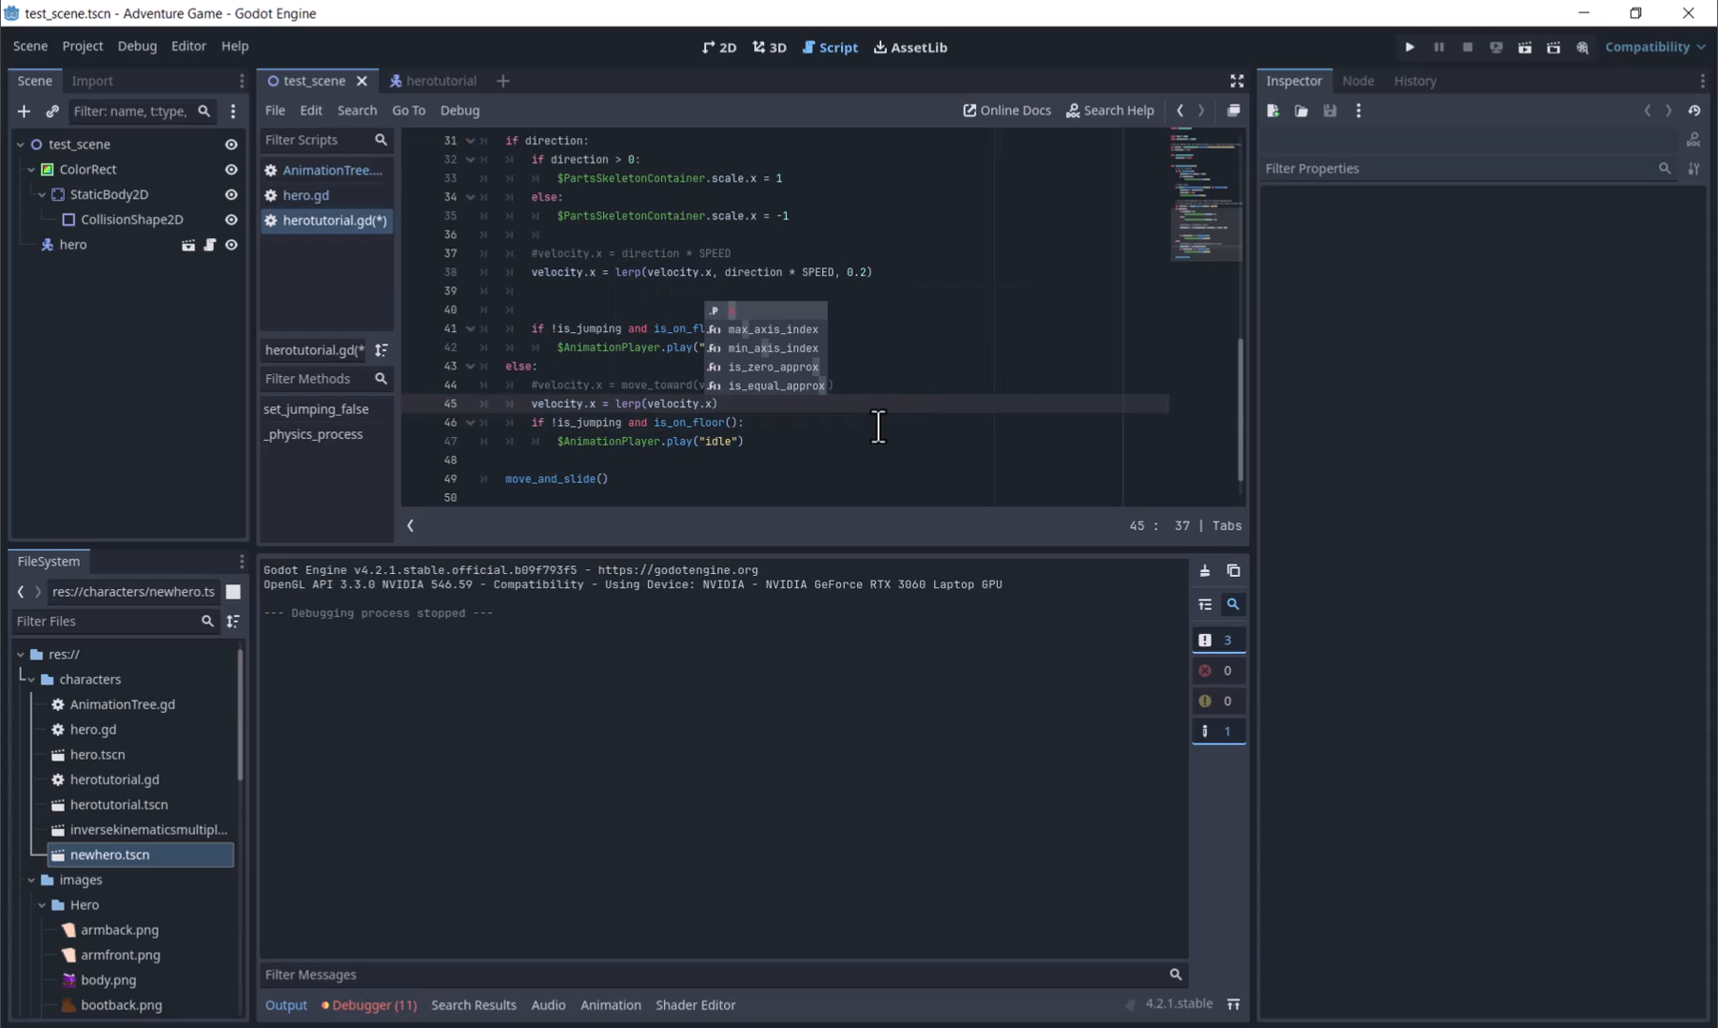
type("0.0)")
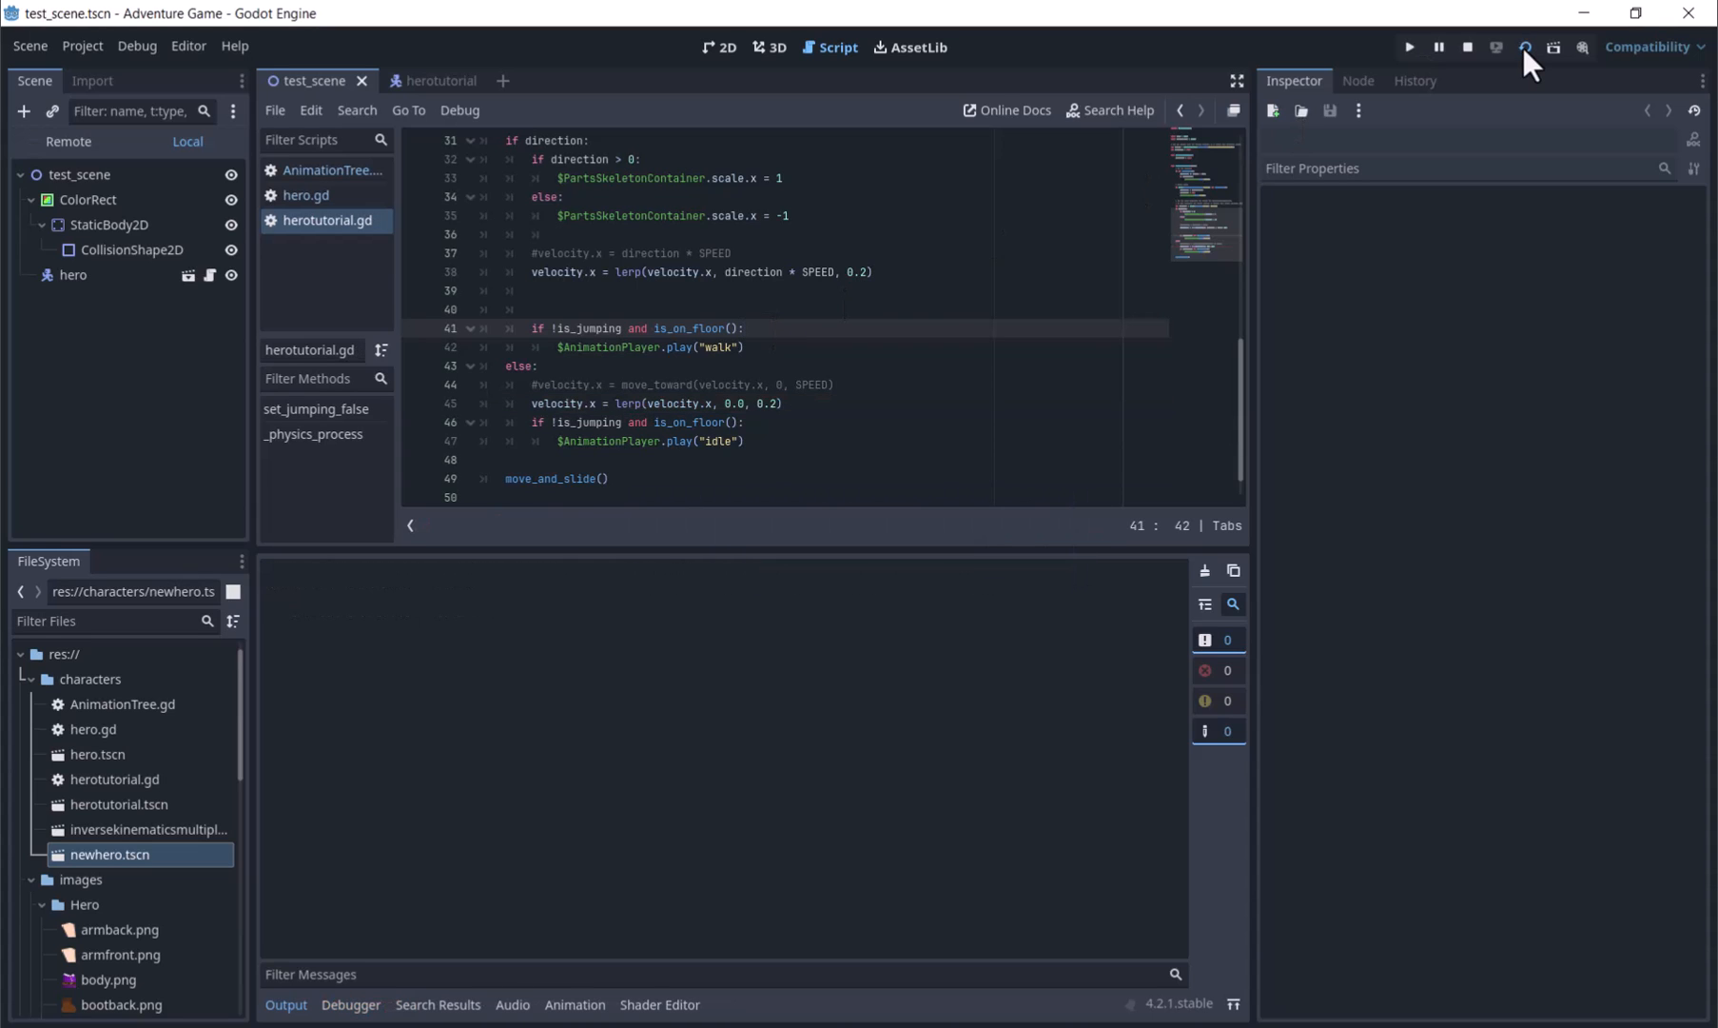
- Test-run the lerp movement and close the game window
left_click(1409, 46)
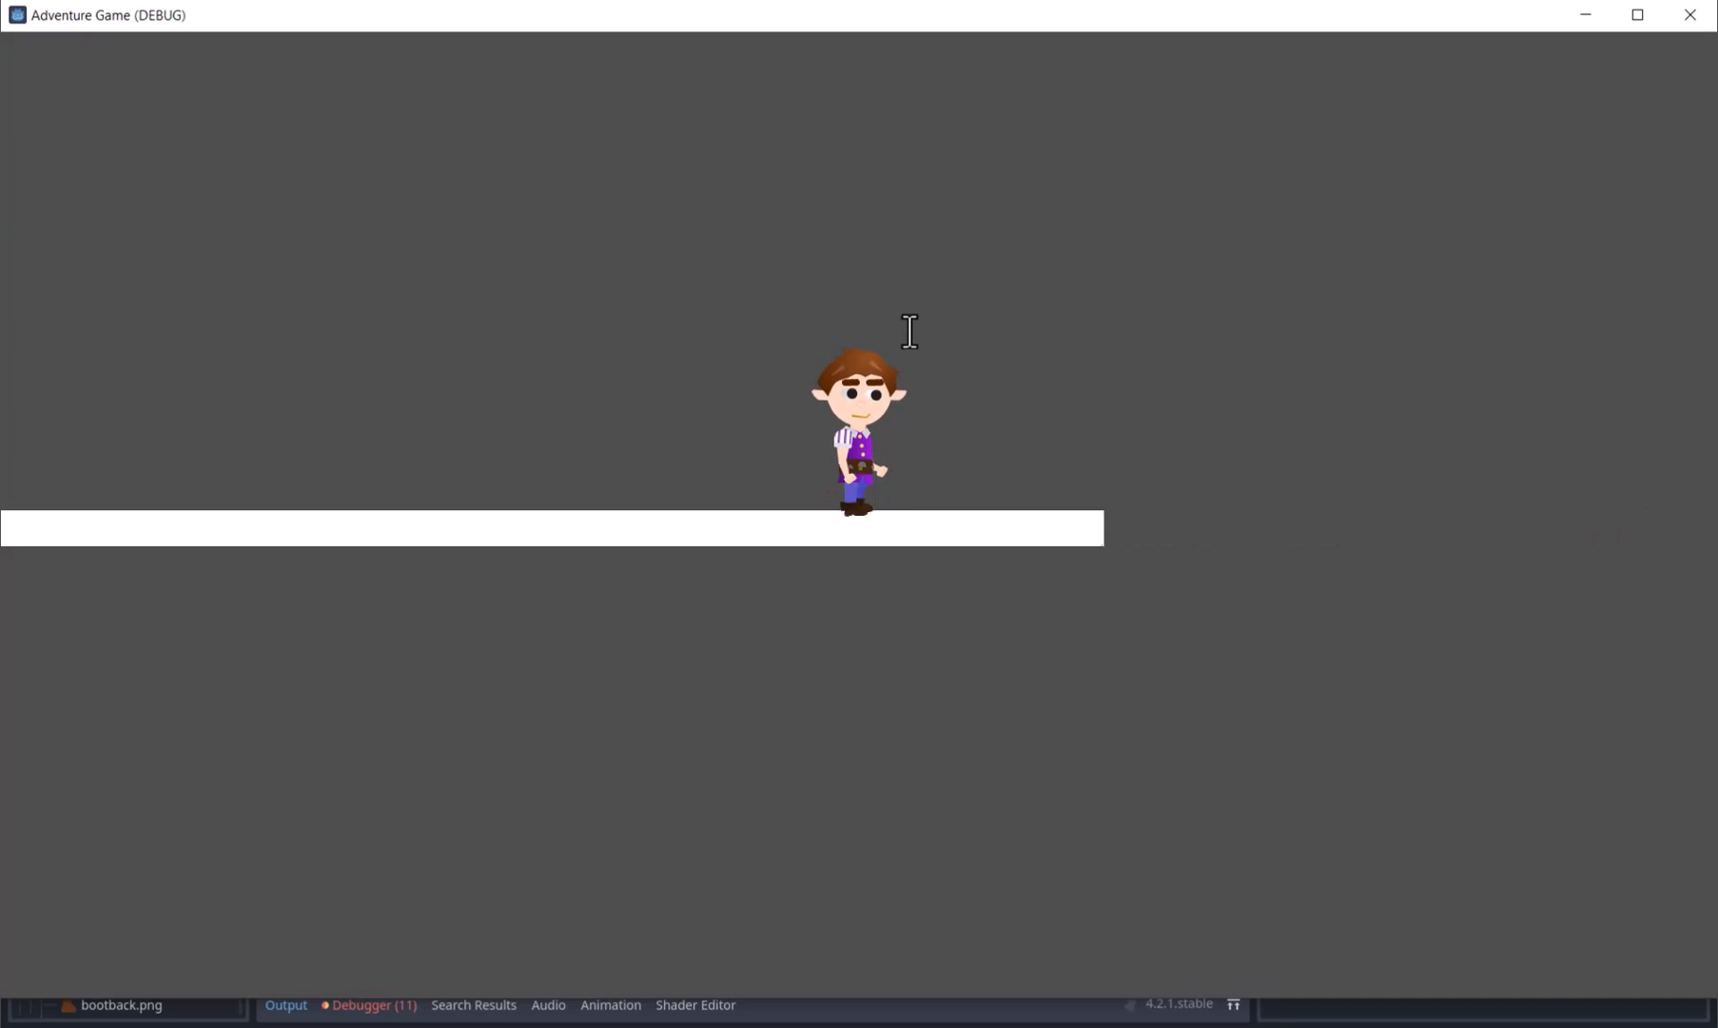
left_click(1437, 46)
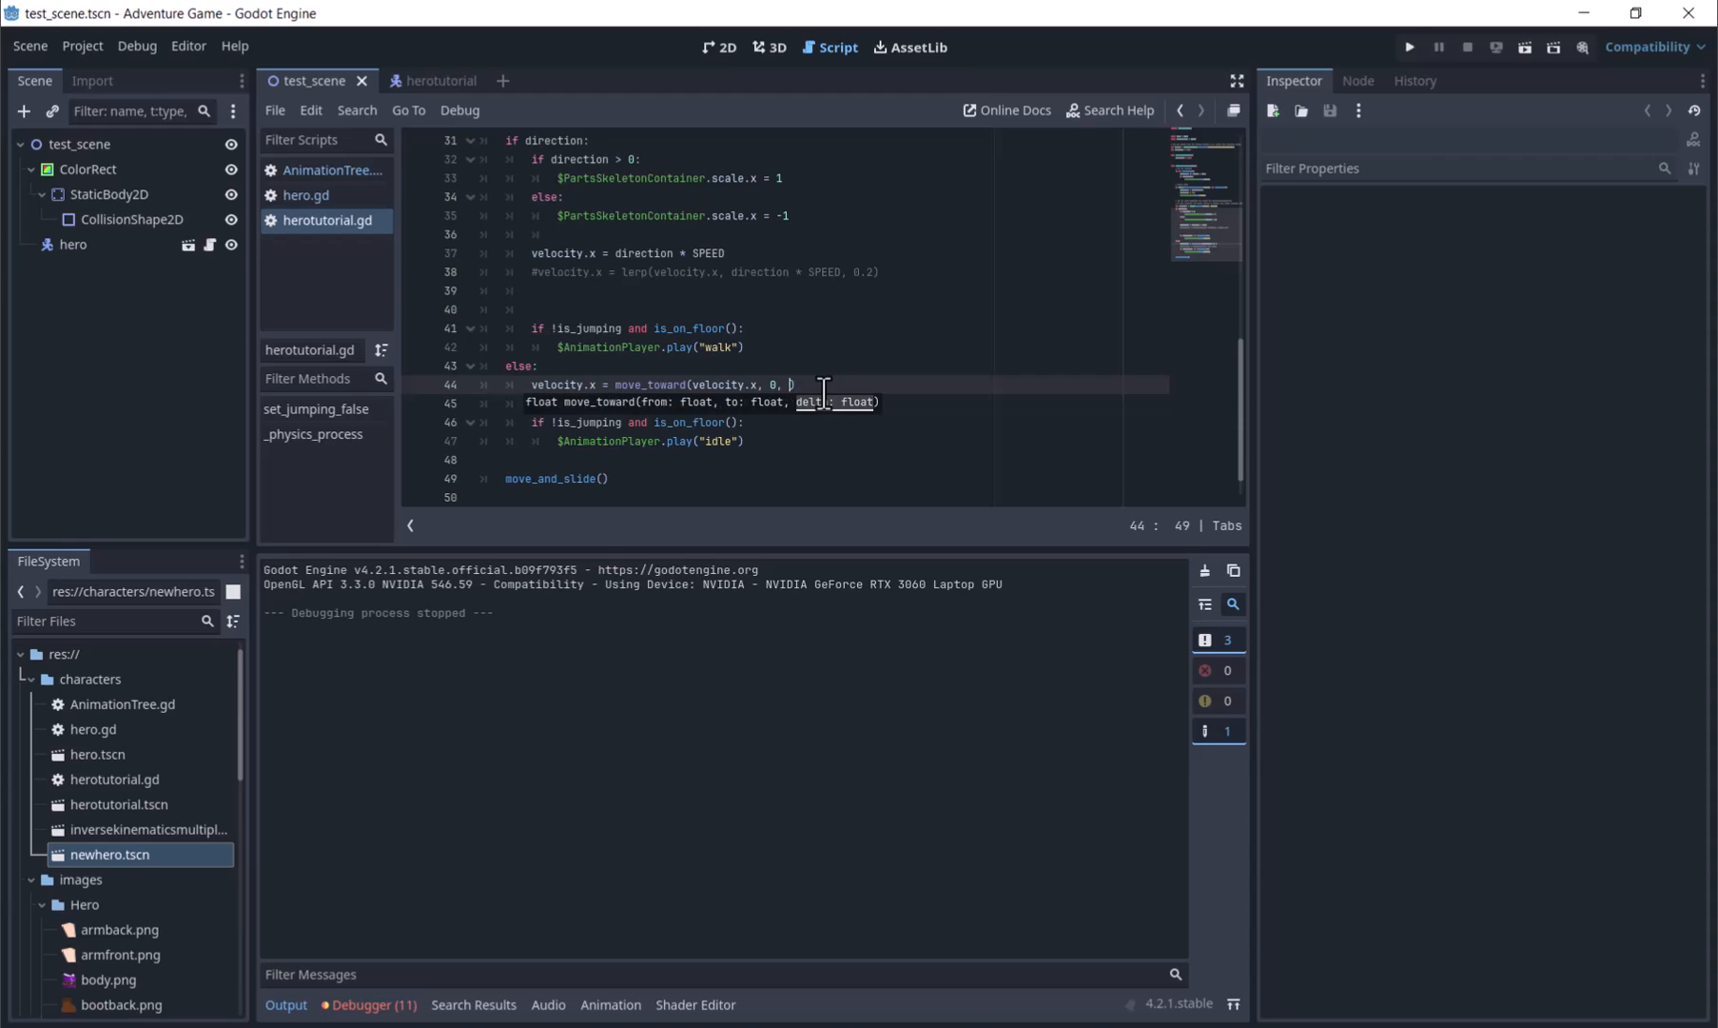
- Finish move_toward with 5, save, and add print(lerp(0, 1, ...)) tests in _ready
type("5")
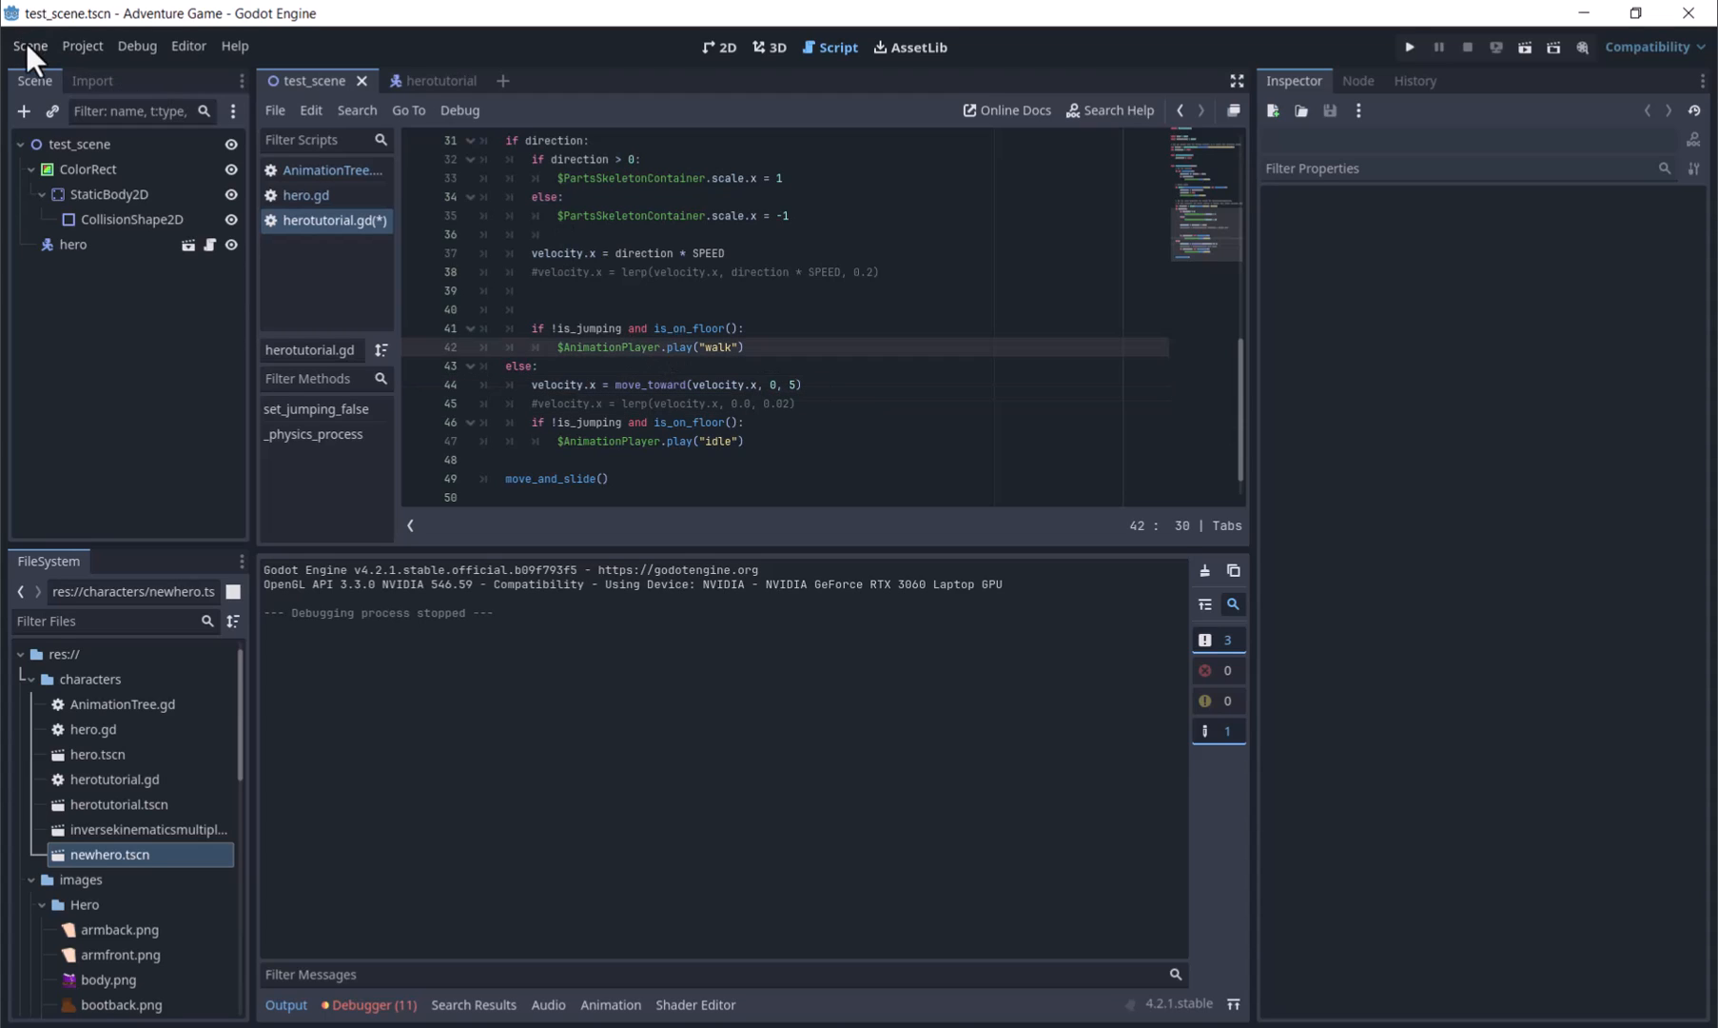
key("ctrl+s")
type("print(p")
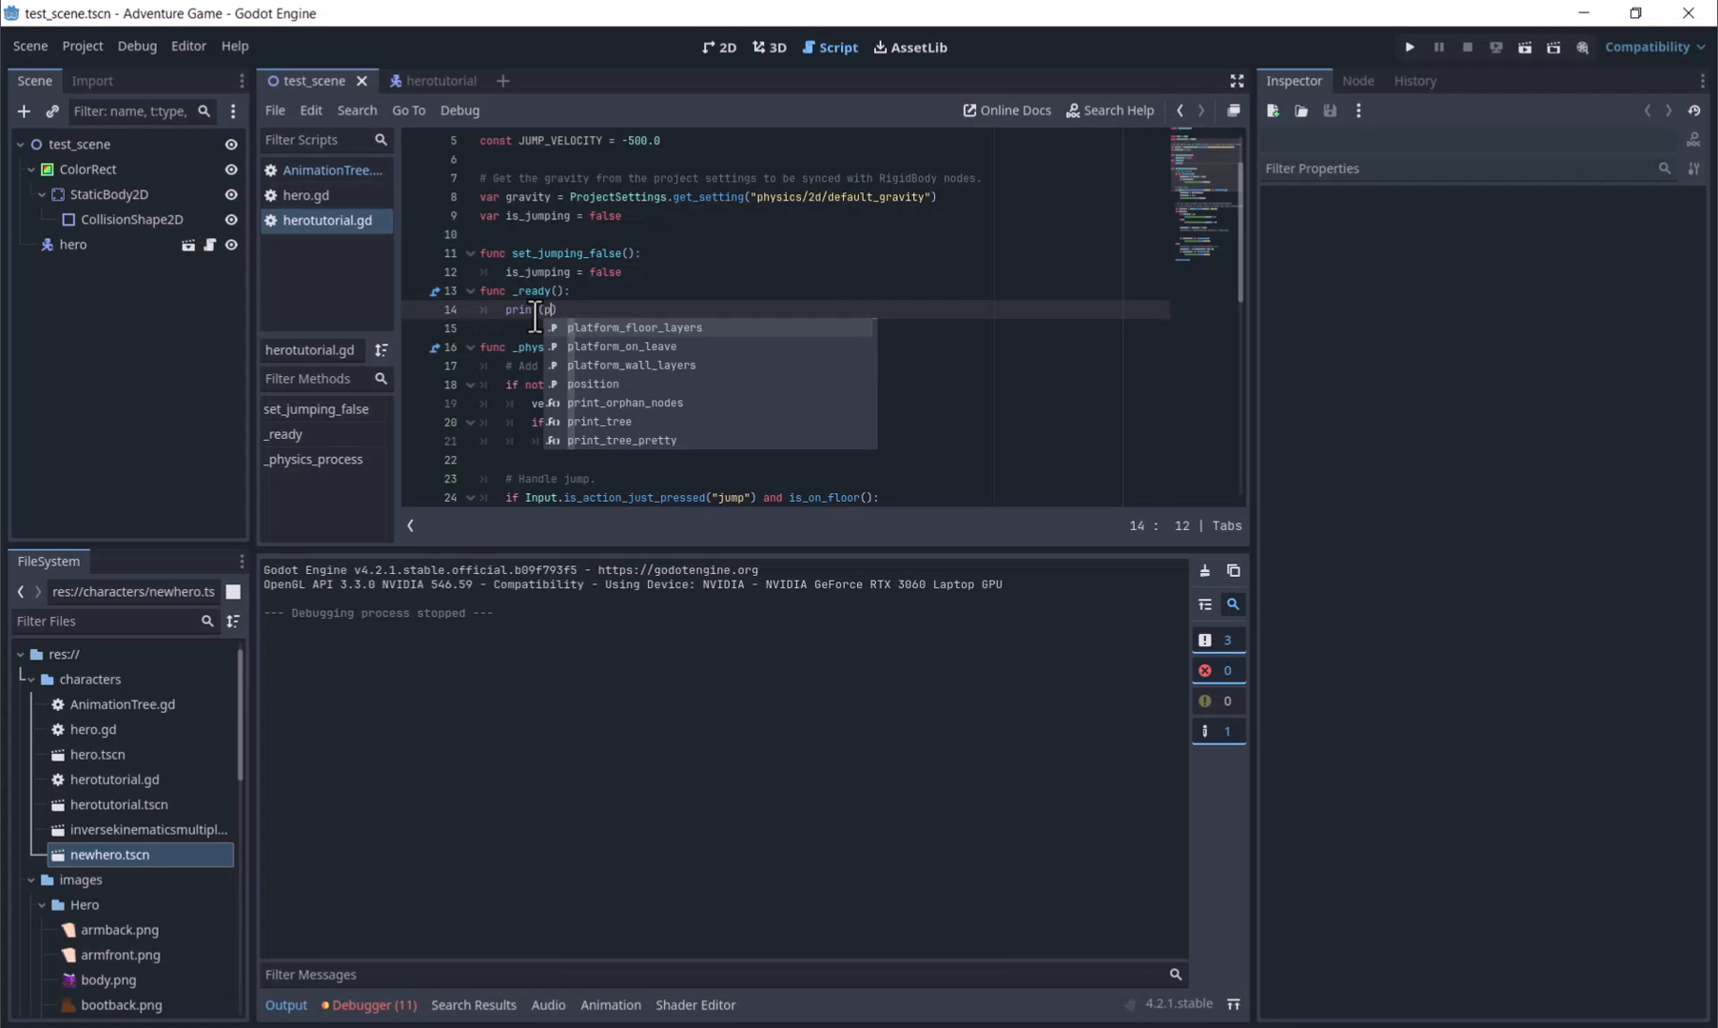
type("lerp(0)")
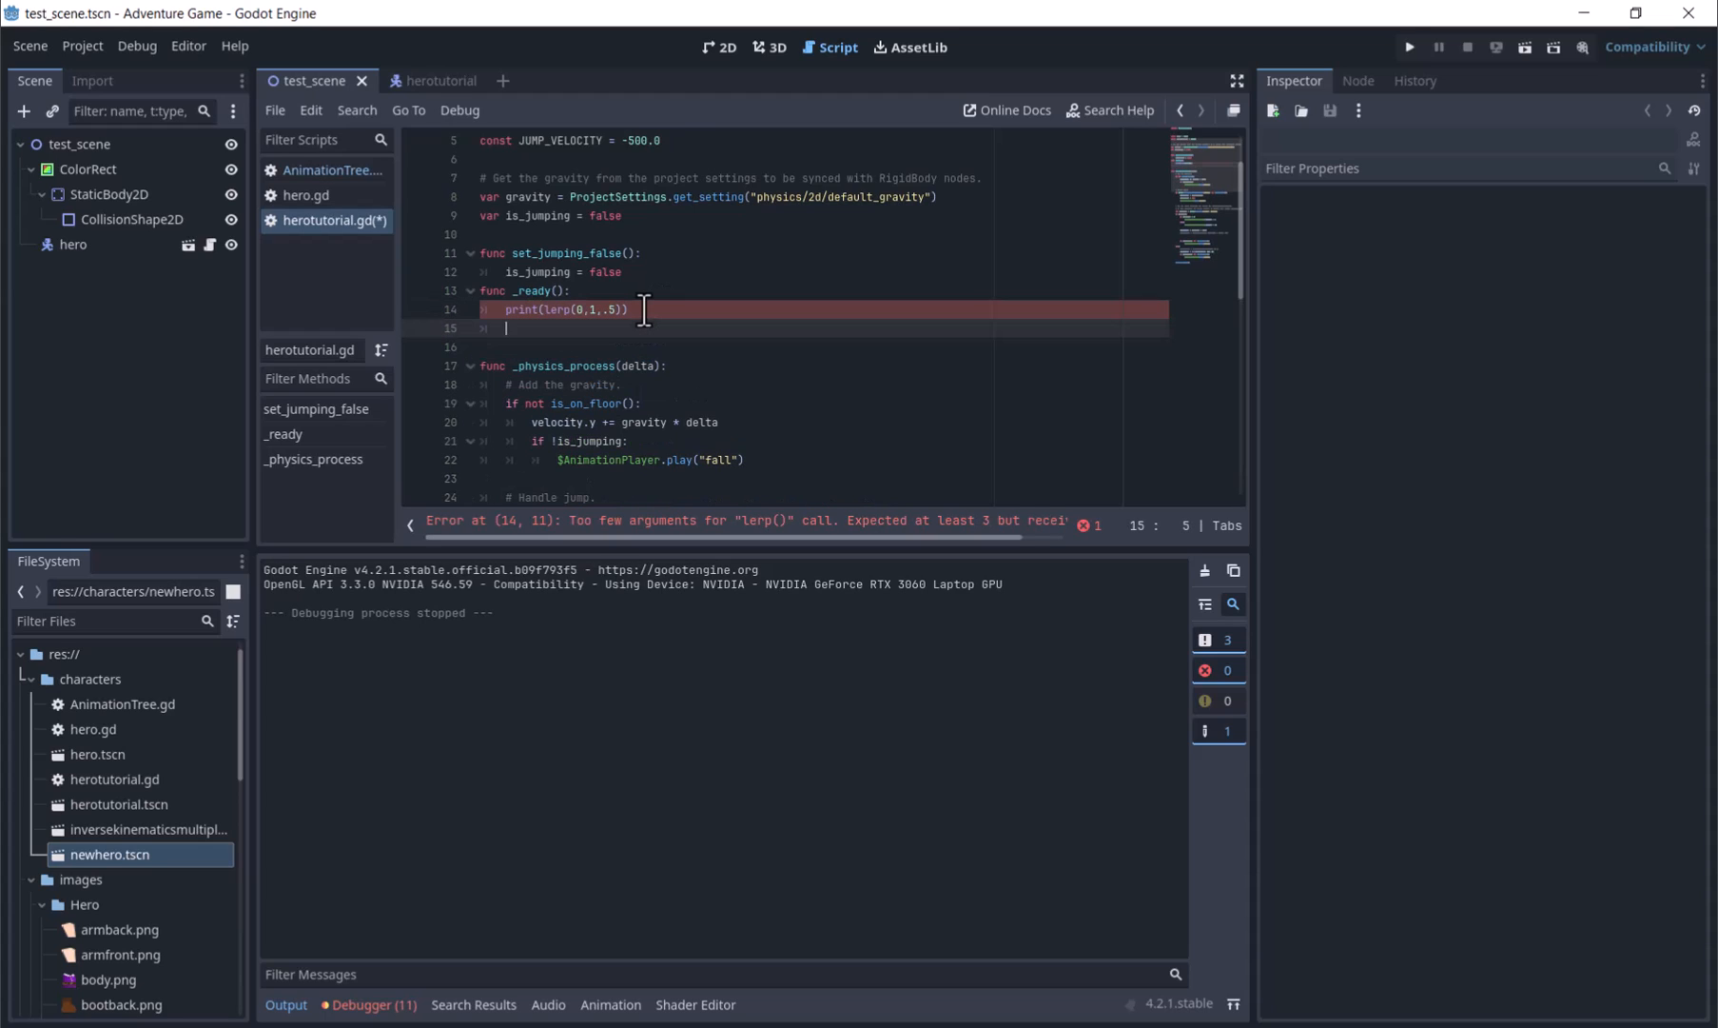
type("print")
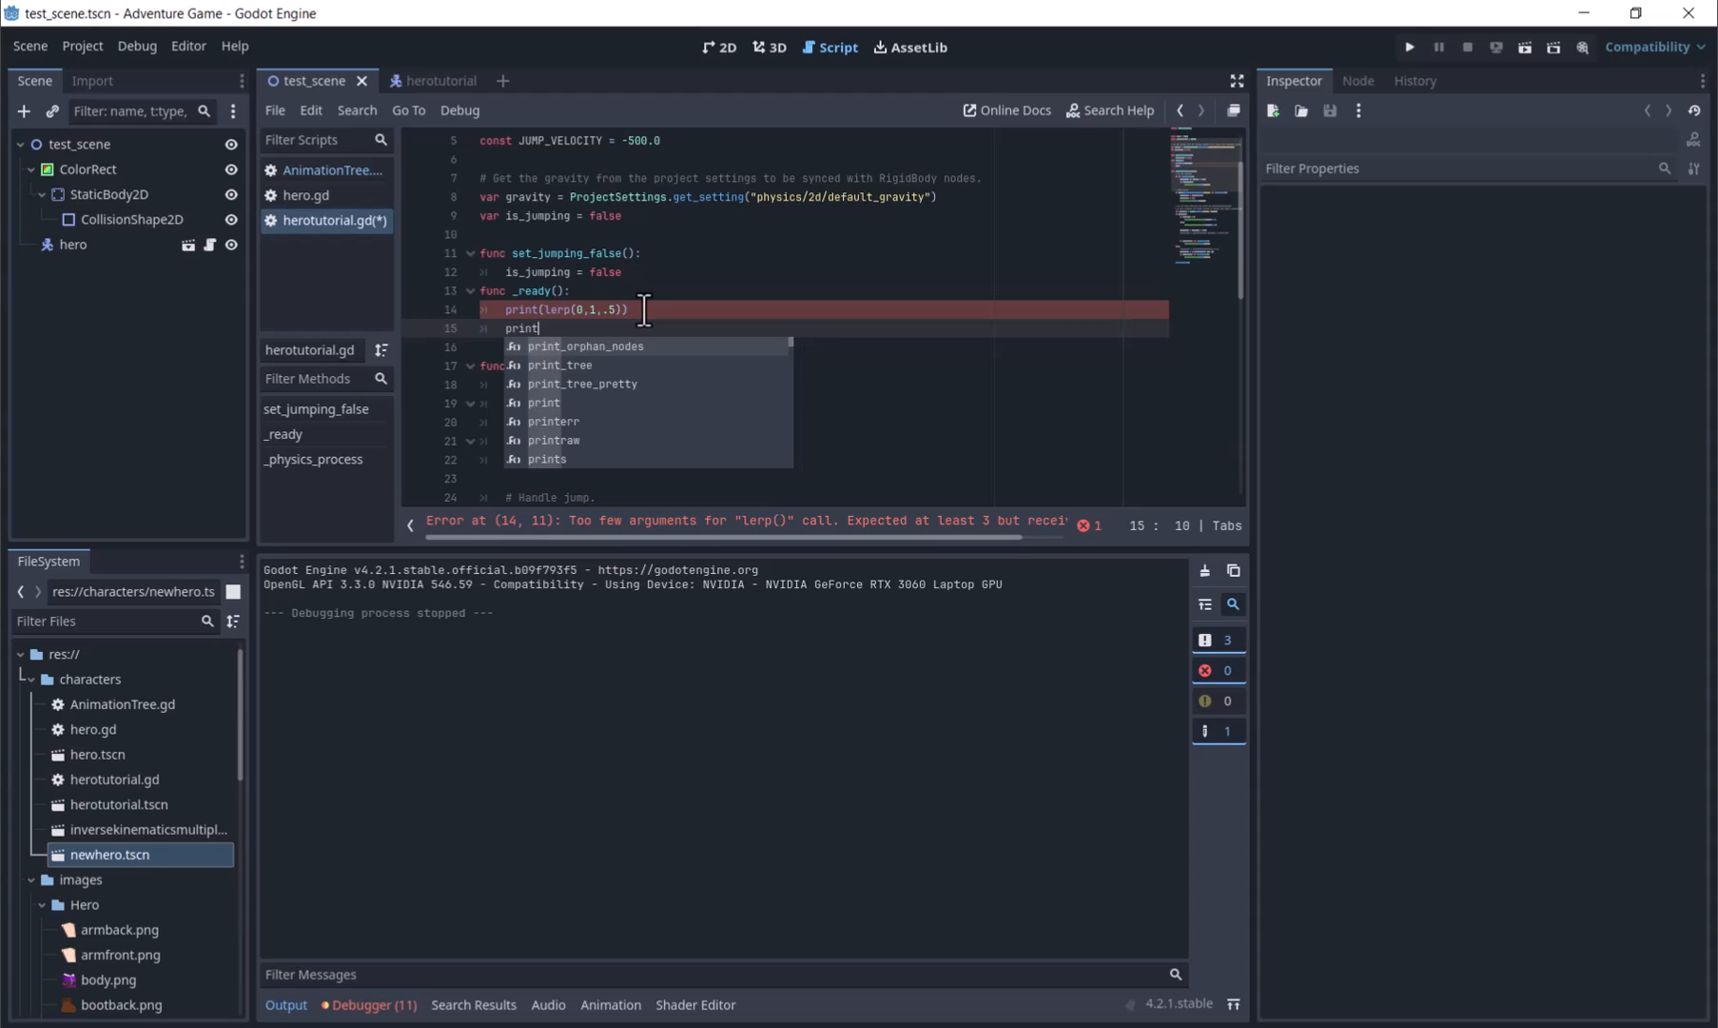
type("(lerp(0, 1, .2")
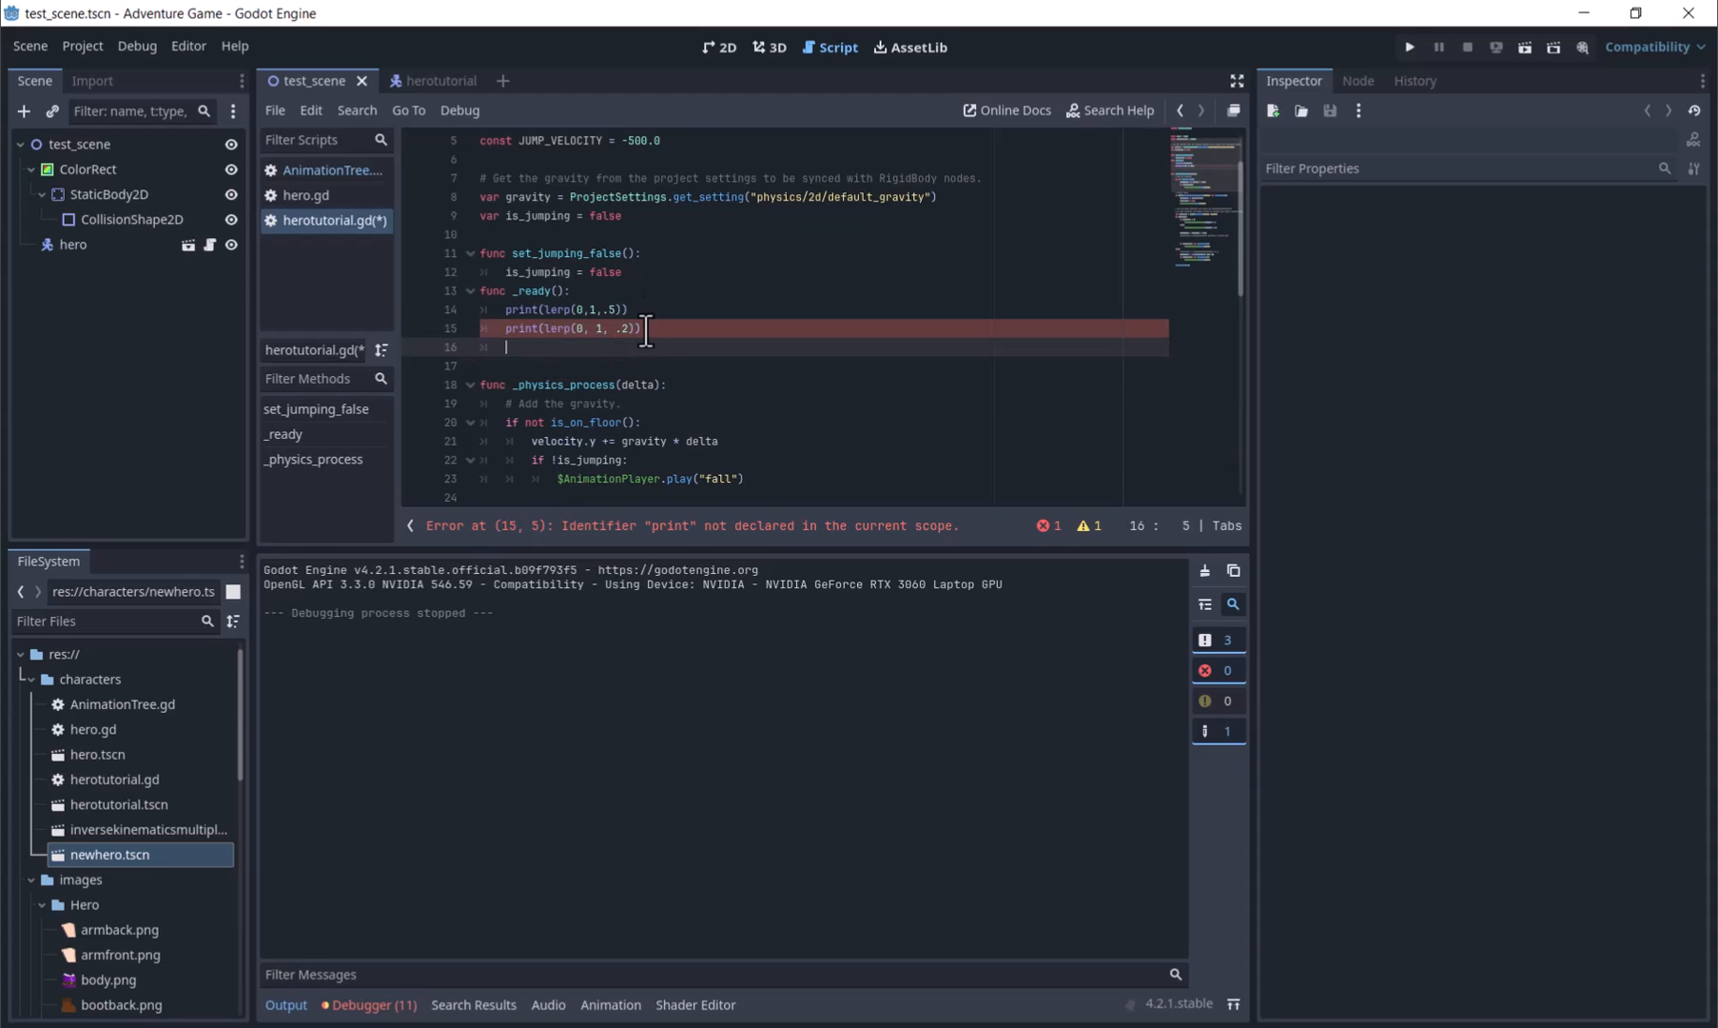
type("print(lerp(0, 1, 1")
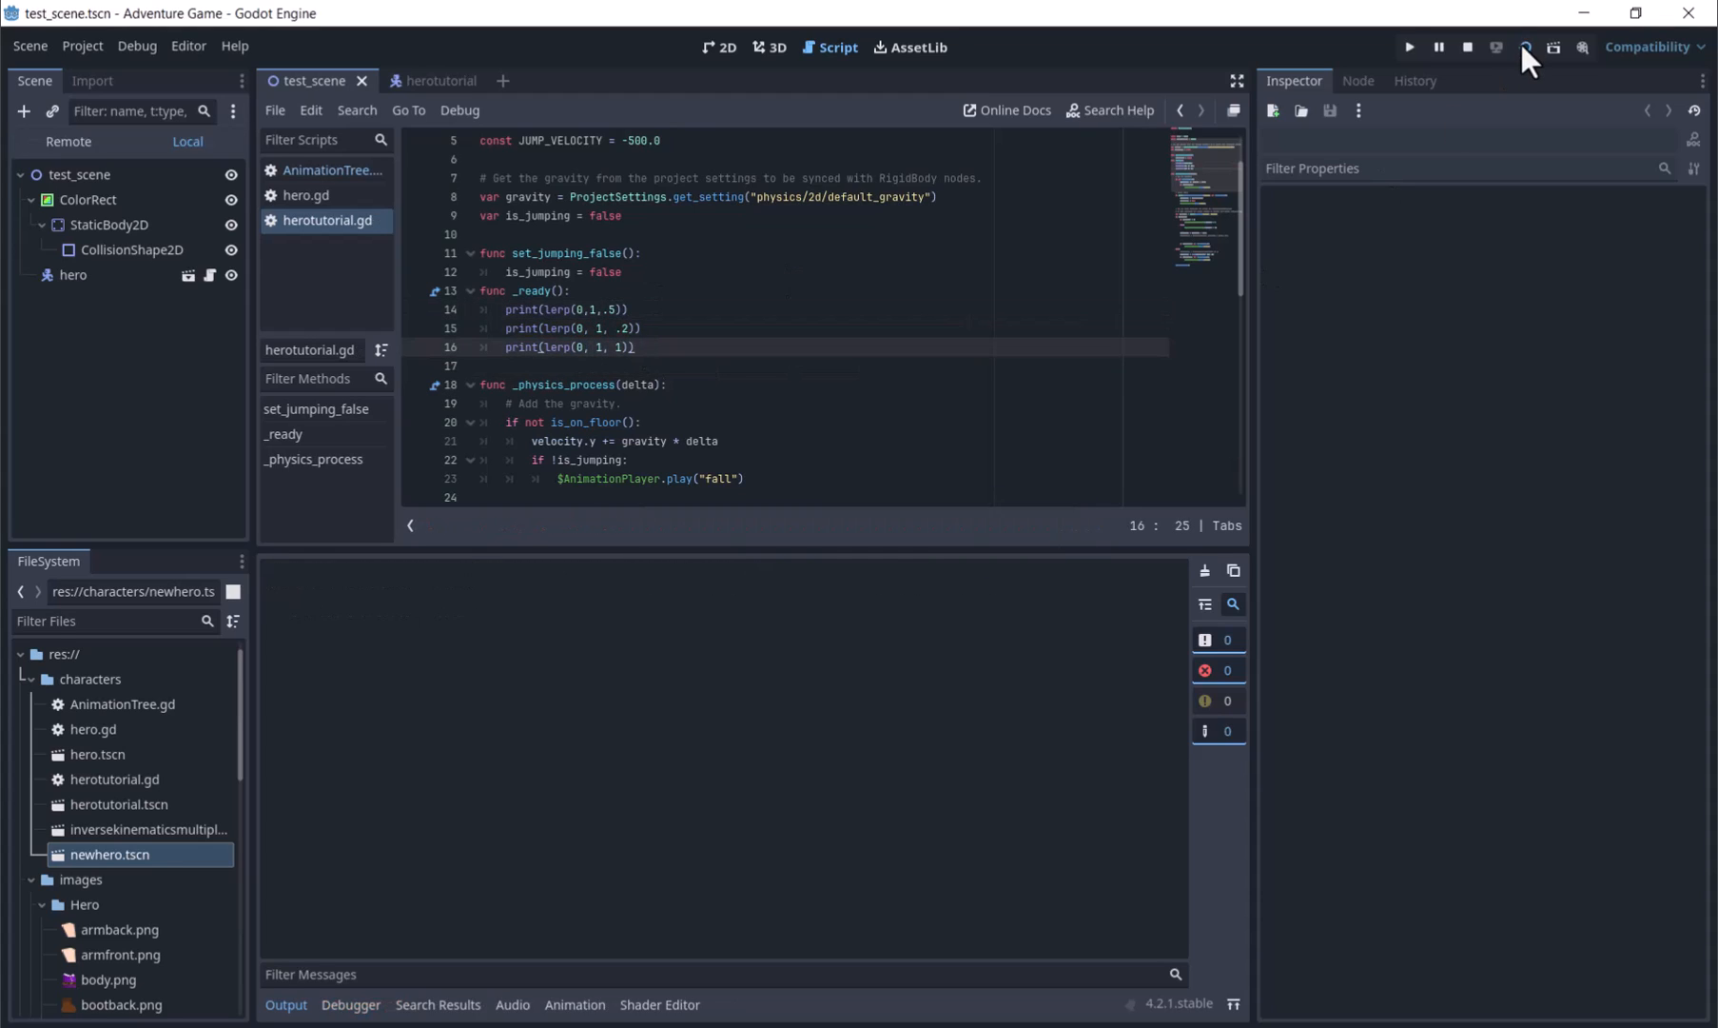
- Run the scene to see lerp output 0.5, 0.2 and 1, then close the game
left_click(1410, 48)
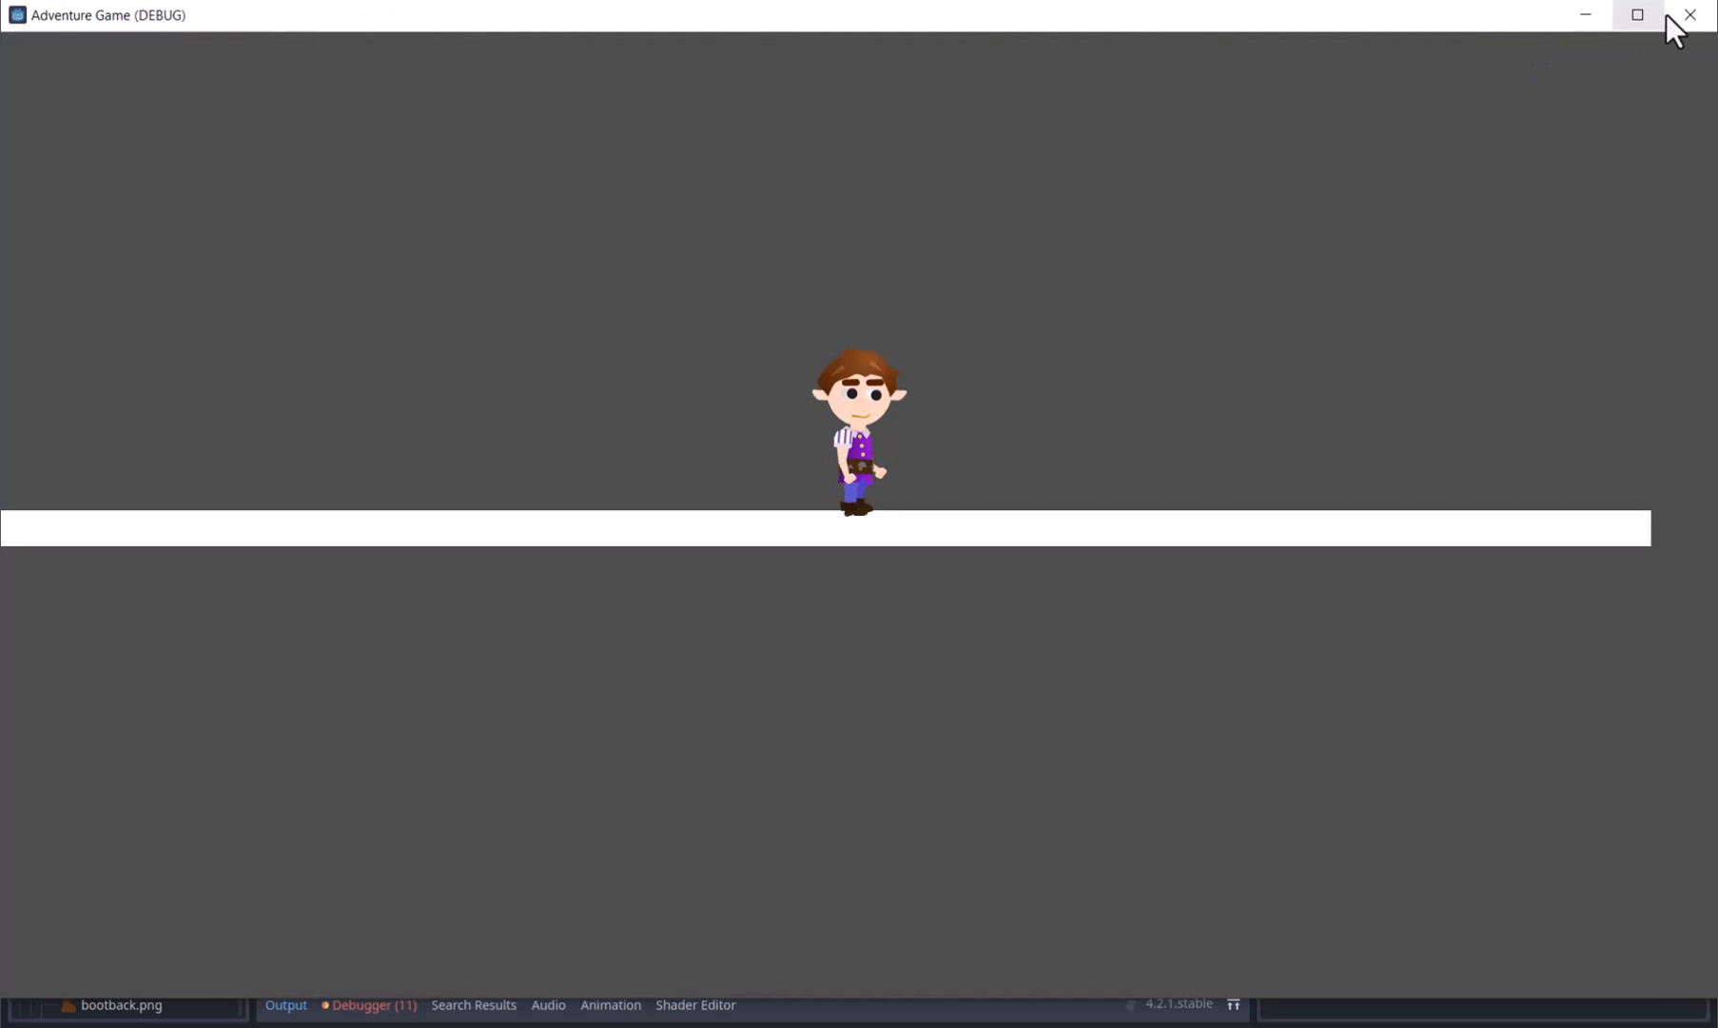
left_click(1689, 14)
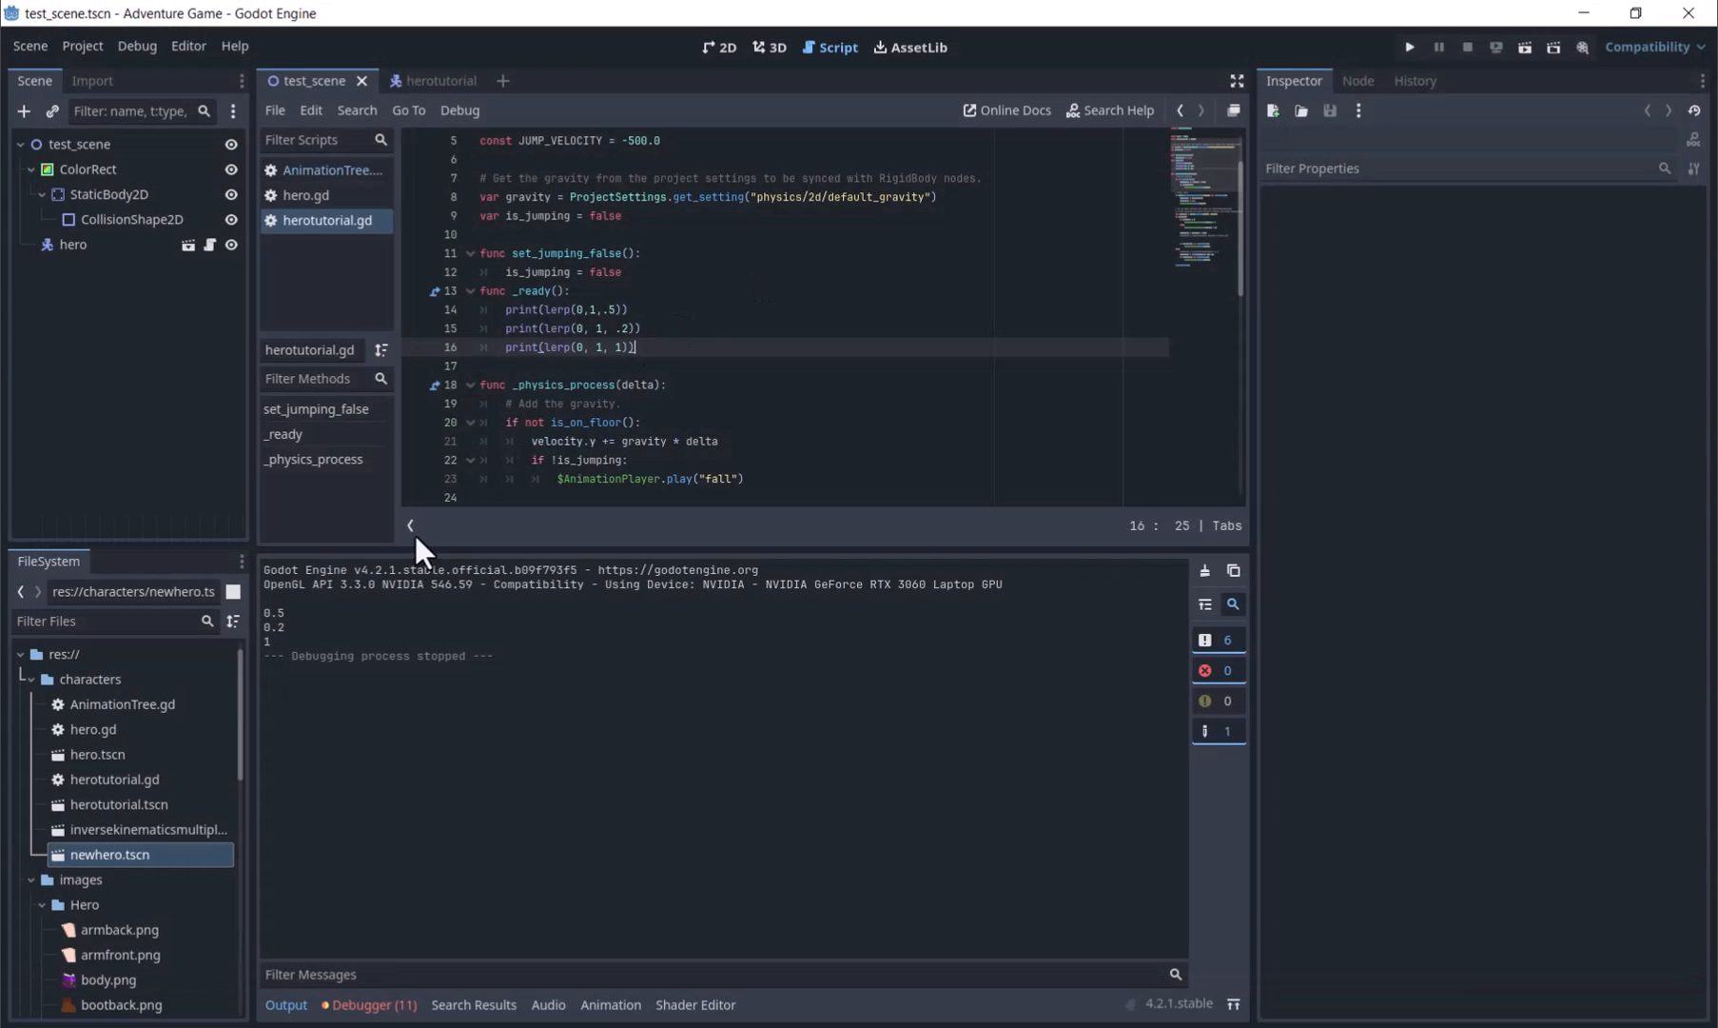
mouse_move(414, 600)
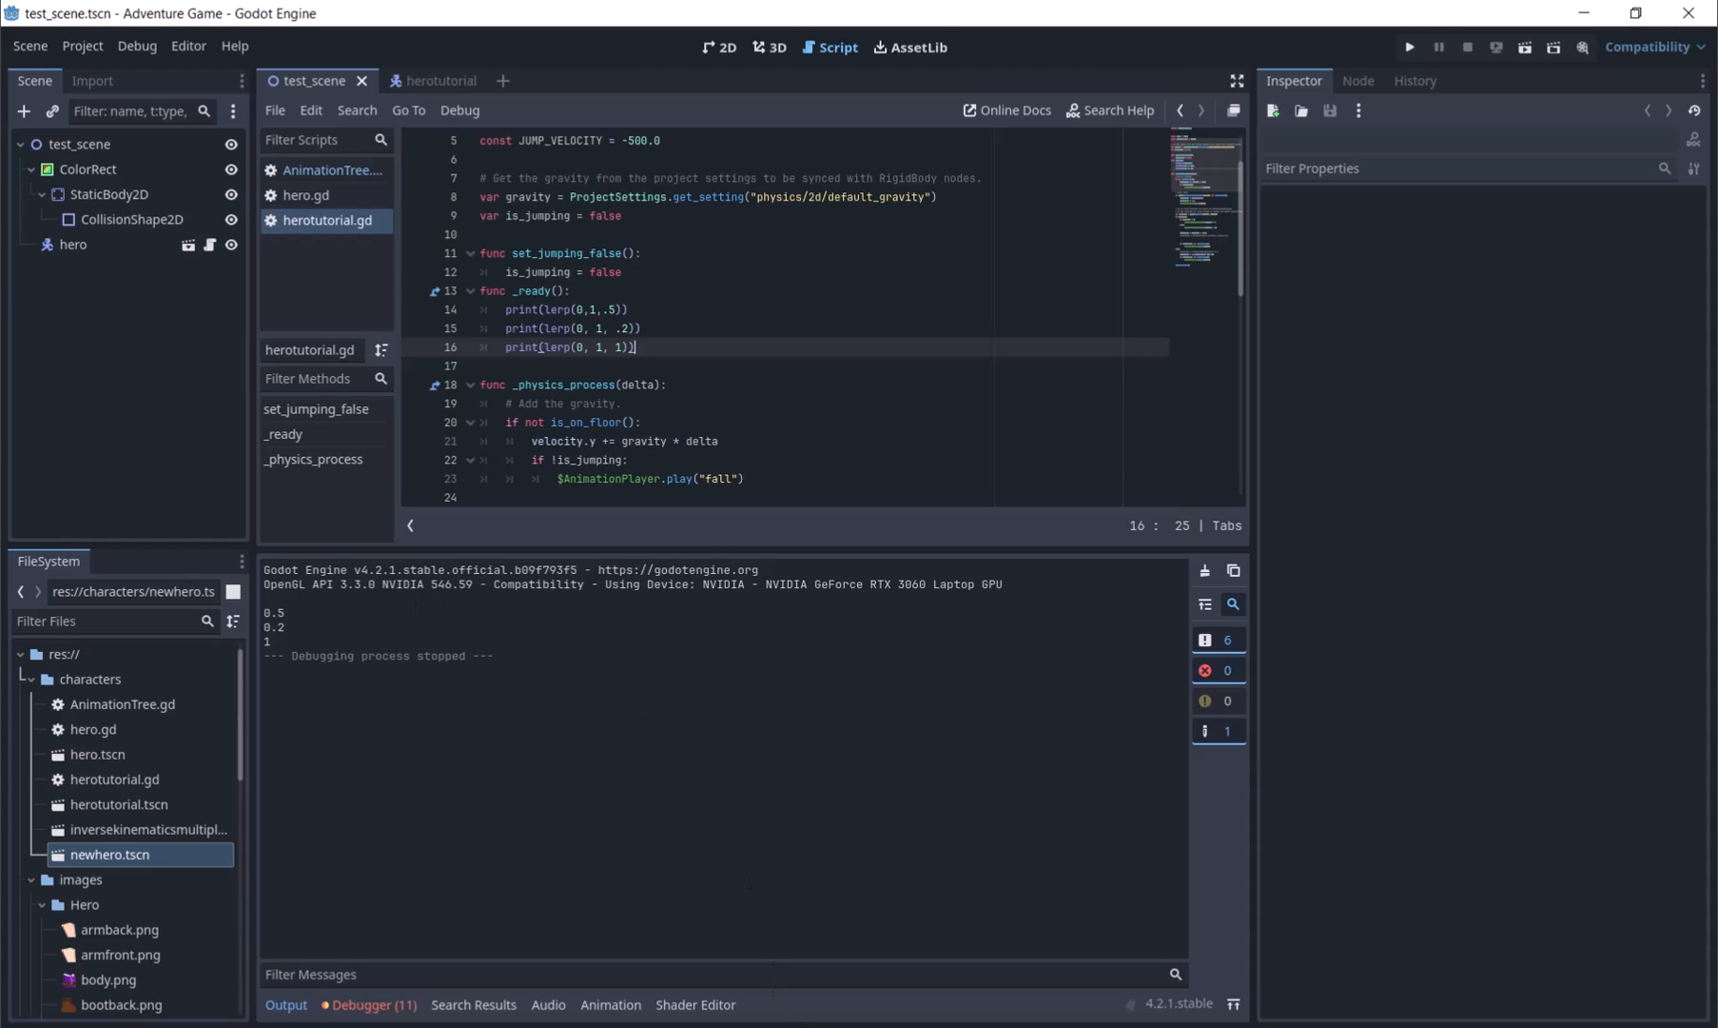
scroll("down", 3)
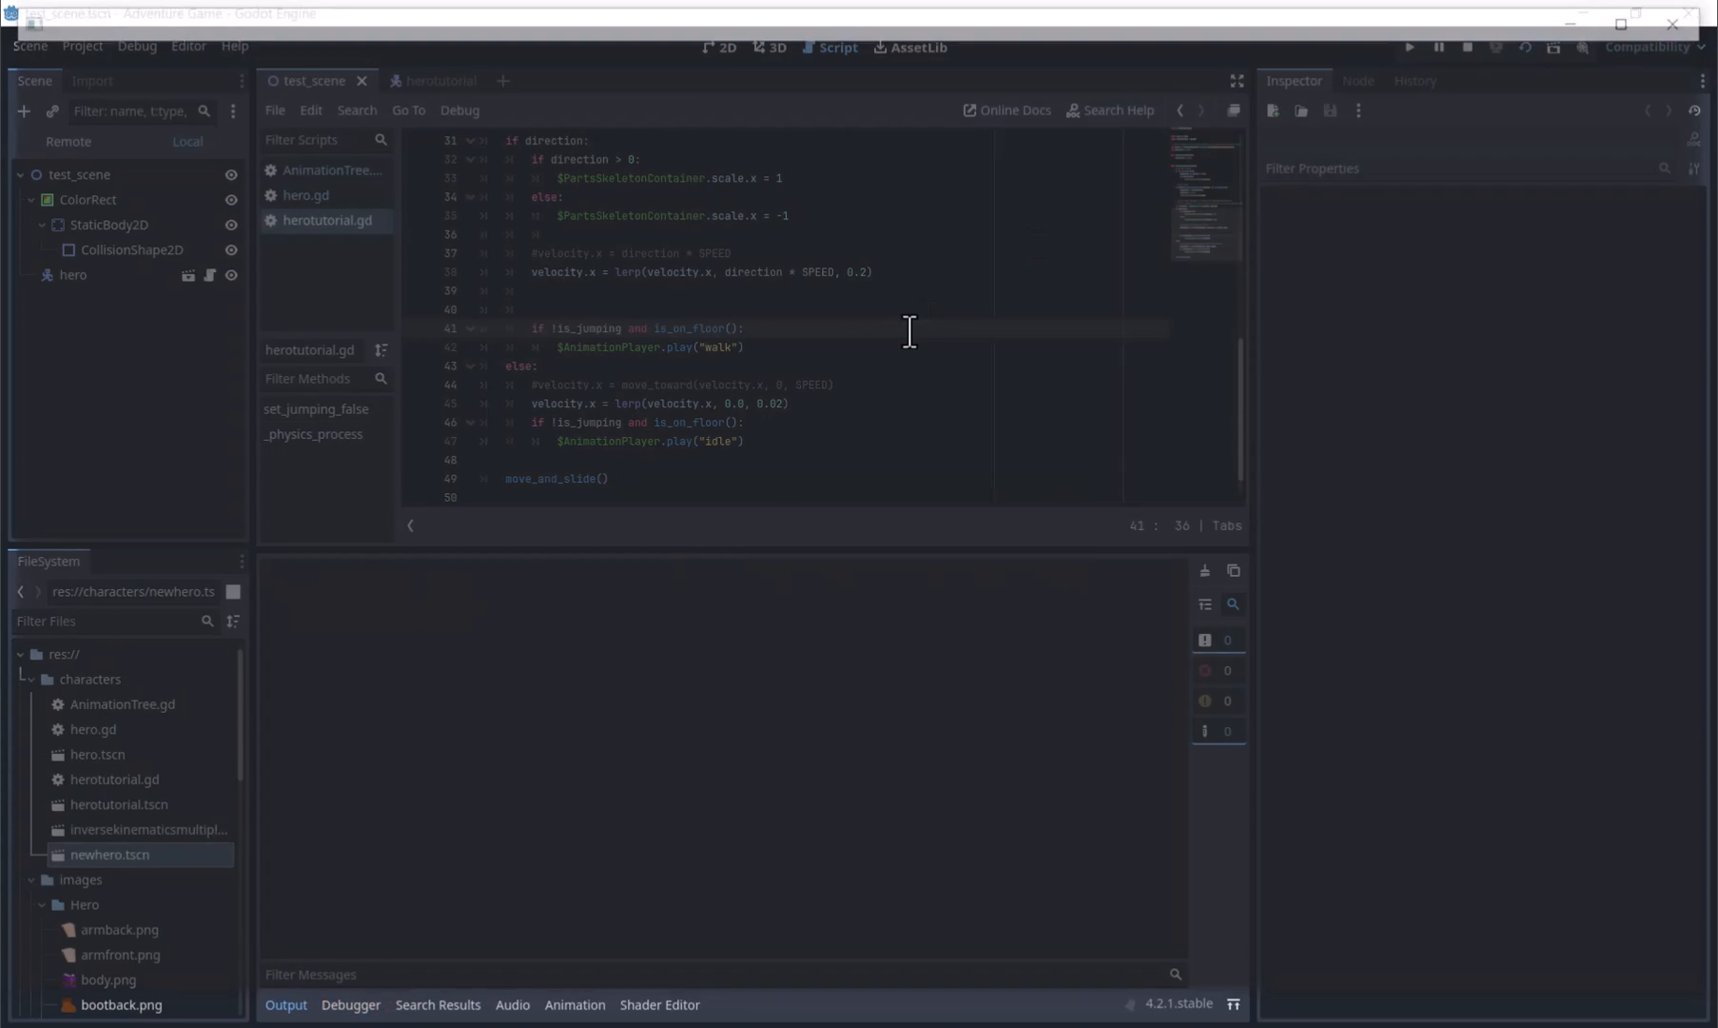
- Print velocity.x while stopping, then test move_toward against lerp(velocity.x, 0.0, 0.02)
left_click(1409, 45)
type("5")
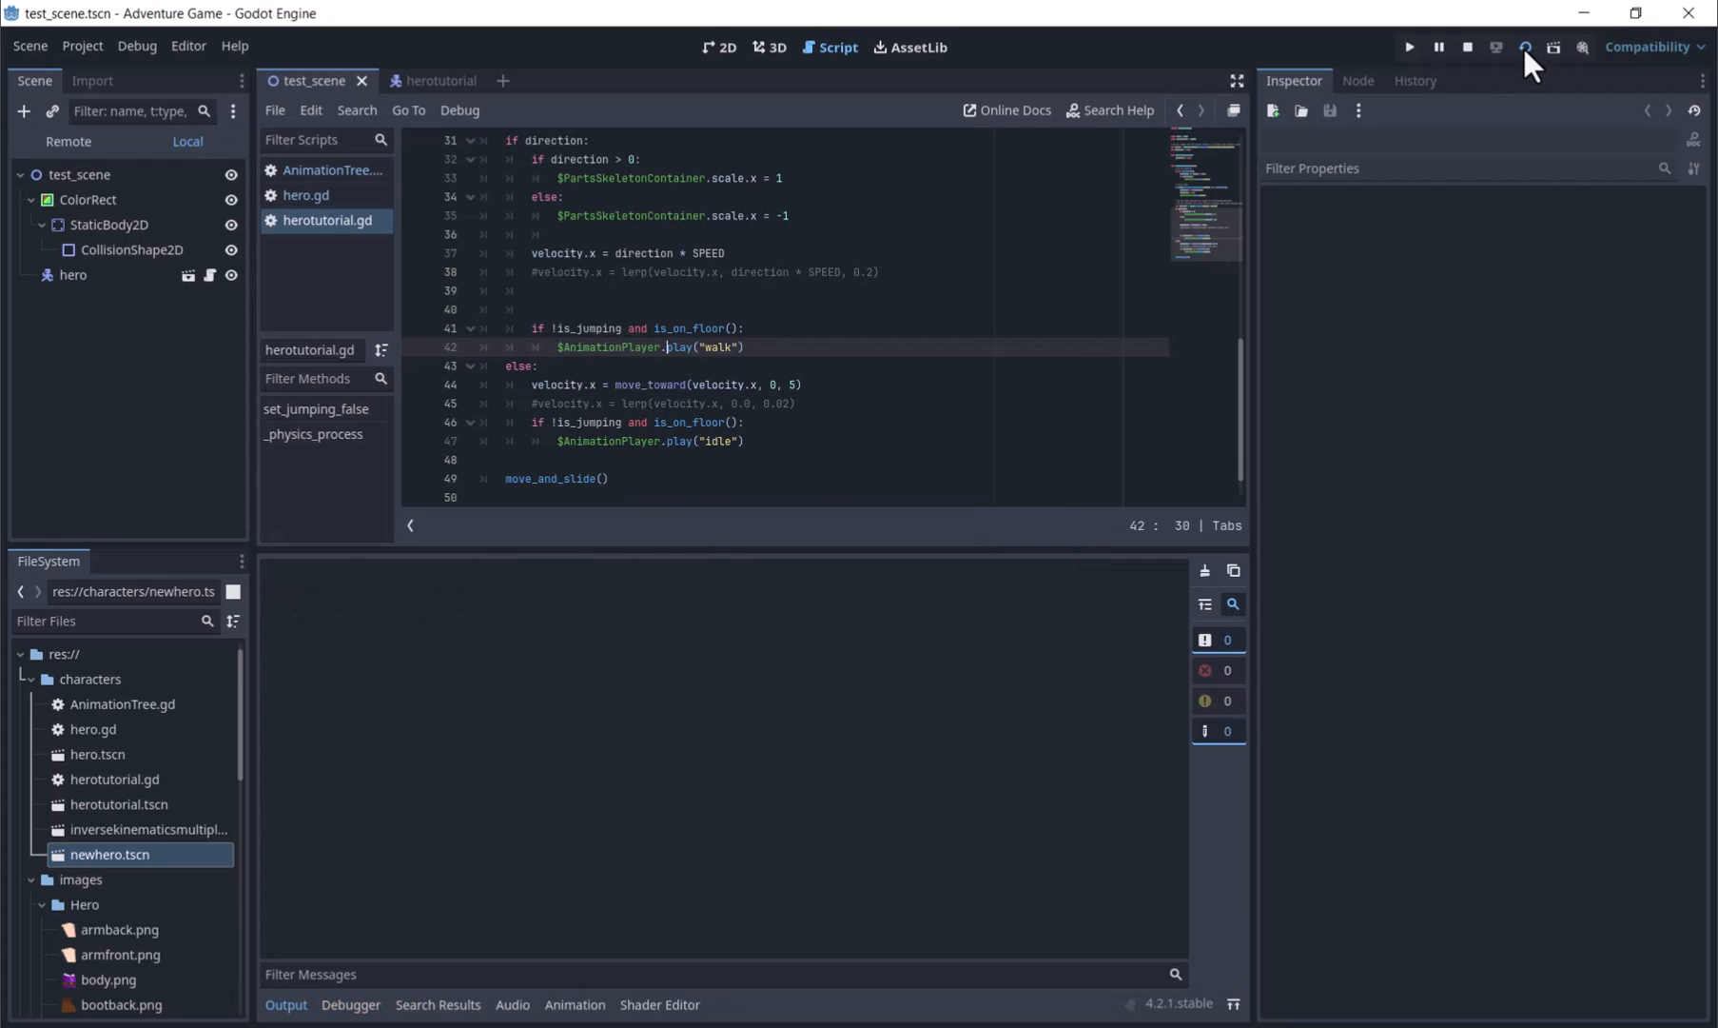
left_click(1410, 47)
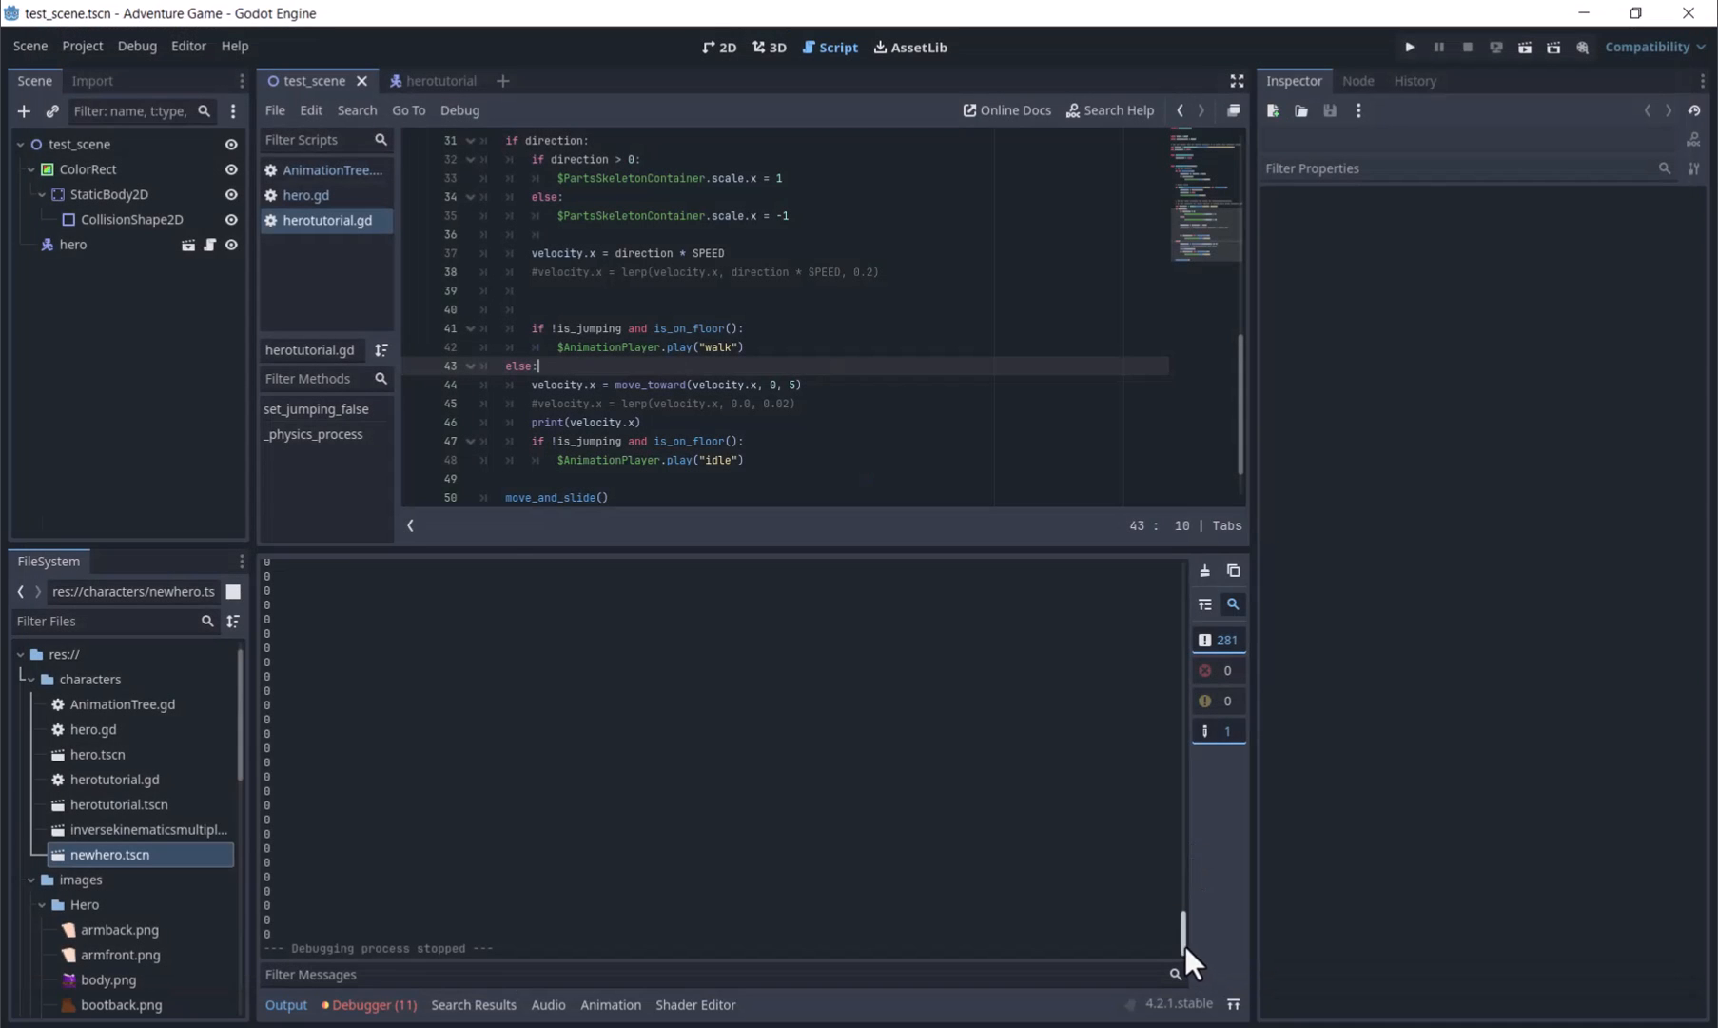
scroll("up", 3)
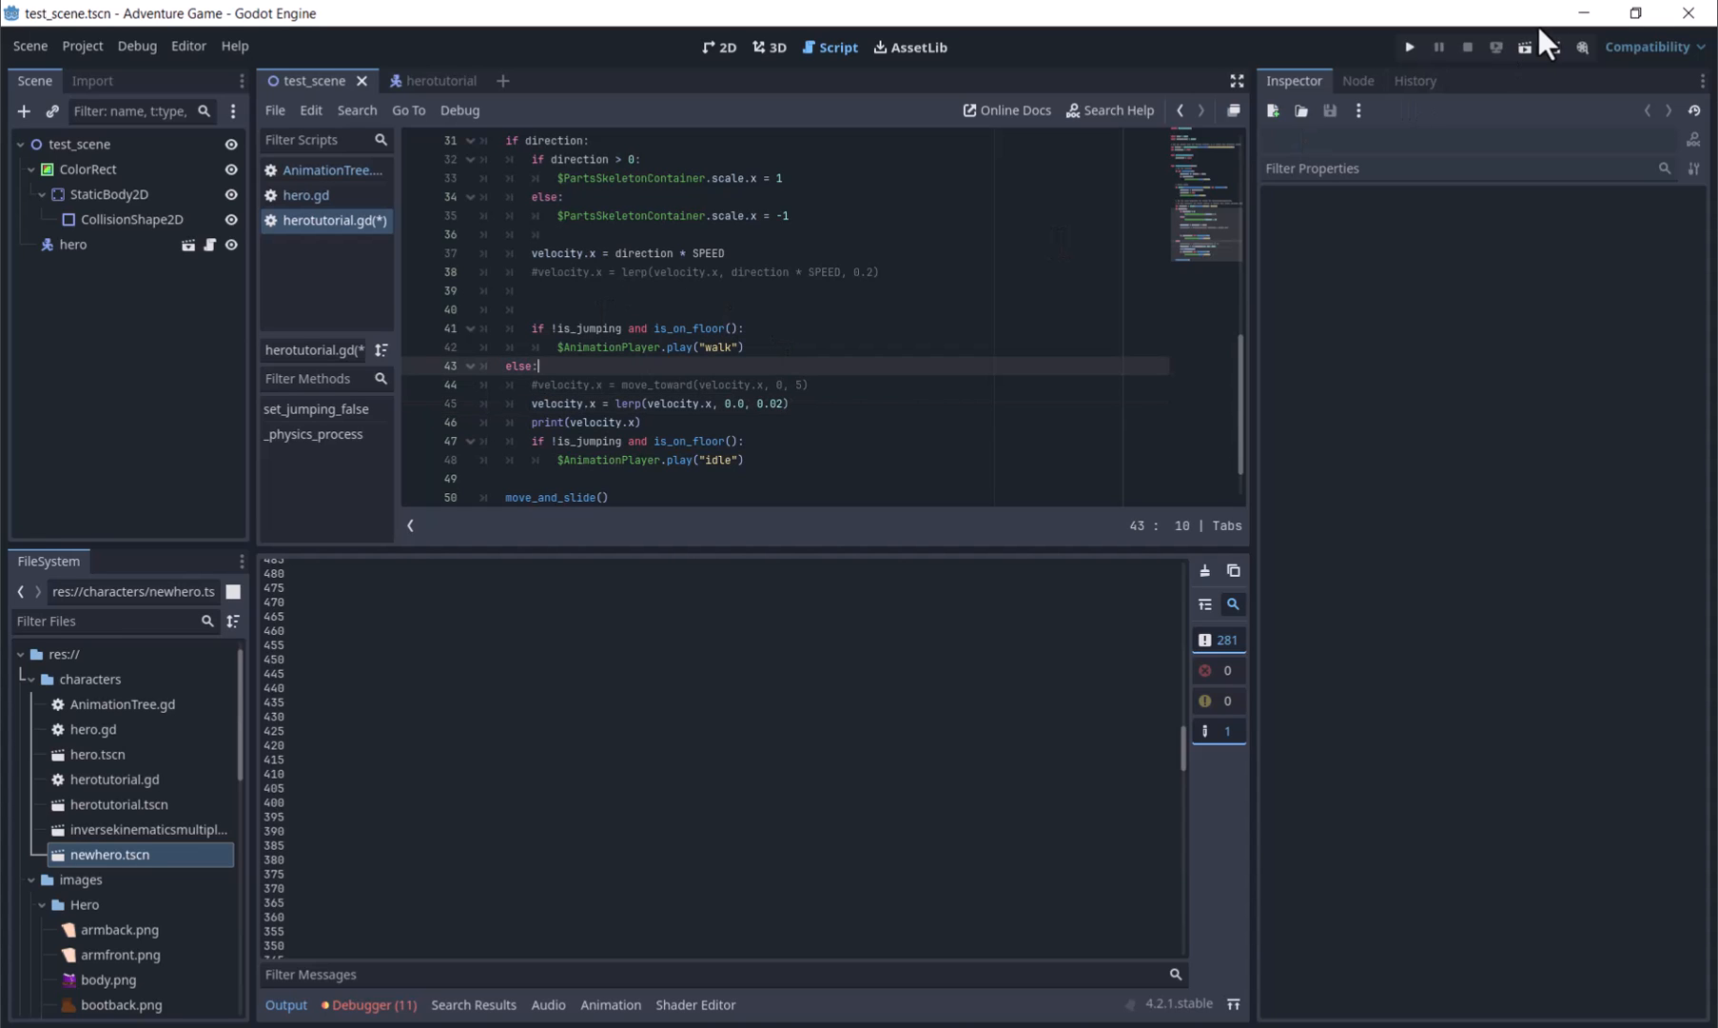
left_click(1409, 45)
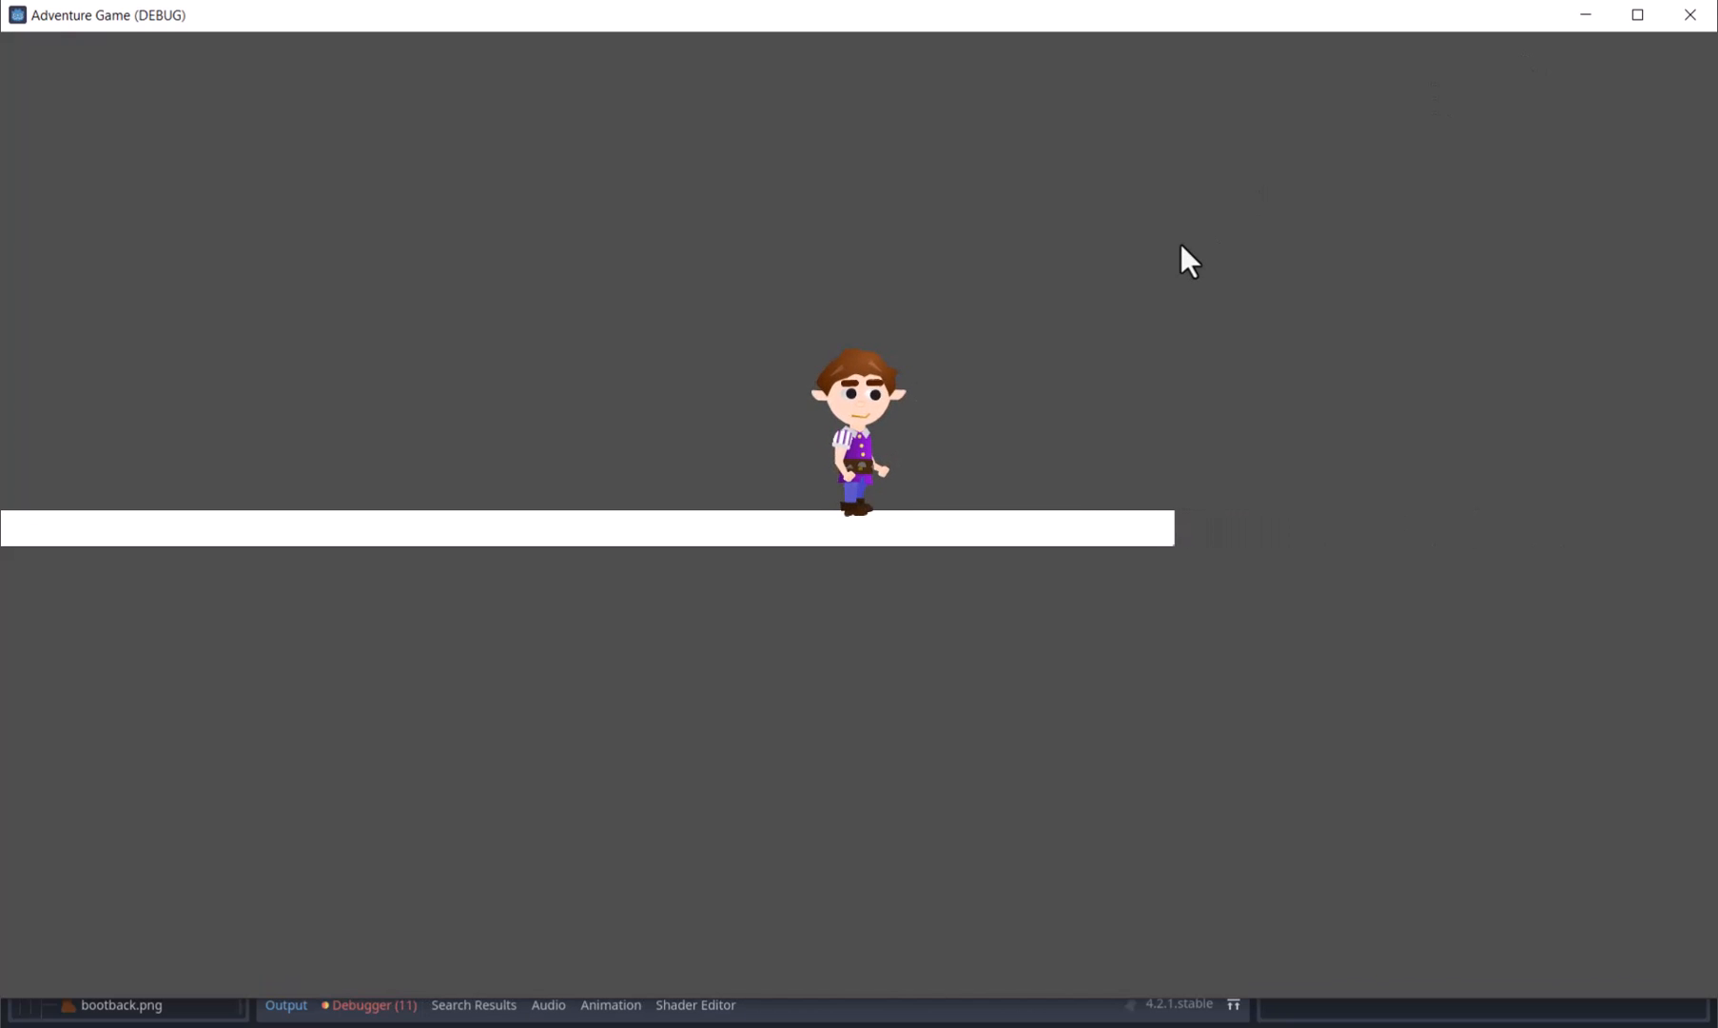
mouse_move(1444, 182)
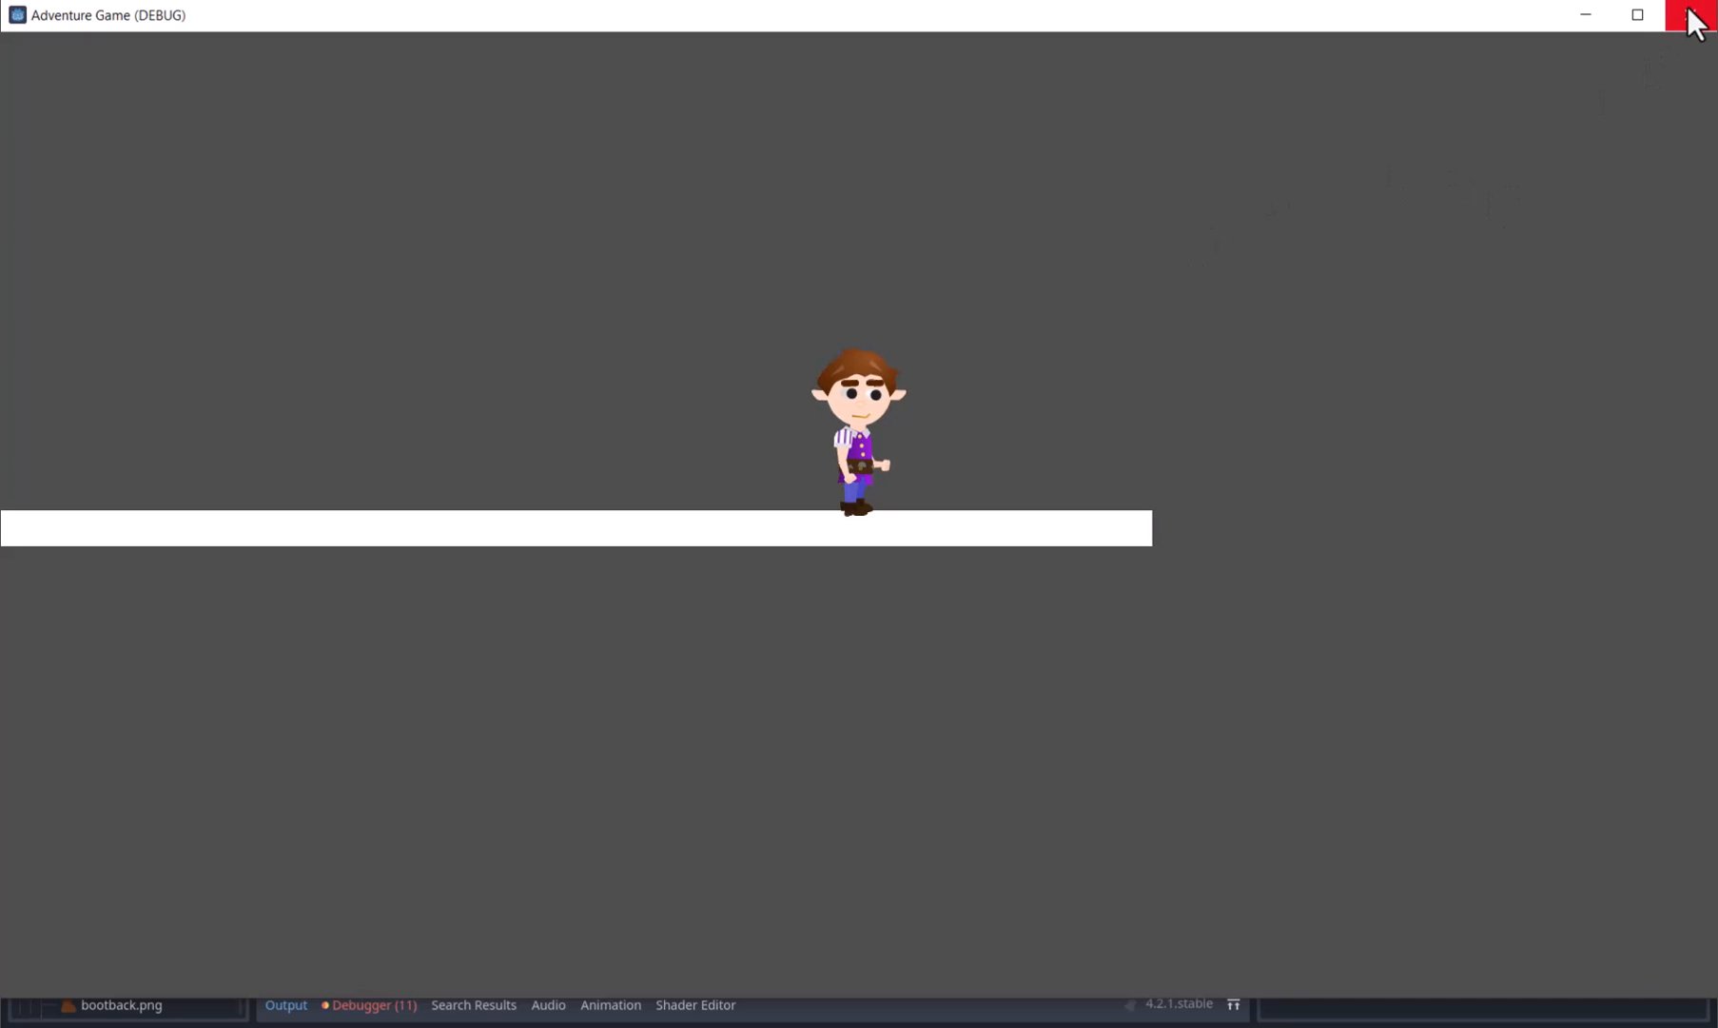
left_click(1694, 20)
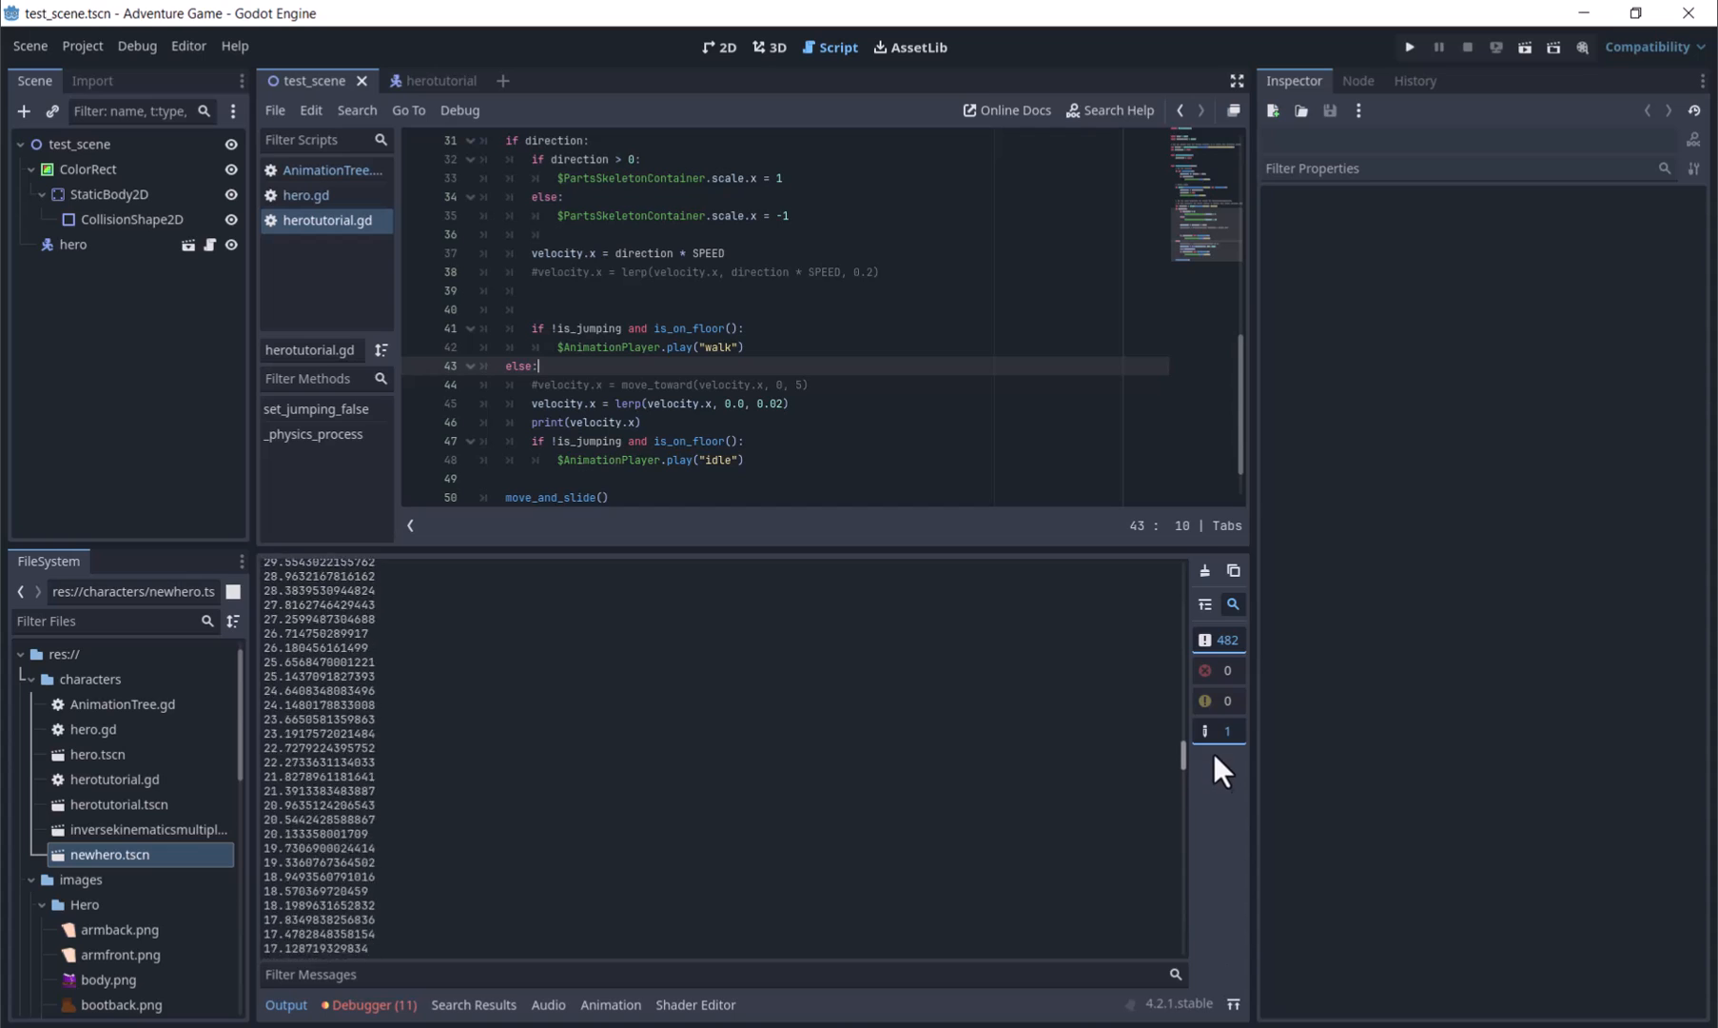
left_click(420, 80)
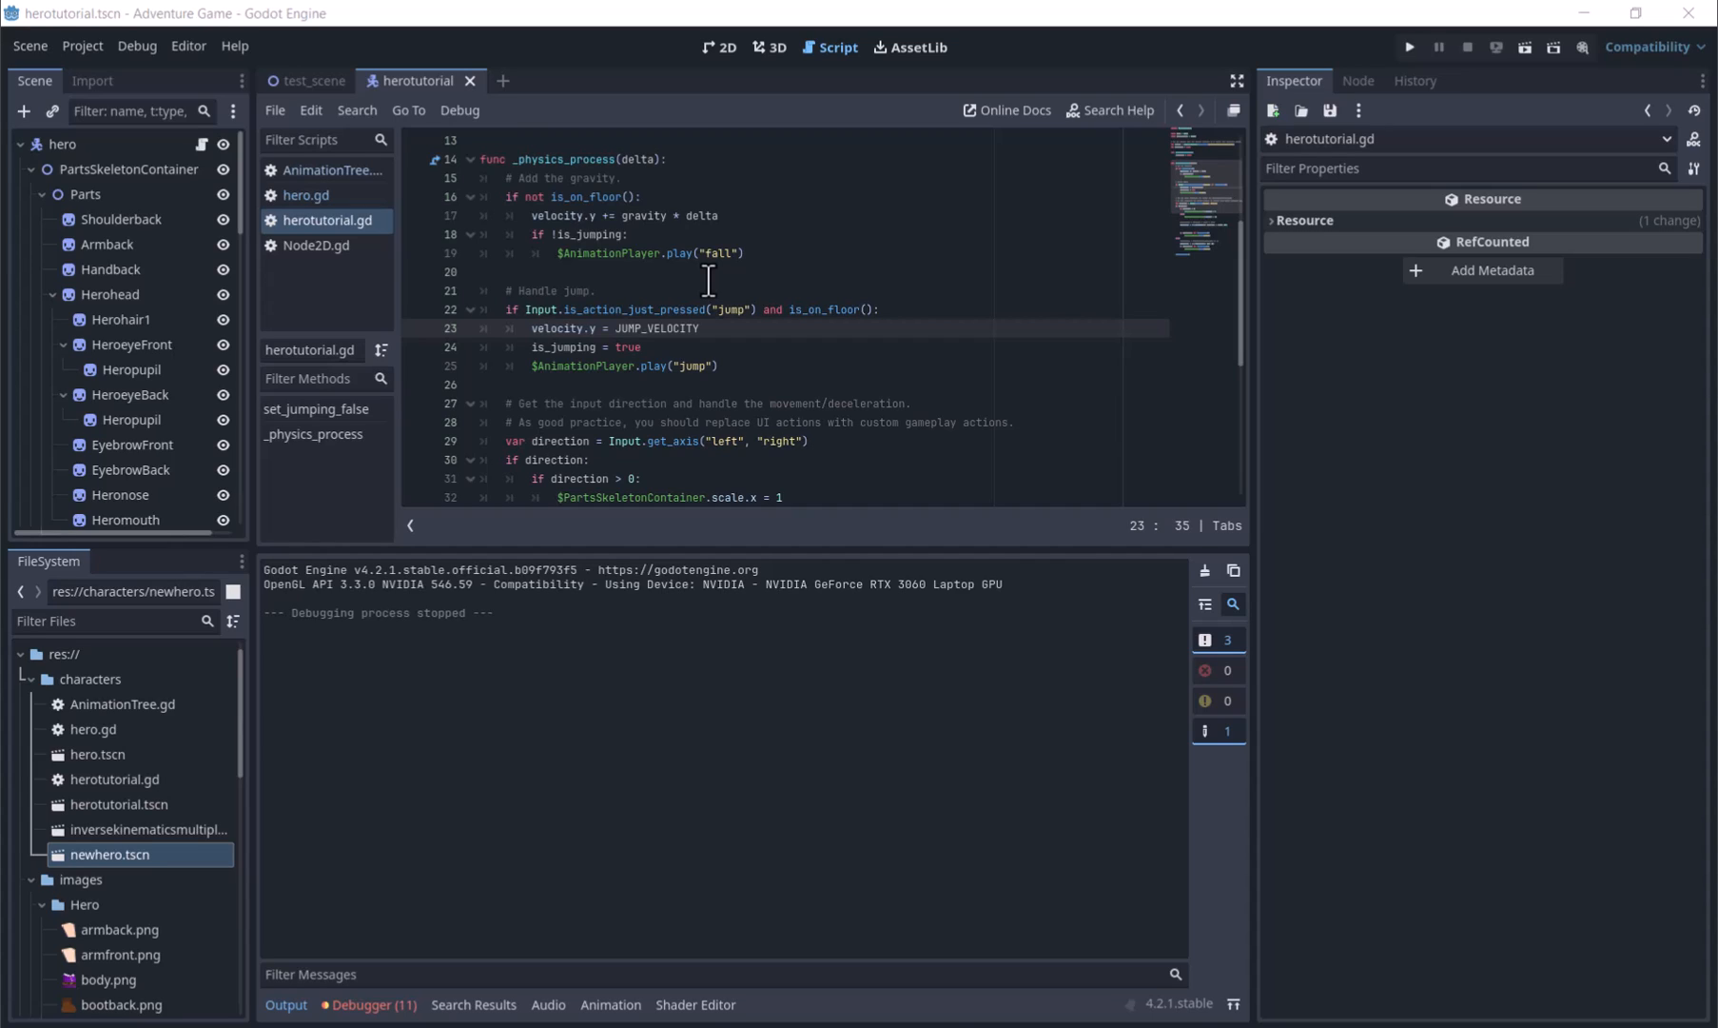
mouse_move(732, 215)
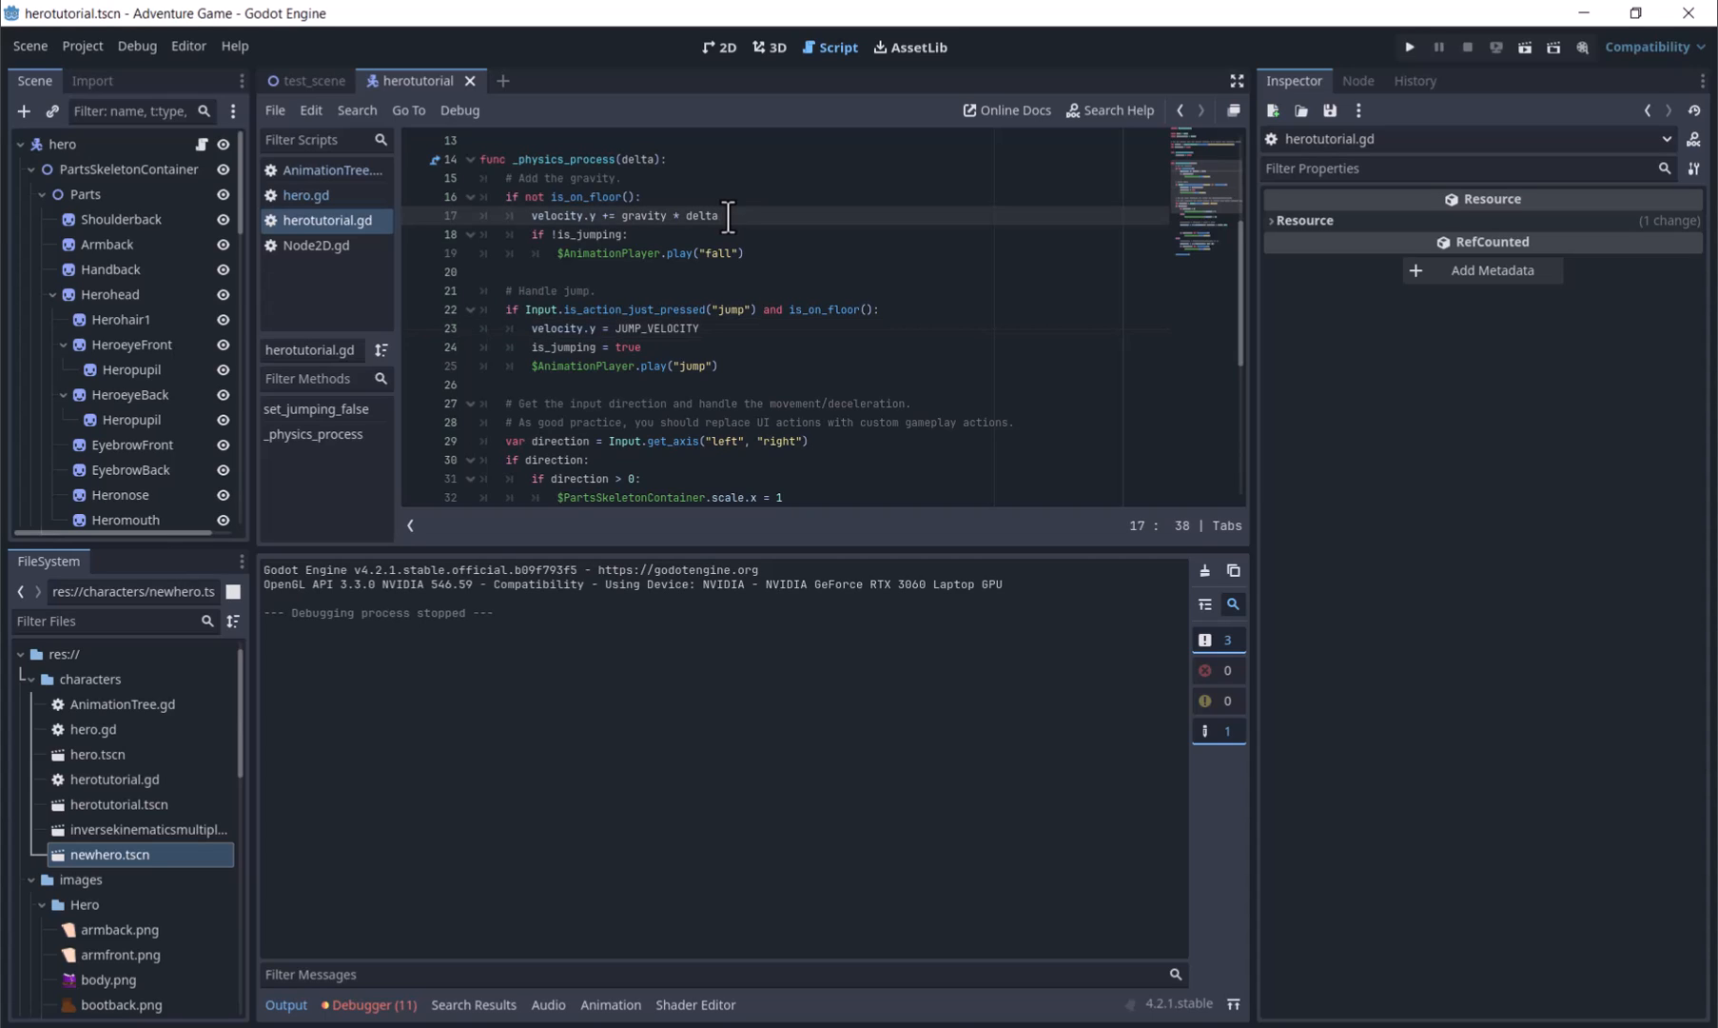
- Multiply JUMP_VELOCITY and the walk lerp target by delta, test, and rerun with 30000 speeds
left_click(706, 329)
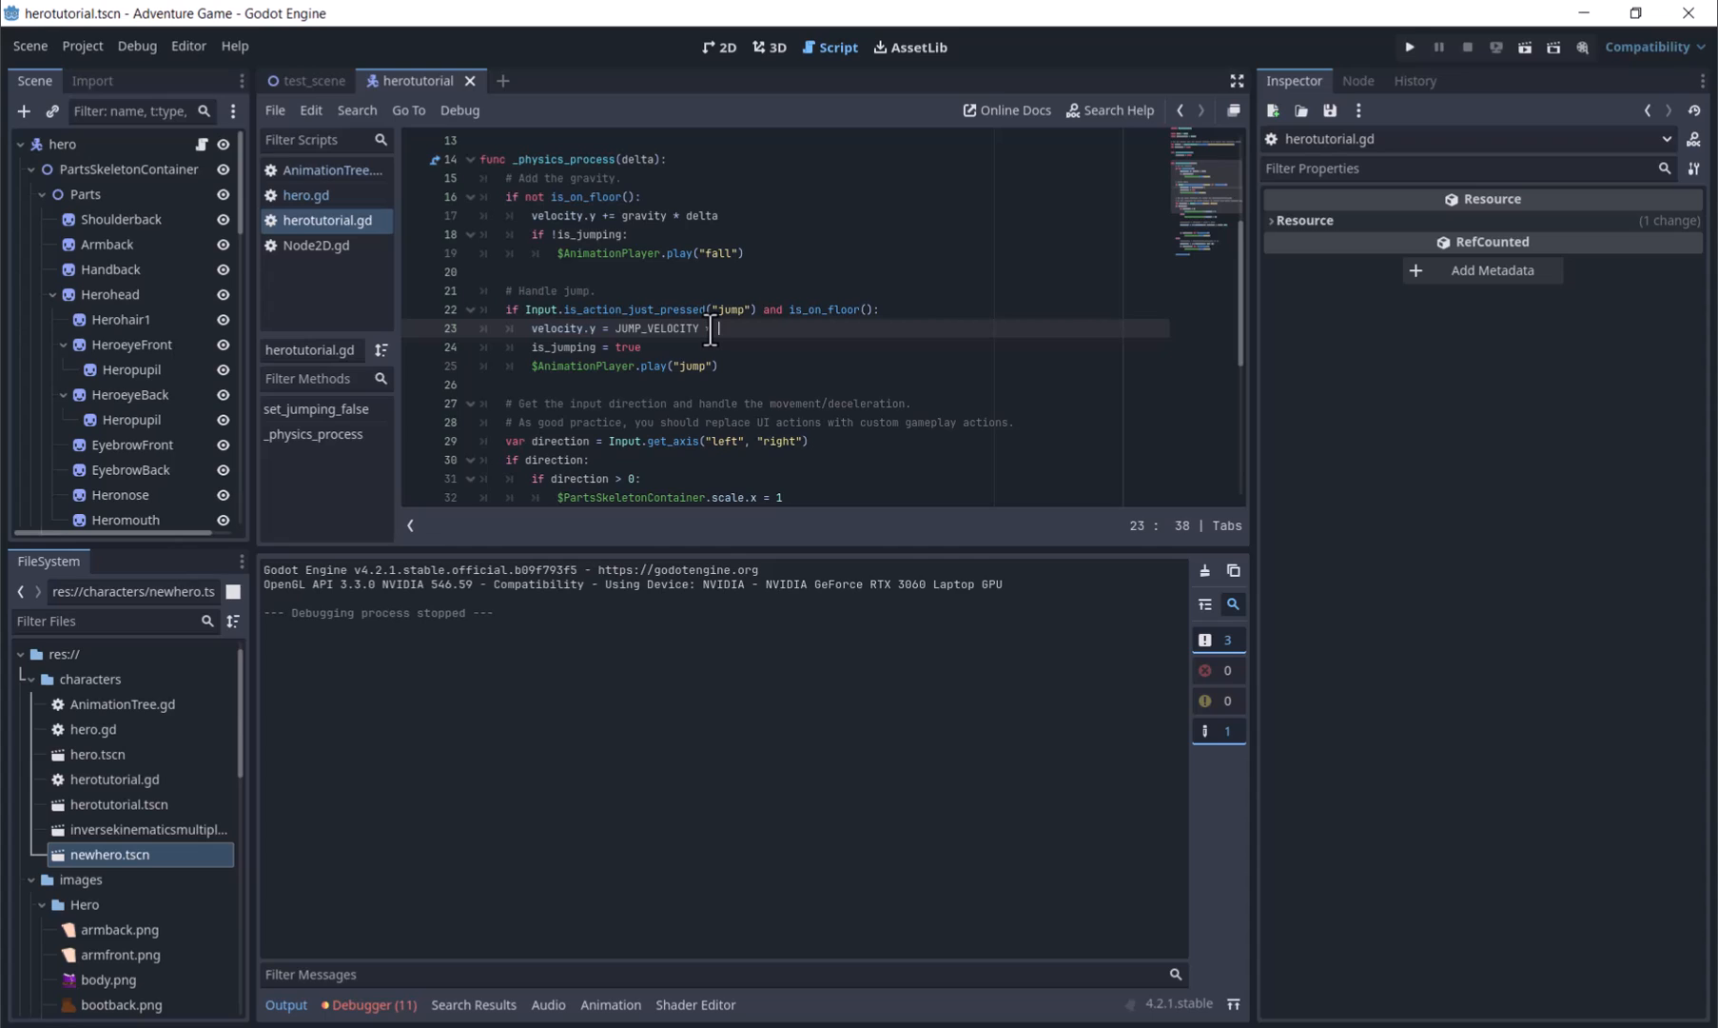
type("delta")
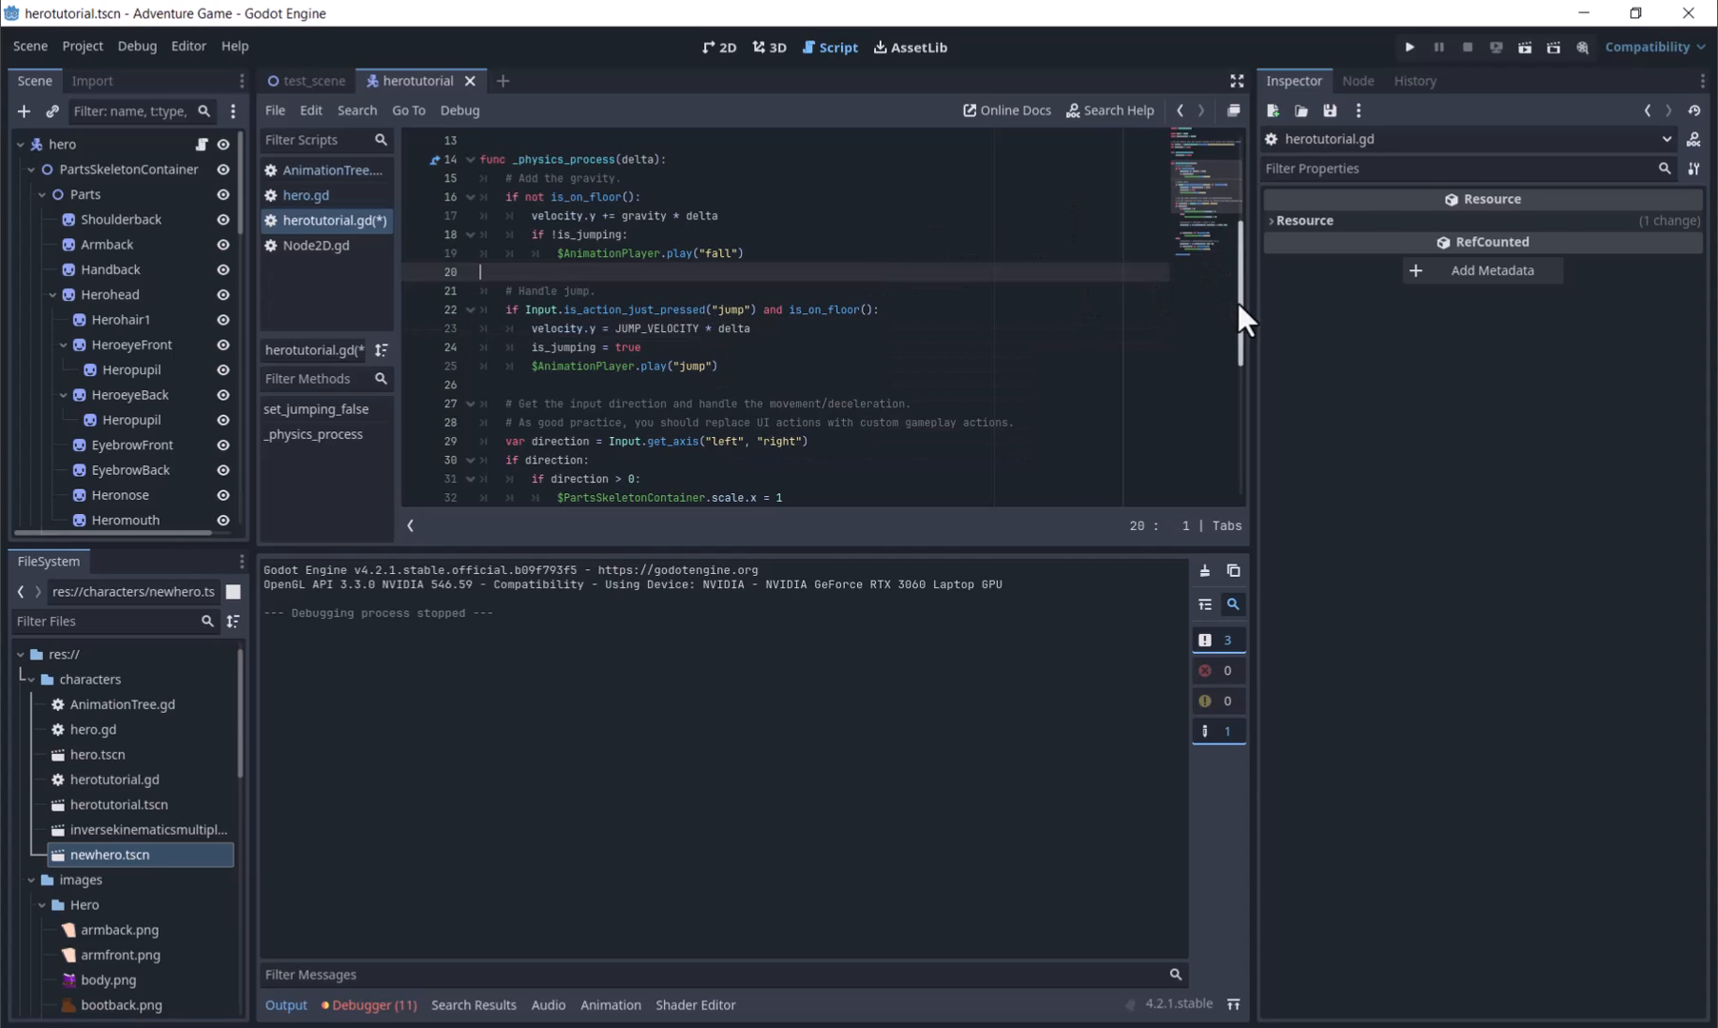
scroll("down", 3)
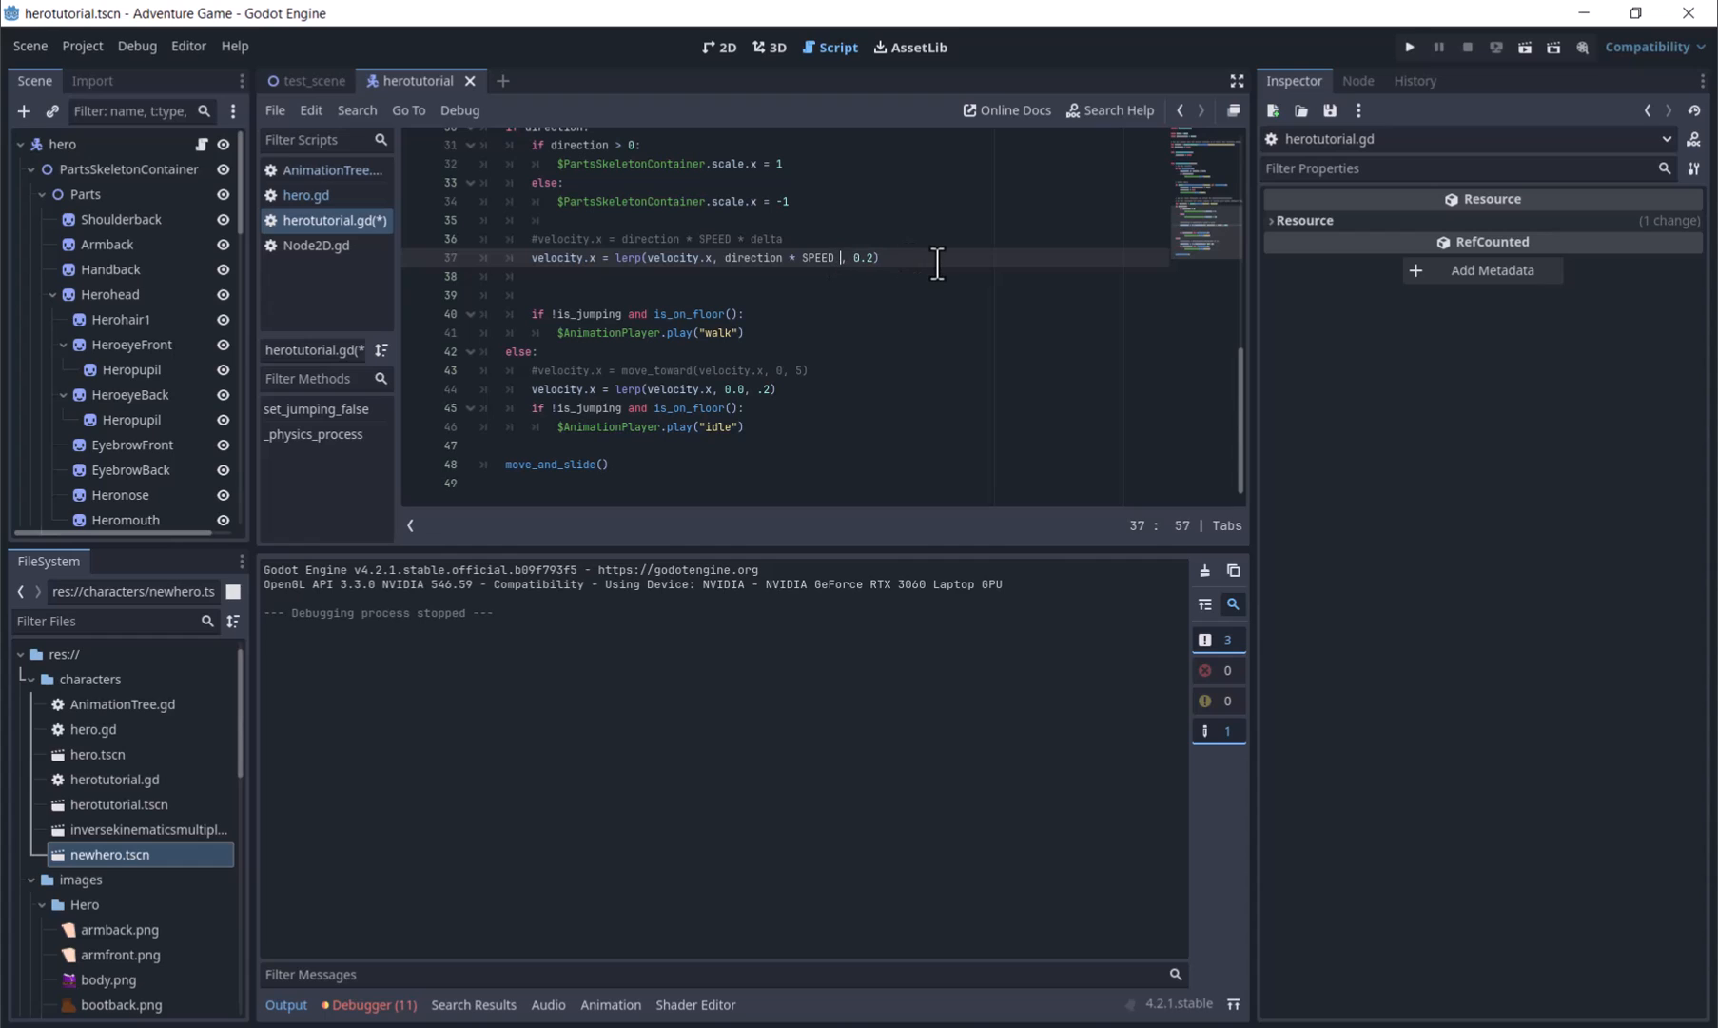
type("* delta")
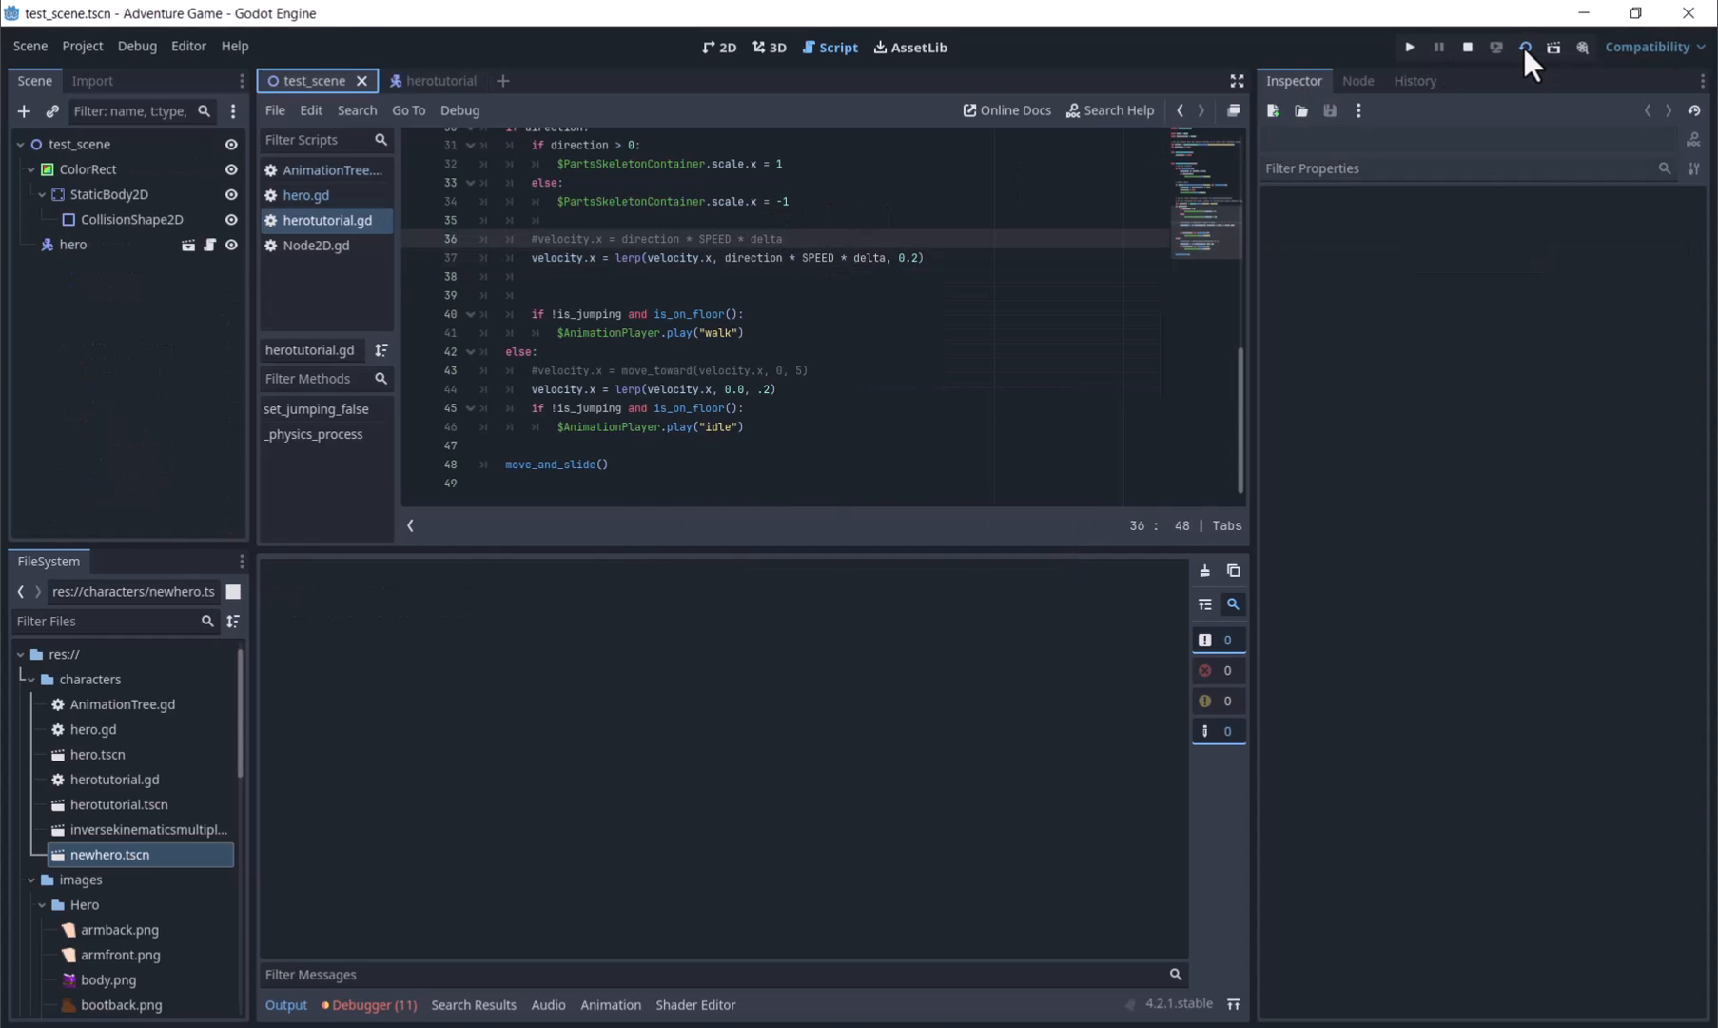
left_click(1410, 47)
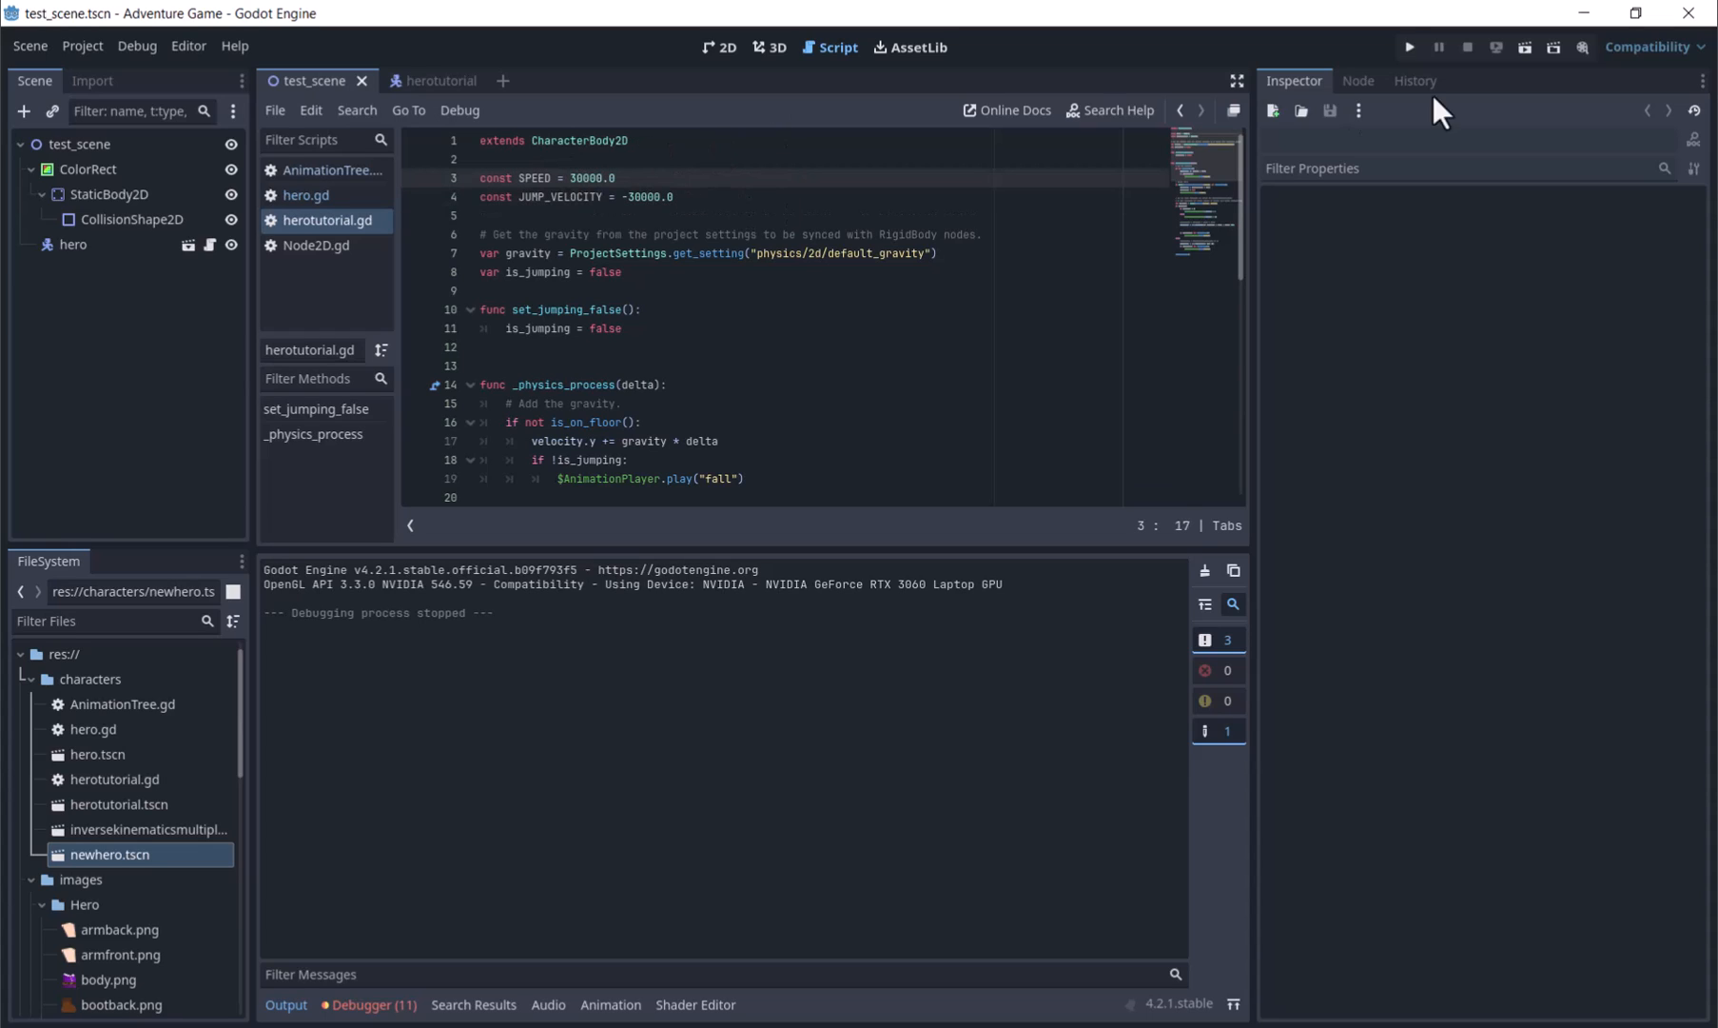
left_click(1523, 48)
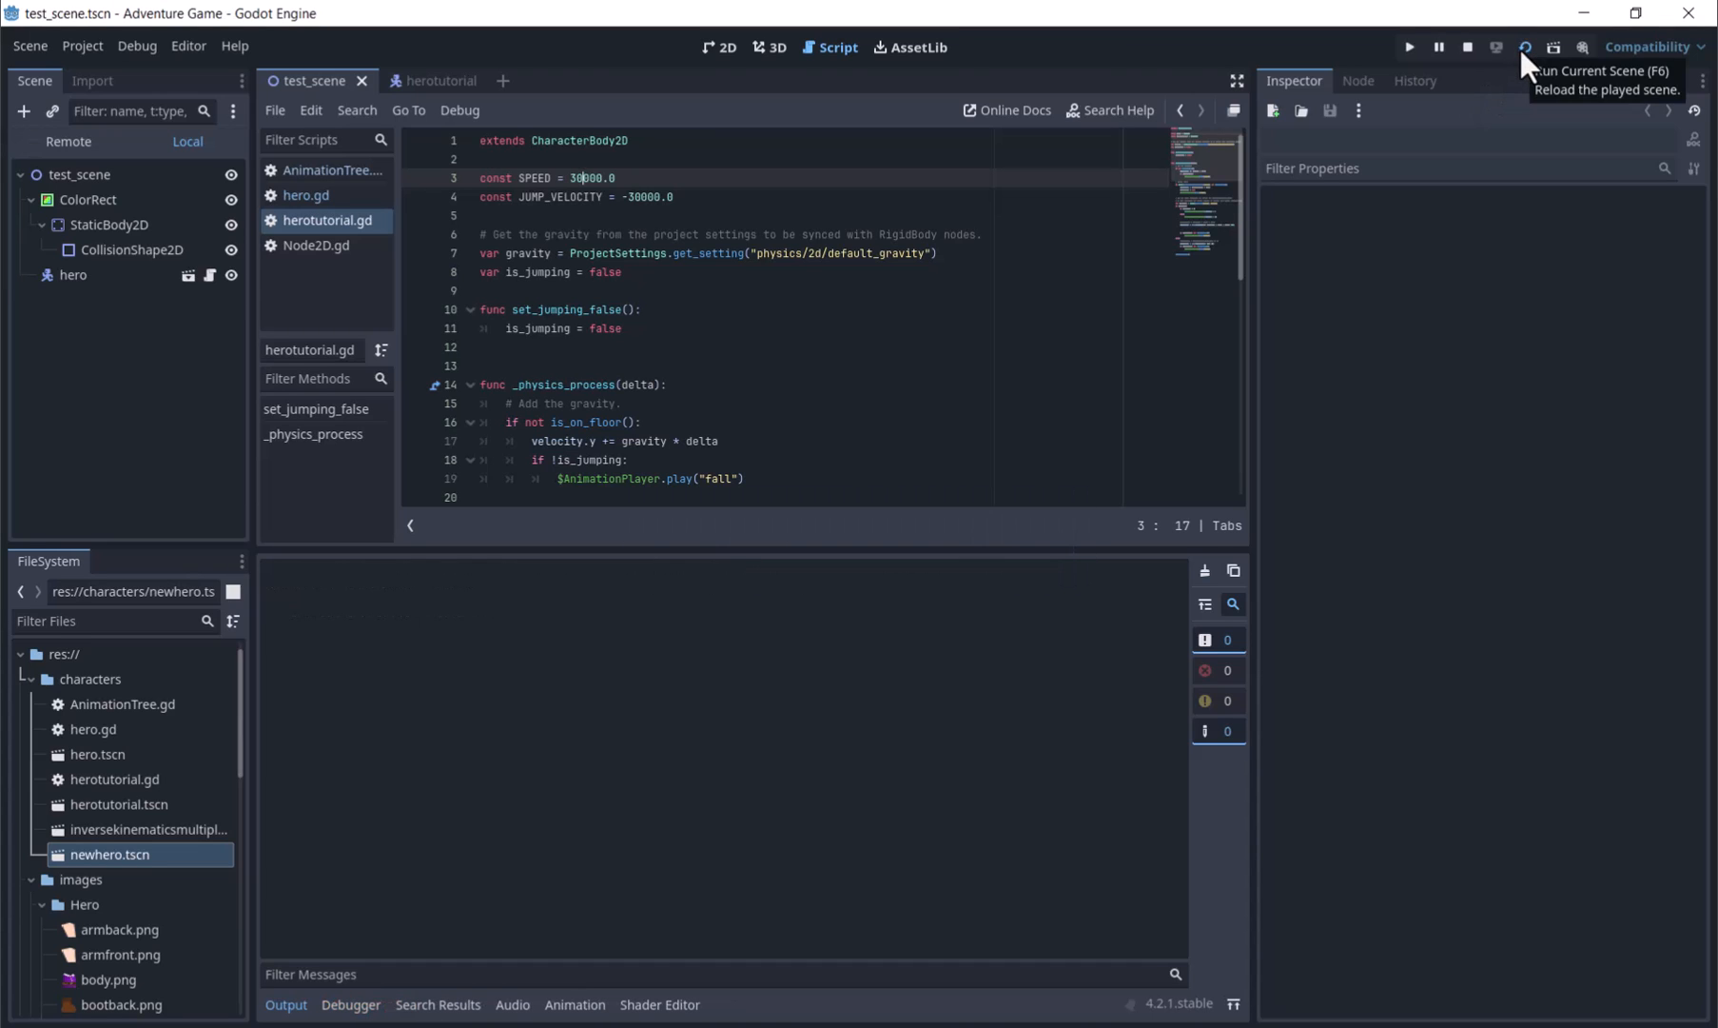